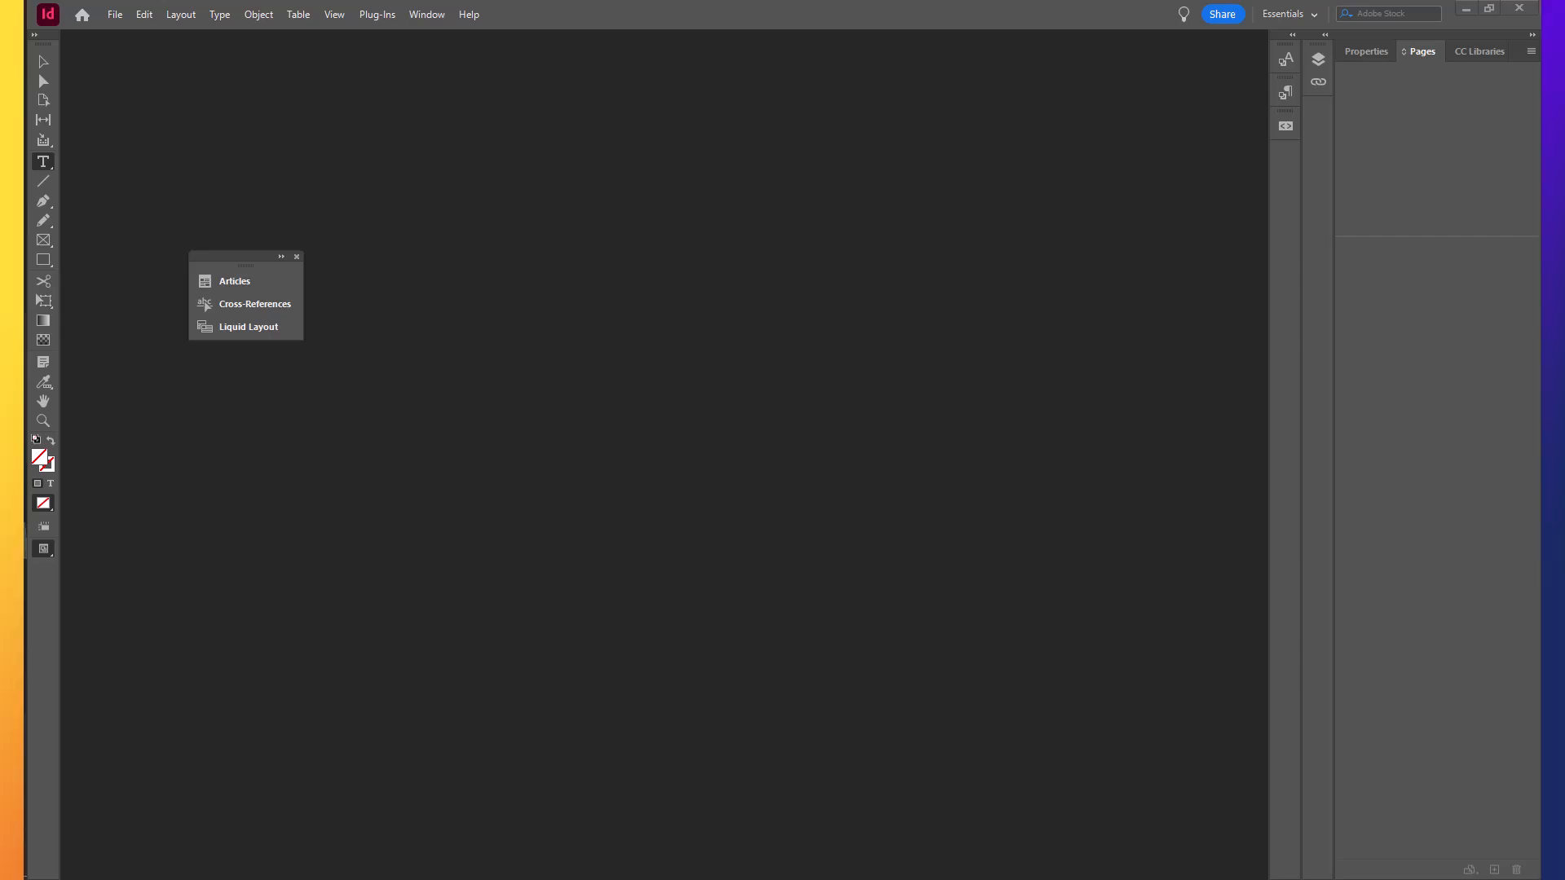
pyautogui.moveTo(158, 62)
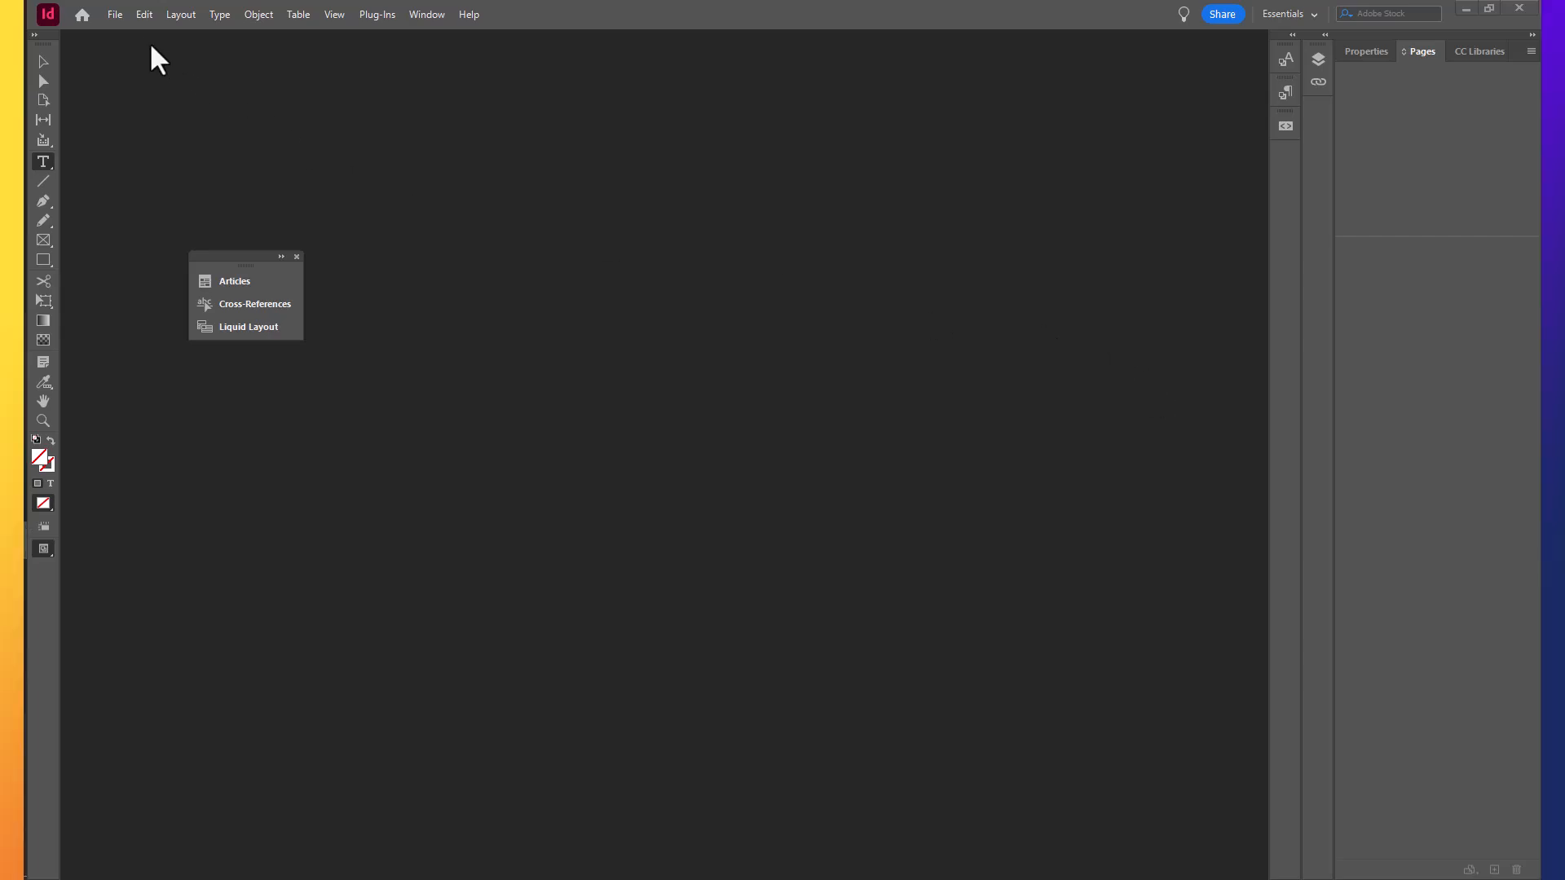
# Create a new book via File > New > Book and save it as Excerpts in the Excerpts folder.
pyautogui.click(114, 15)
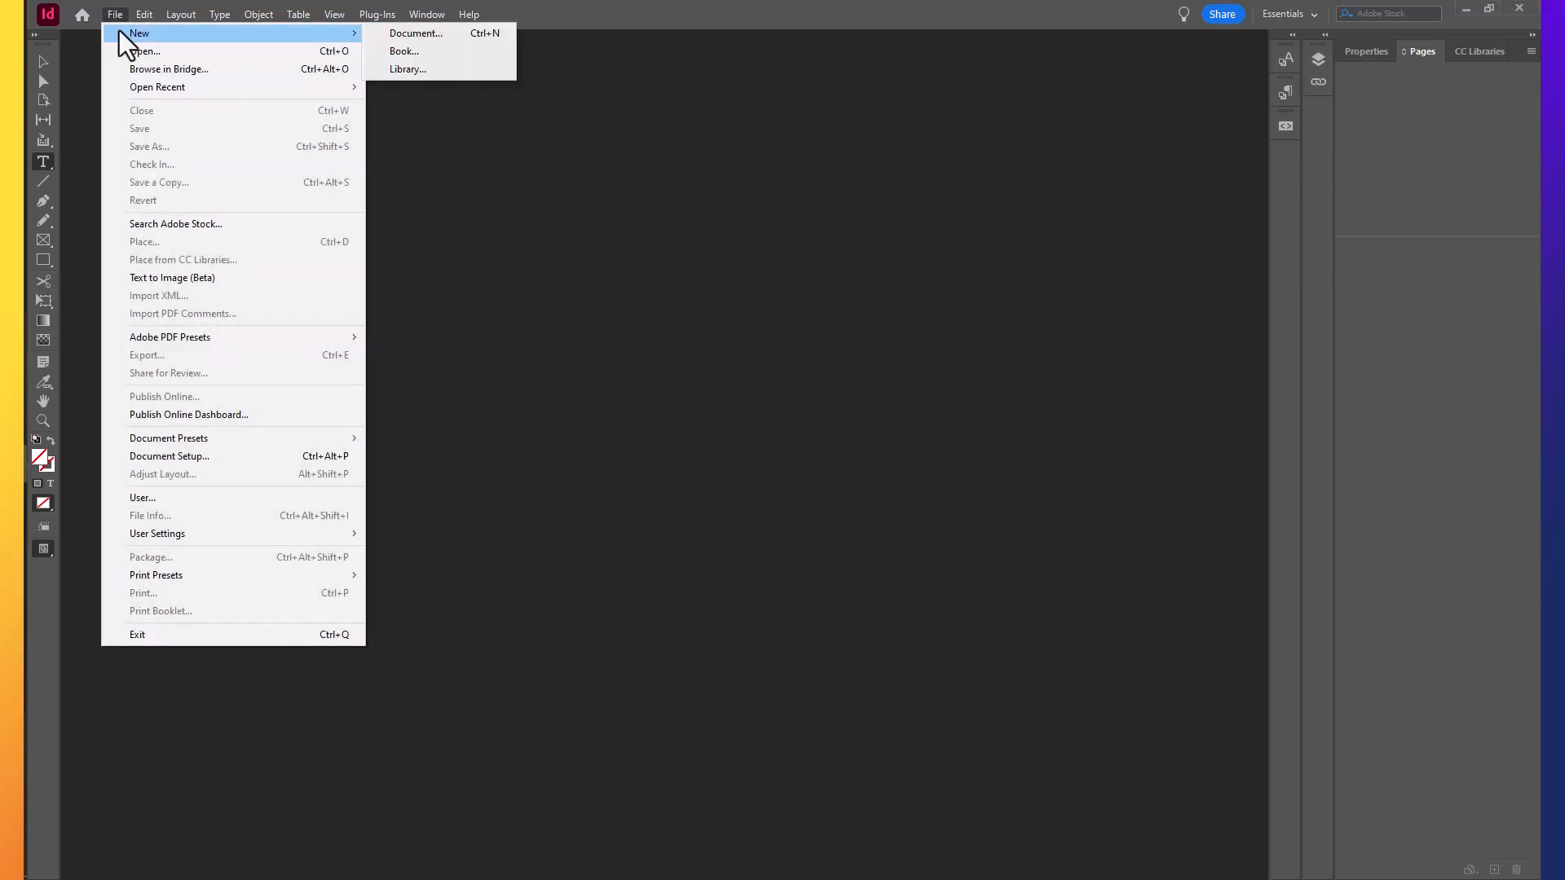
pyautogui.moveTo(416, 39)
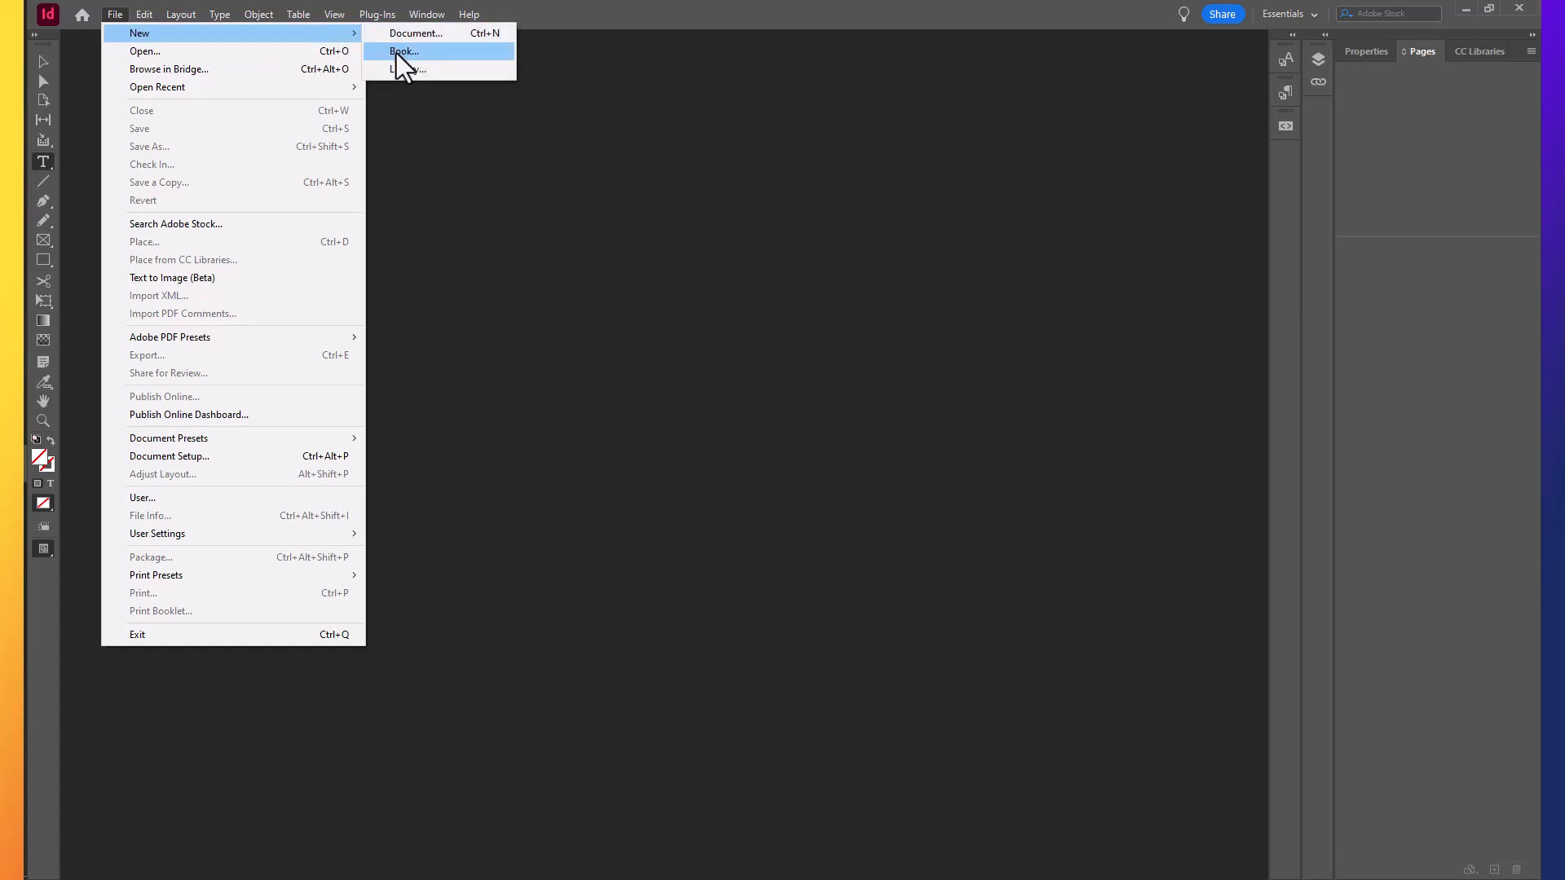
pyautogui.click(404, 51)
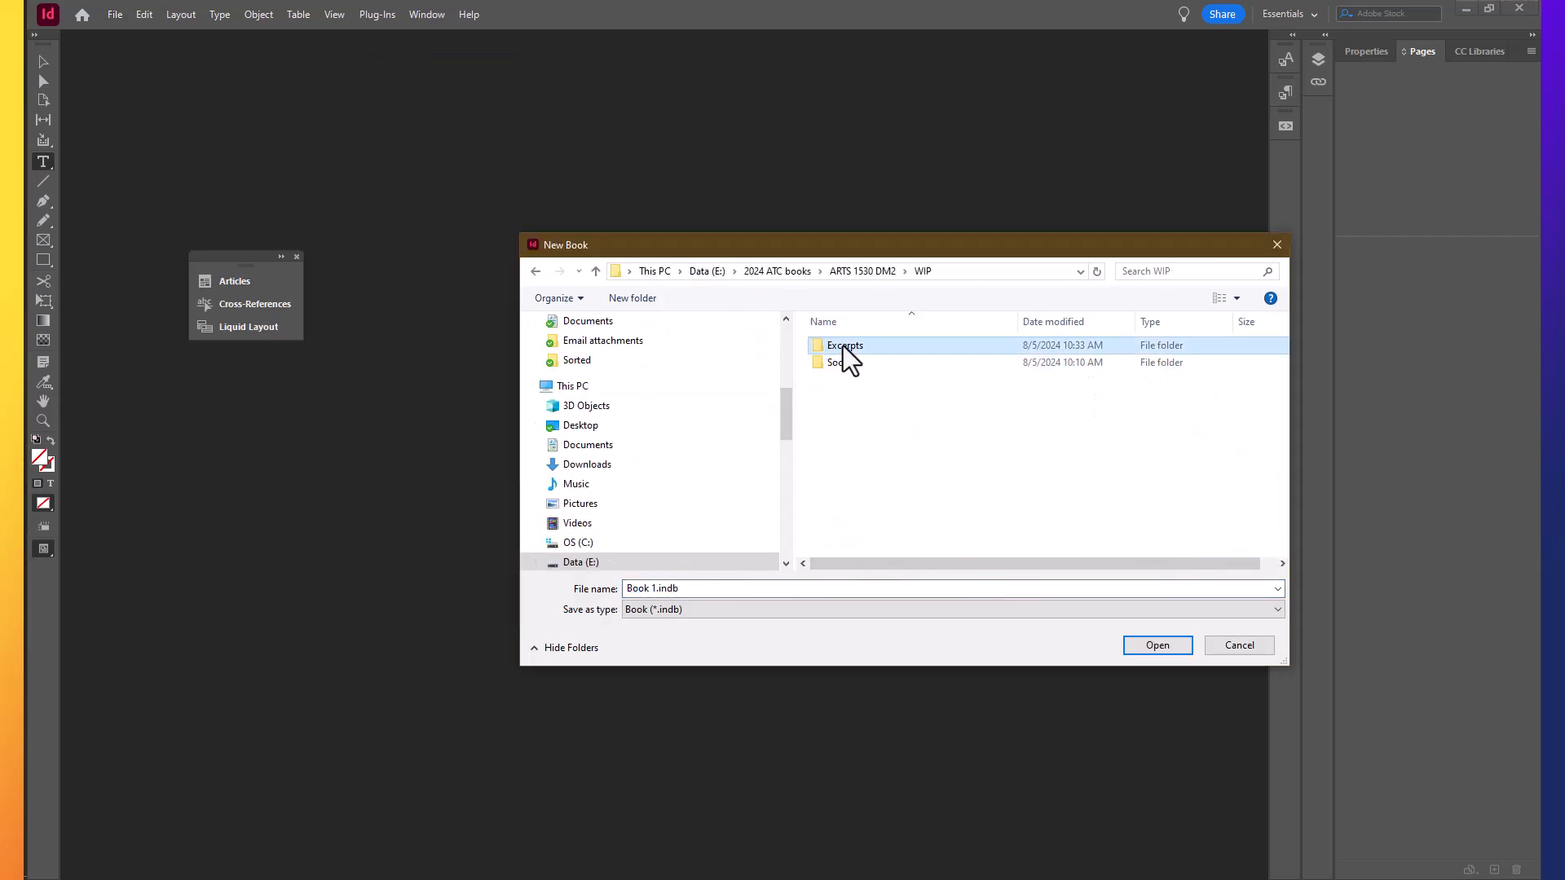
pyautogui.doubleClick(844, 346)
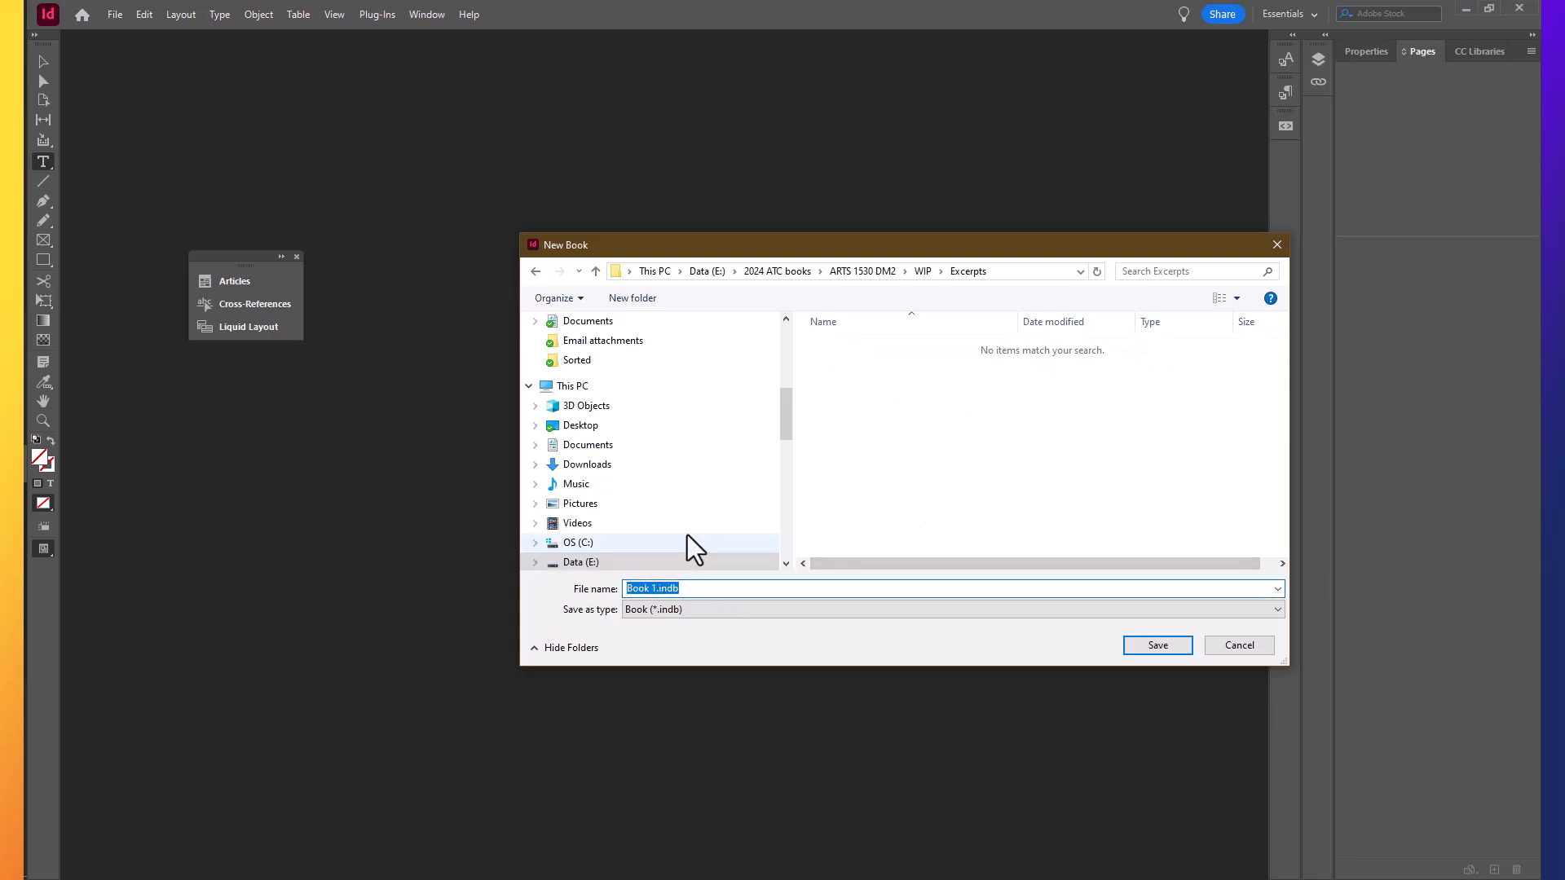
pyautogui.write('E')
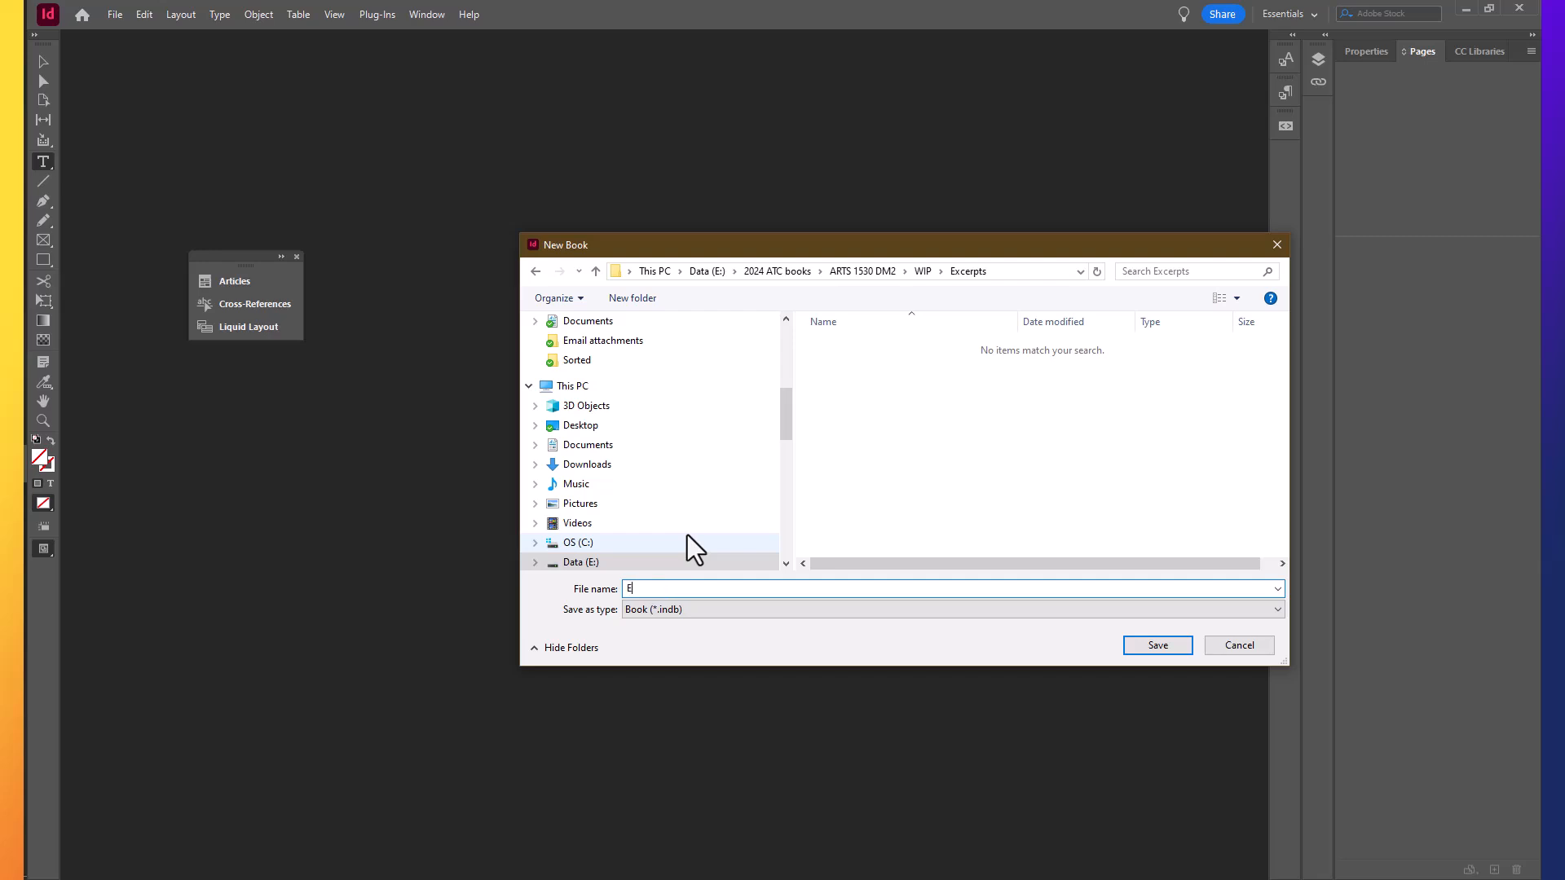
pyautogui.click(1156, 645)
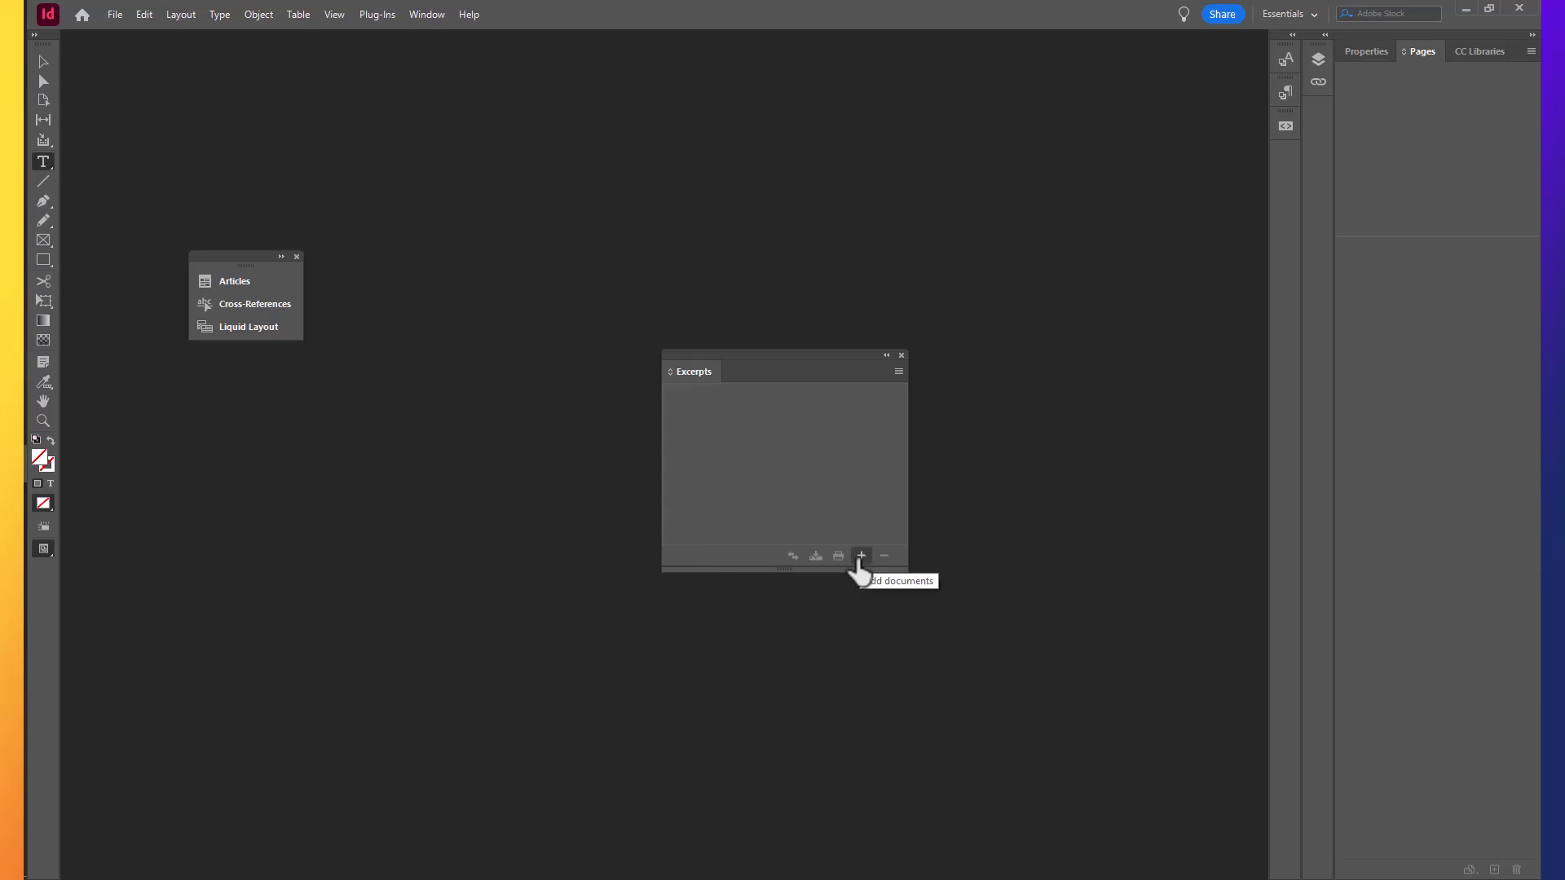
# Add the color1.indd document to the Excerpts book.
pyautogui.click(861, 556)
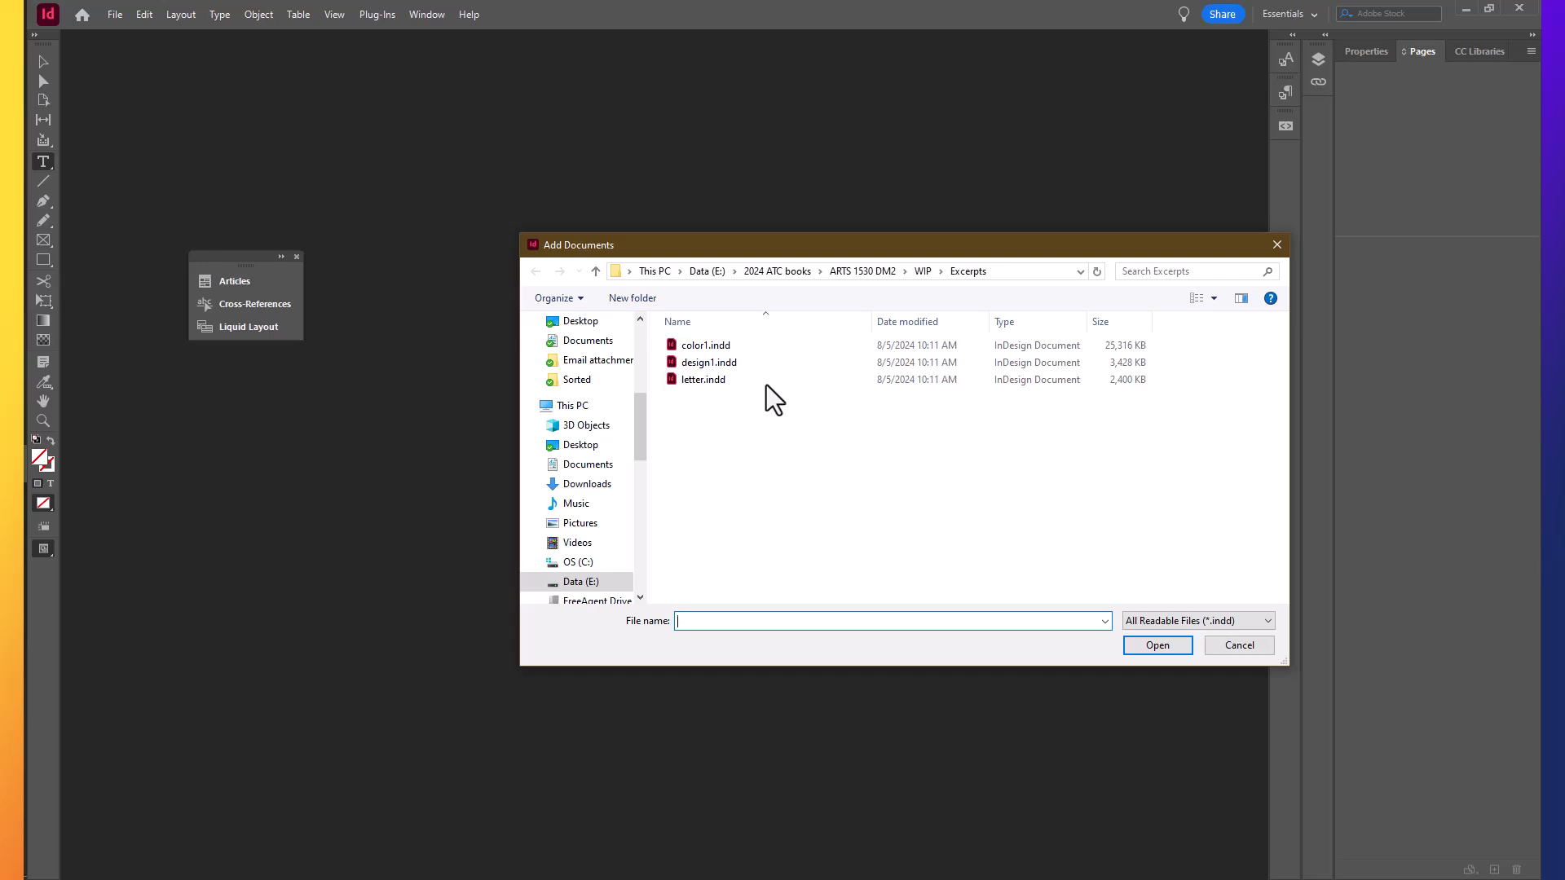
pyautogui.moveTo(865, 452)
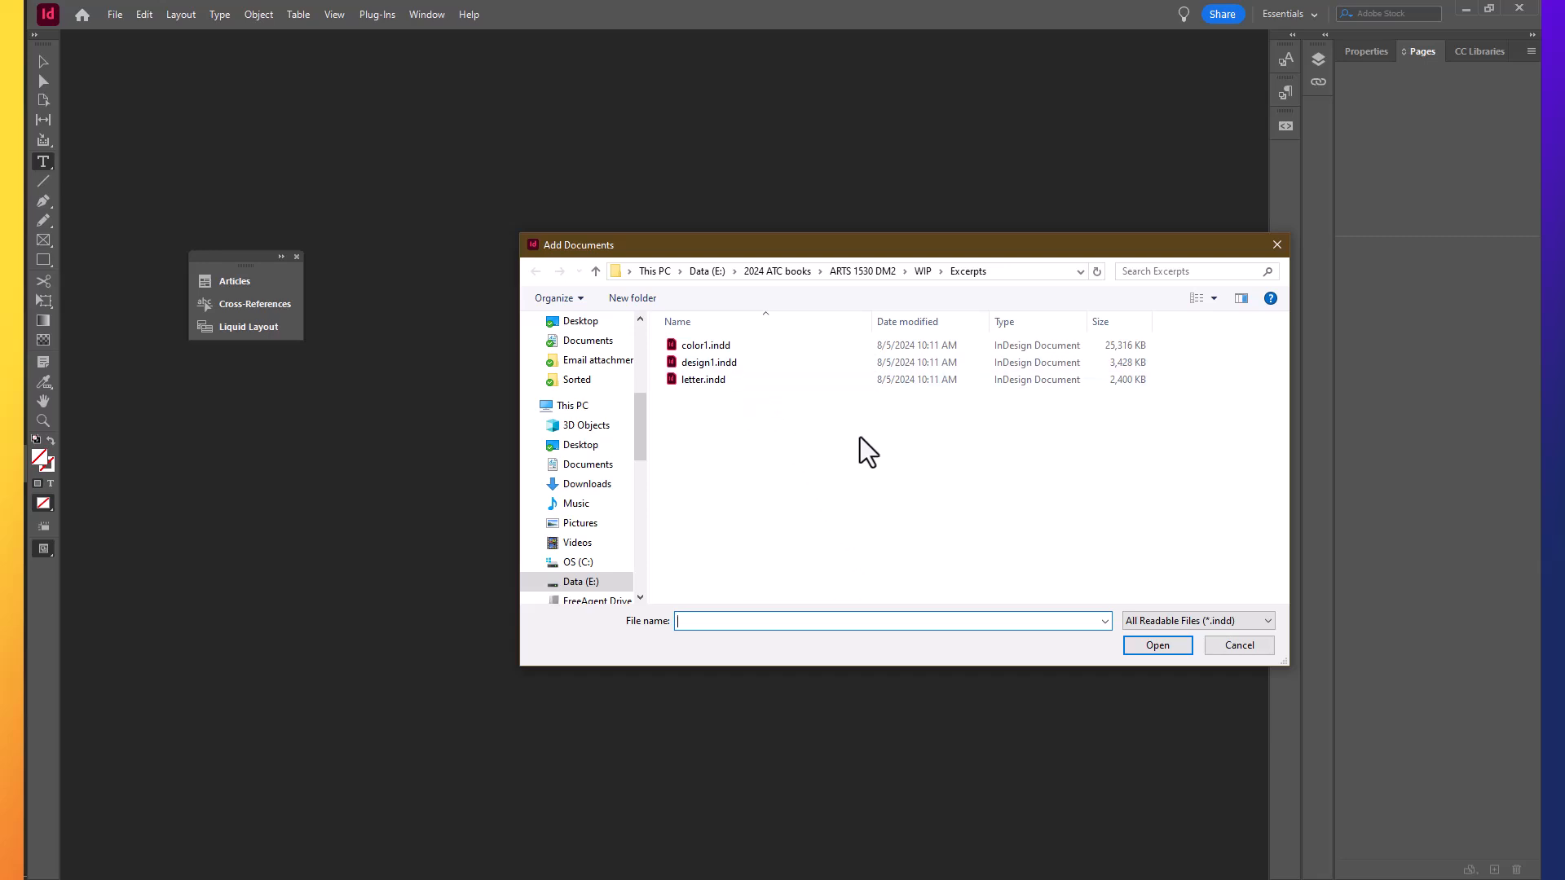
pyautogui.click(705, 344)
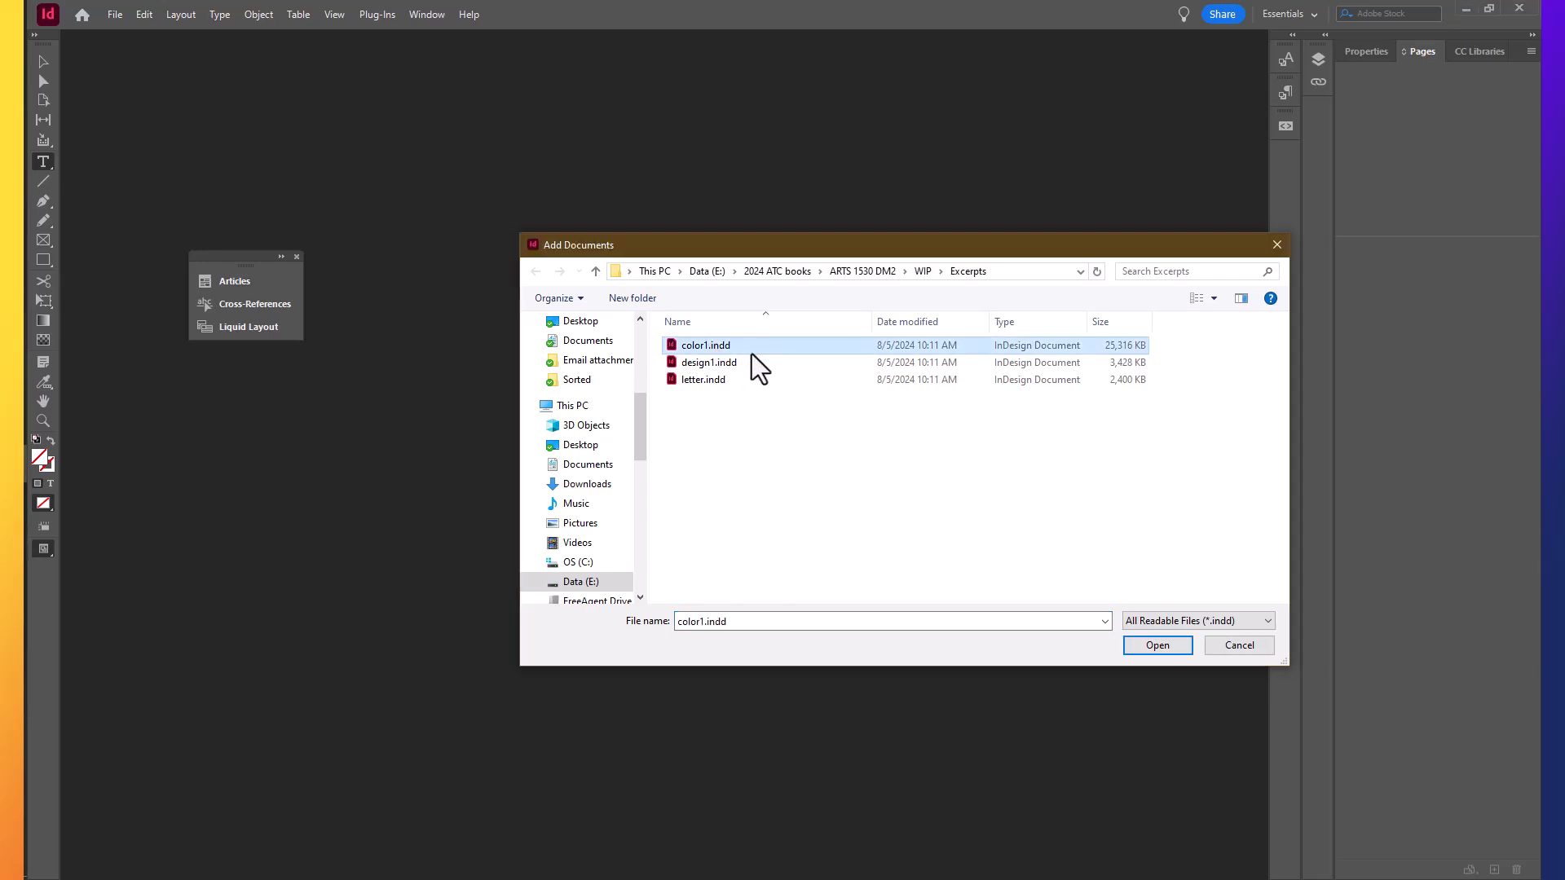
pyautogui.moveTo(776, 365)
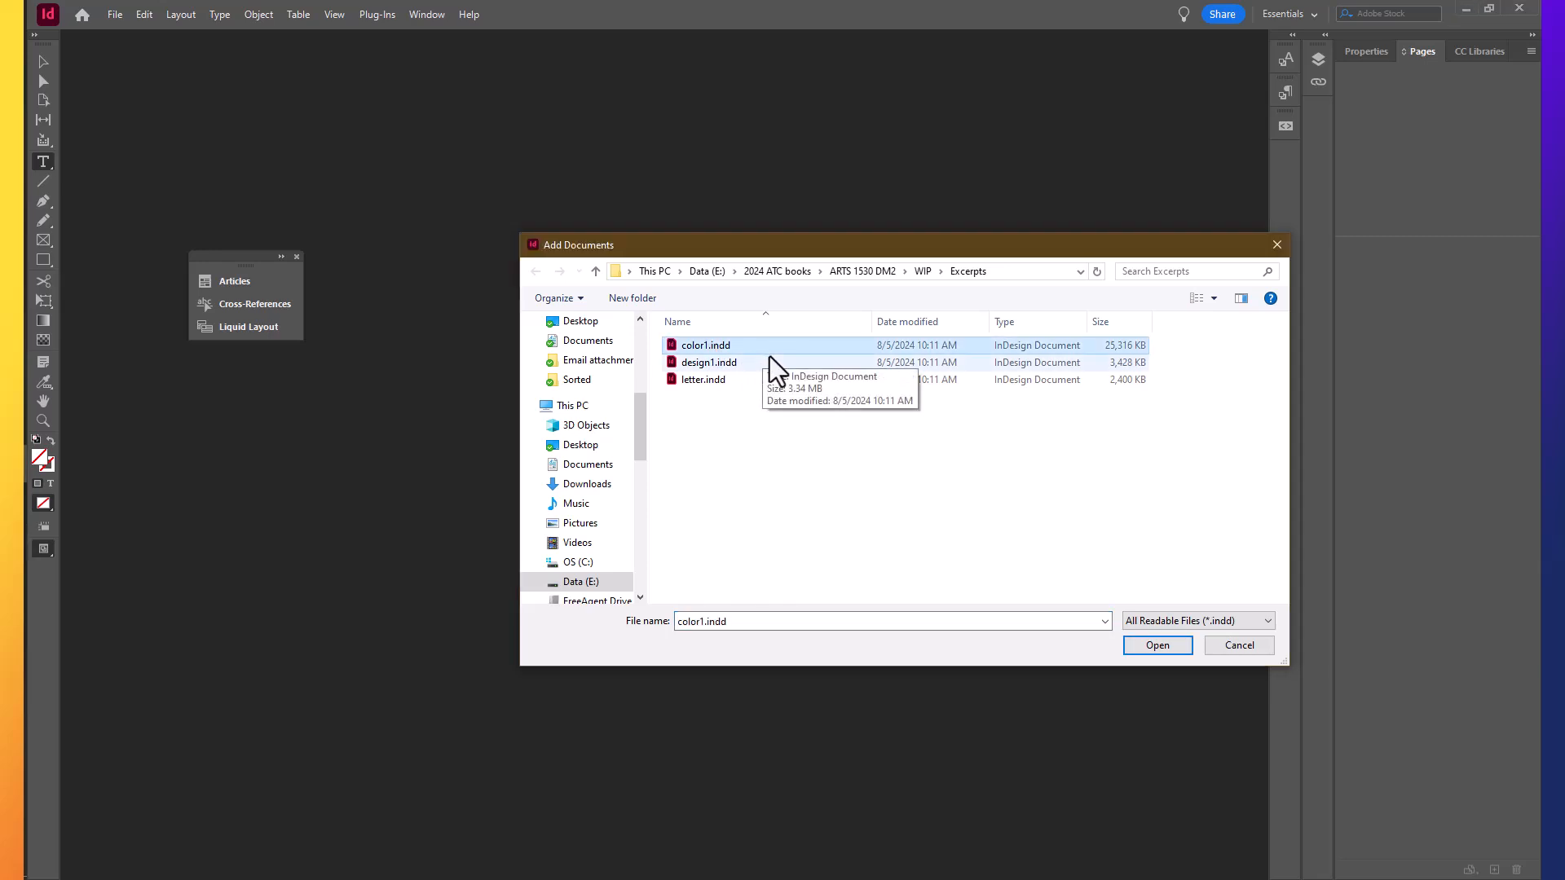
pyautogui.click(1156, 645)
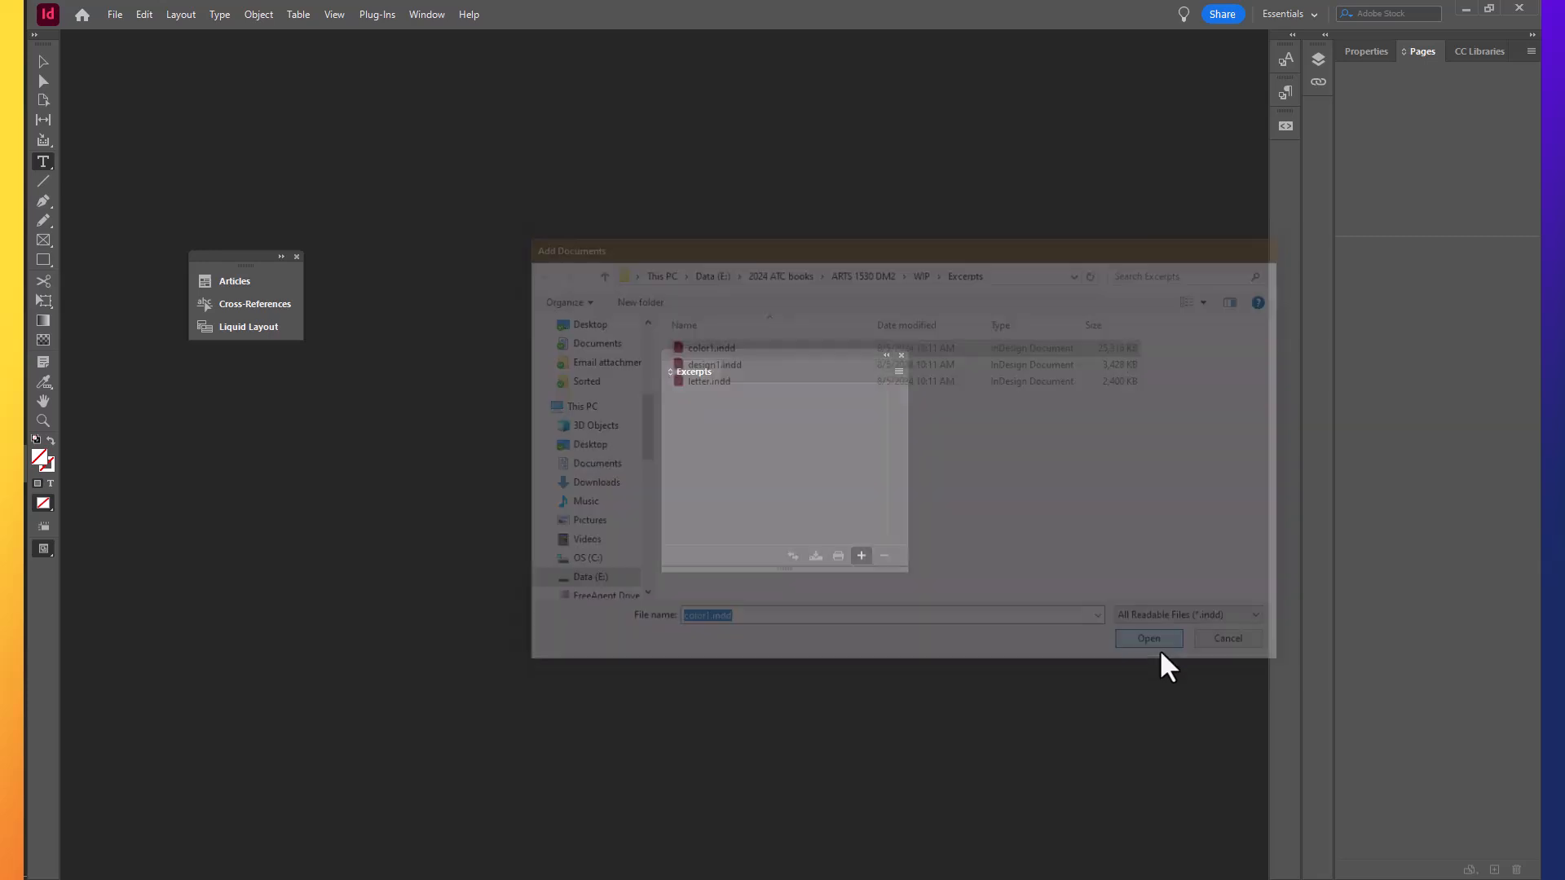
pyautogui.click(1146, 638)
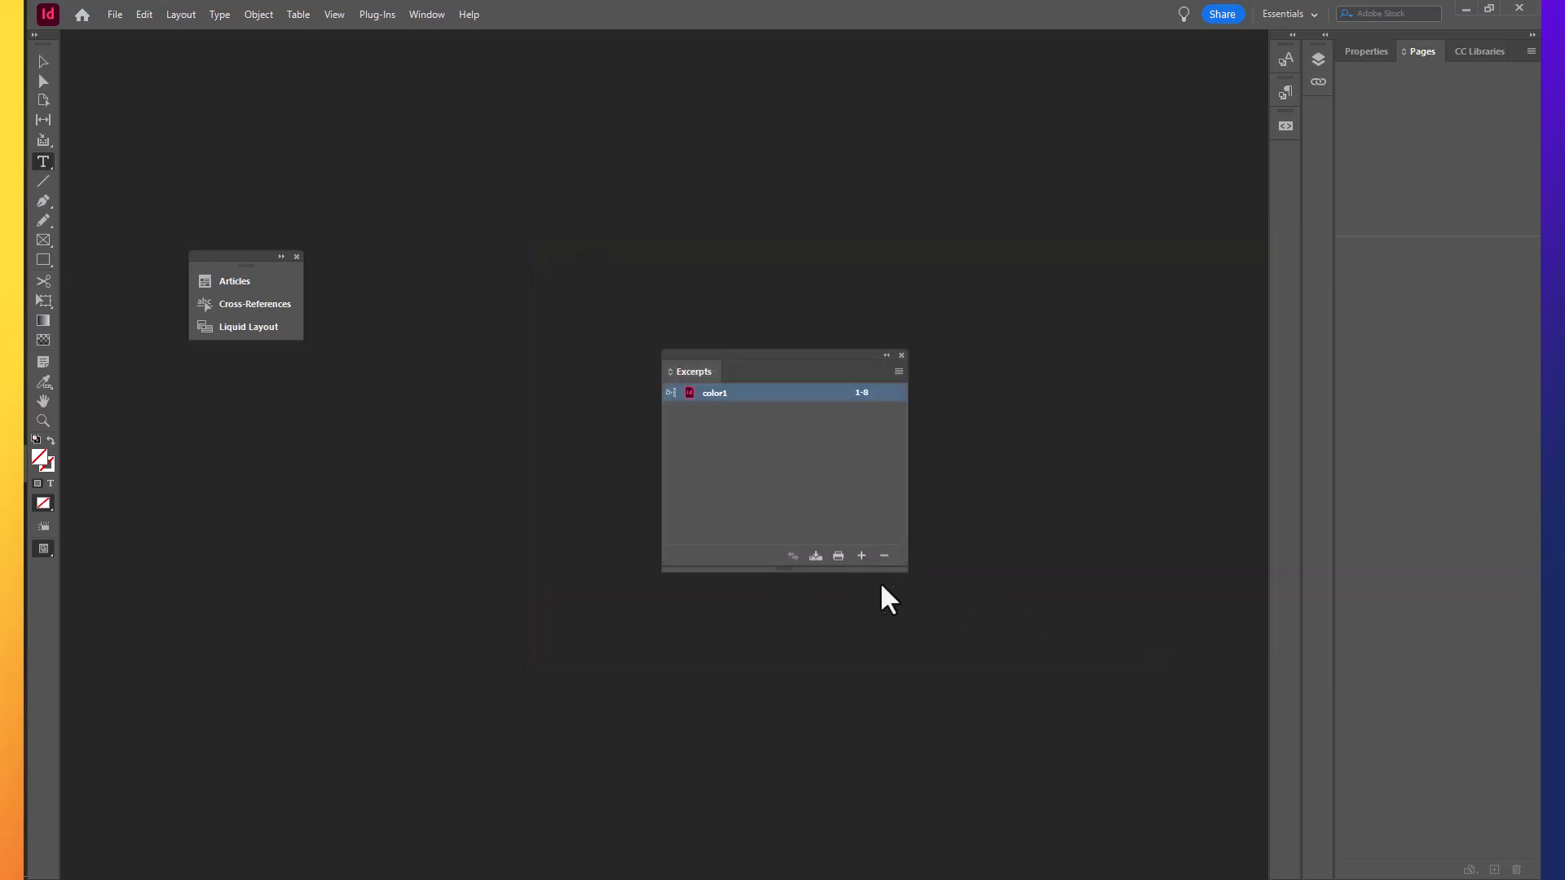
# Add the design1.indd document to the Excerpts book after color1.
pyautogui.click(861, 556)
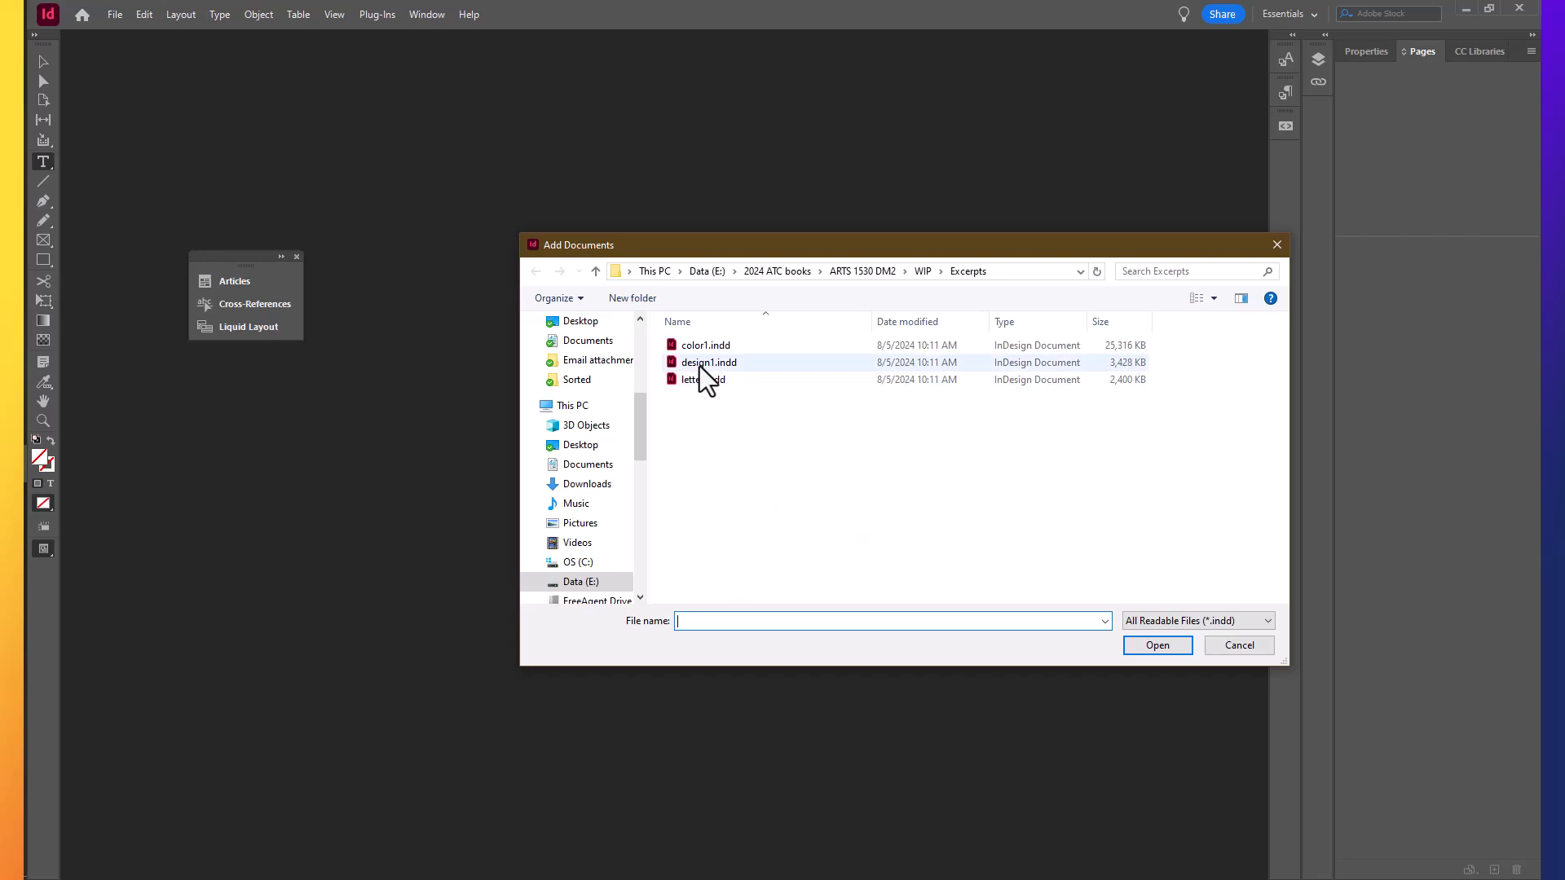
pyautogui.click(709, 362)
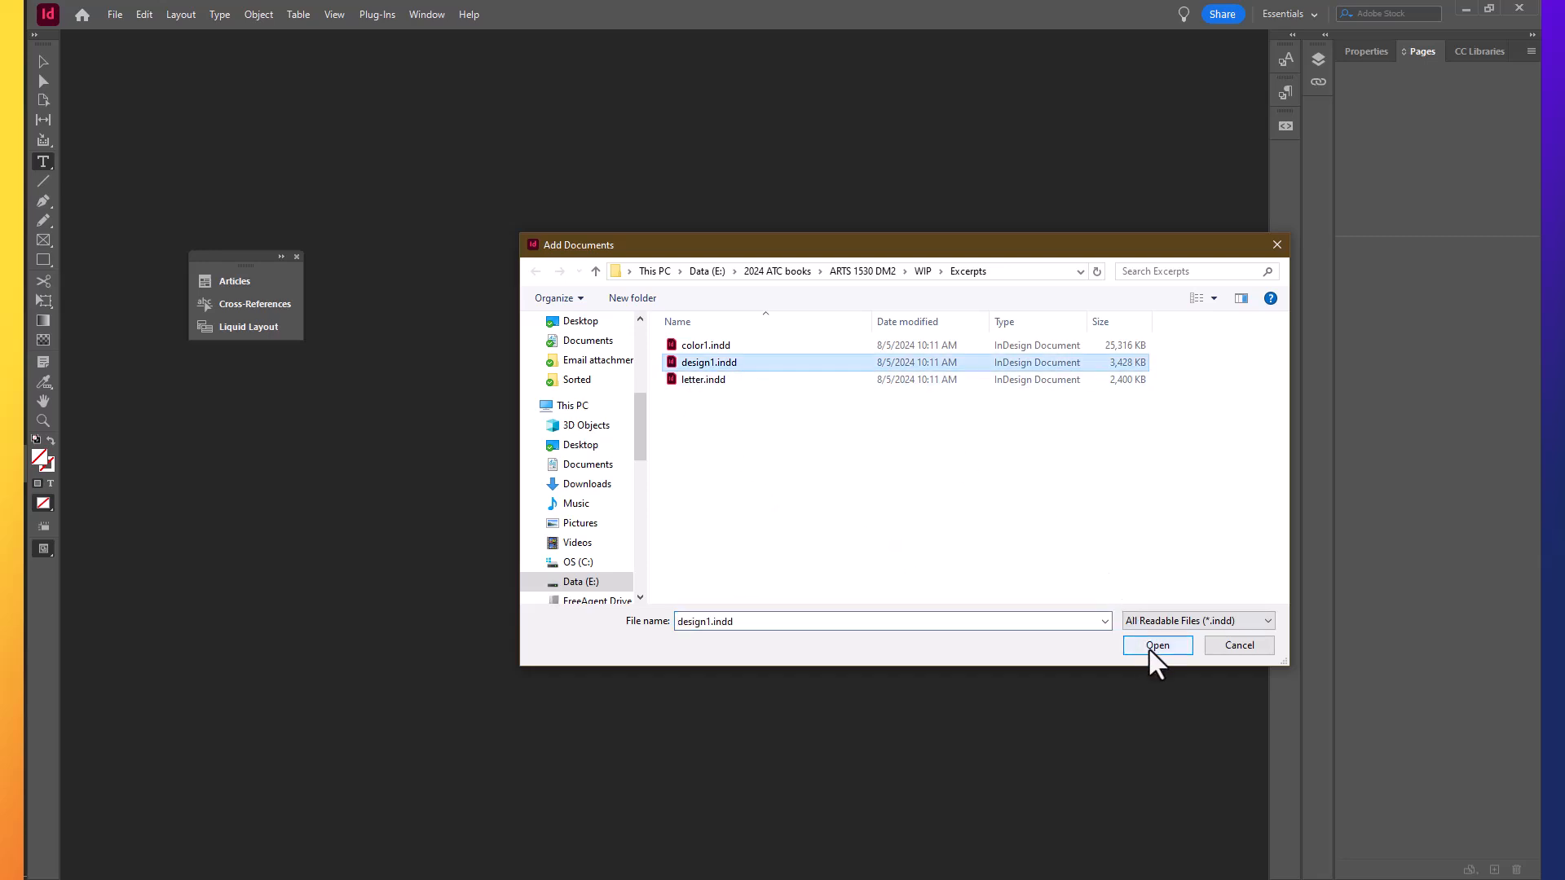
pyautogui.click(1156, 646)
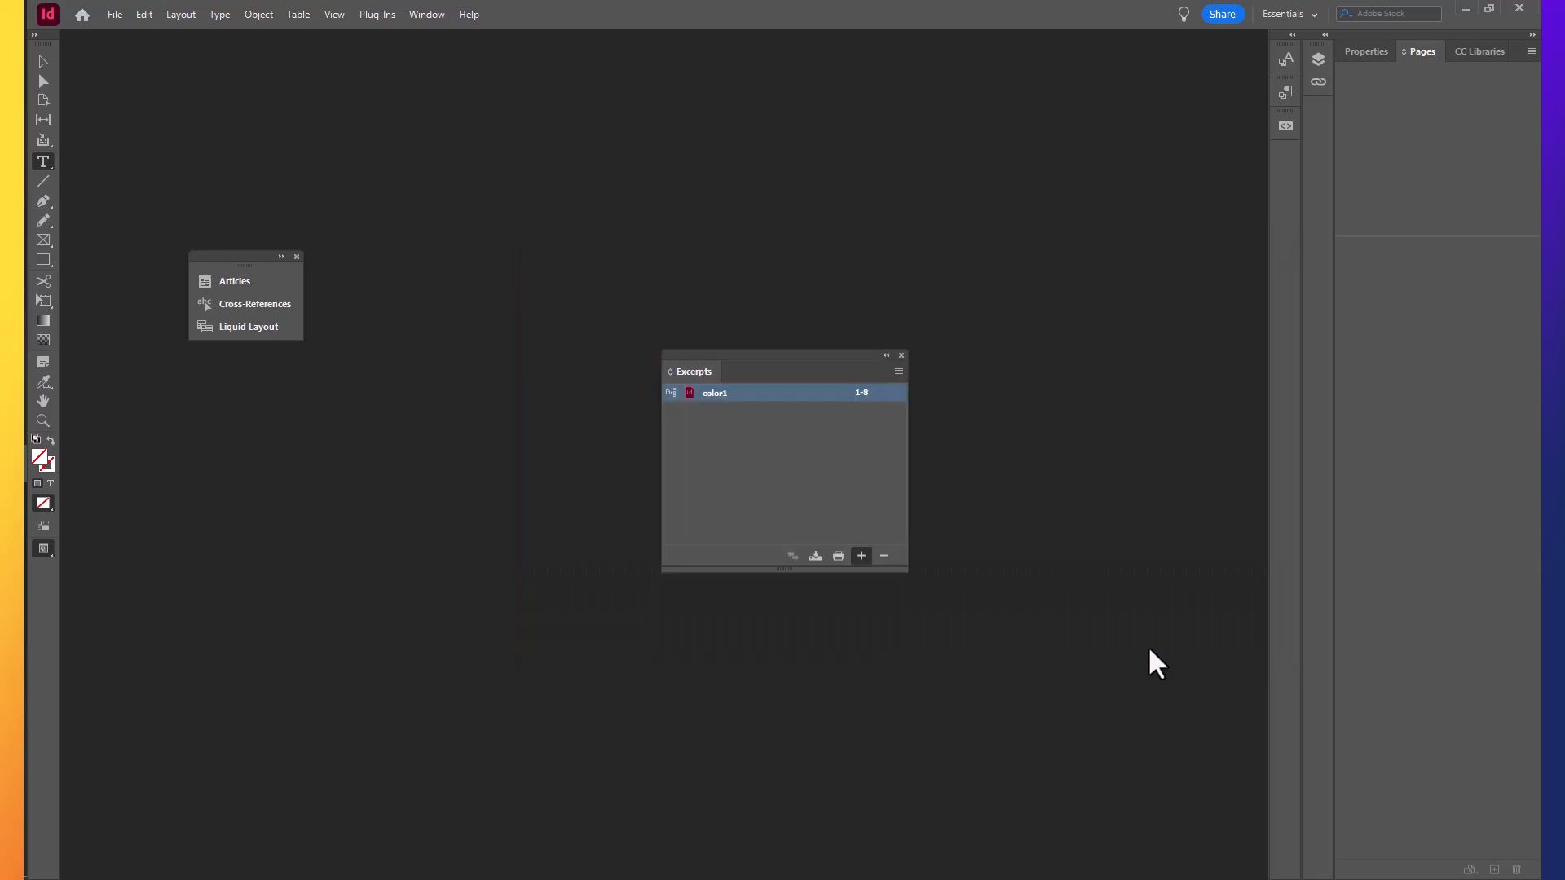
pyautogui.click(861, 556)
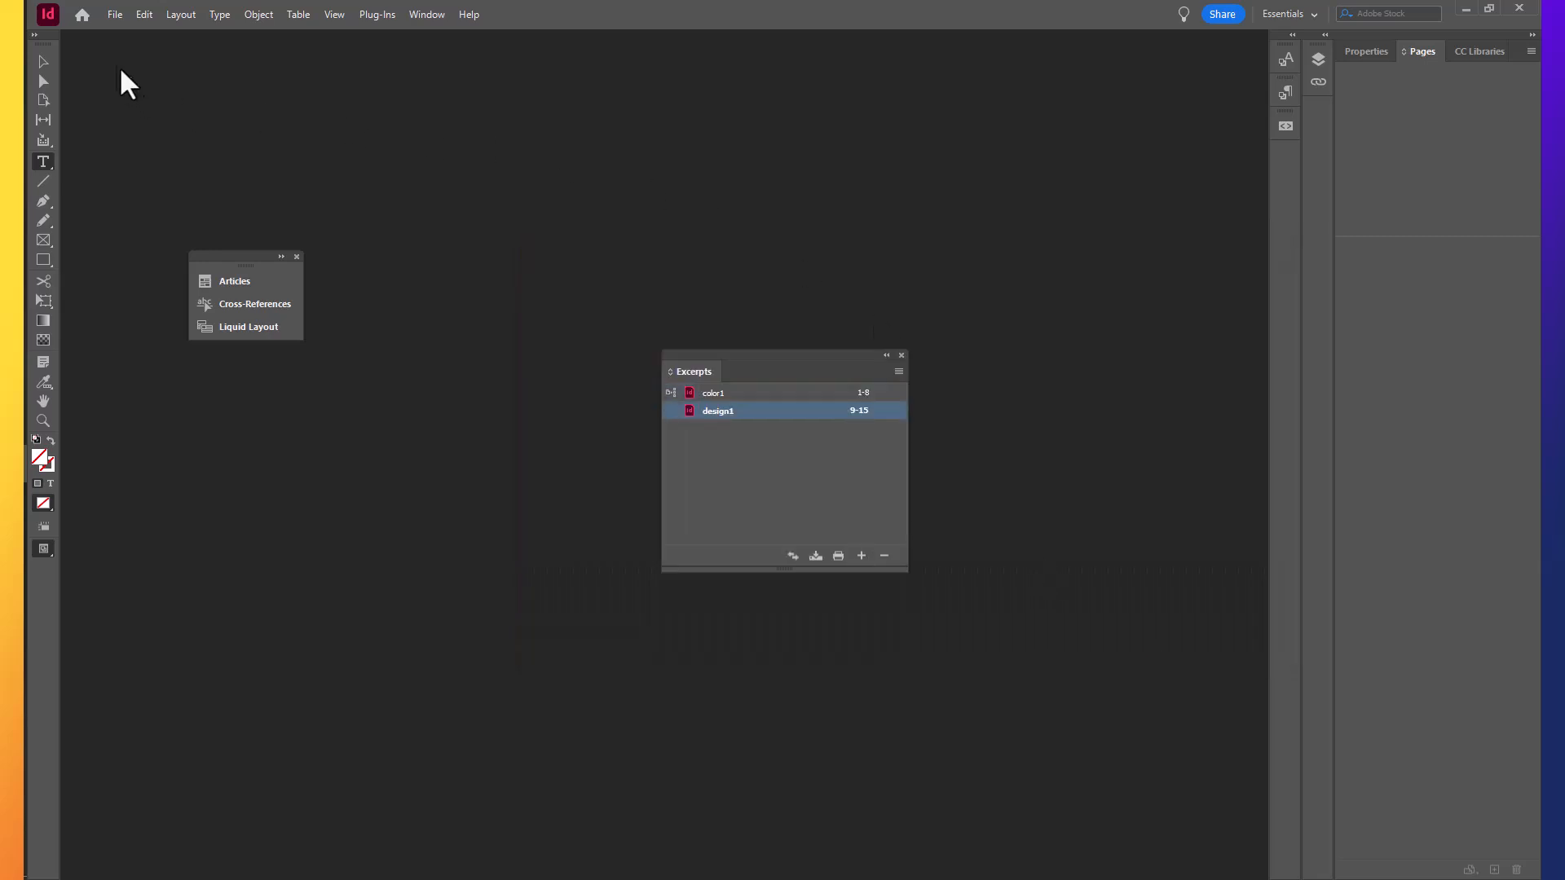
pyautogui.moveTo(119, 25)
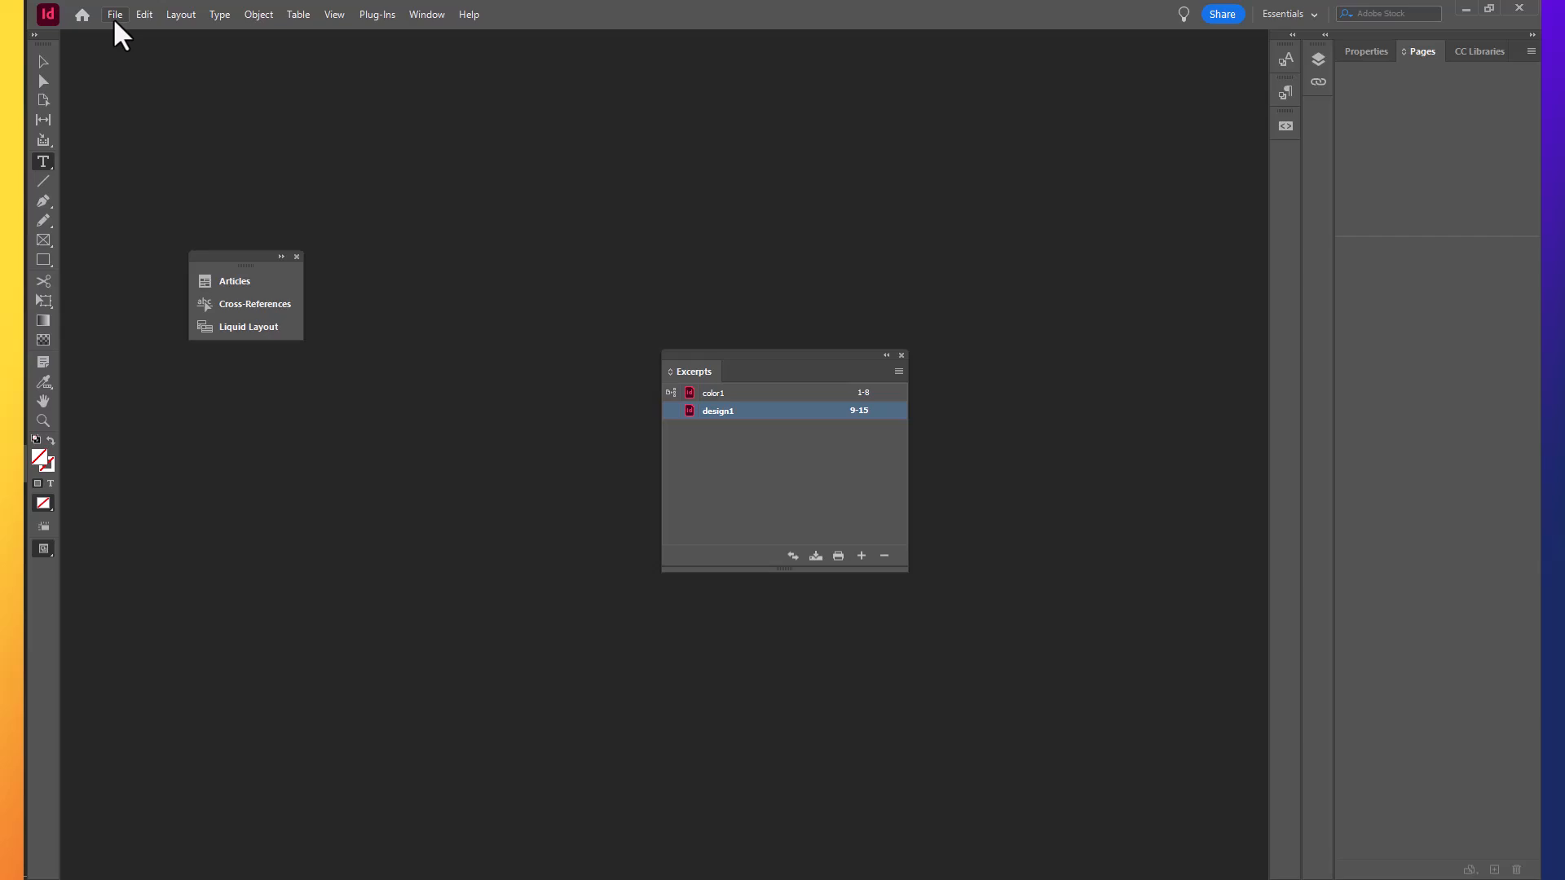
# Open companion.indt from the Excerpts folder to start a new untitled document.
pyautogui.click(114, 15)
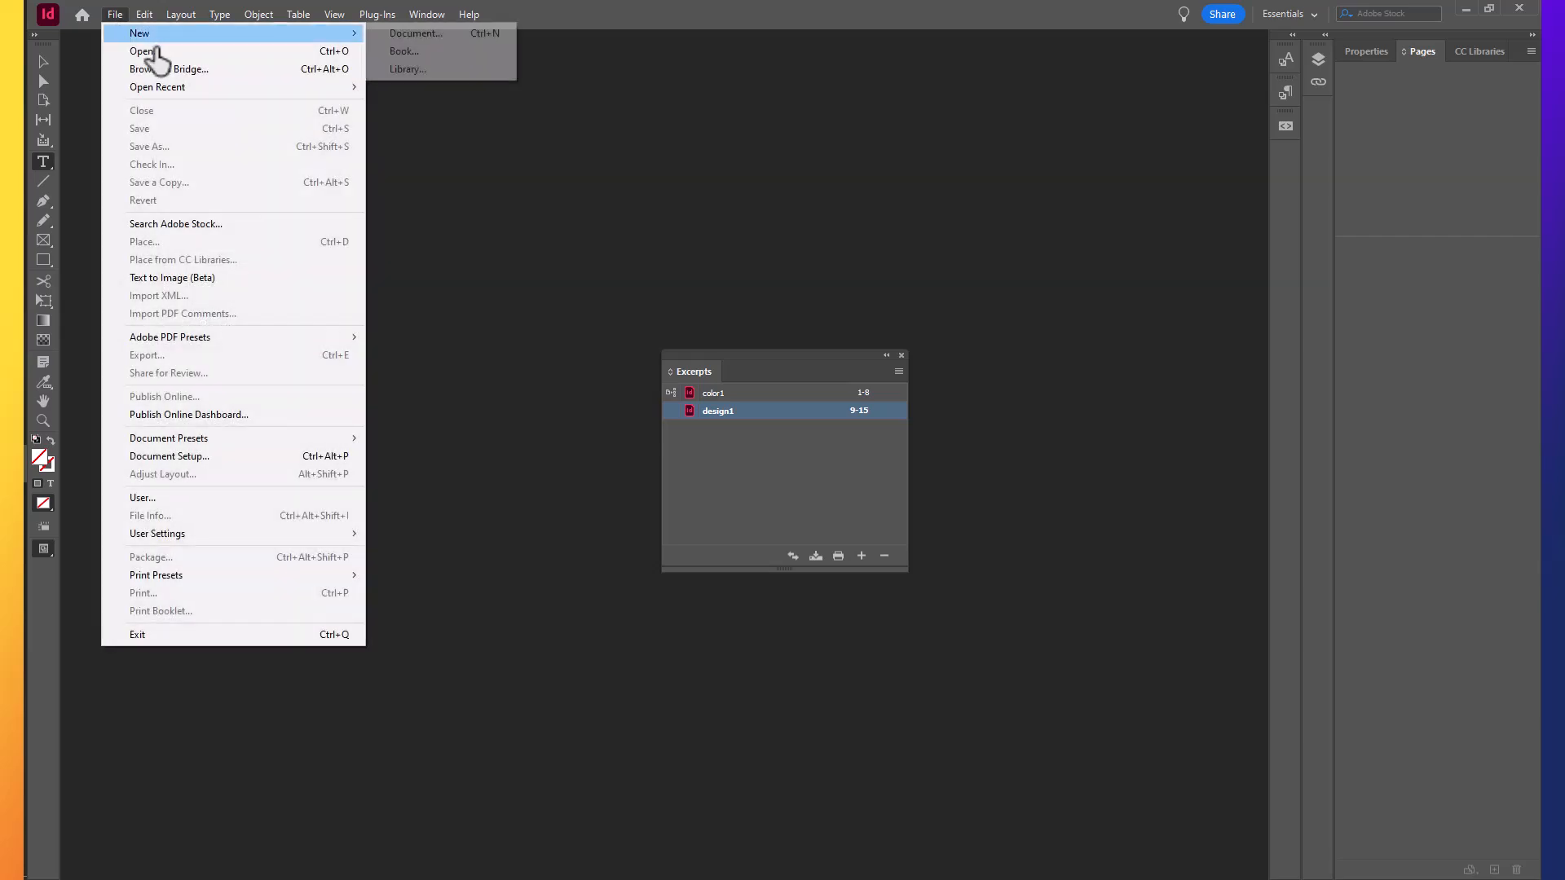
pyautogui.click(141, 51)
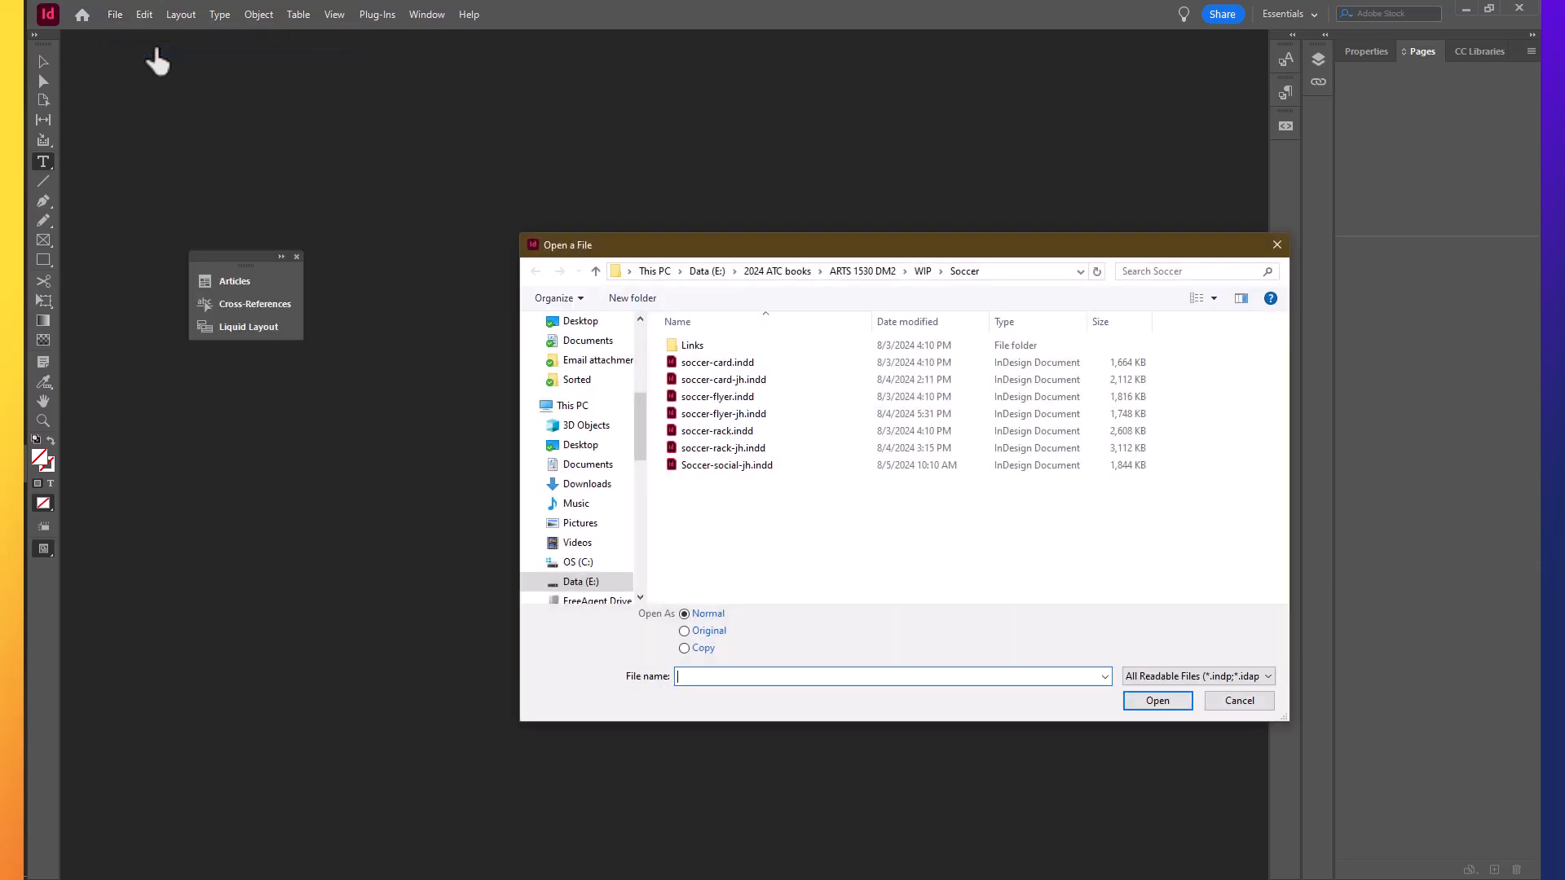
pyautogui.moveTo(924, 271)
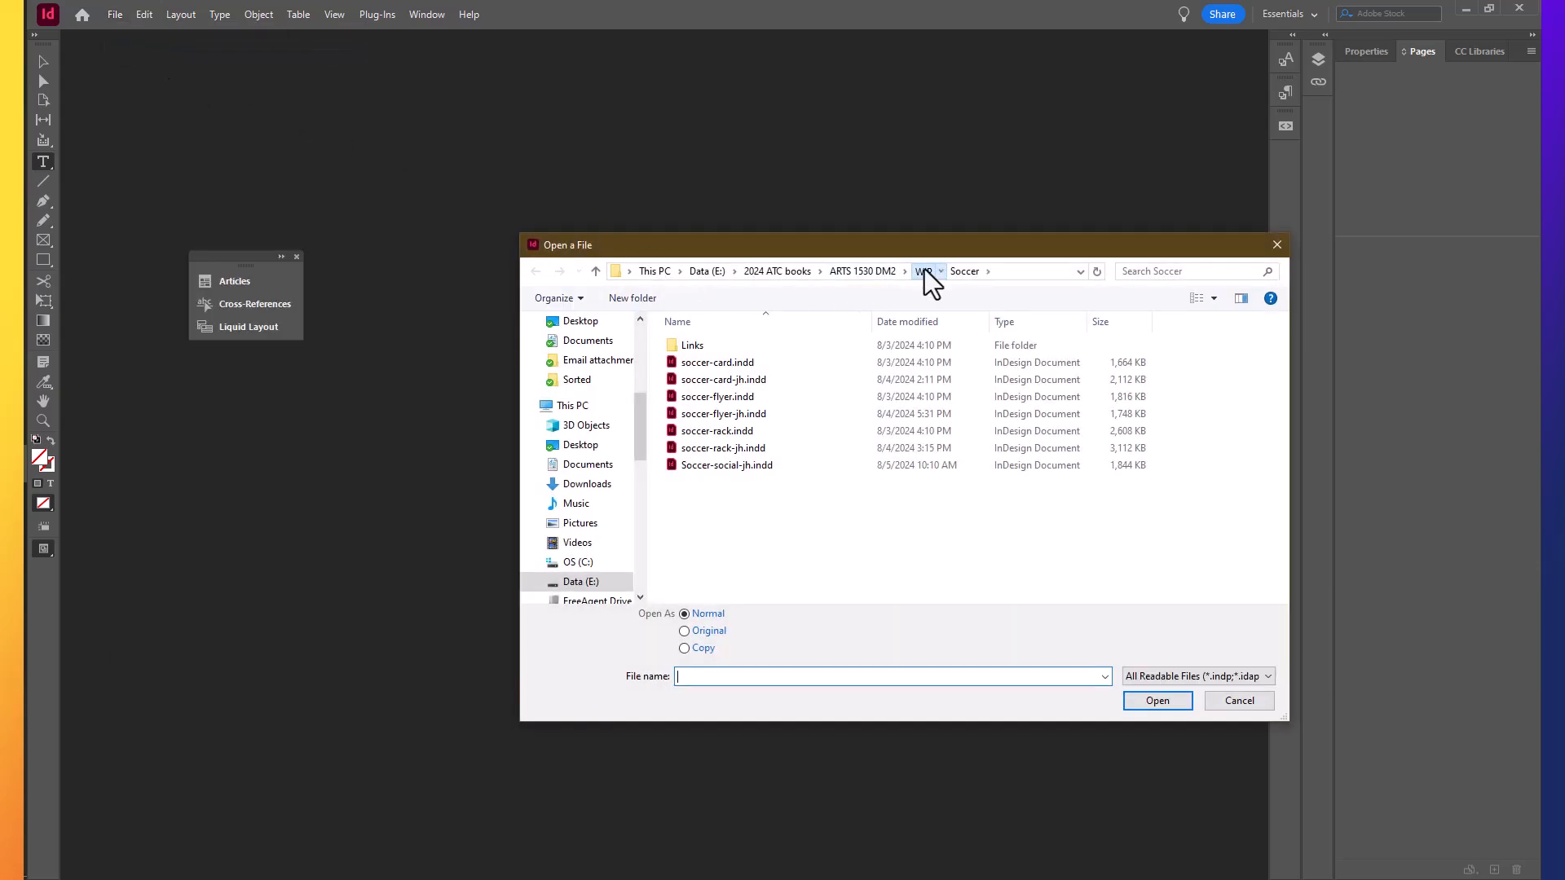
pyautogui.click(939, 270)
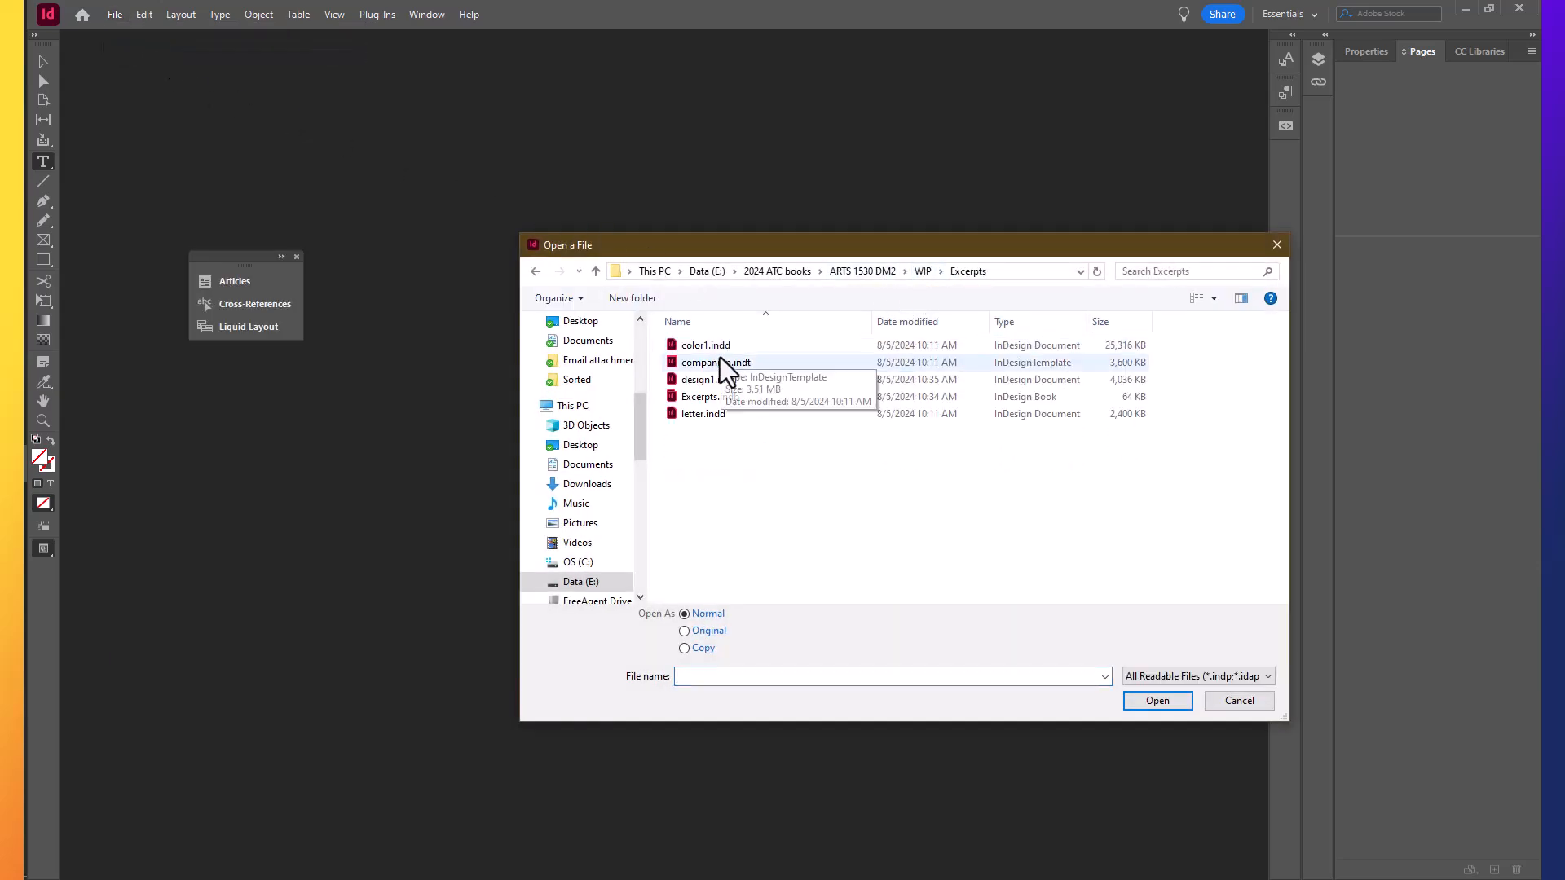
pyautogui.click(716, 362)
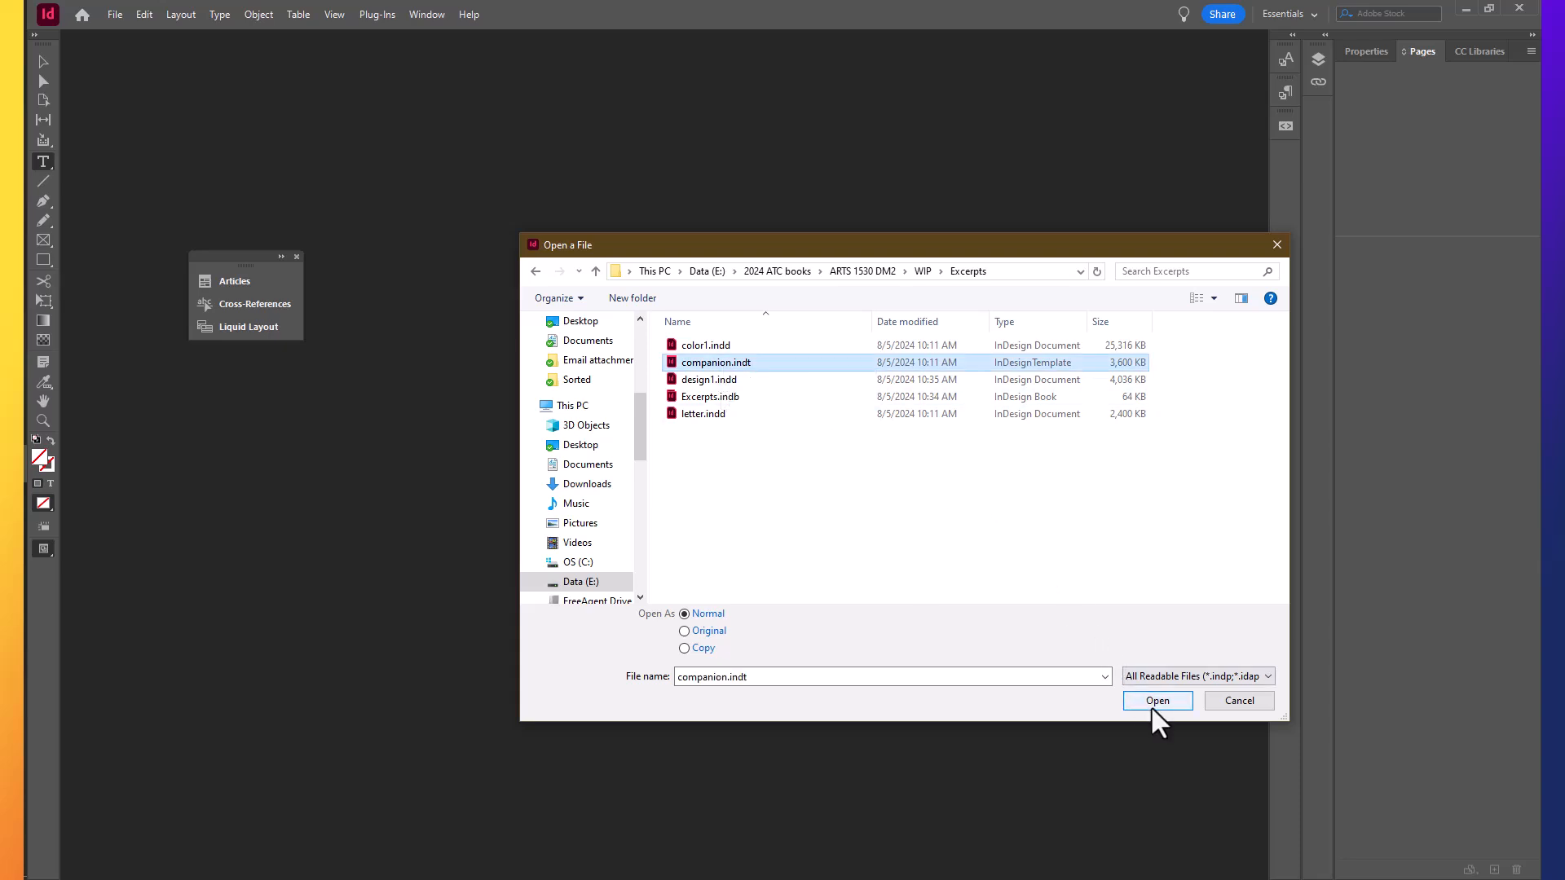
pyautogui.click(1157, 701)
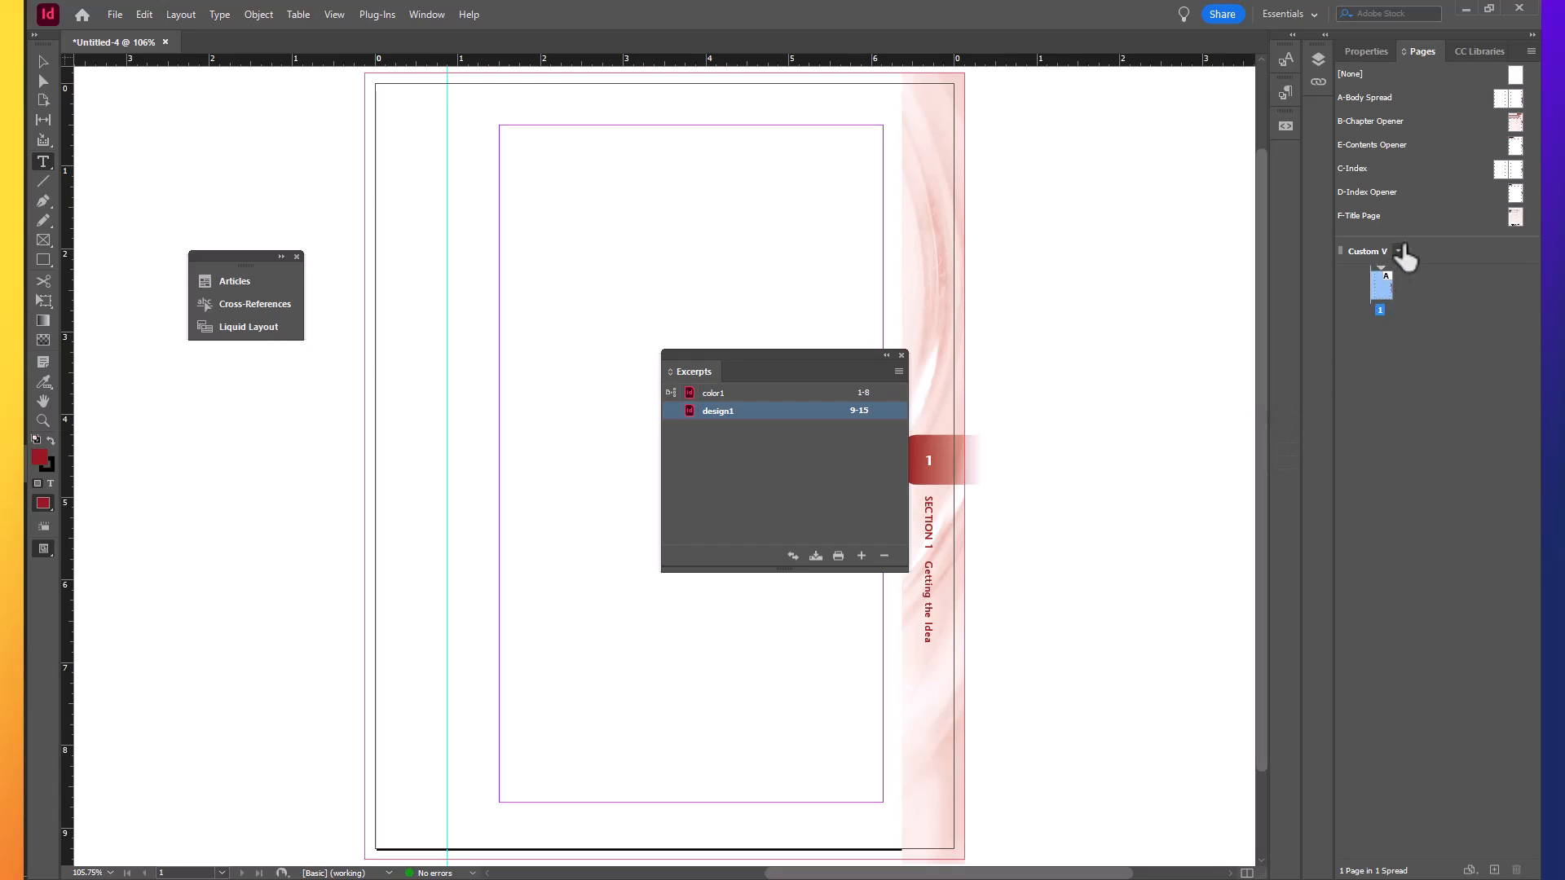
pyautogui.moveTo(1412, 255)
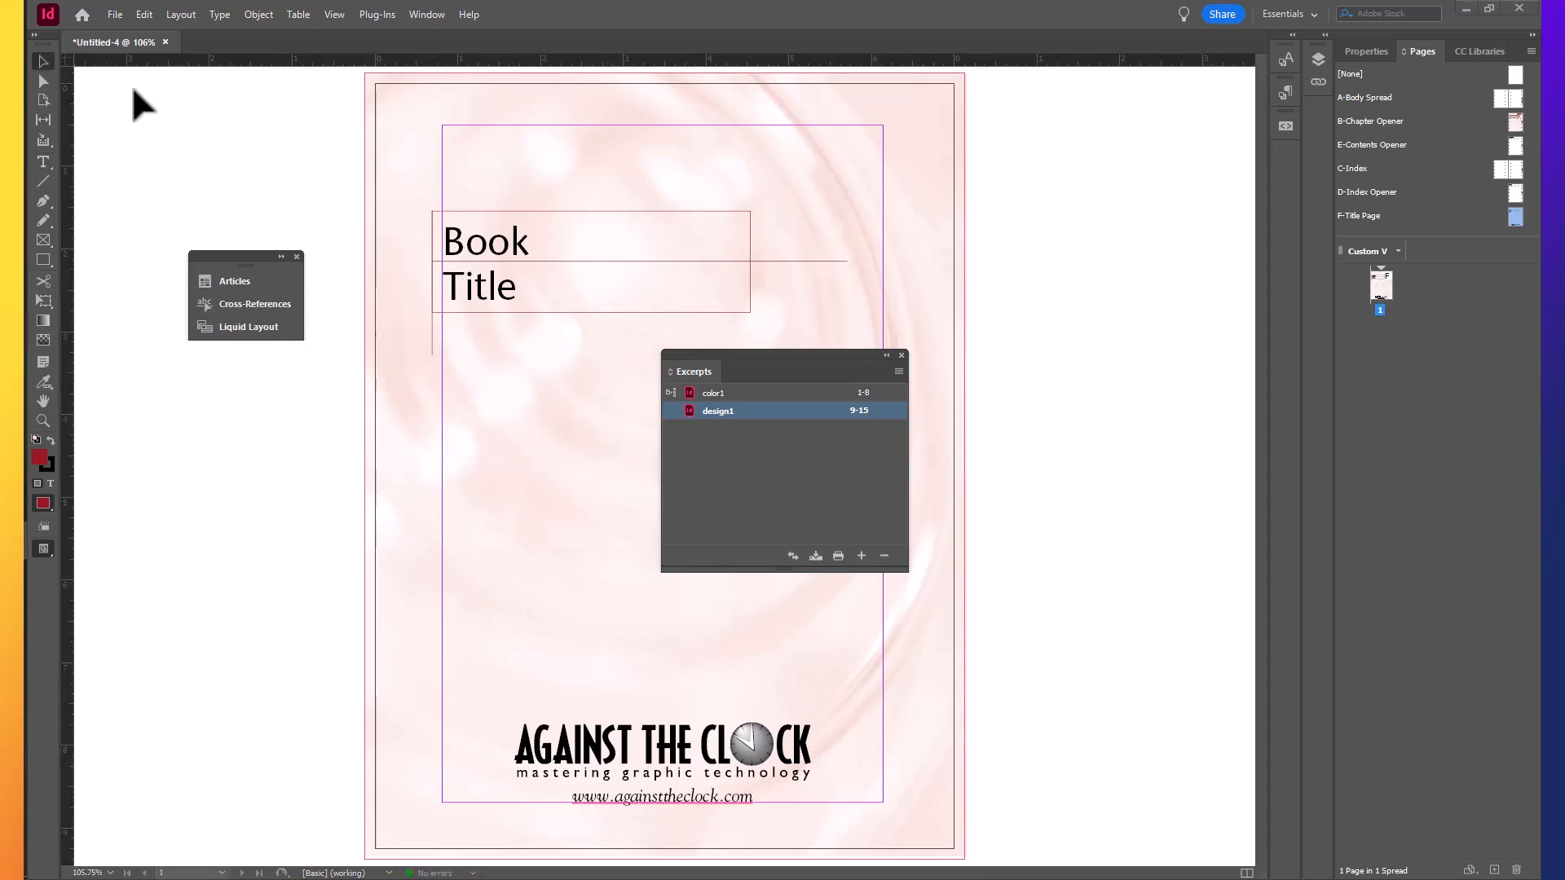
pyautogui.moveTo(46, 62)
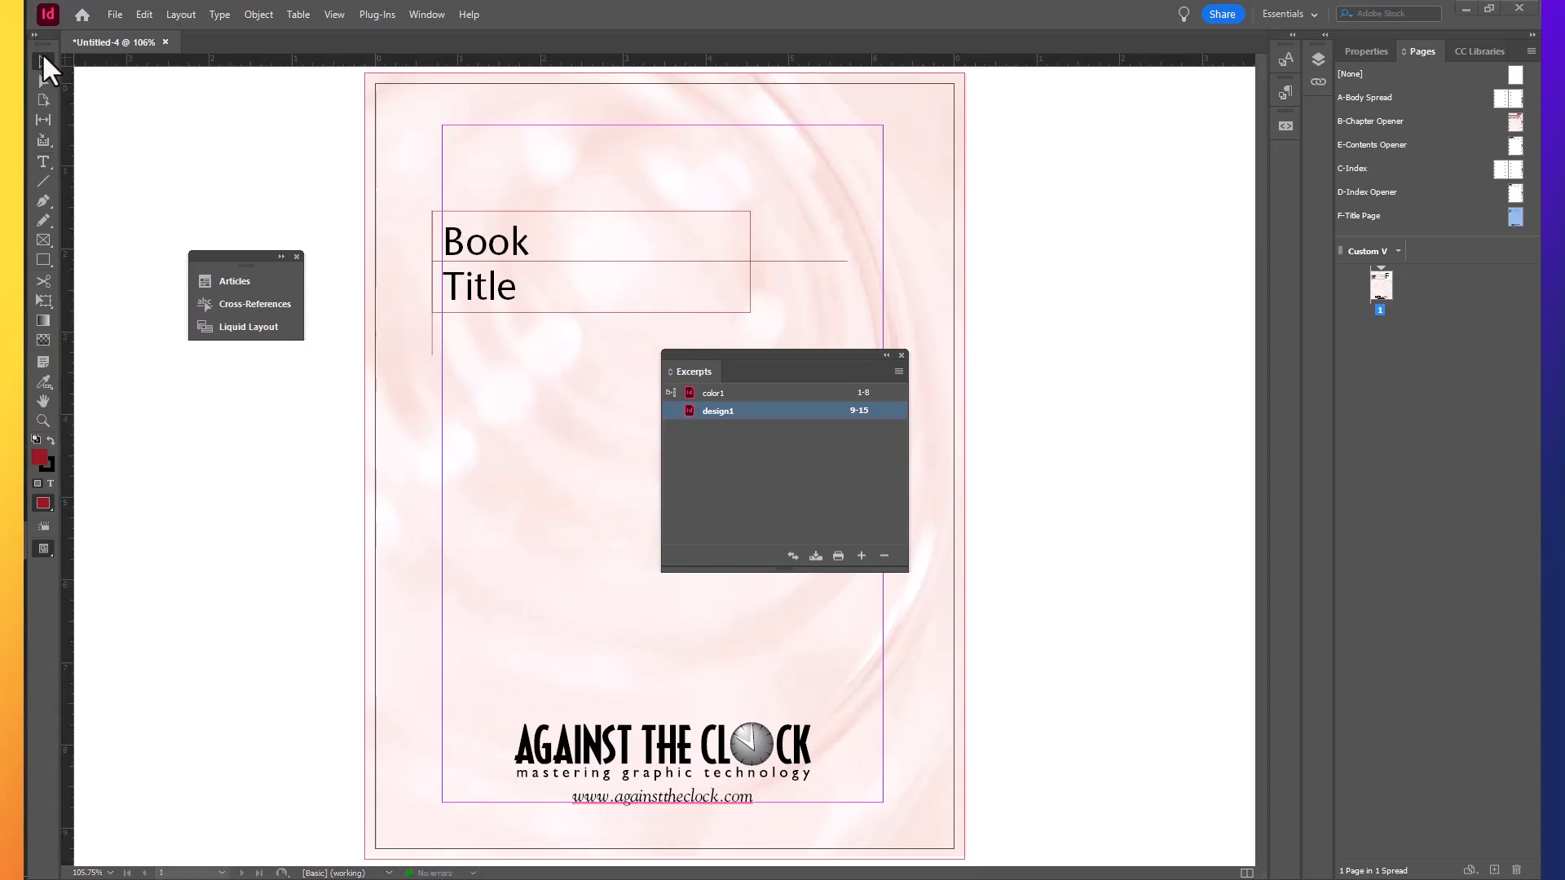
pyautogui.moveTo(520, 254)
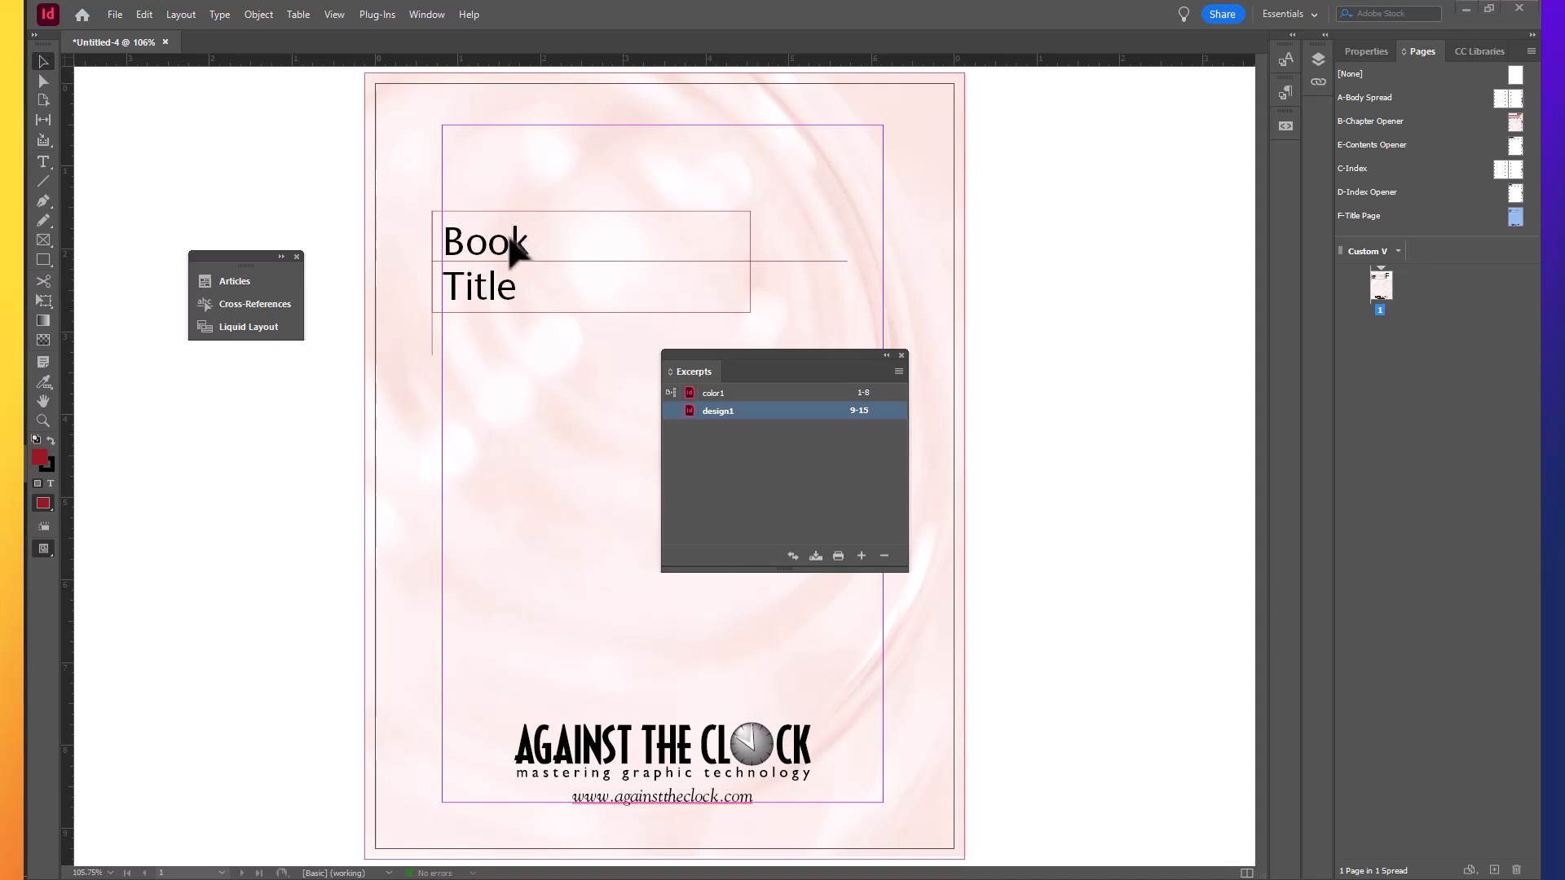
# Replace the Book Title placeholder text with 'Companion Excerpts'.
pyautogui.click(588, 261)
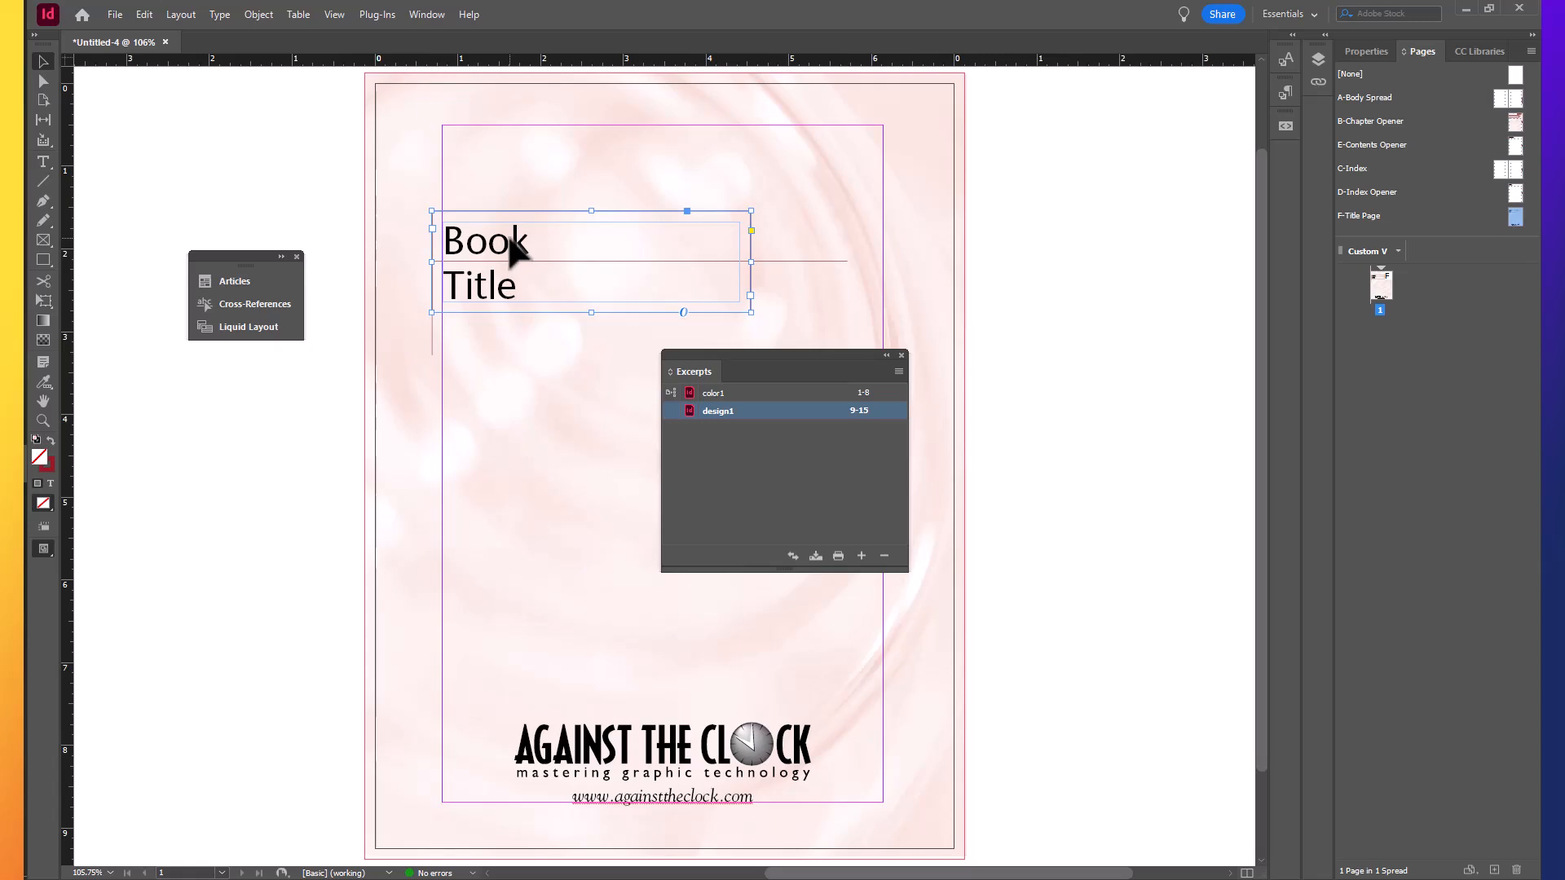
pyautogui.moveTo(44, 161)
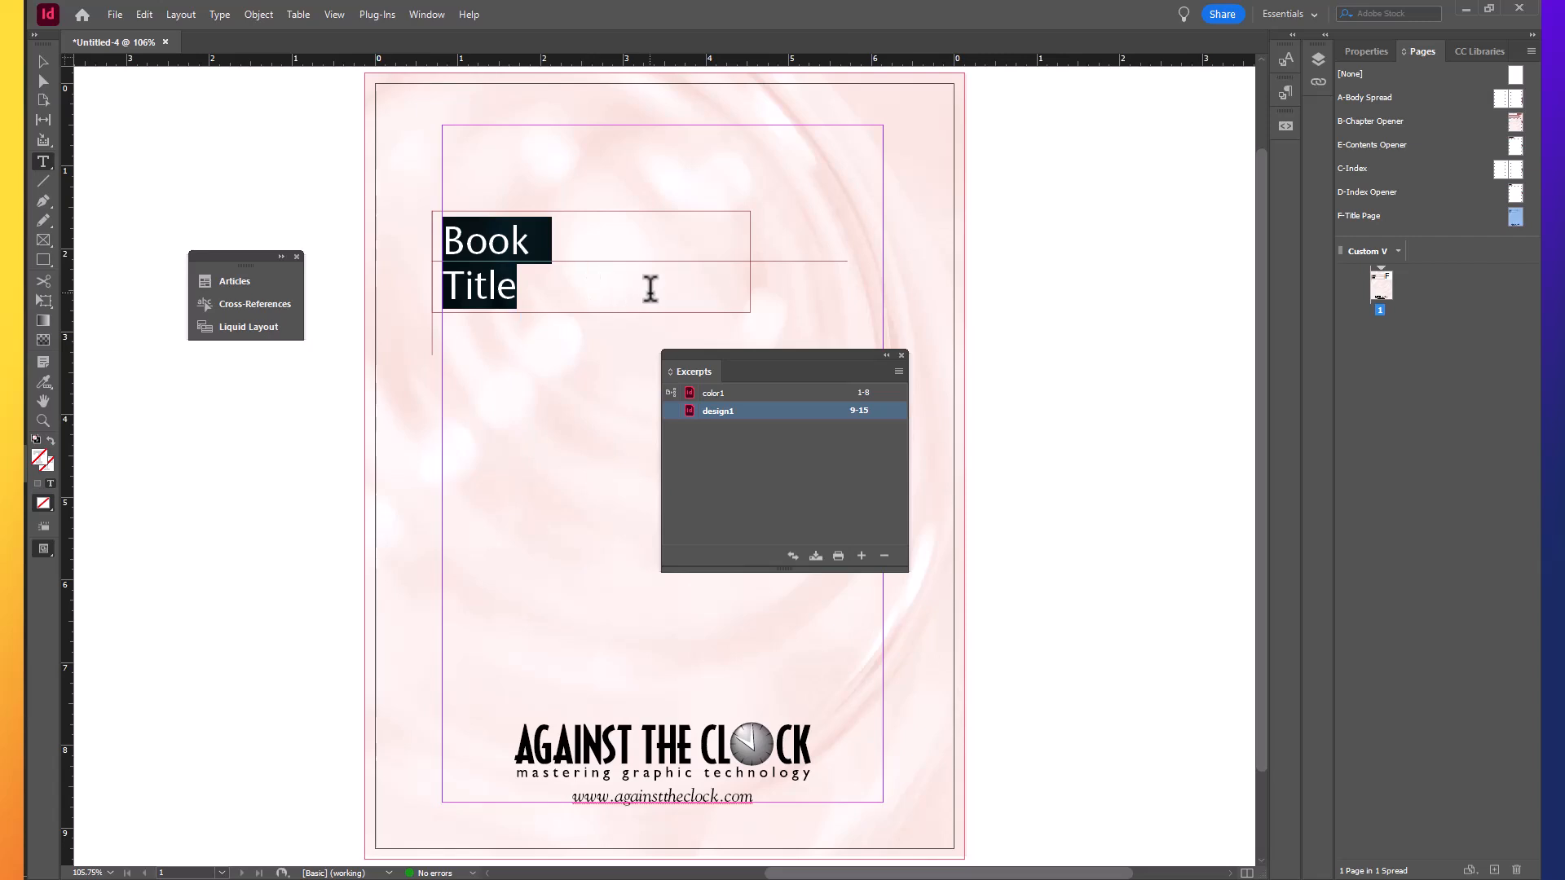
pyautogui.write('Comp')
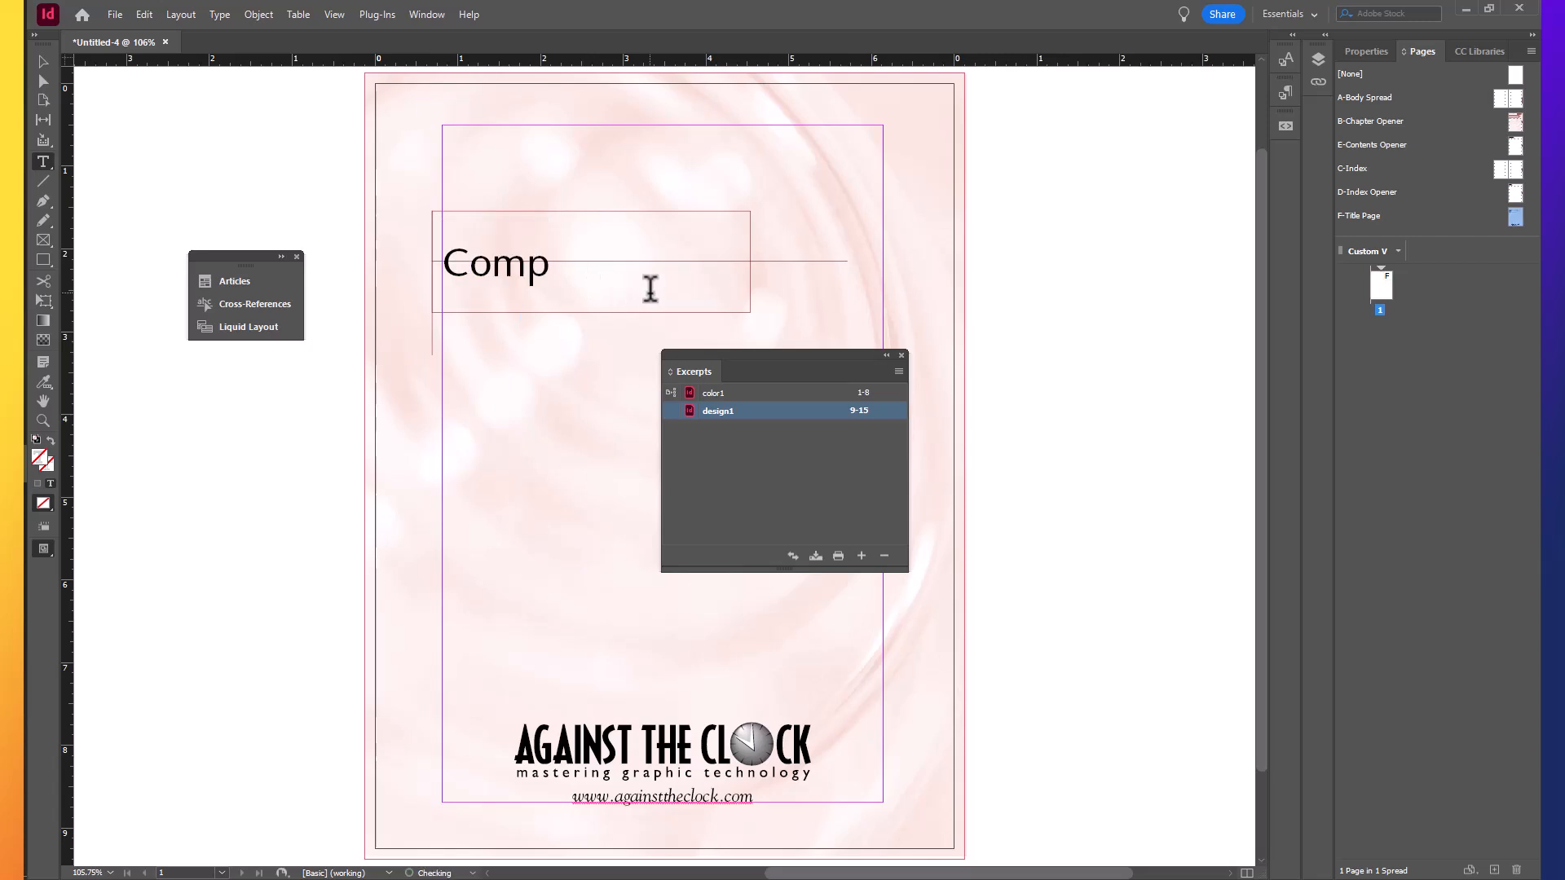
pyautogui.write('anion')
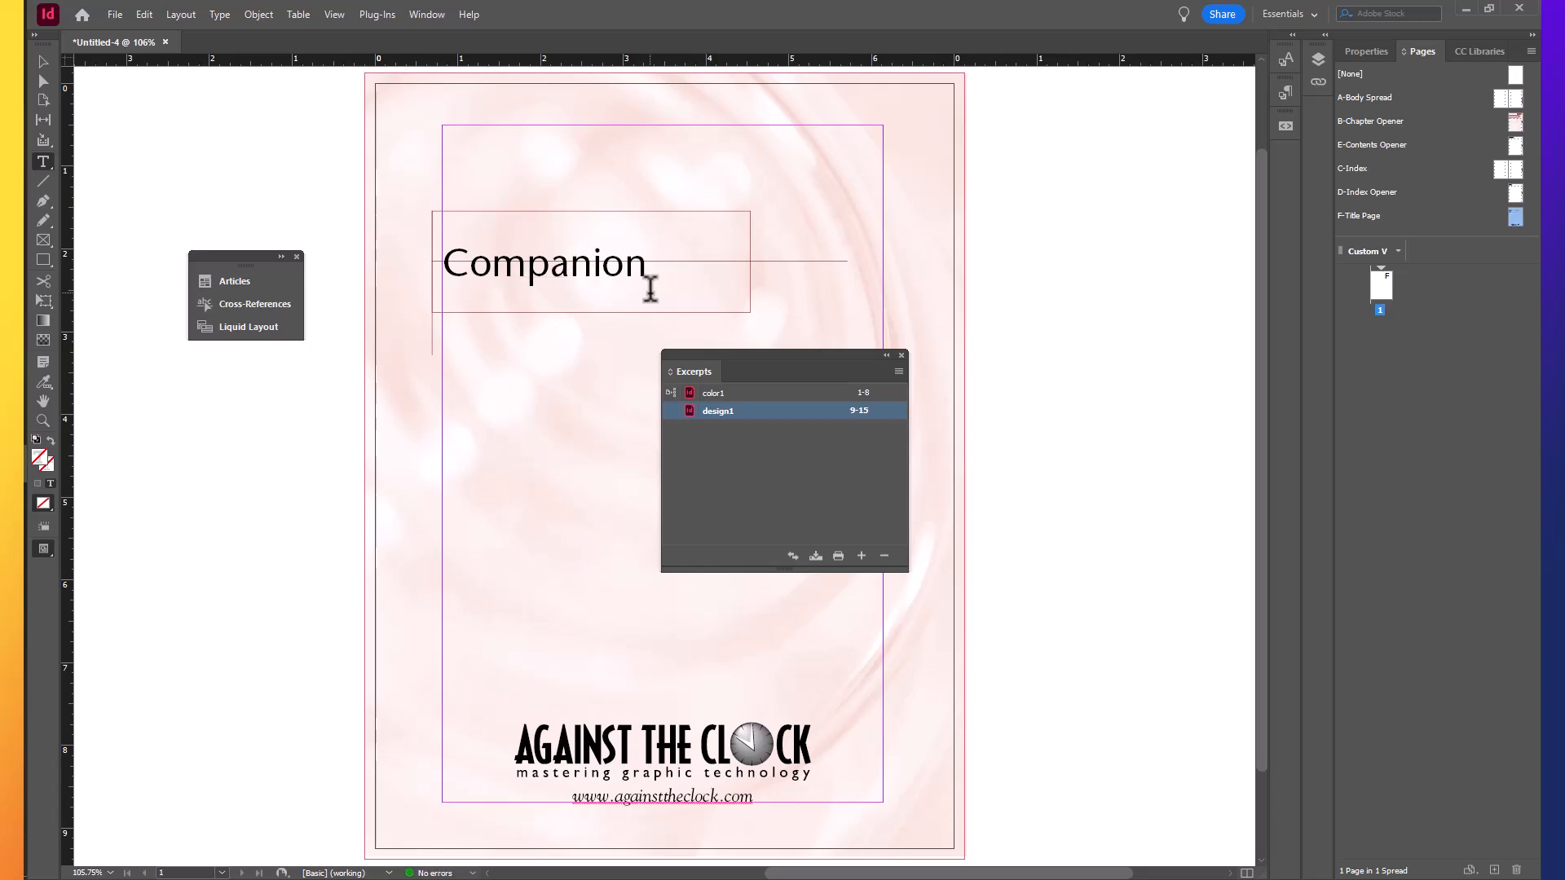
pyautogui.write('Exc')
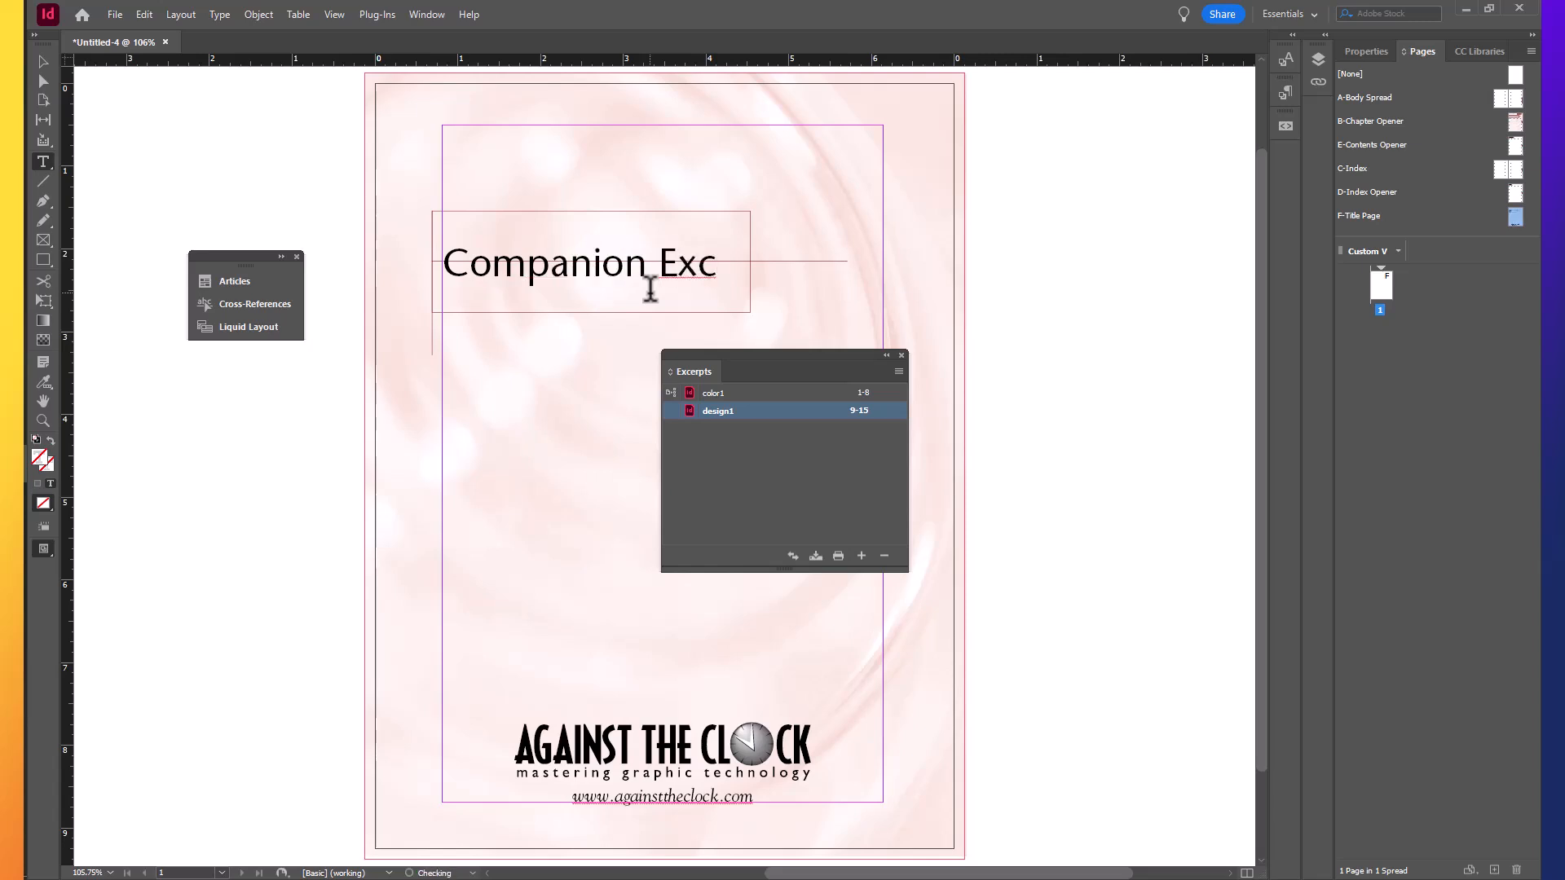
pyautogui.write('ert')
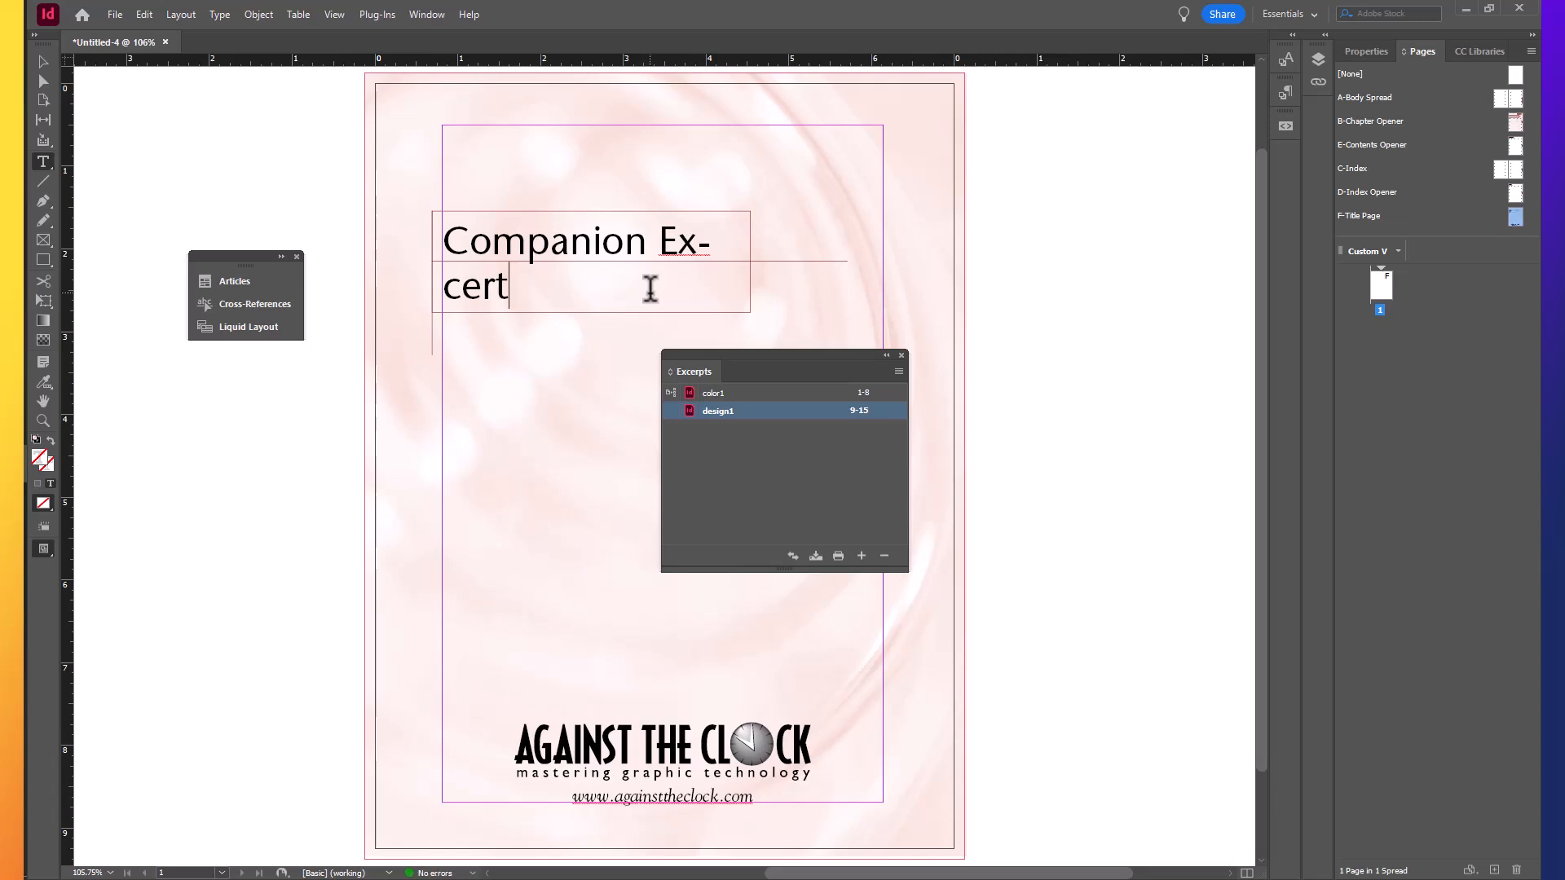
pyautogui.write('pts')
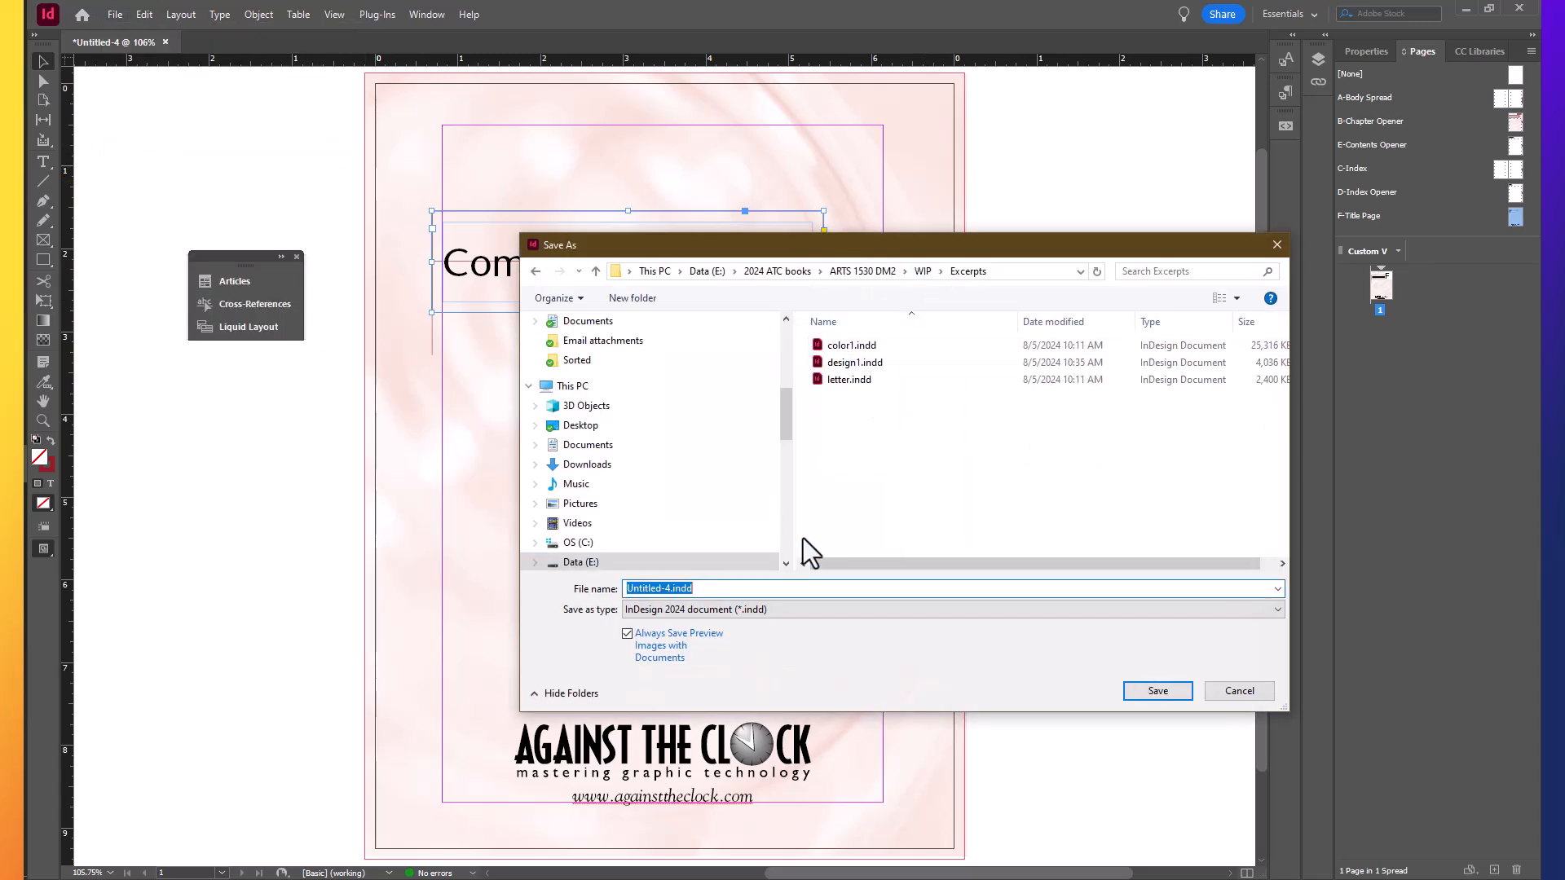
# Save the title page document as front-matter.indd in the Excerpts folder.
pyautogui.write('front')
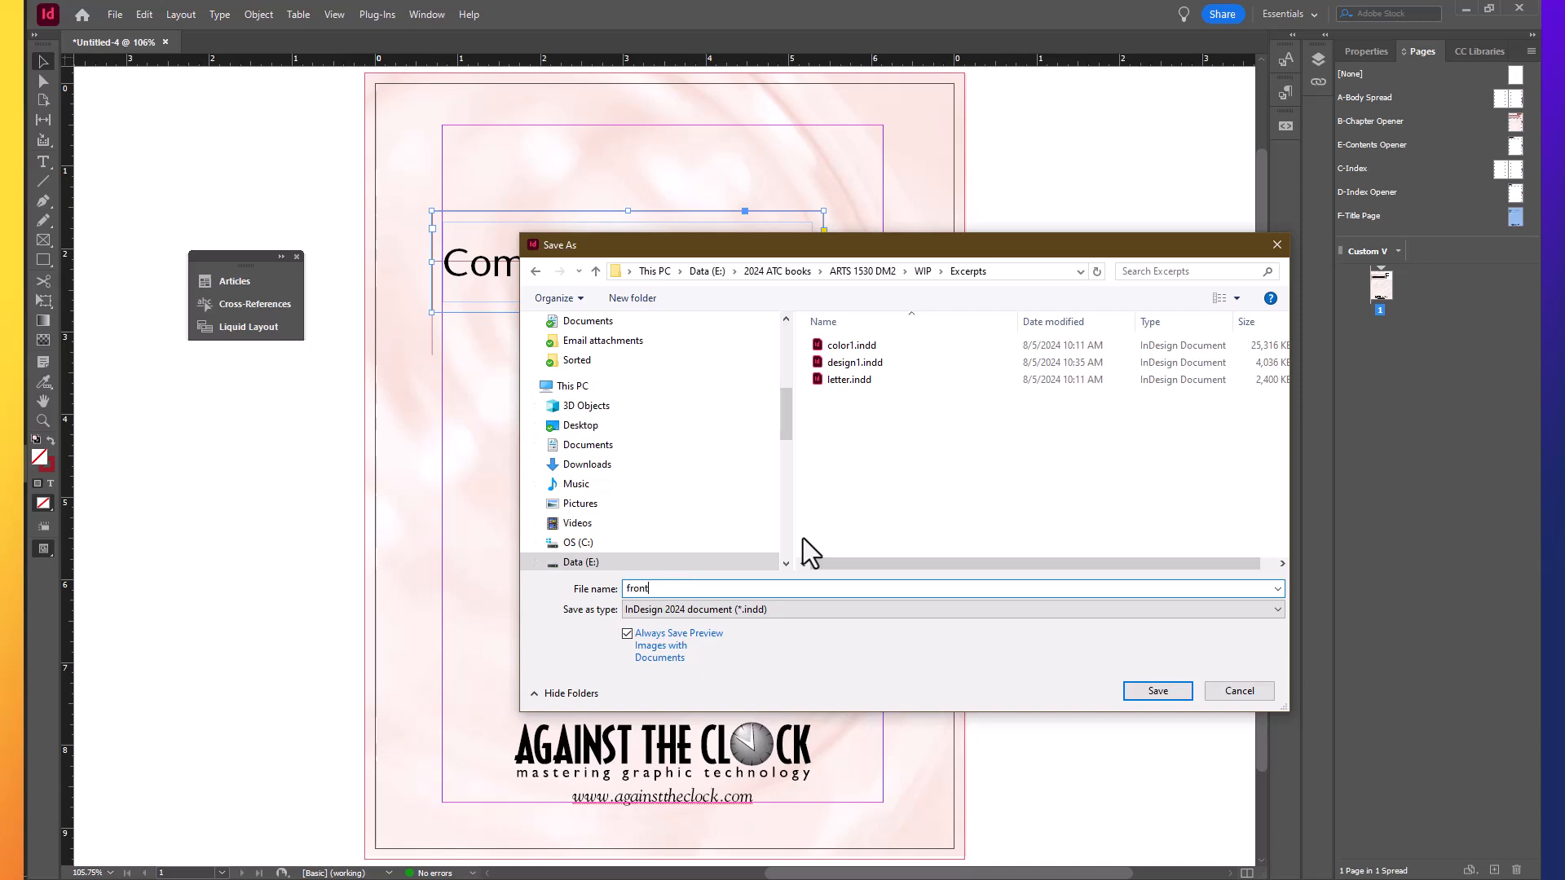
pyautogui.write('-matter')
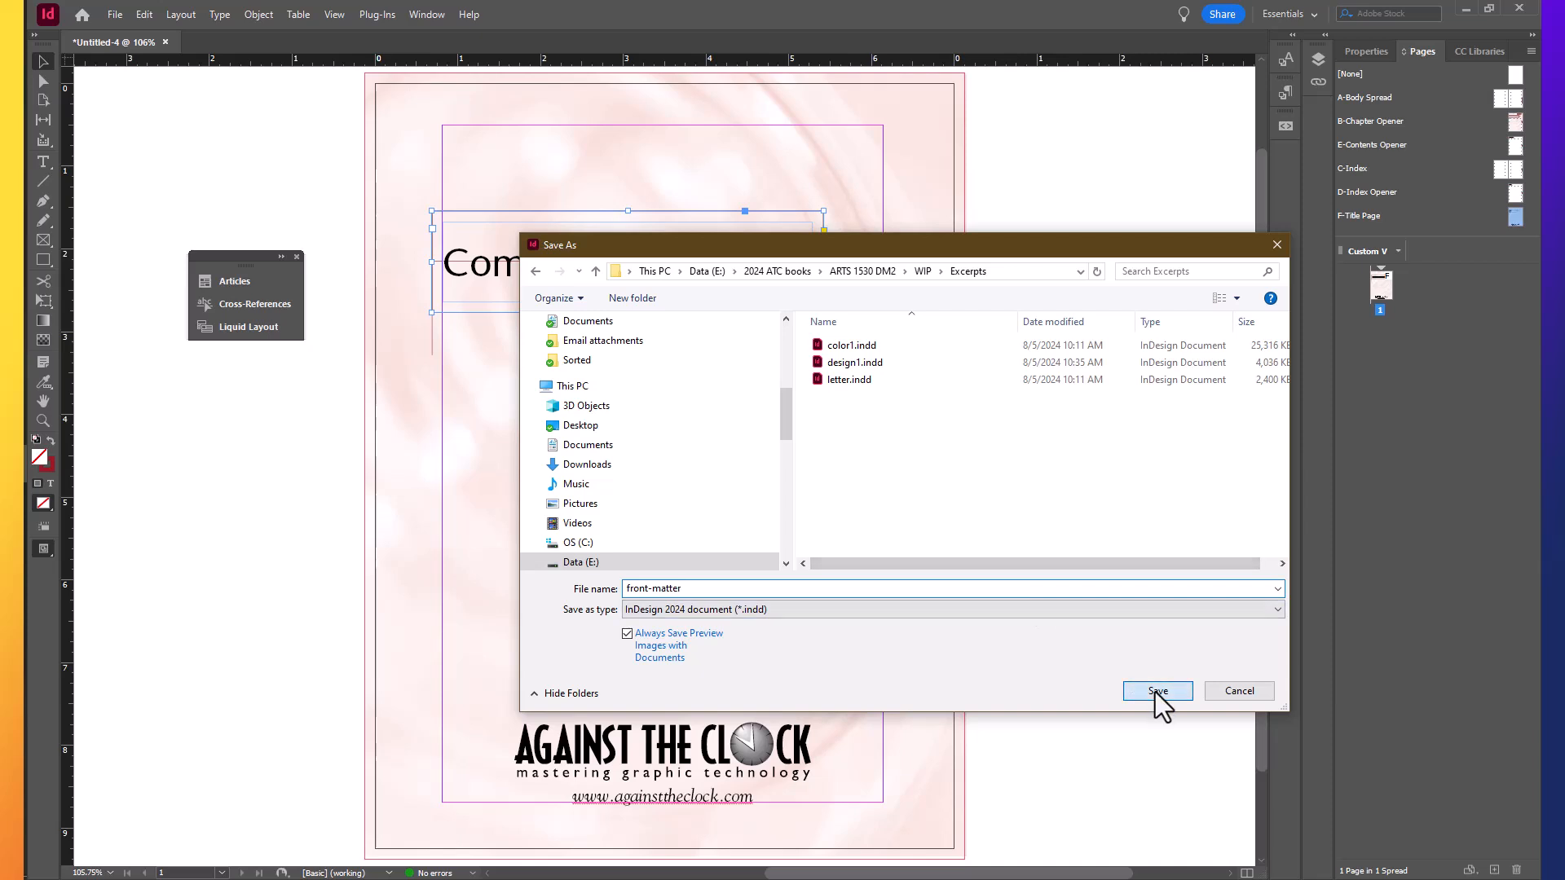
pyautogui.click(1158, 691)
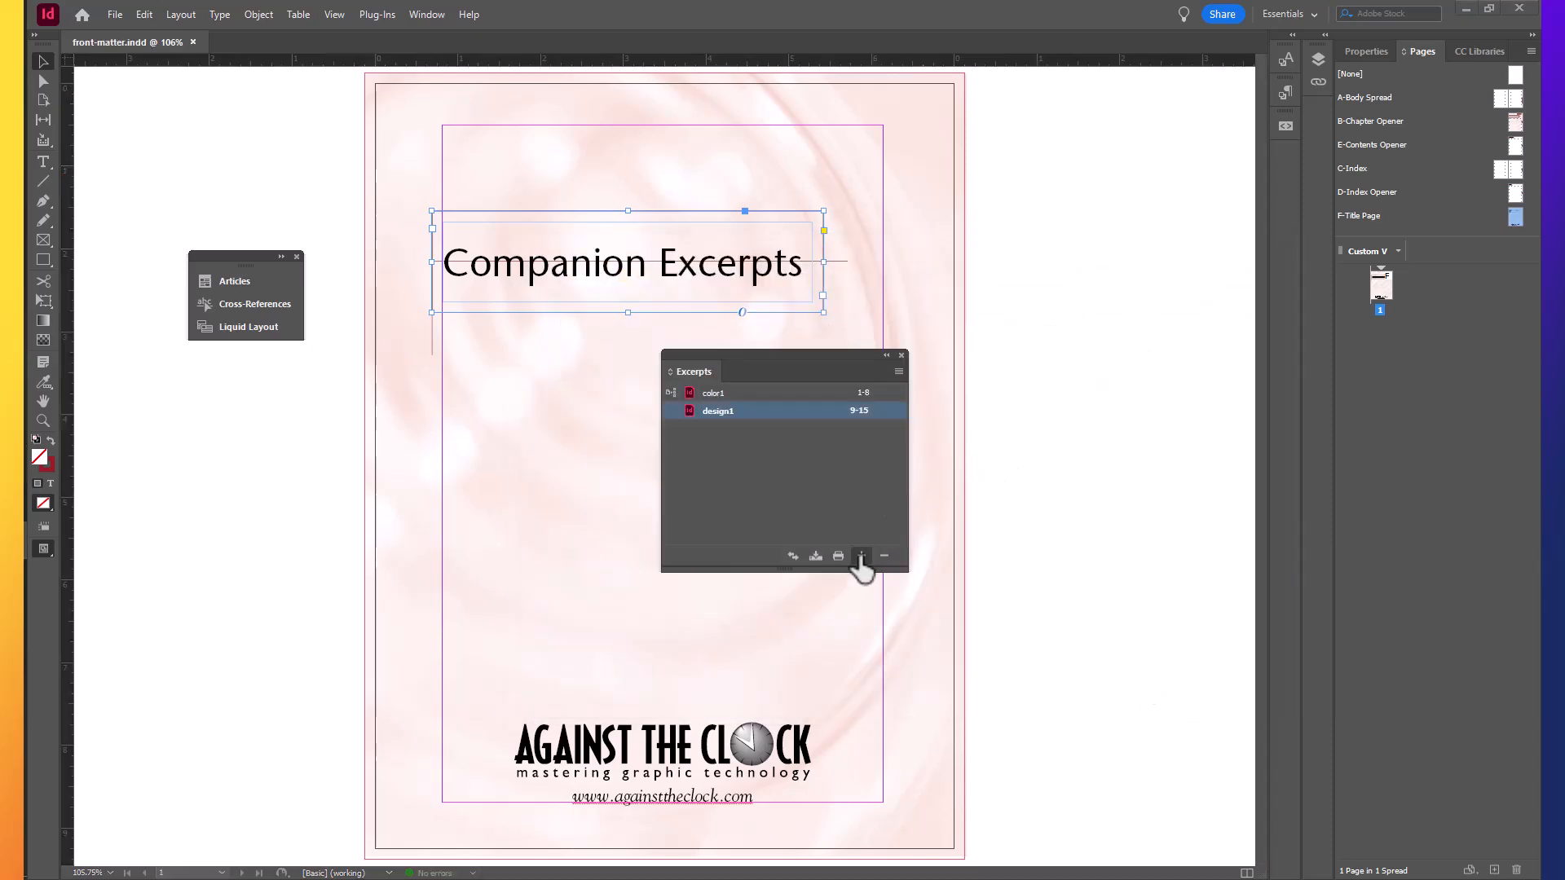
# Add front-matter.indd to the Excerpts book as a third document.
pyautogui.click(861, 556)
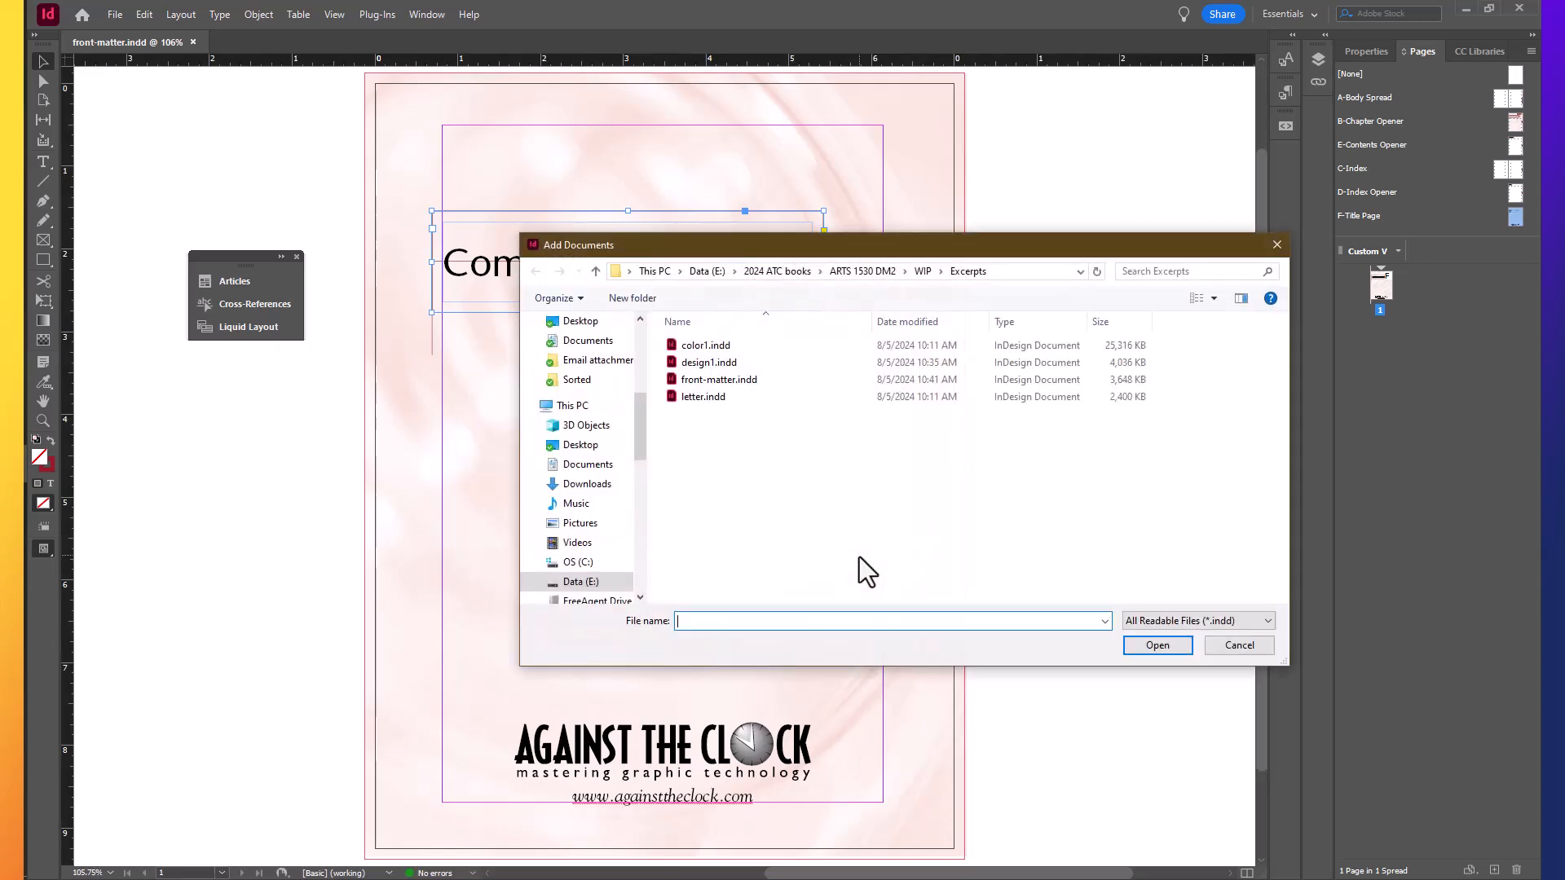
pyautogui.click(717, 380)
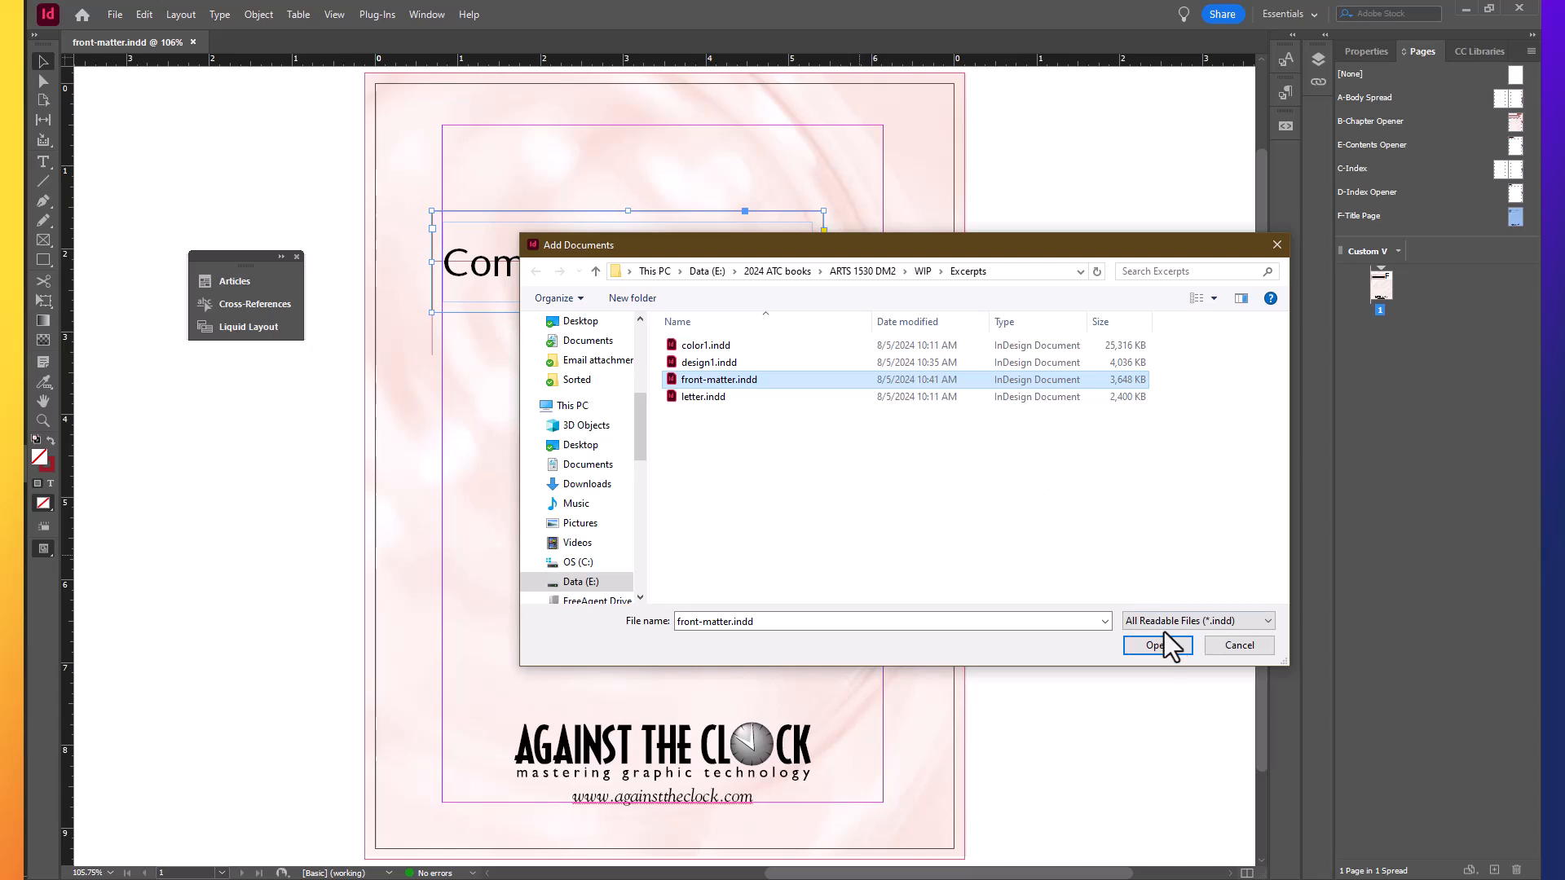
pyautogui.click(1156, 645)
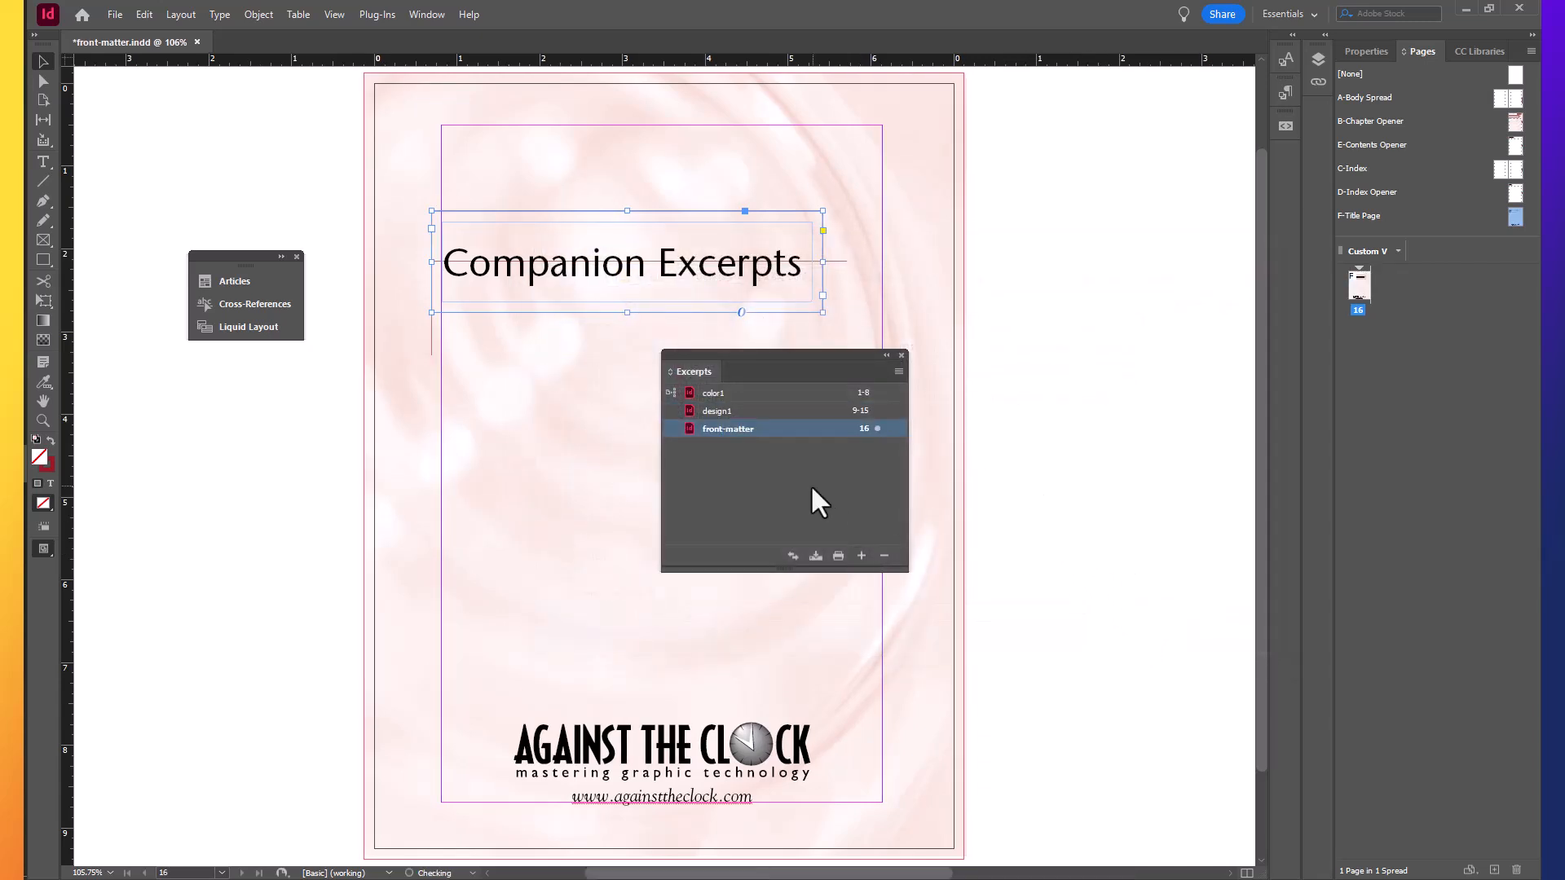
pyautogui.moveTo(758, 444)
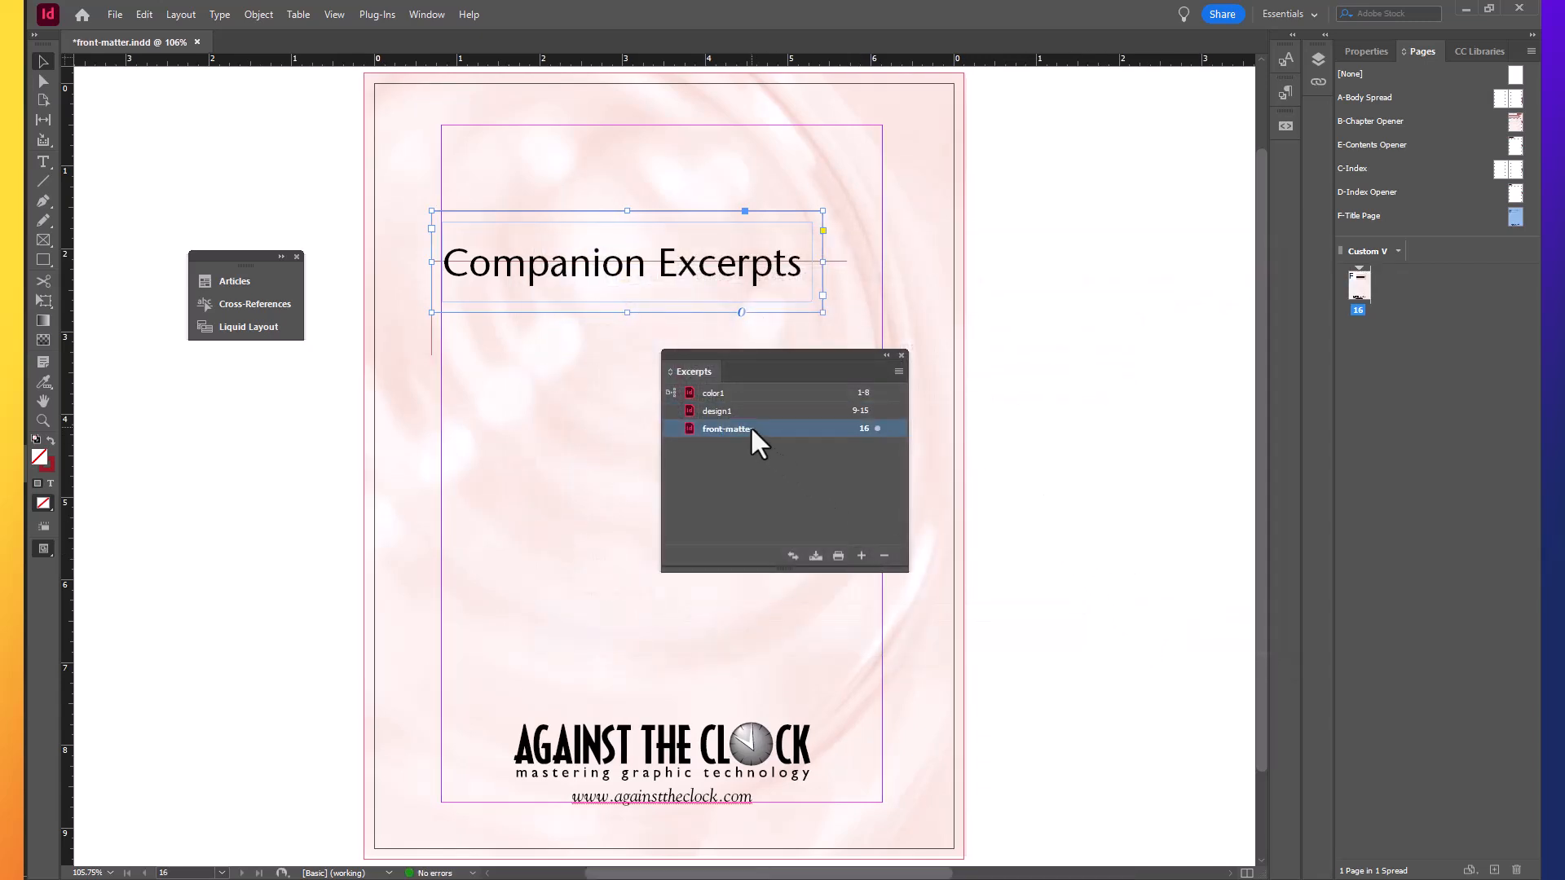
pyautogui.moveTo(753, 434)
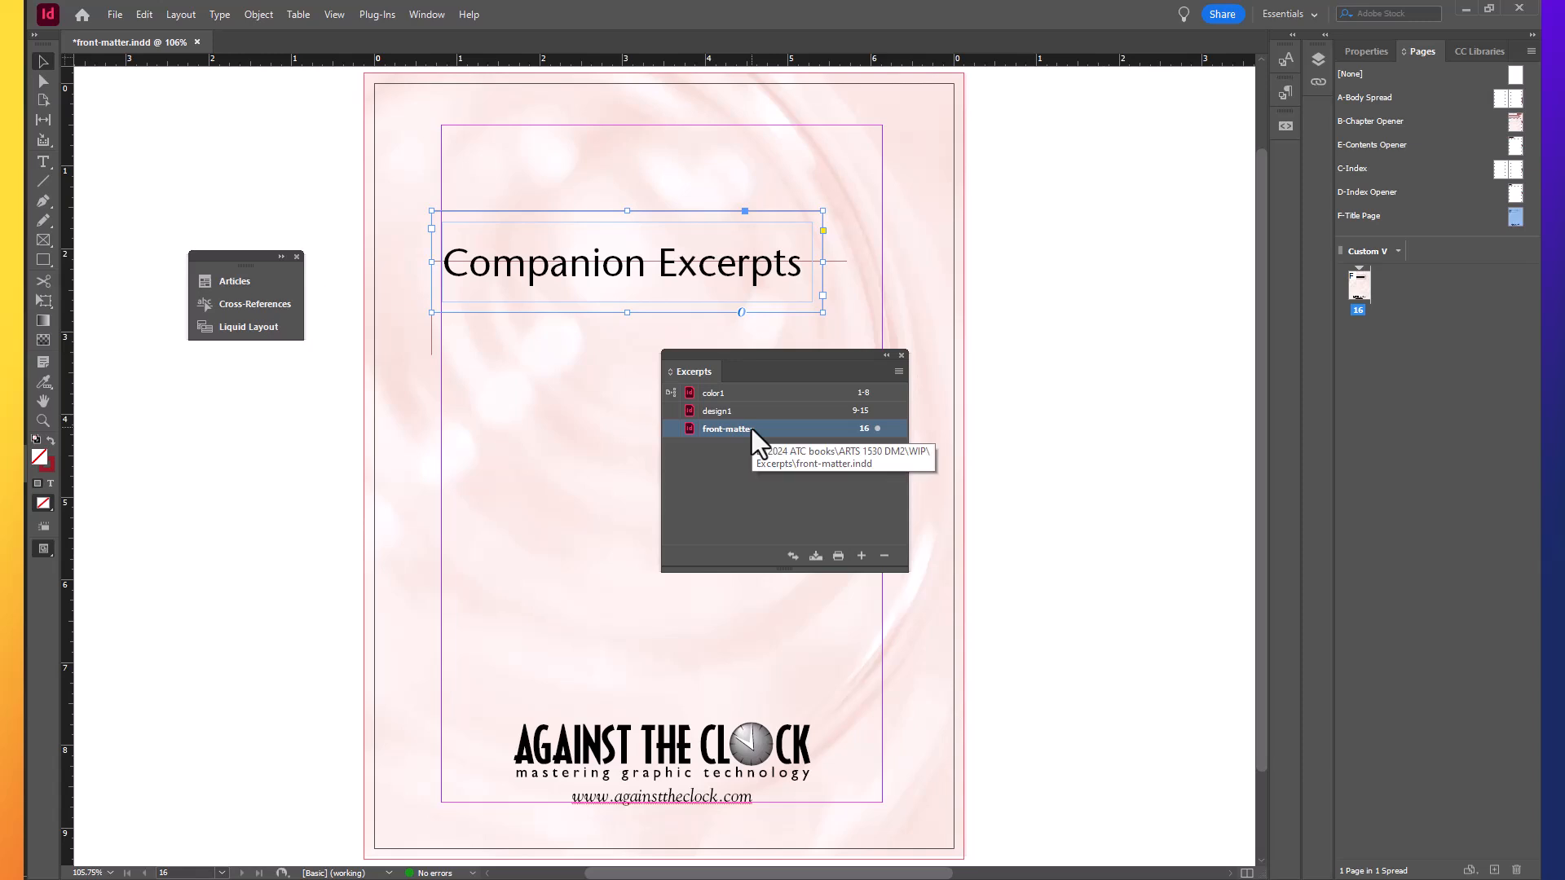
pyautogui.moveTo(753, 412)
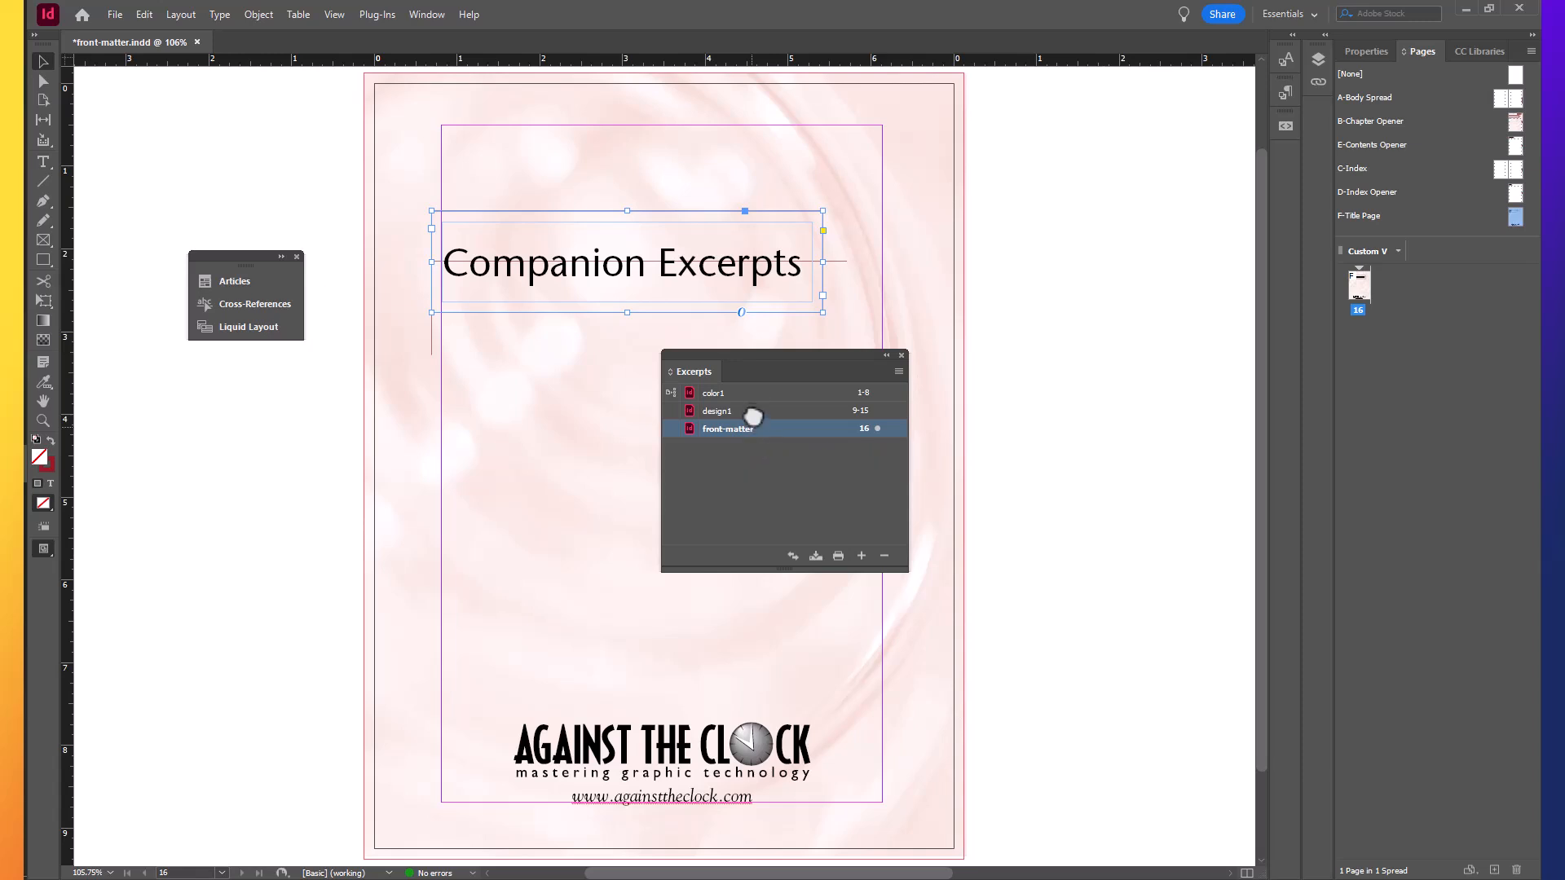
pyautogui.moveTo(755, 391)
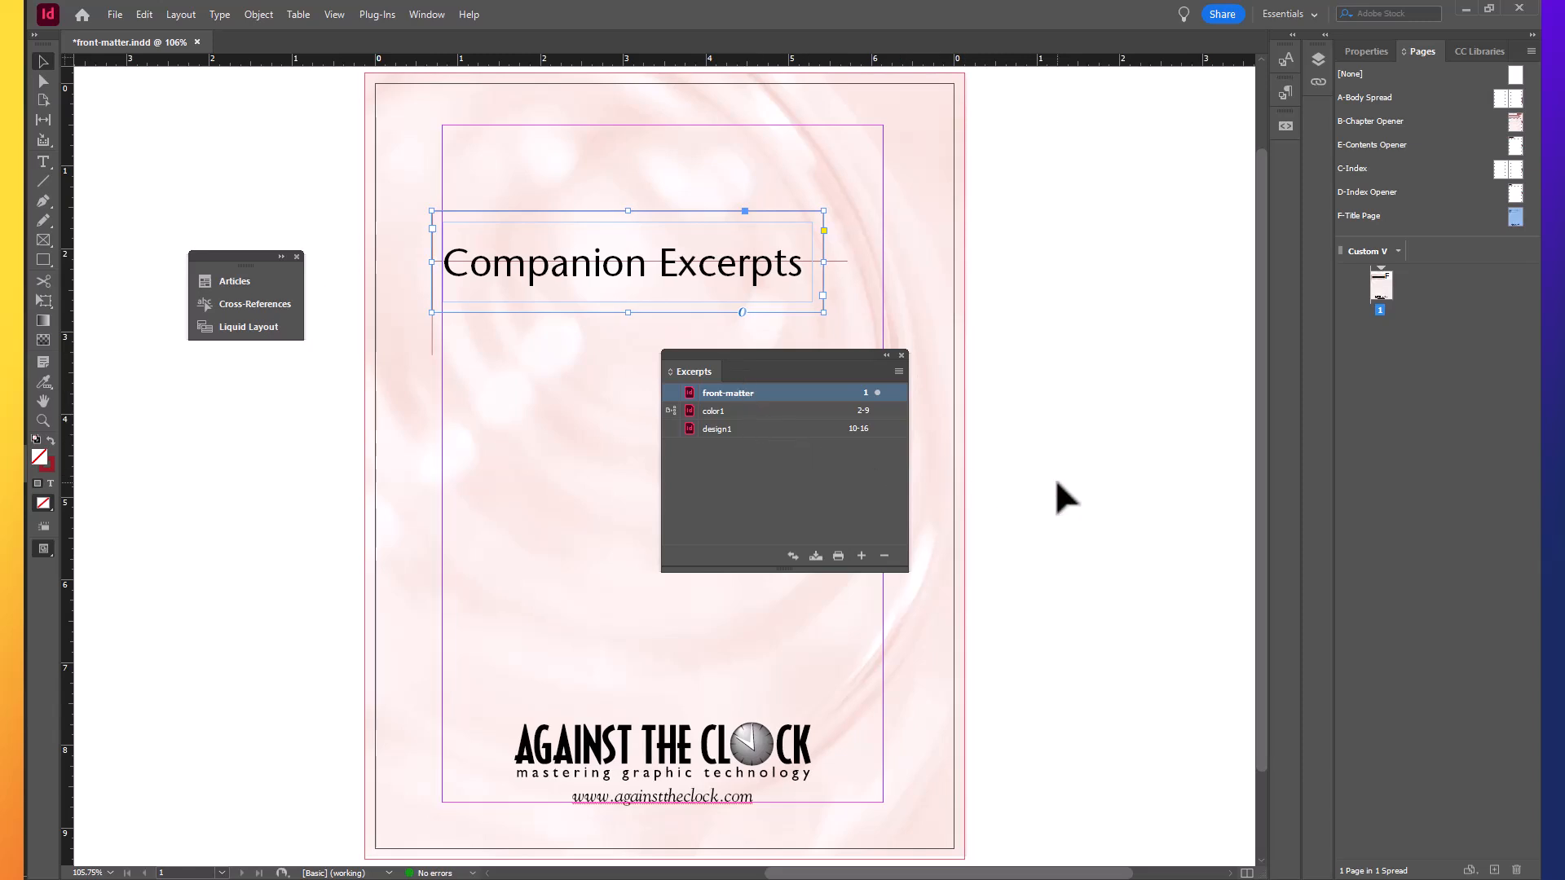
pyautogui.moveTo(1048, 512)
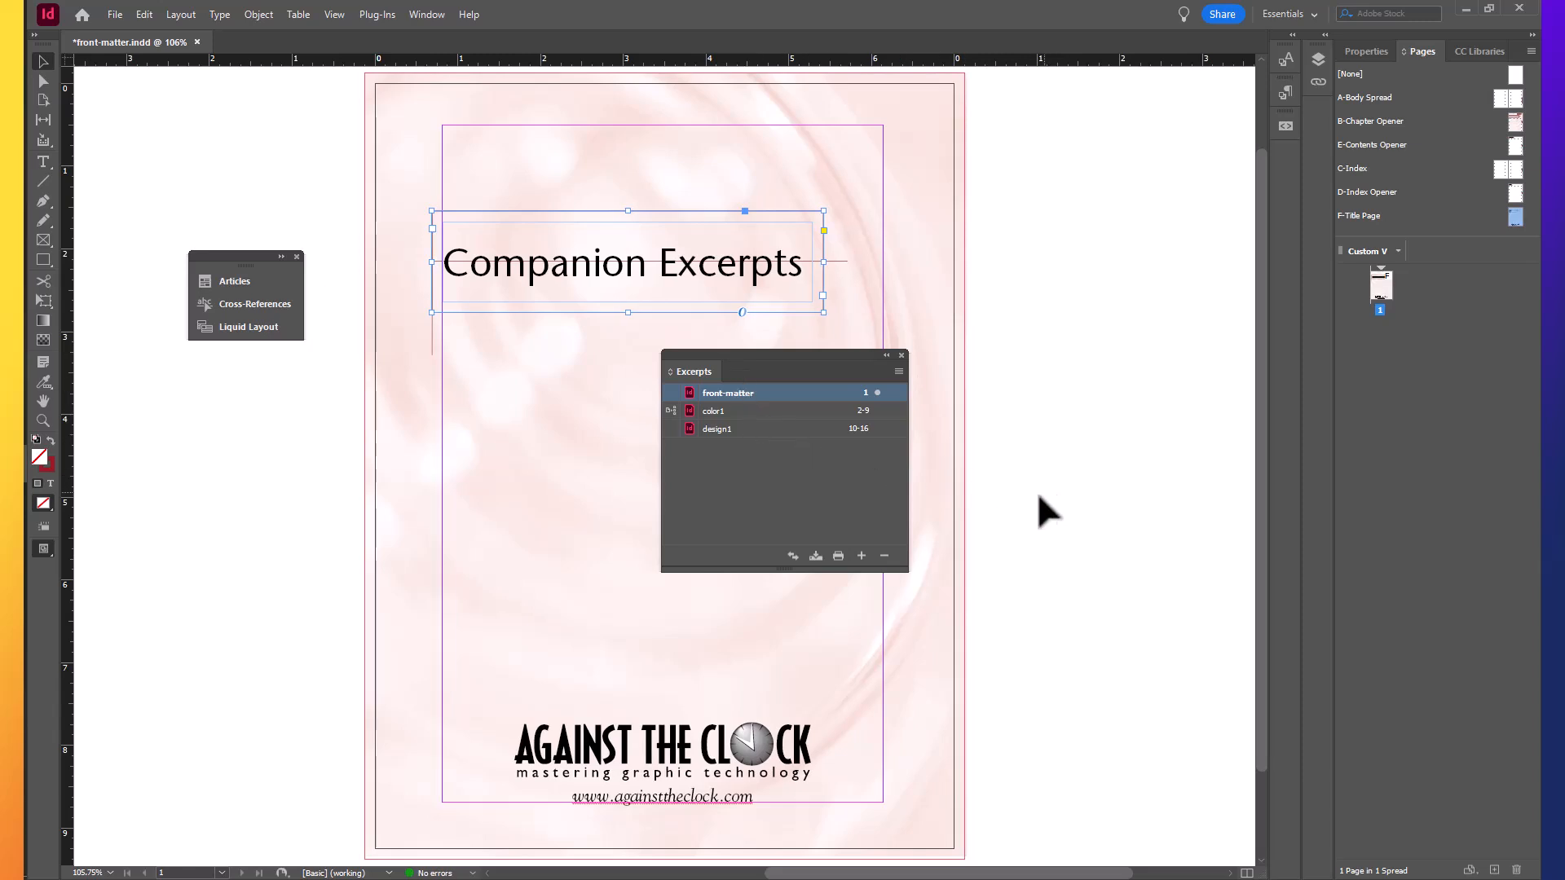
pyautogui.moveTo(815, 556)
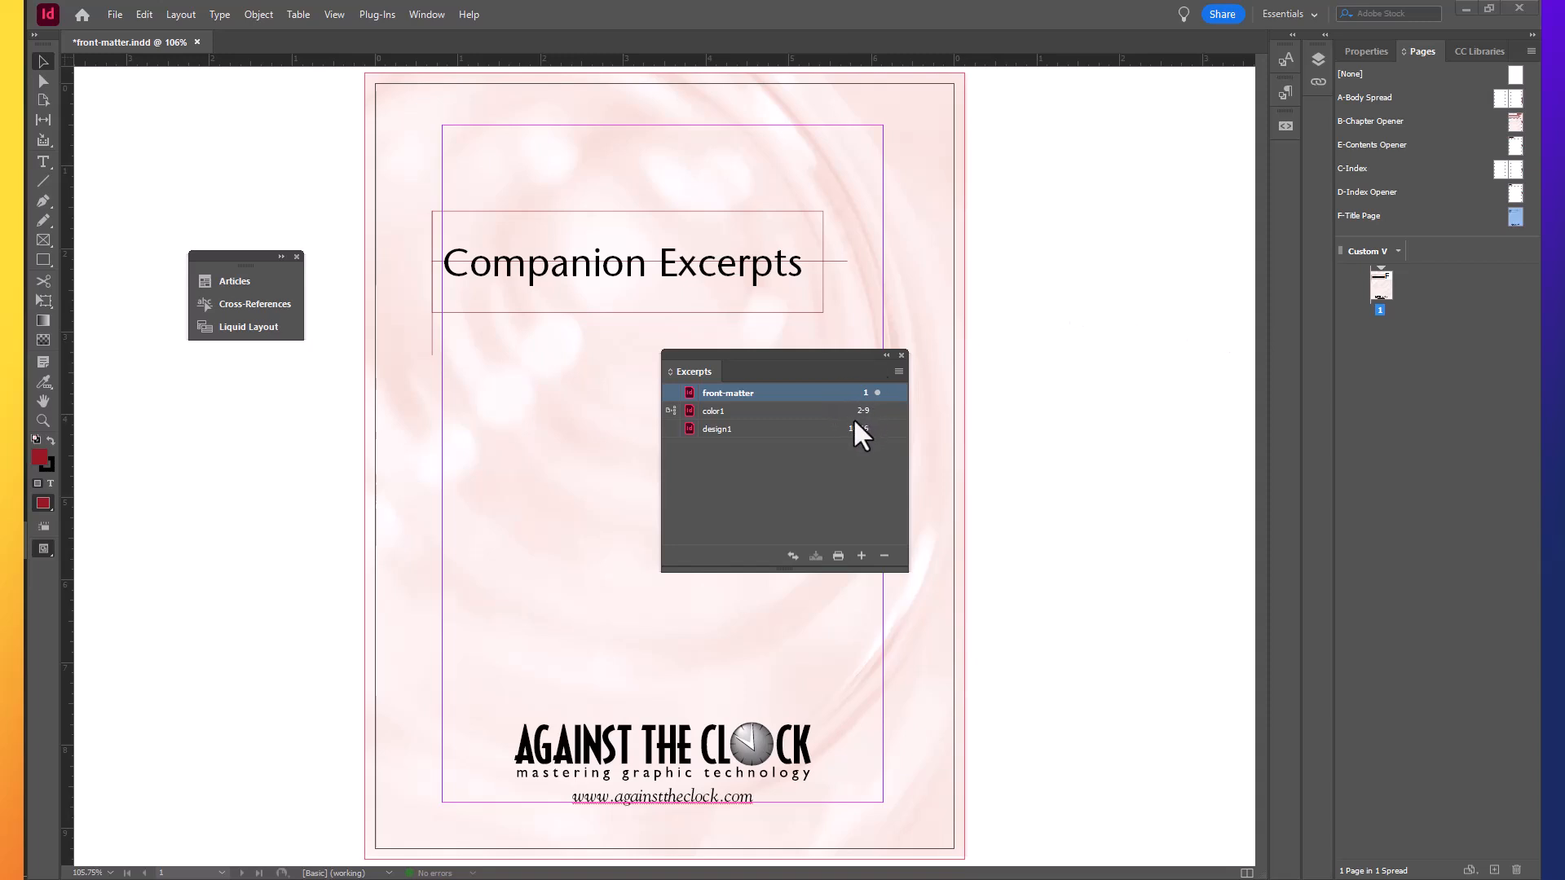
pyautogui.moveTo(860, 431)
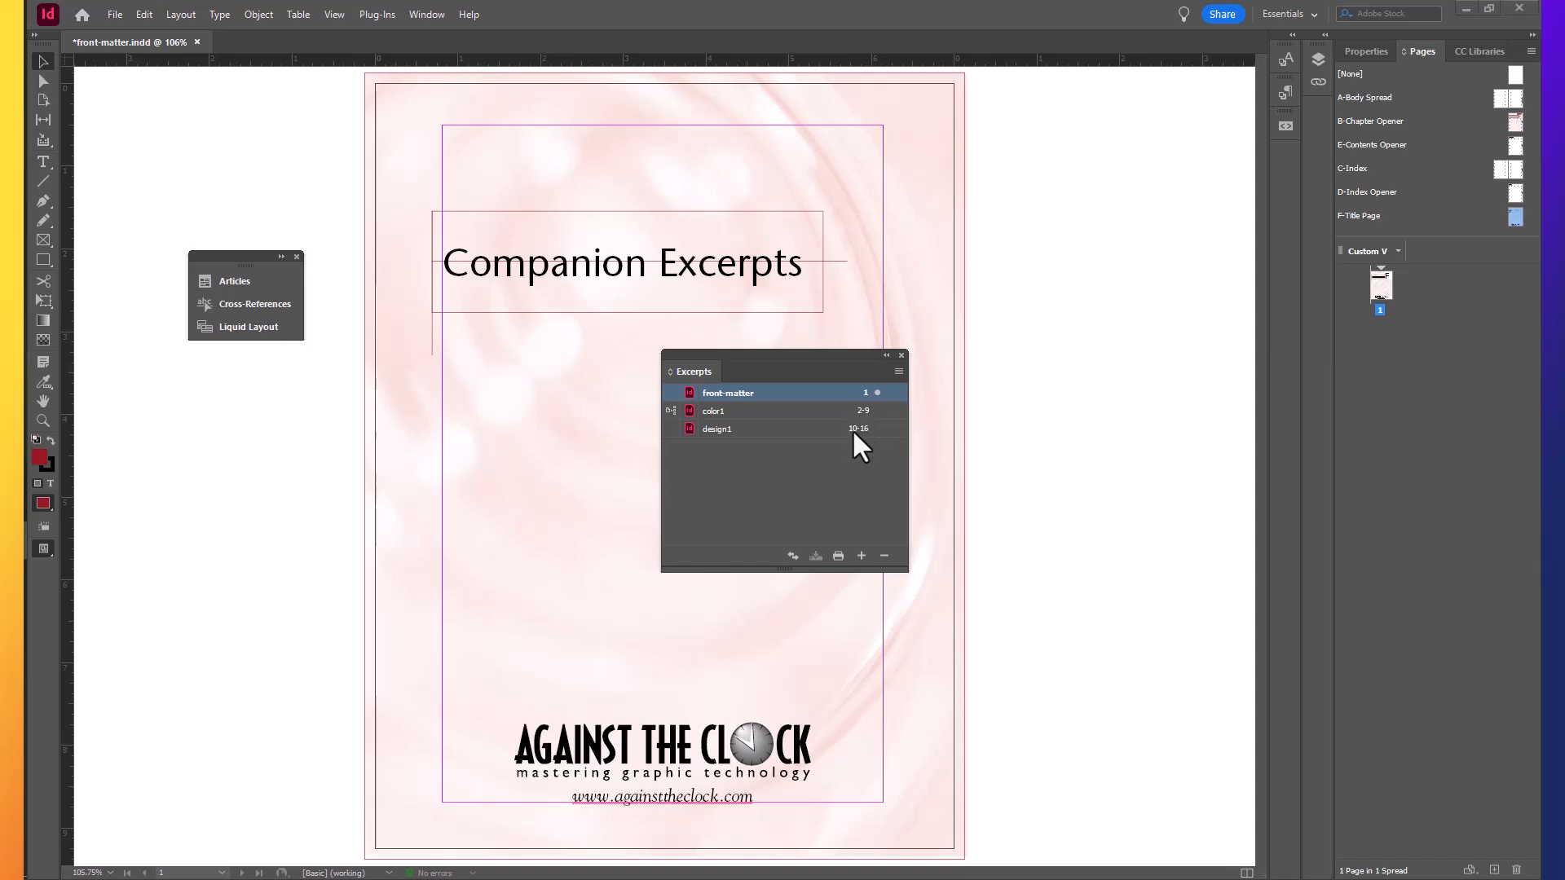
pyautogui.moveTo(869, 447)
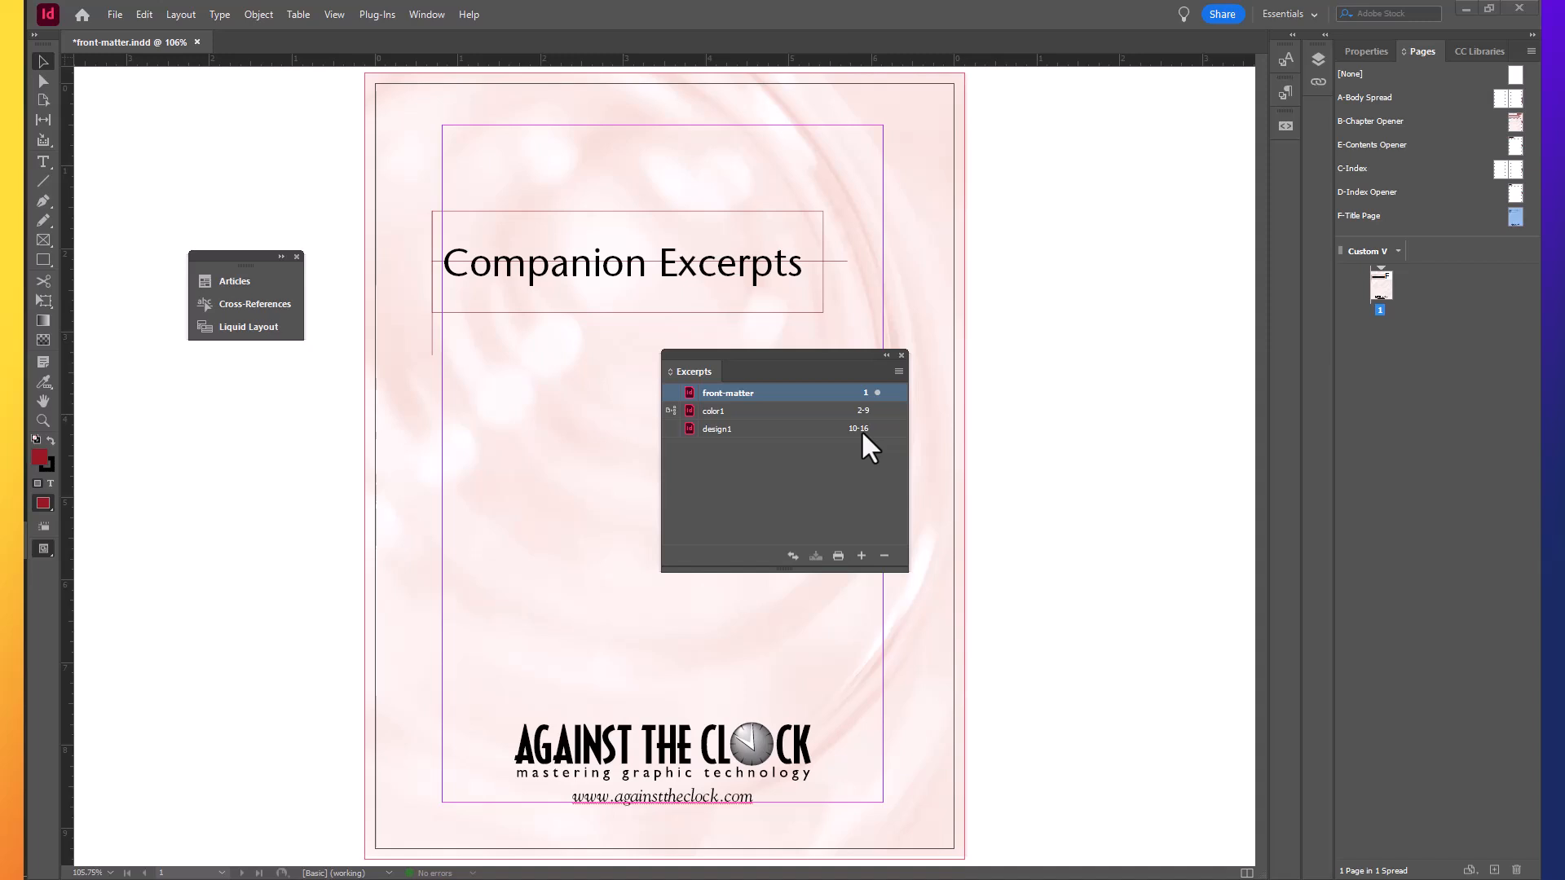
pyautogui.moveTo(846, 447)
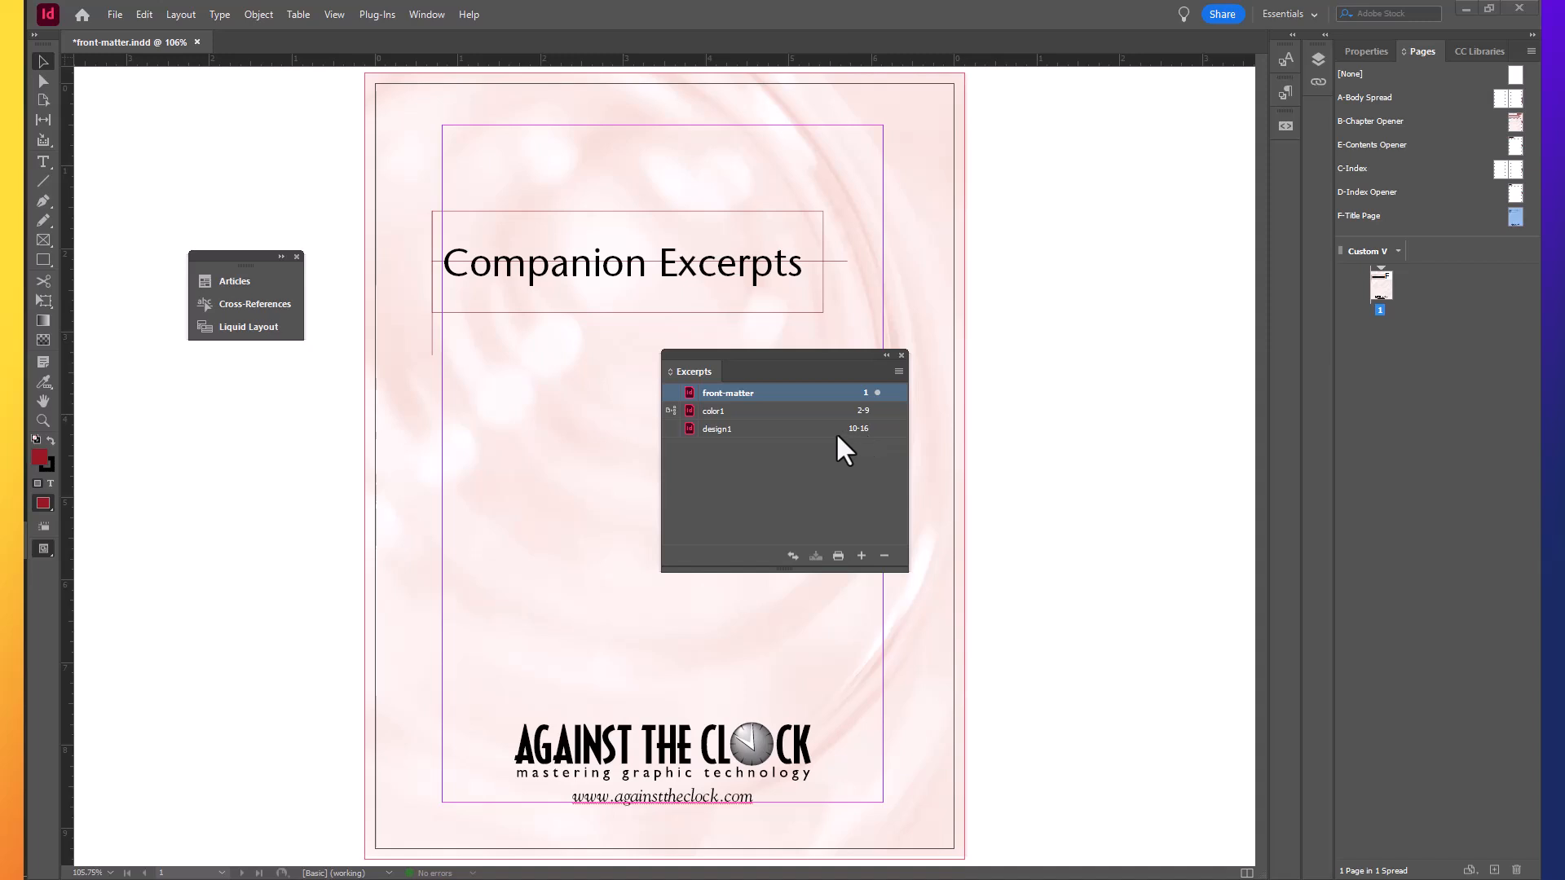
pyautogui.moveTo(836, 424)
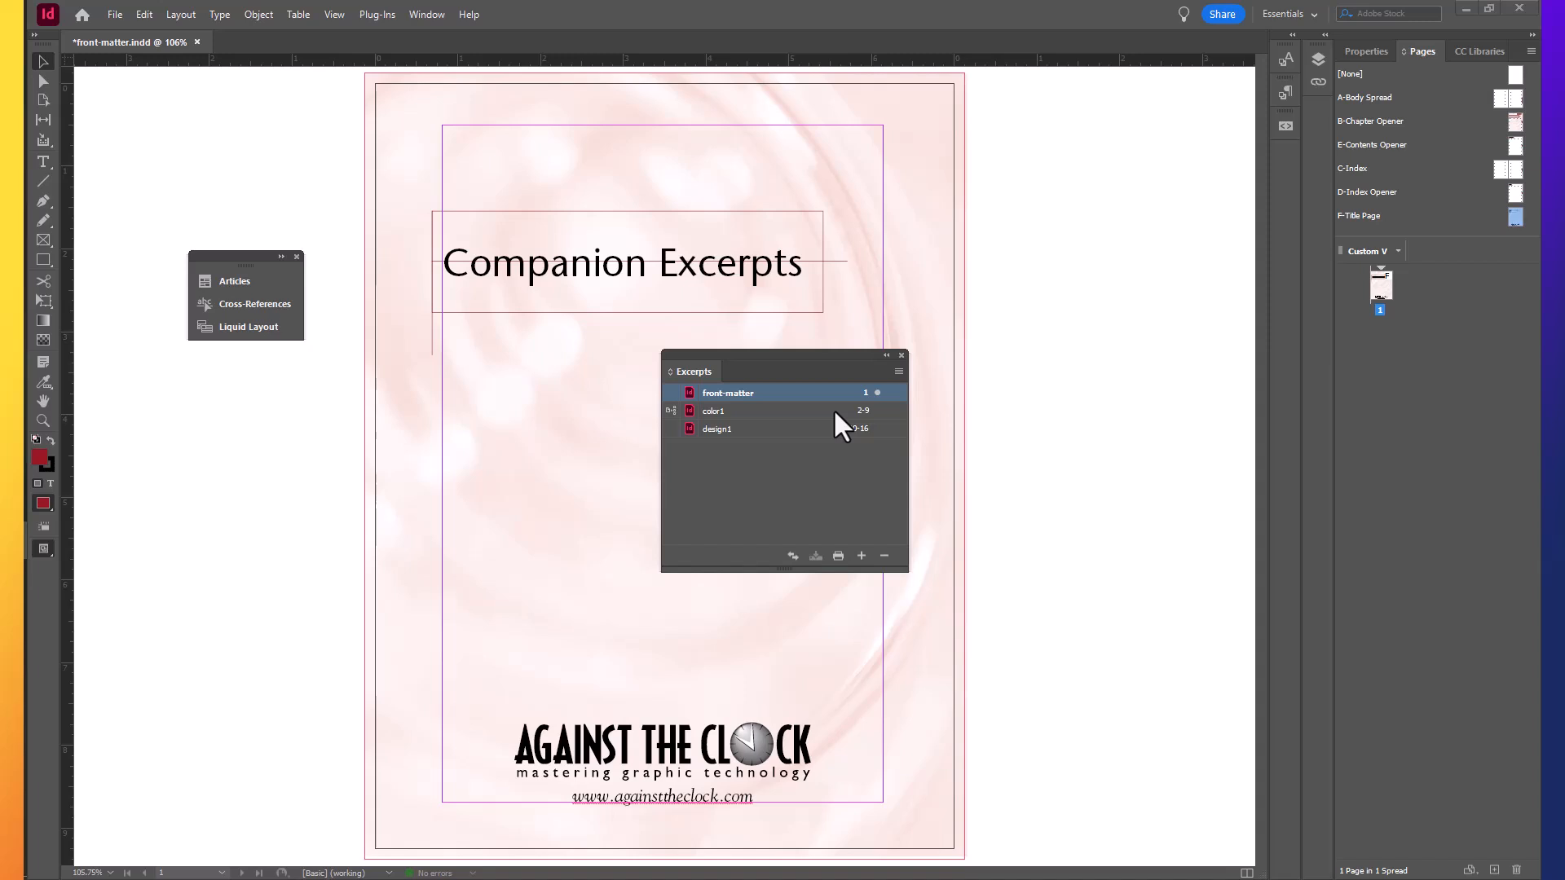
pyautogui.moveTo(898, 385)
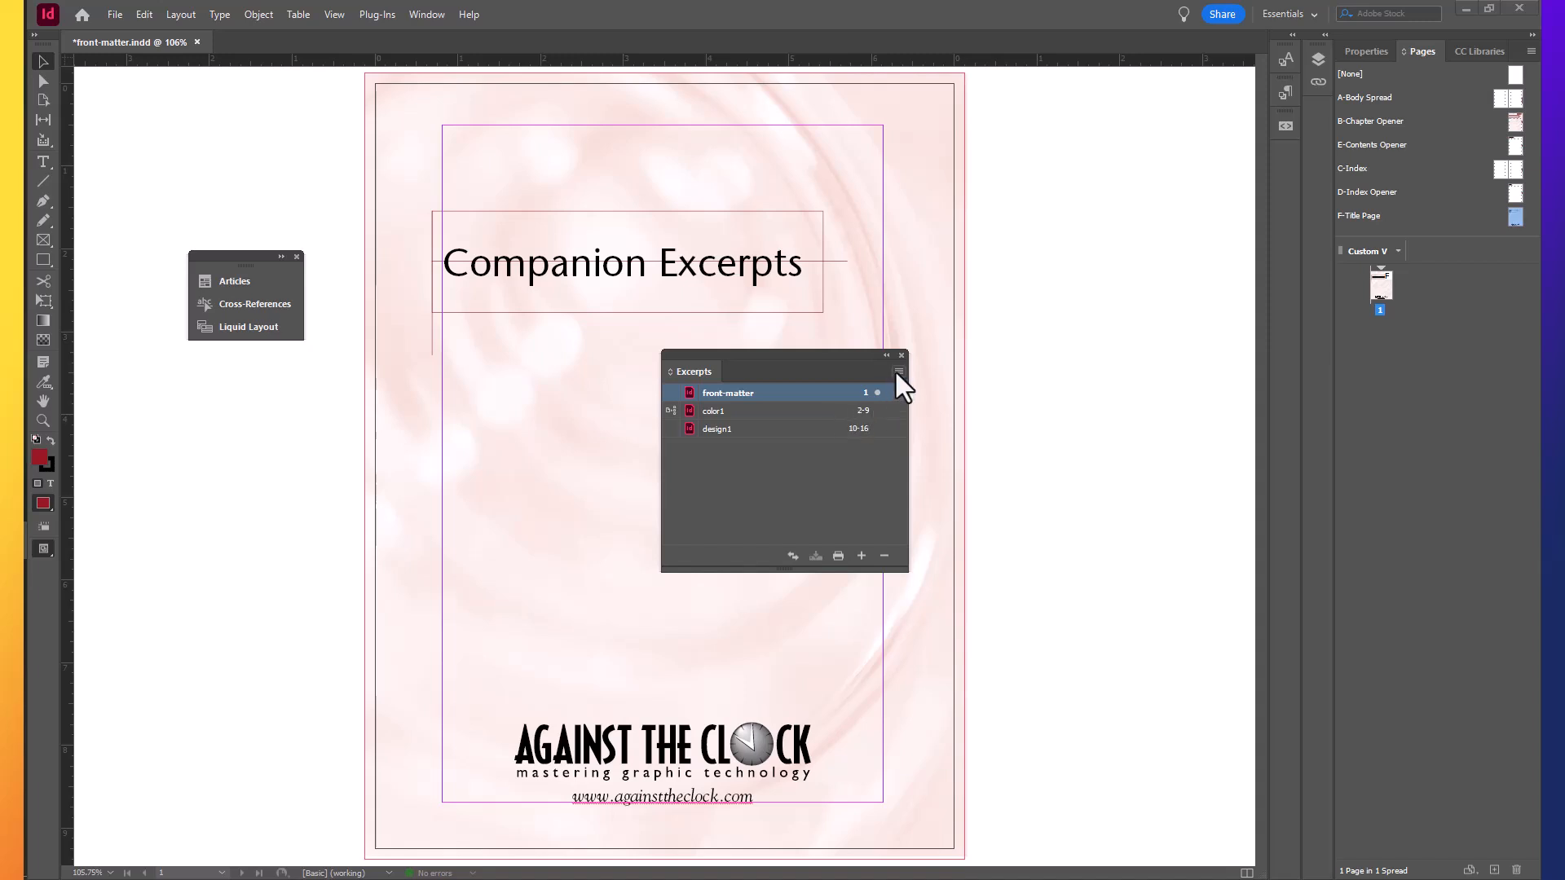
# Set Book Page Numbering to continue on next odd page with Insert Blank Page enabled.
pyautogui.click(897, 372)
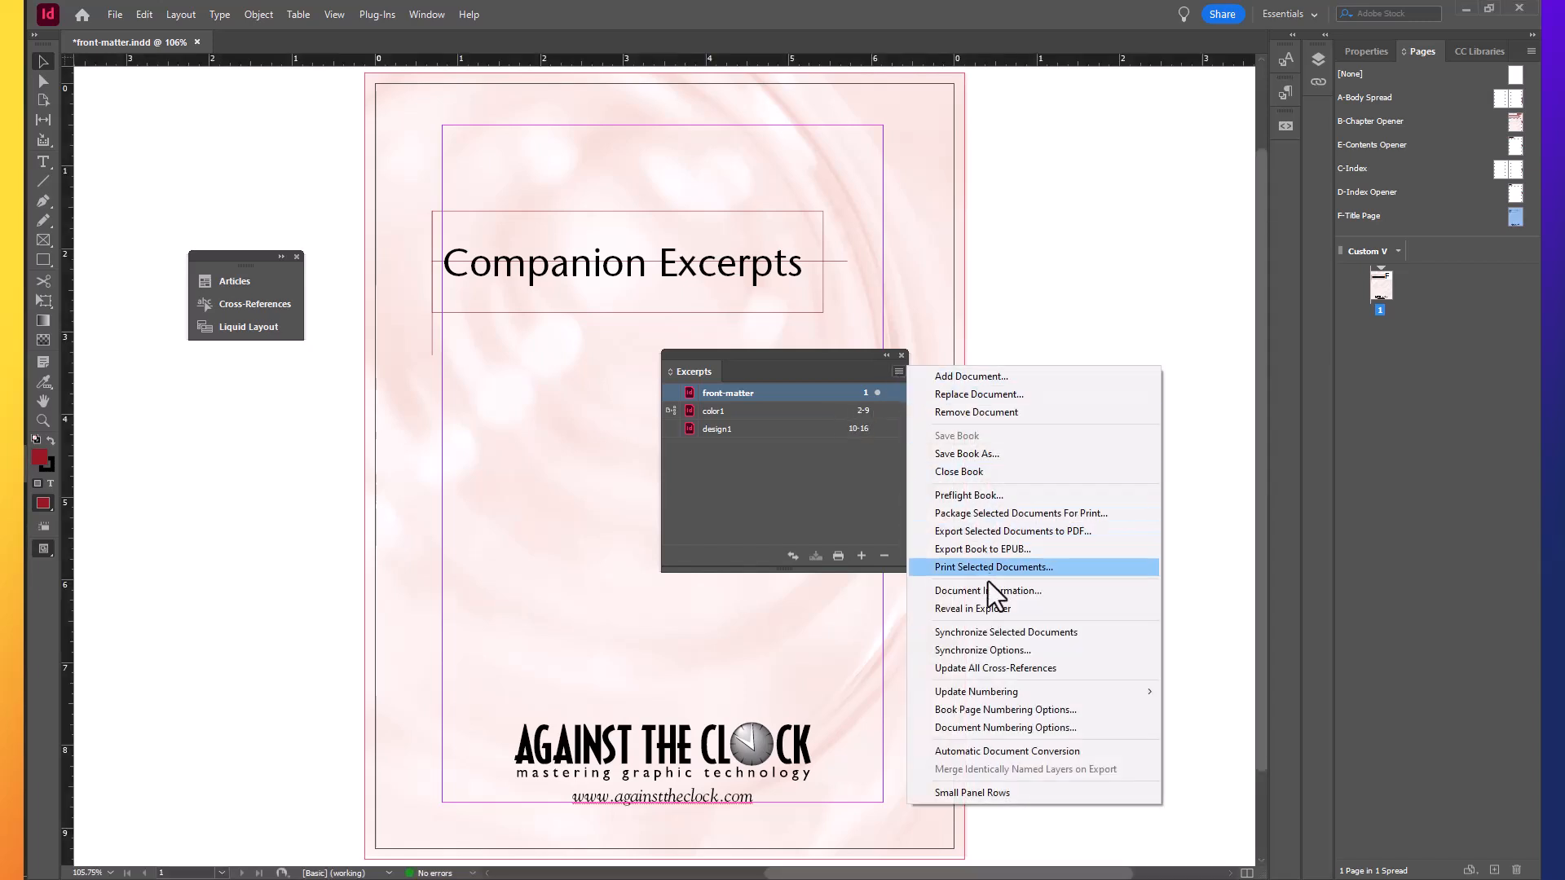
pyautogui.moveTo(1006, 709)
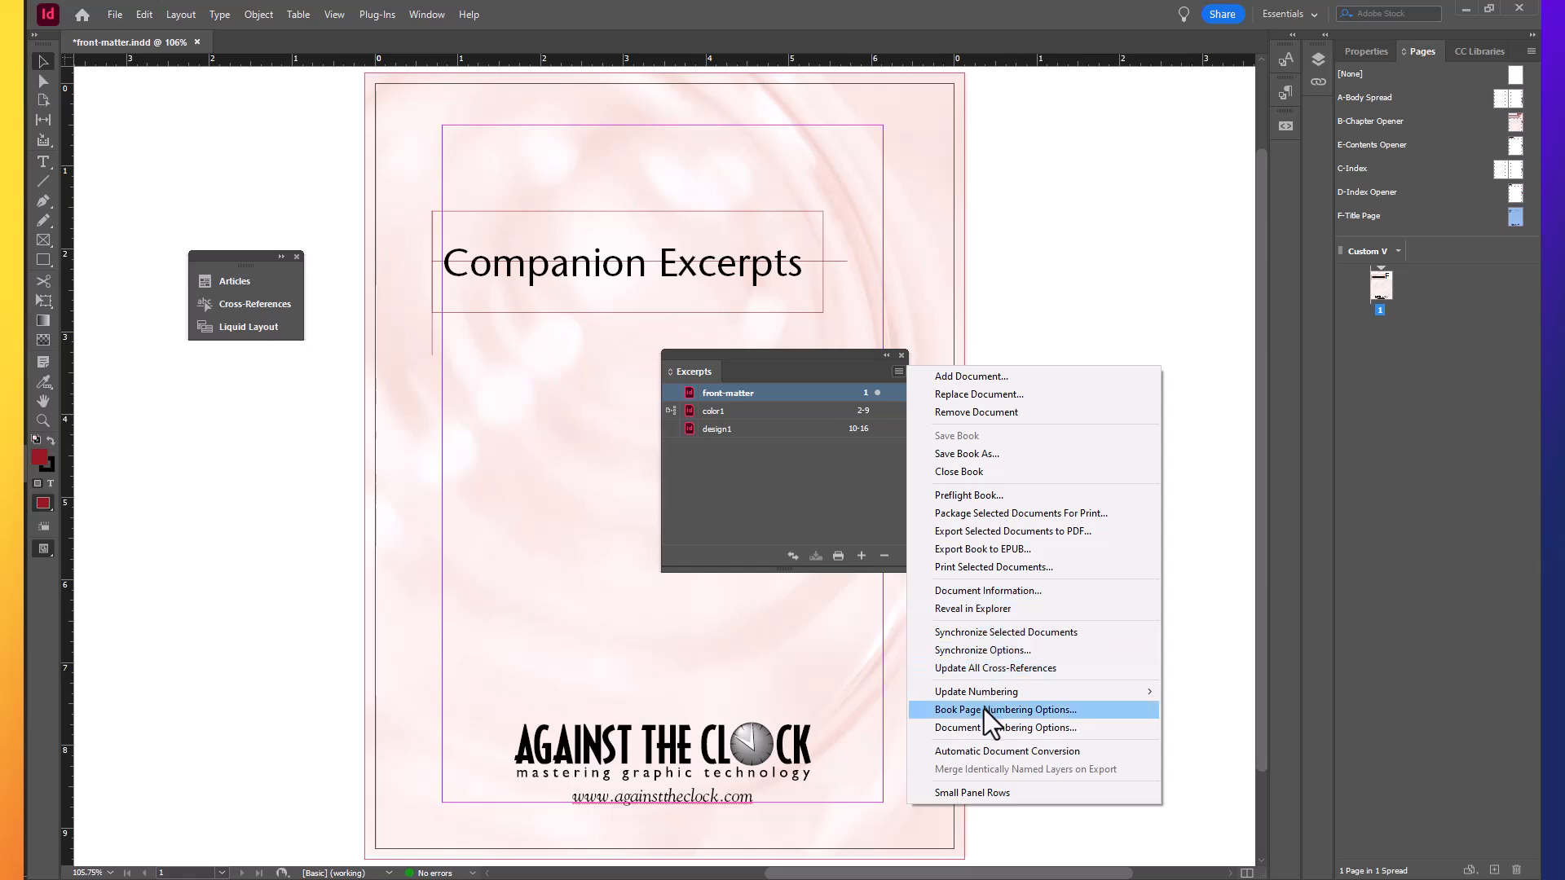
pyautogui.click(1006, 709)
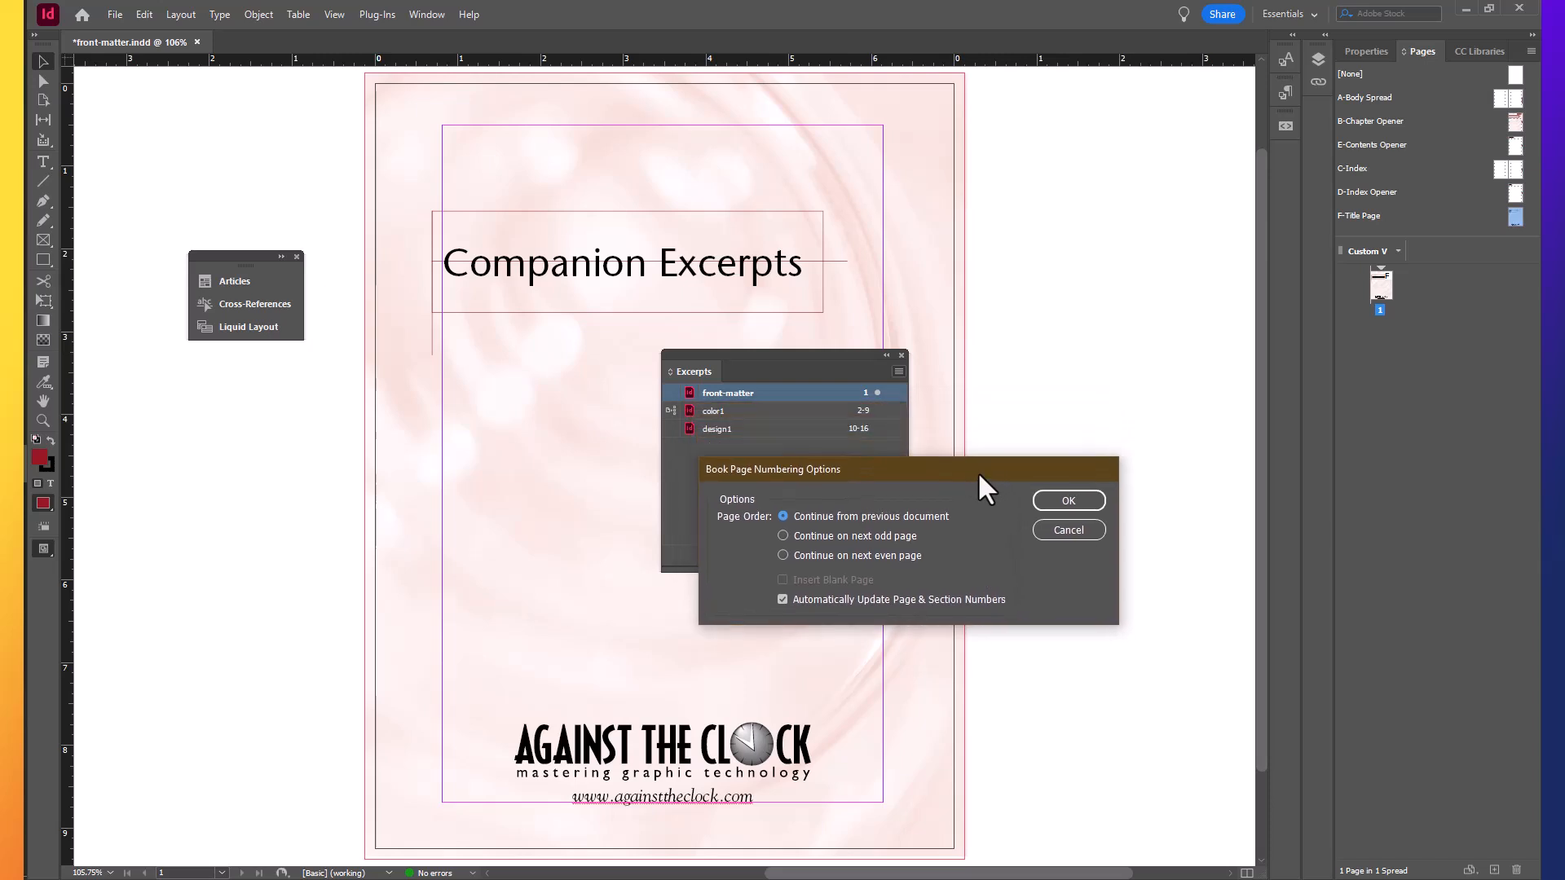
pyautogui.moveTo(892, 509)
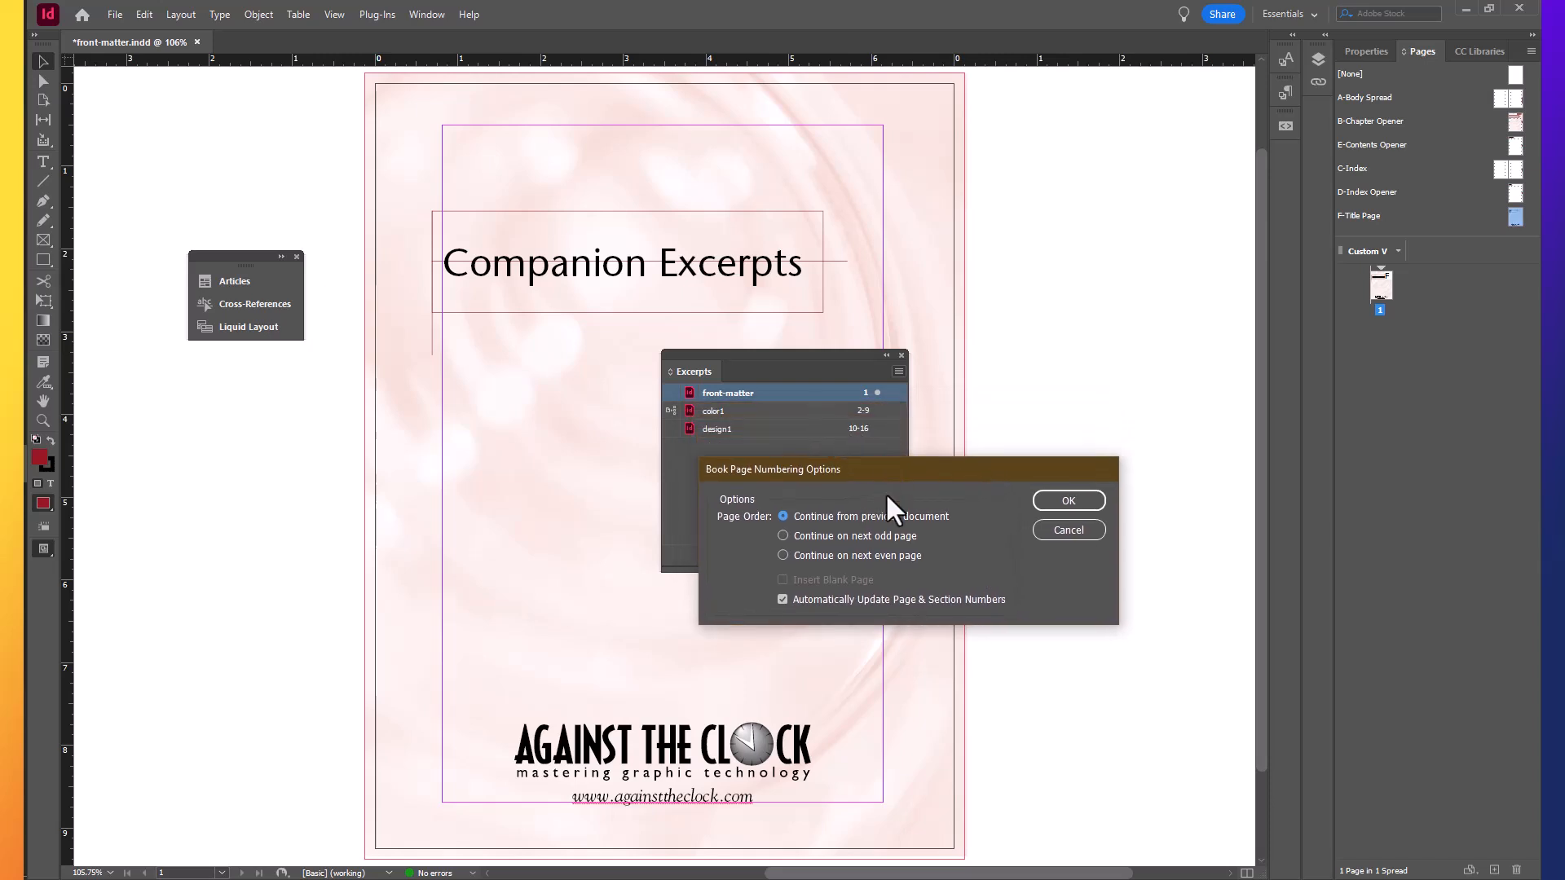
pyautogui.moveTo(799, 557)
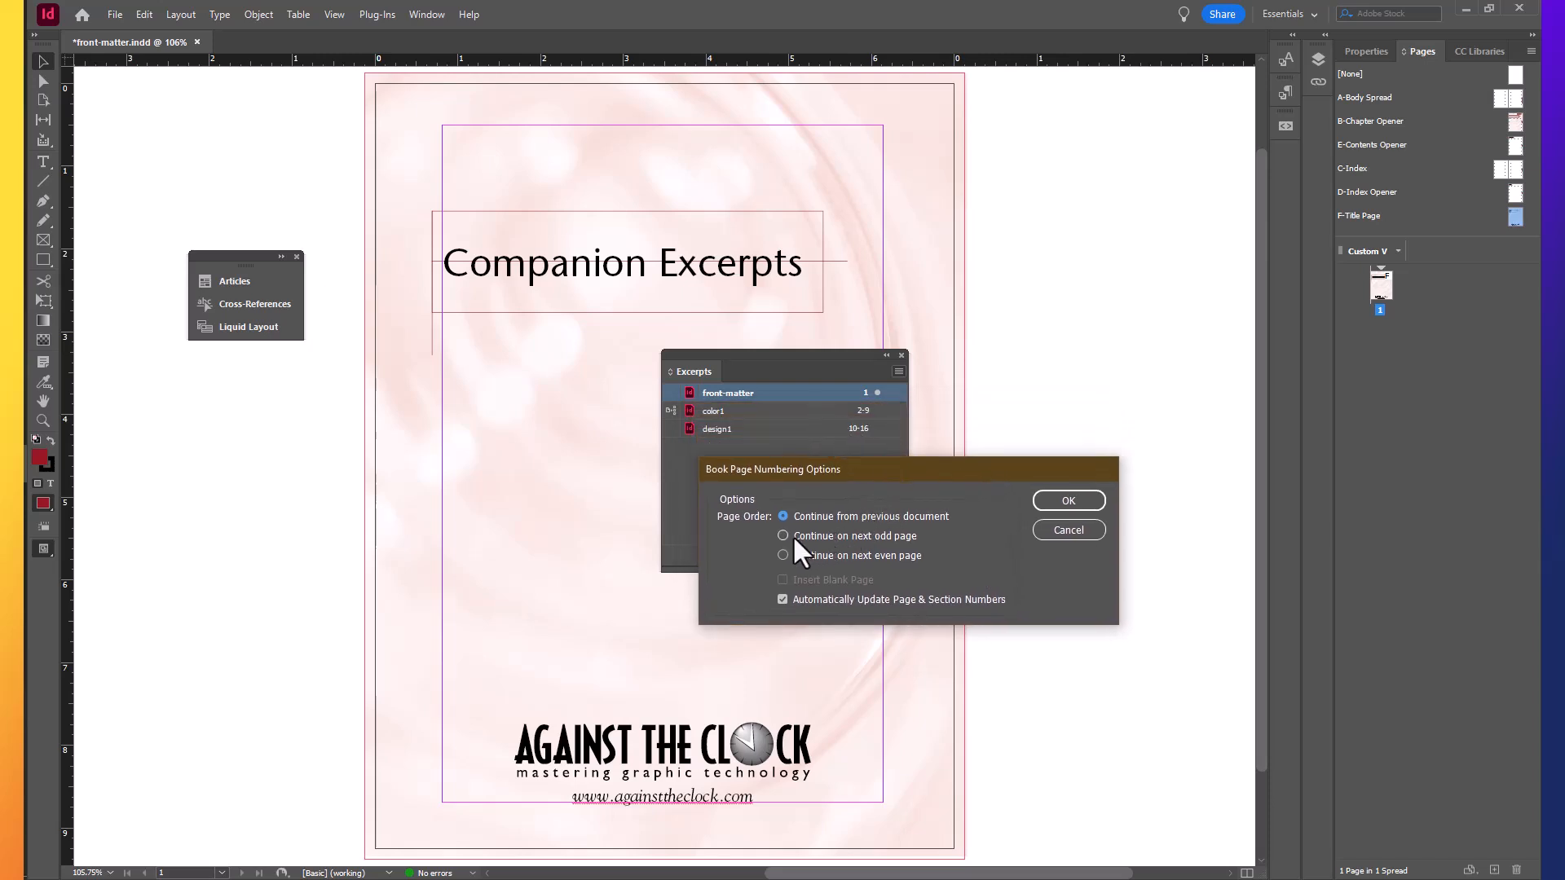
pyautogui.click(784, 537)
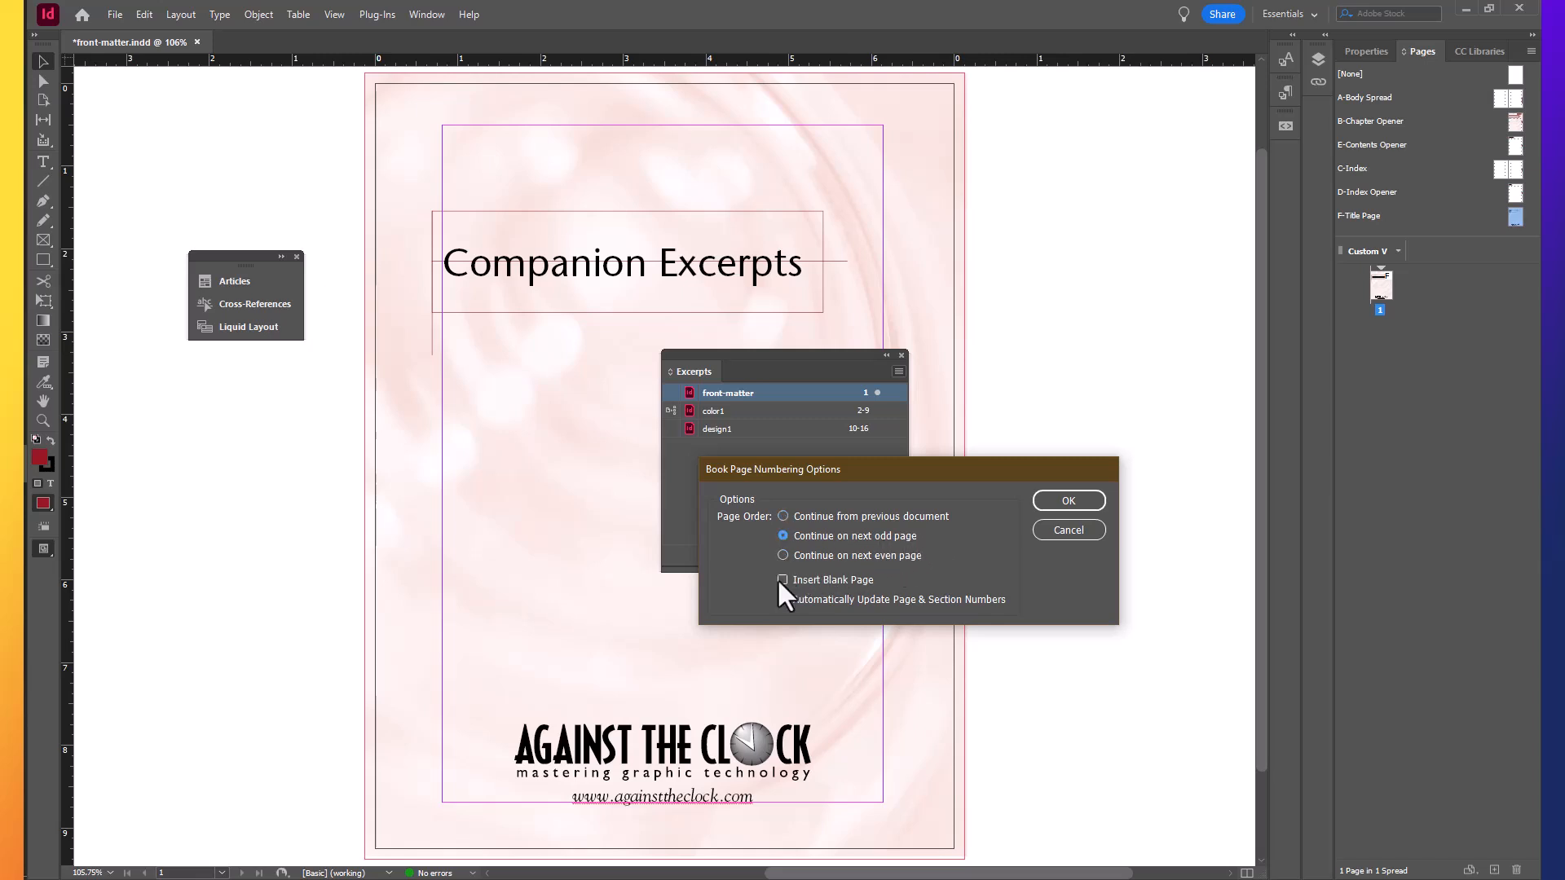
pyautogui.click(783, 580)
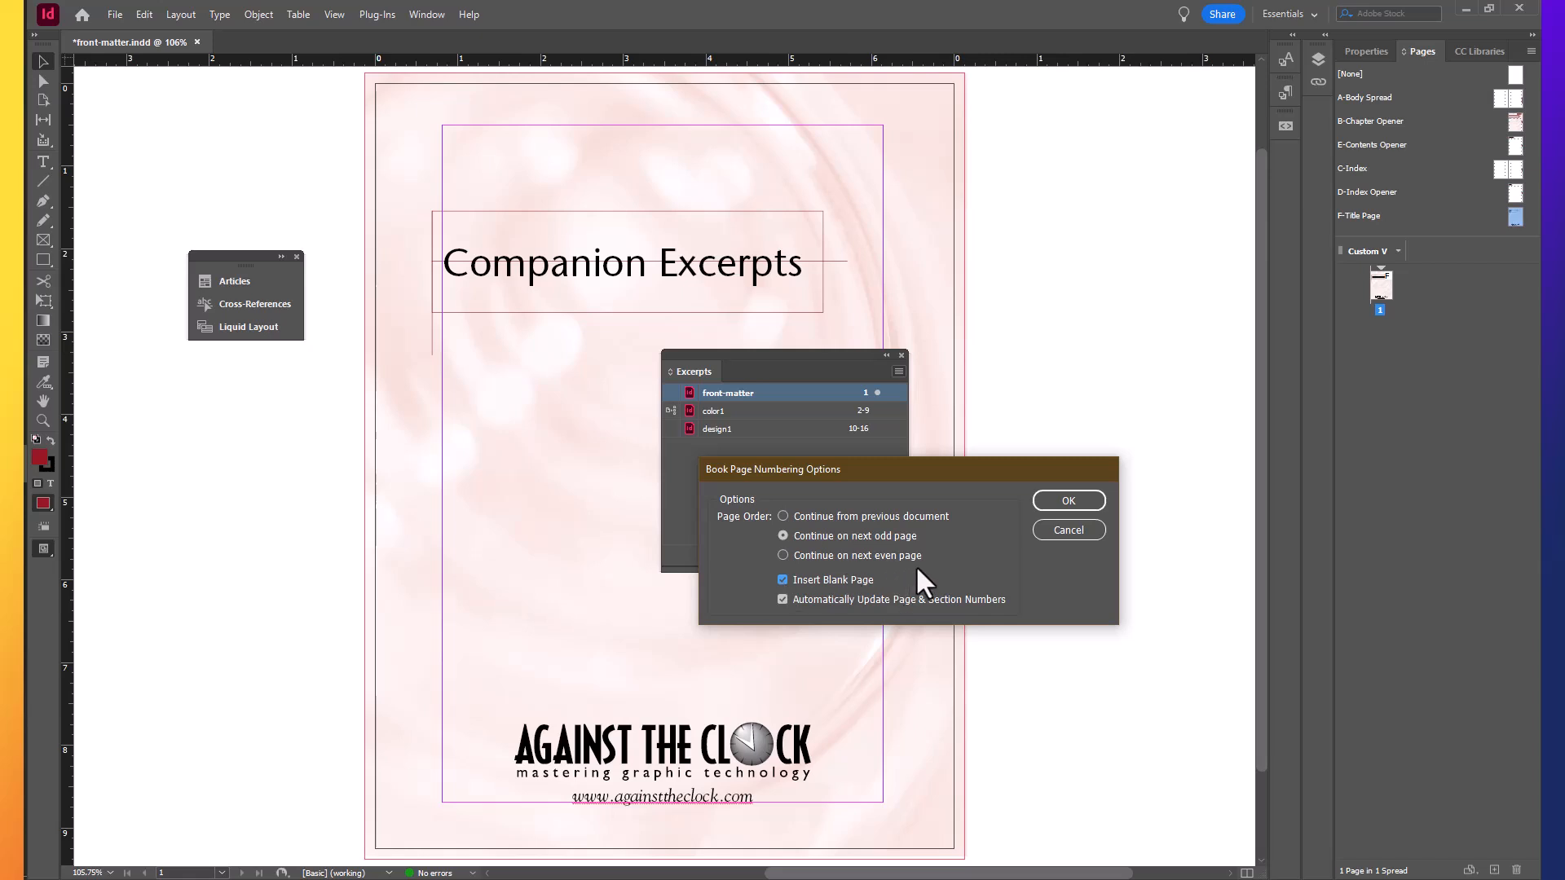
pyautogui.moveTo(963, 566)
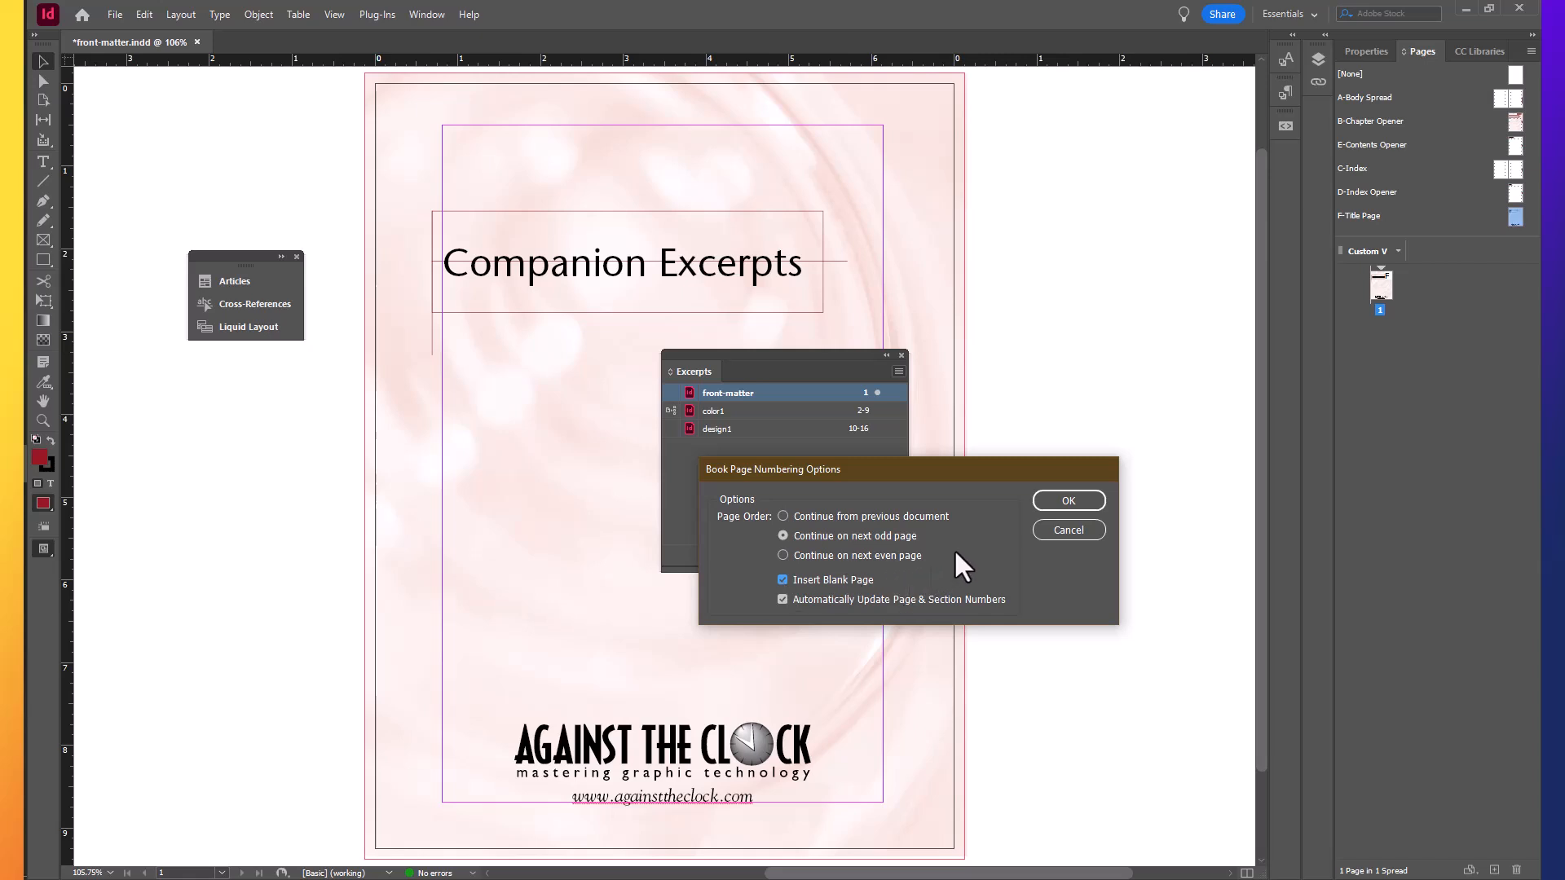
pyautogui.moveTo(1043, 599)
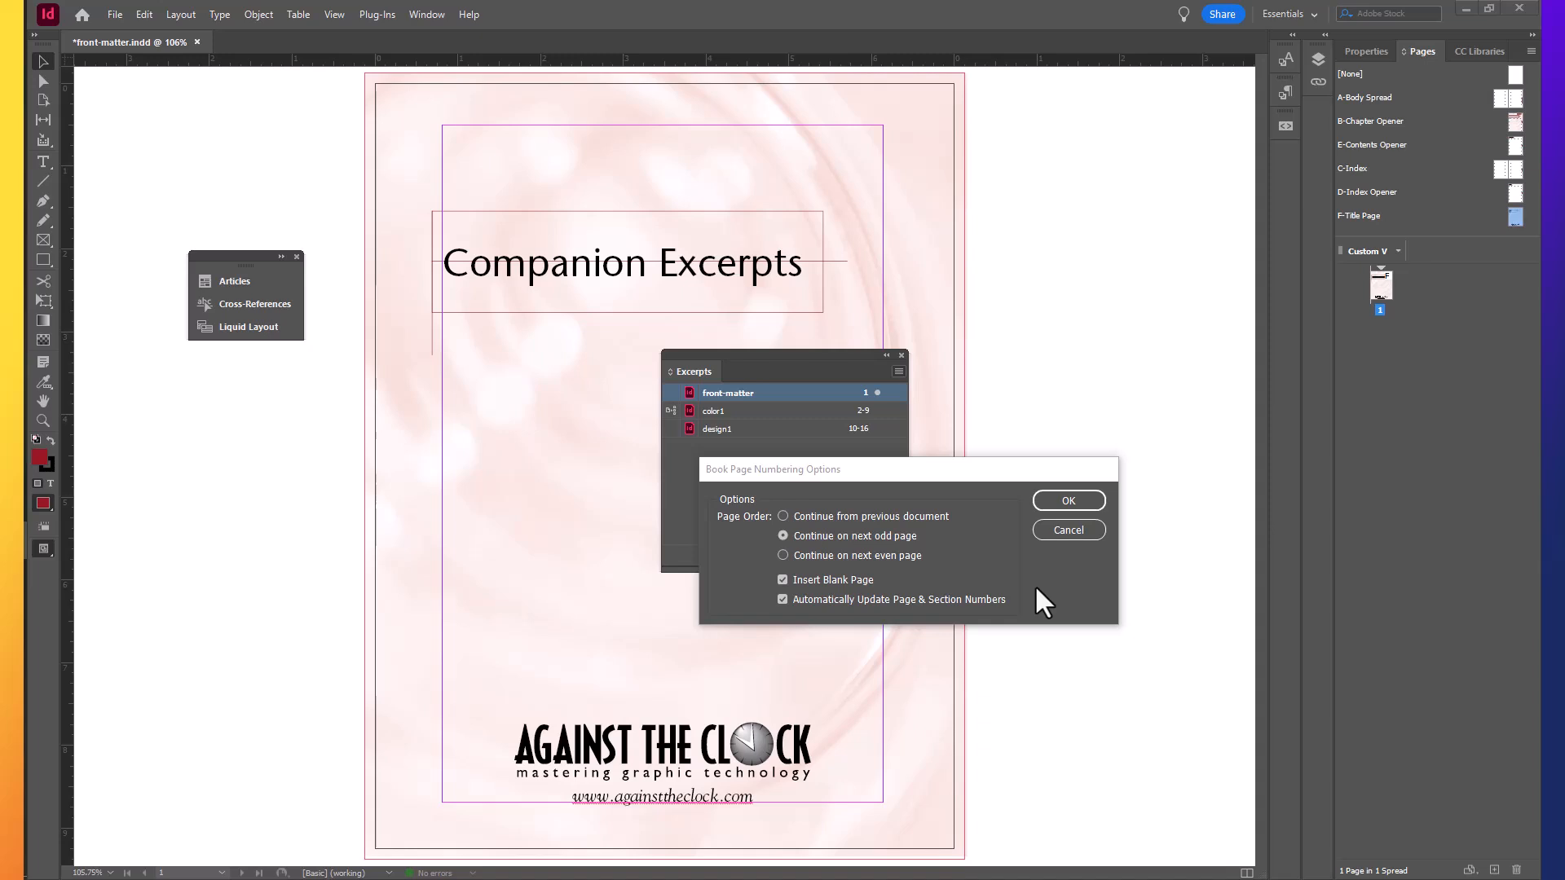
pyautogui.moveTo(1068, 501)
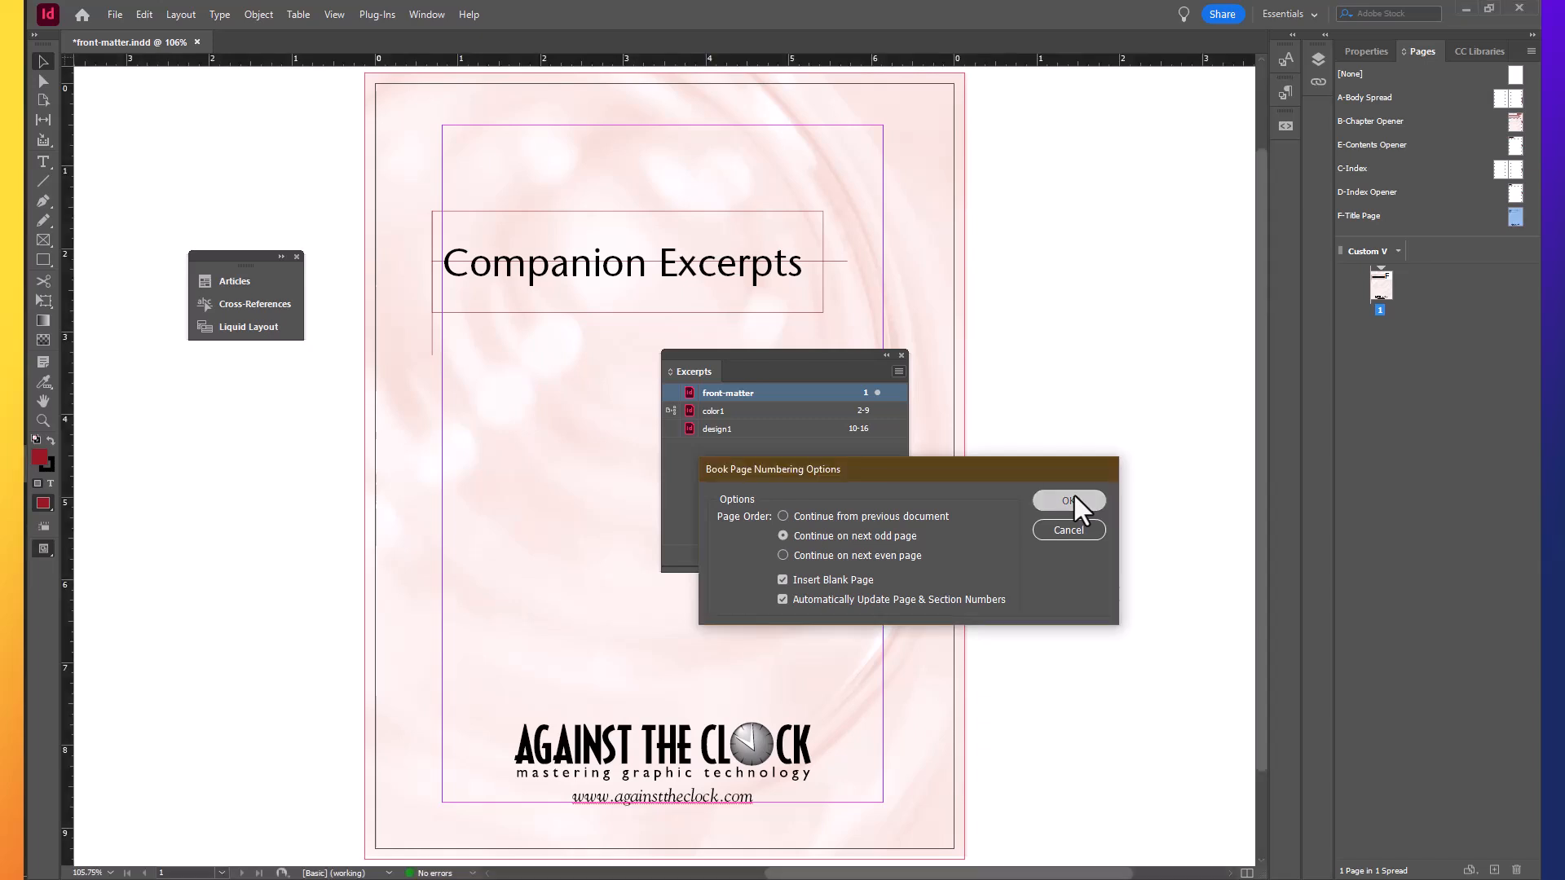
pyautogui.click(1068, 500)
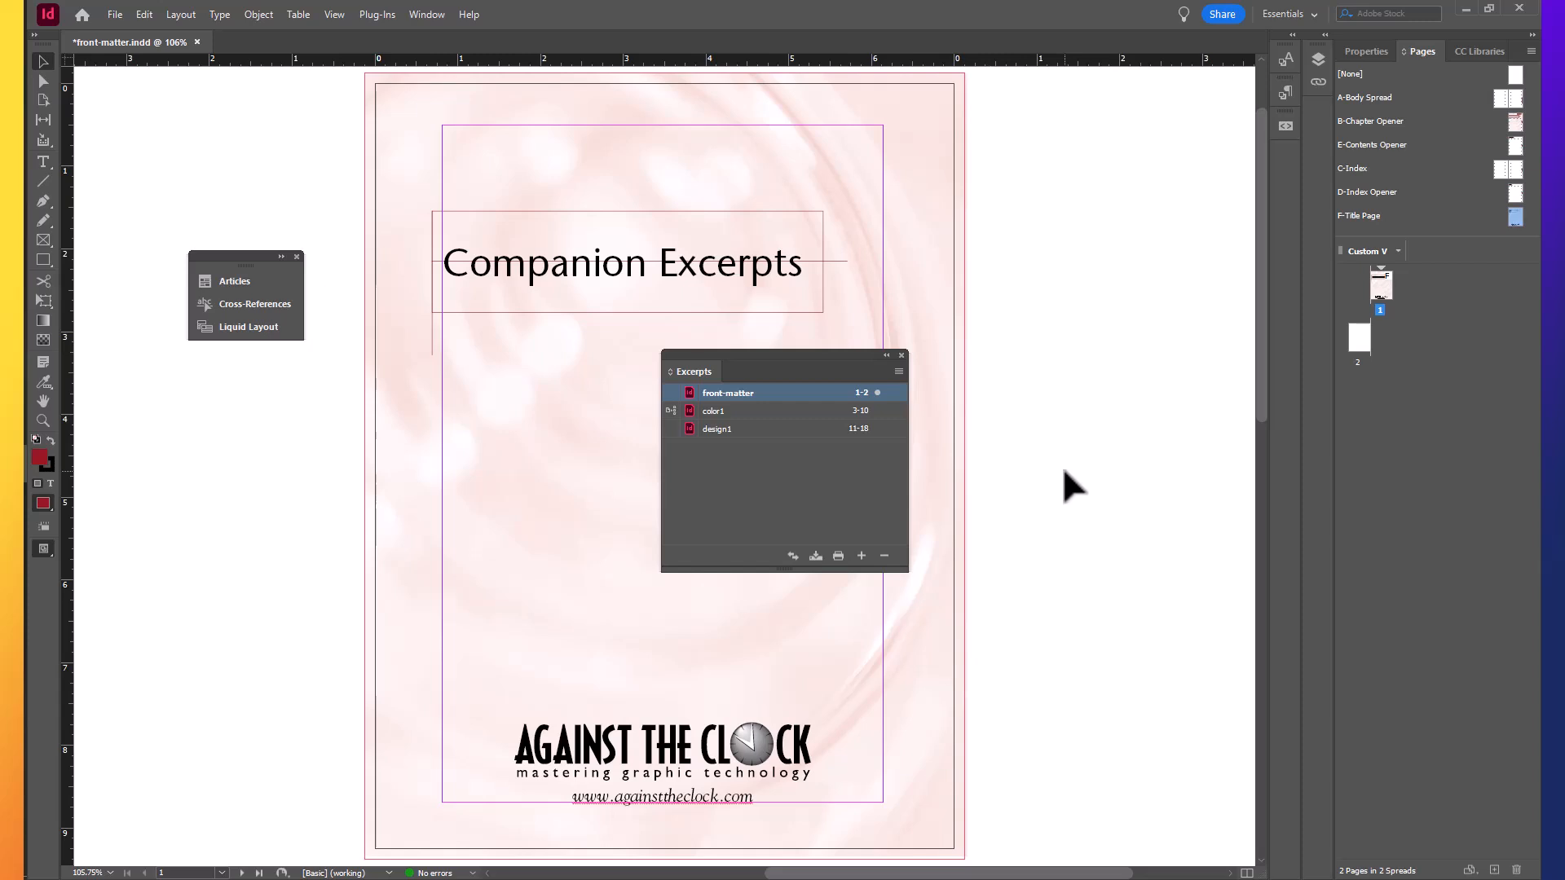
pyautogui.moveTo(1138, 462)
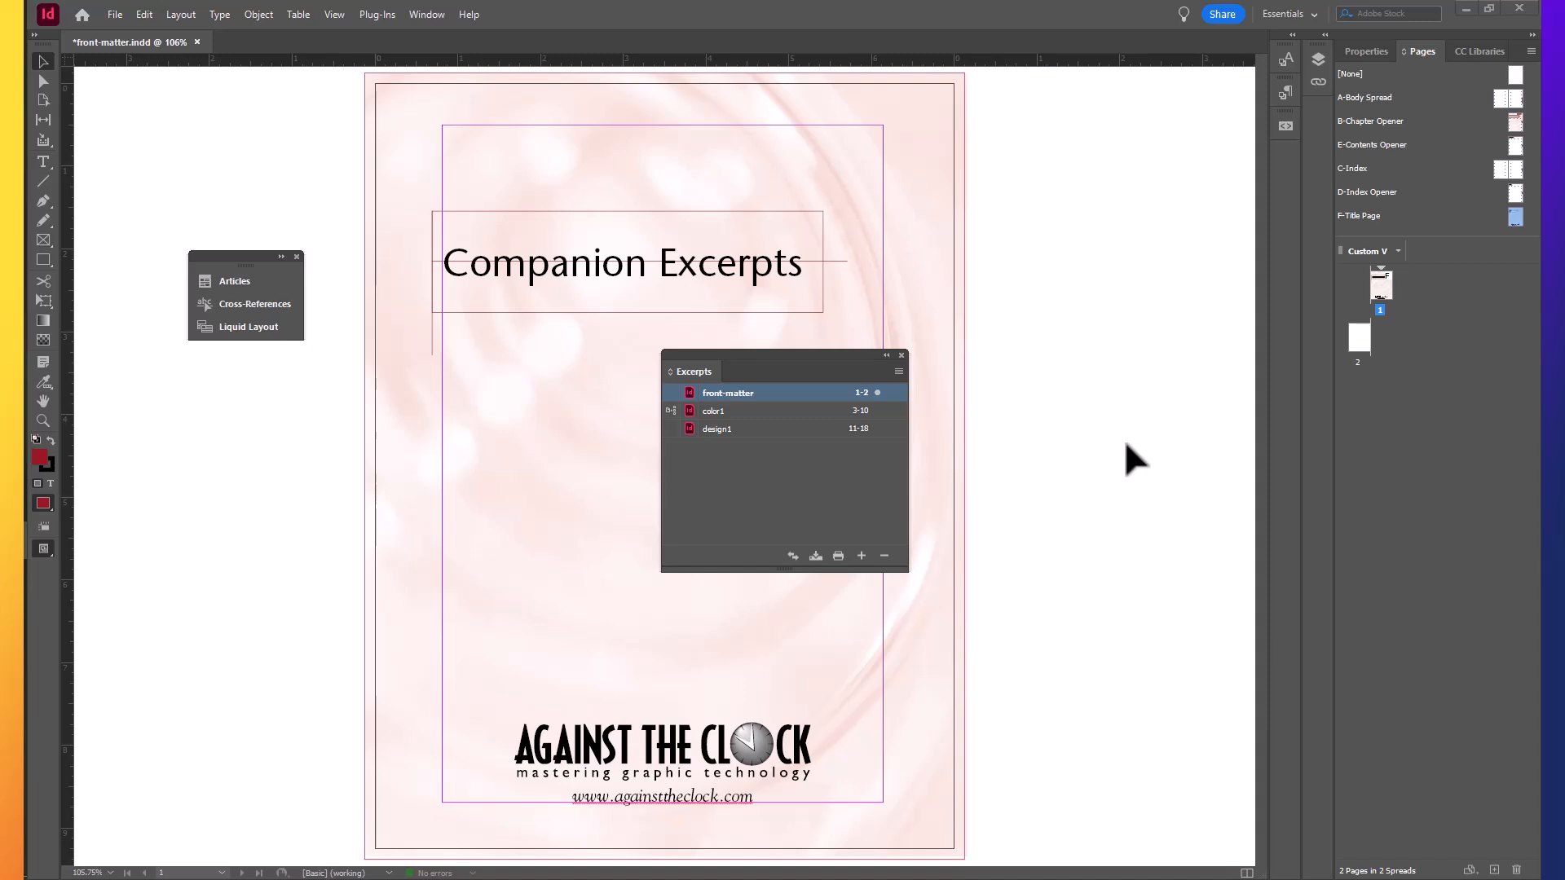
pyautogui.moveTo(1098, 480)
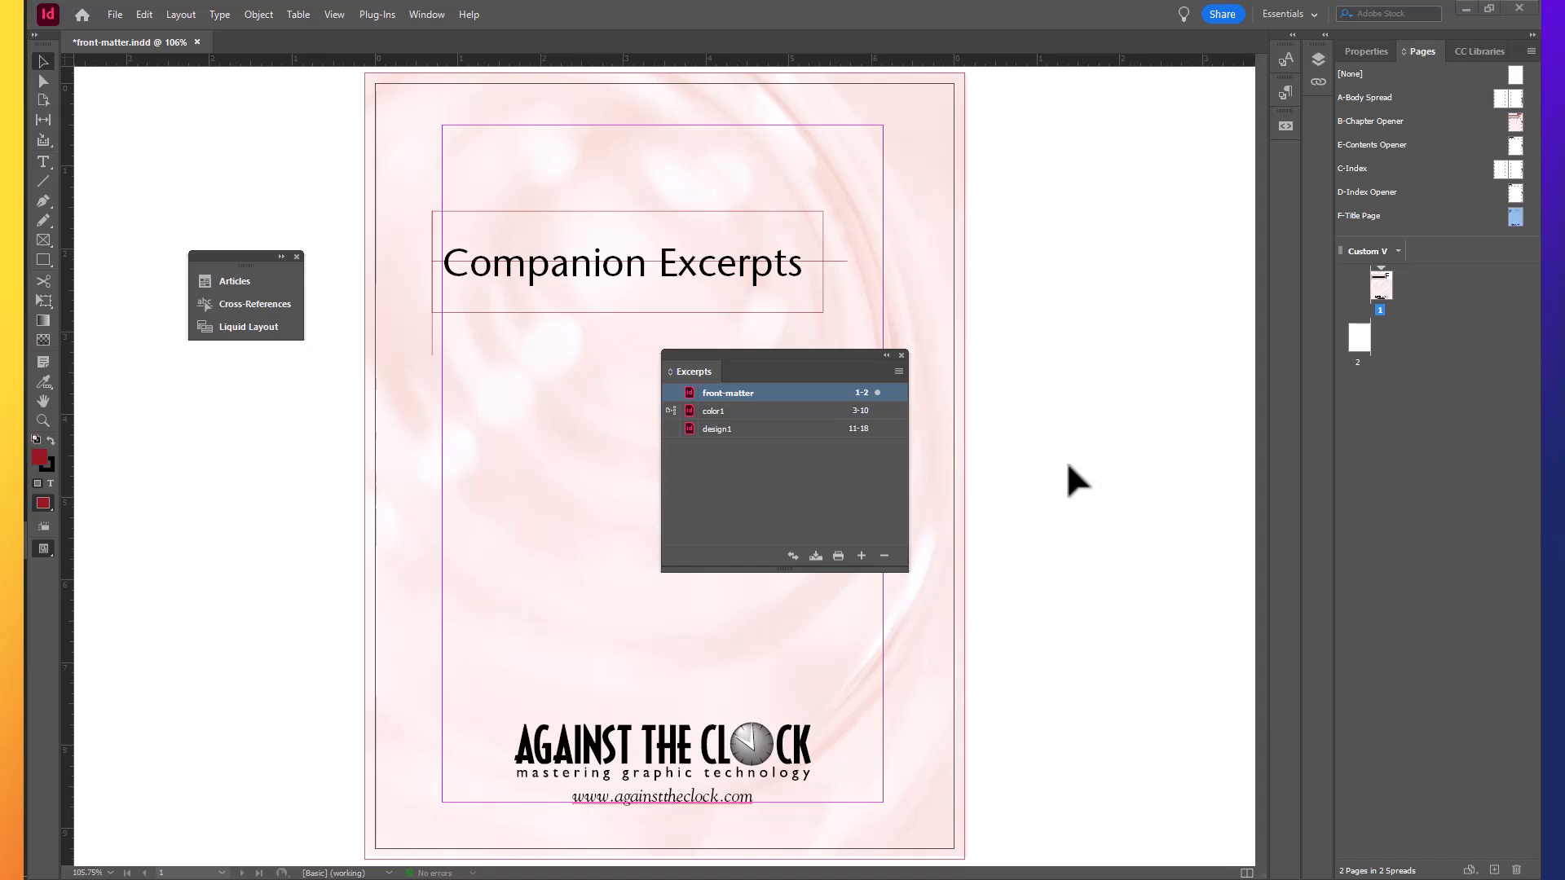
# Set front-matter's Document Numbering style to lowercase Roman numerals (i, ii, iii, iv).
pyautogui.click(897, 372)
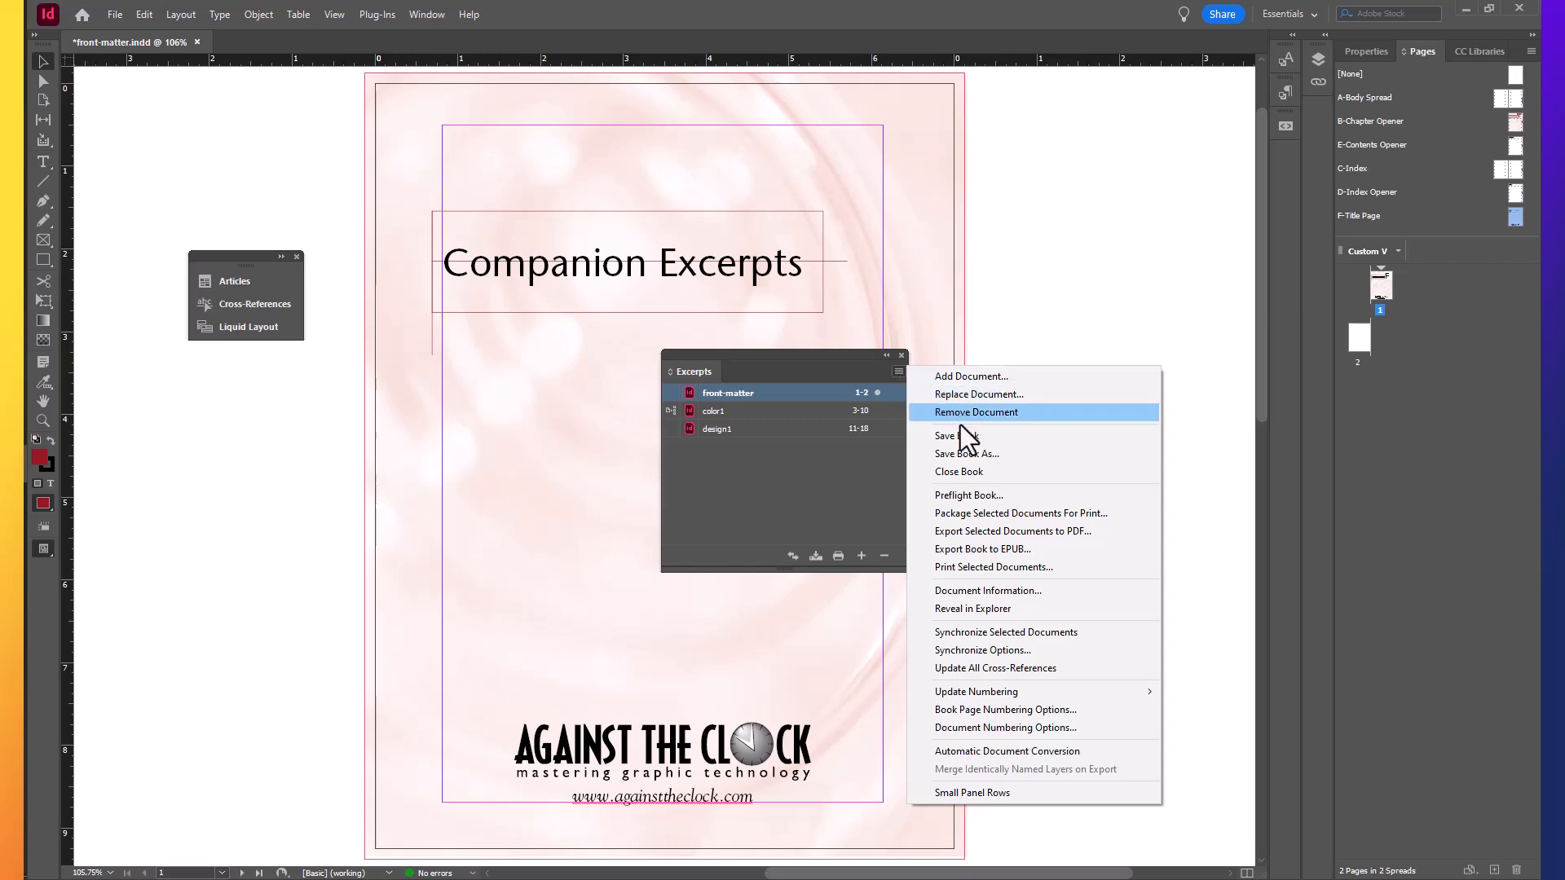
pyautogui.moveTo(983, 549)
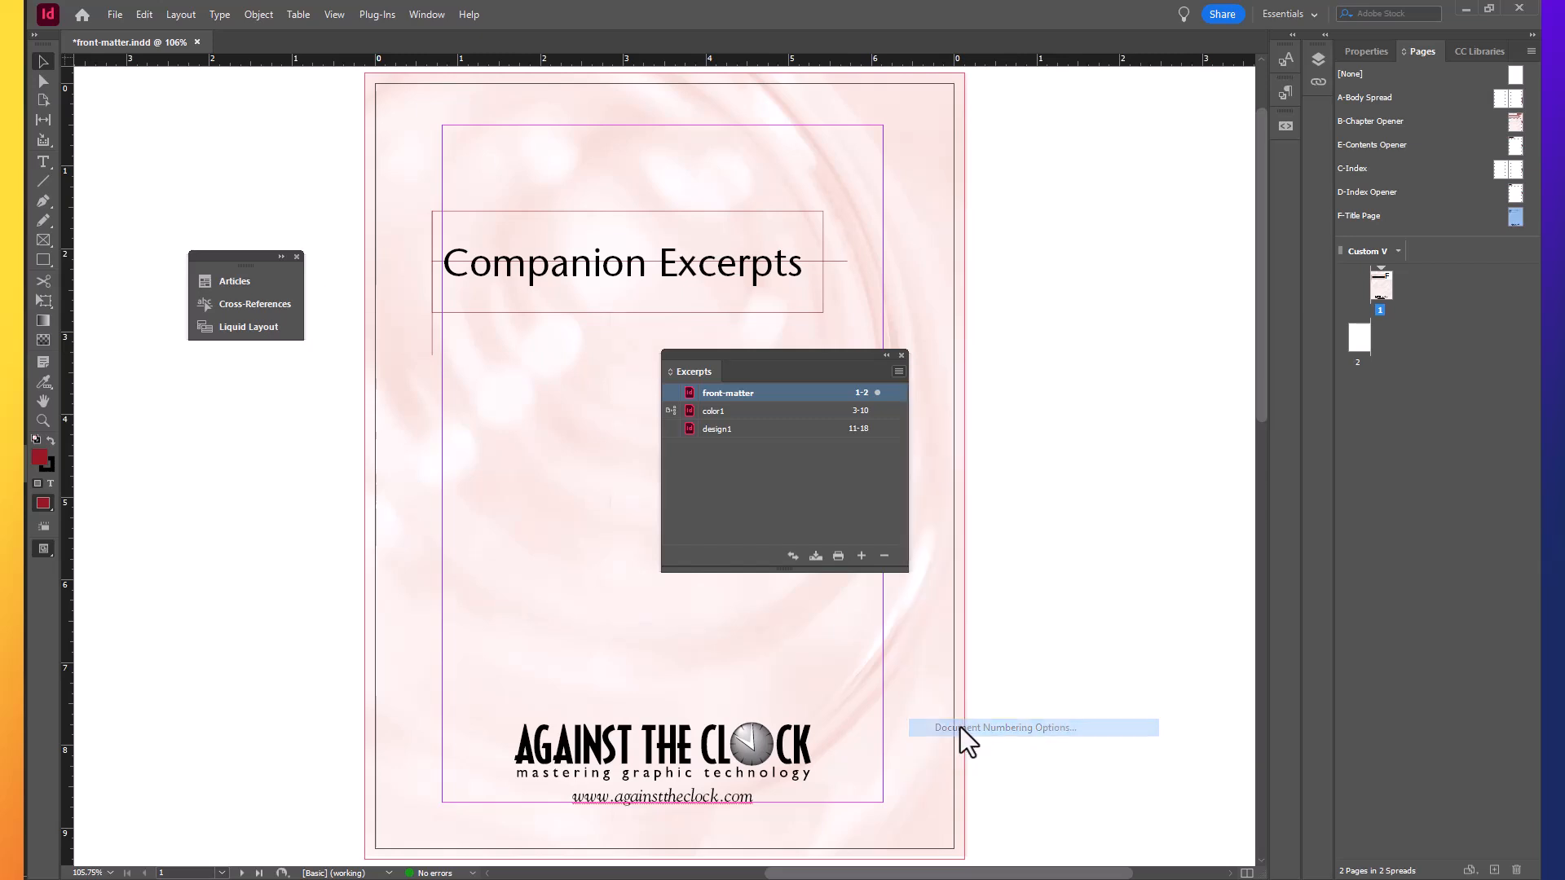
pyautogui.click(1003, 727)
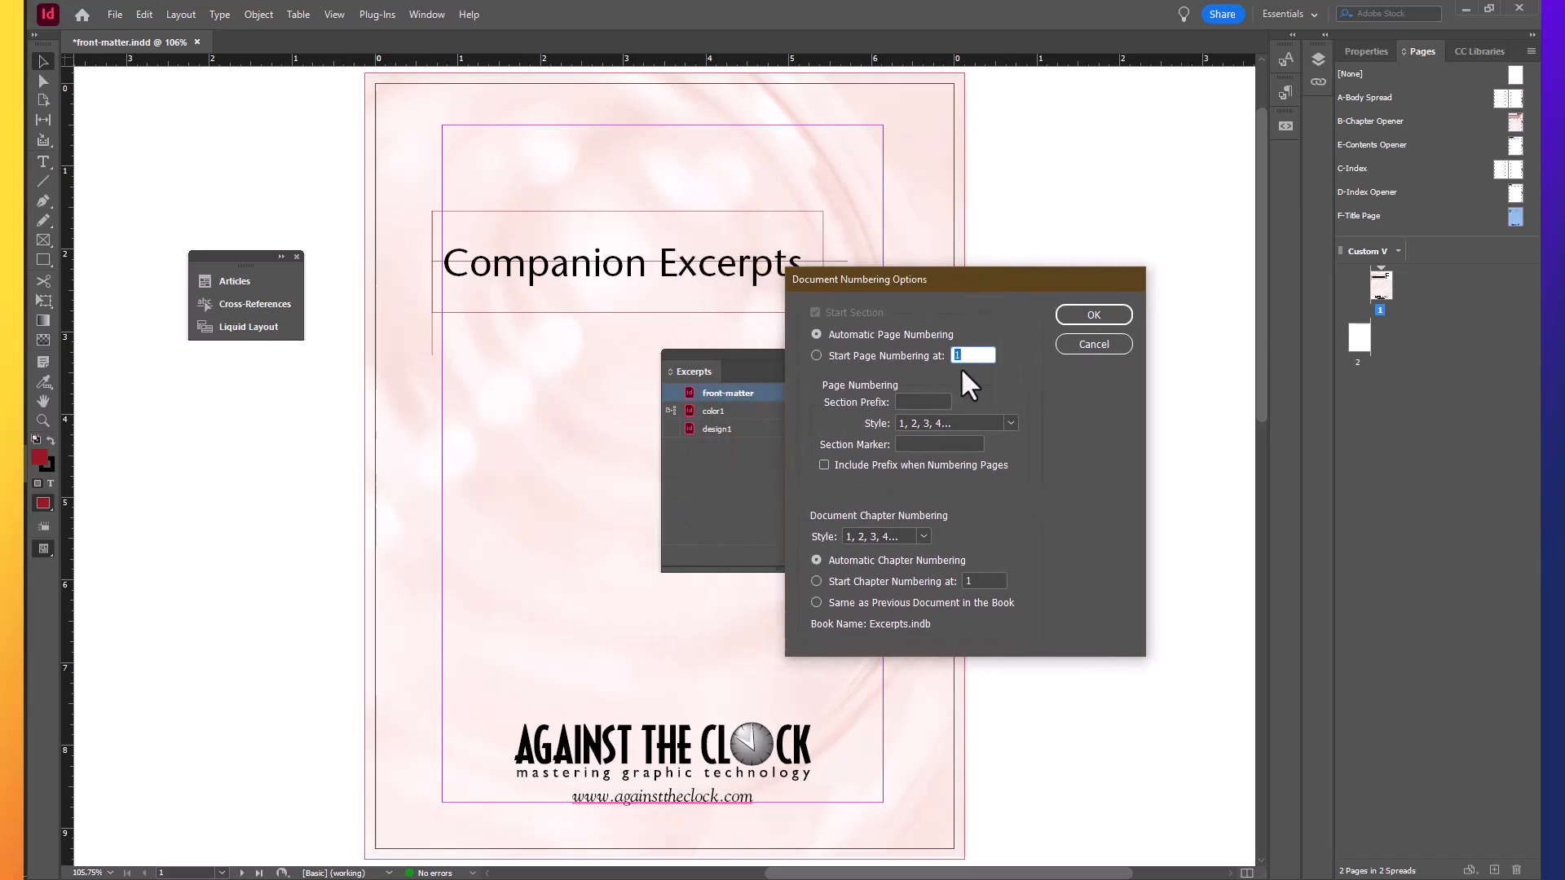
pyautogui.moveTo(974, 389)
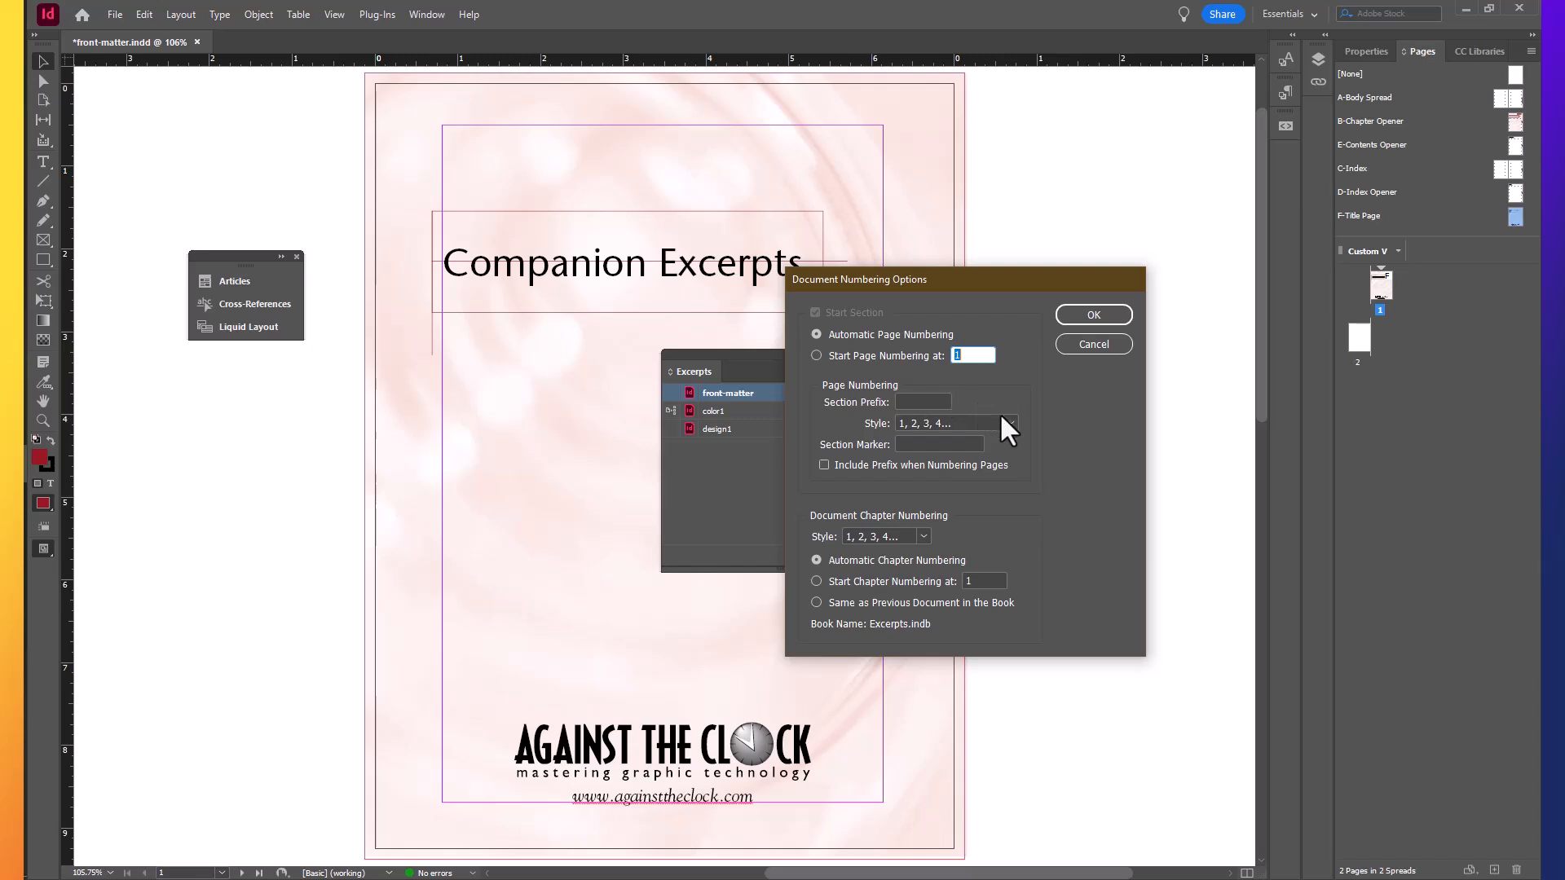
pyautogui.moveTo(1016, 439)
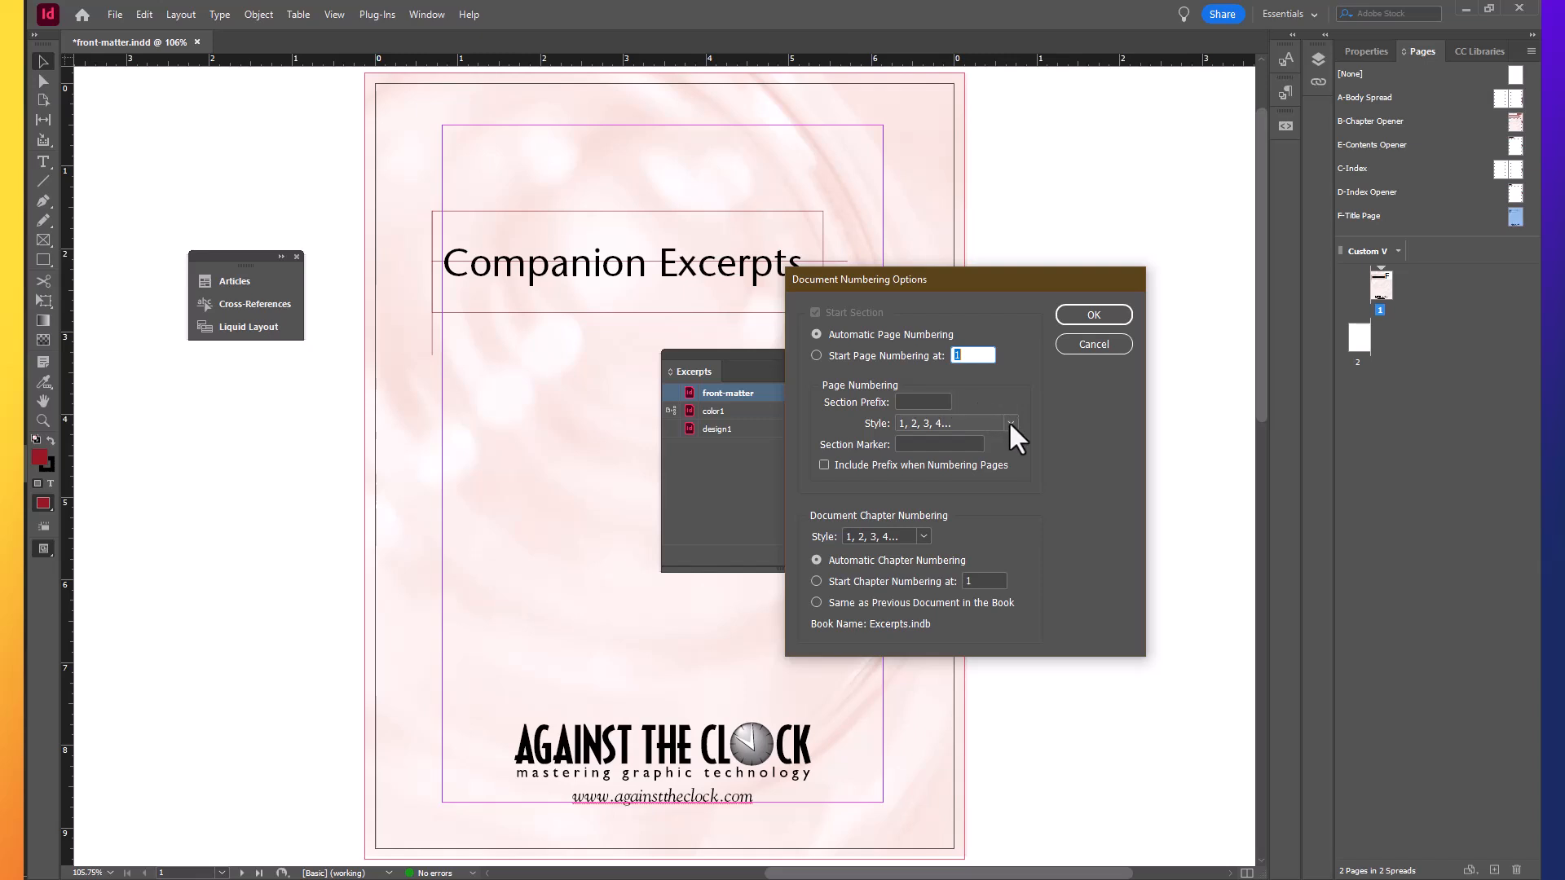
pyautogui.click(1011, 424)
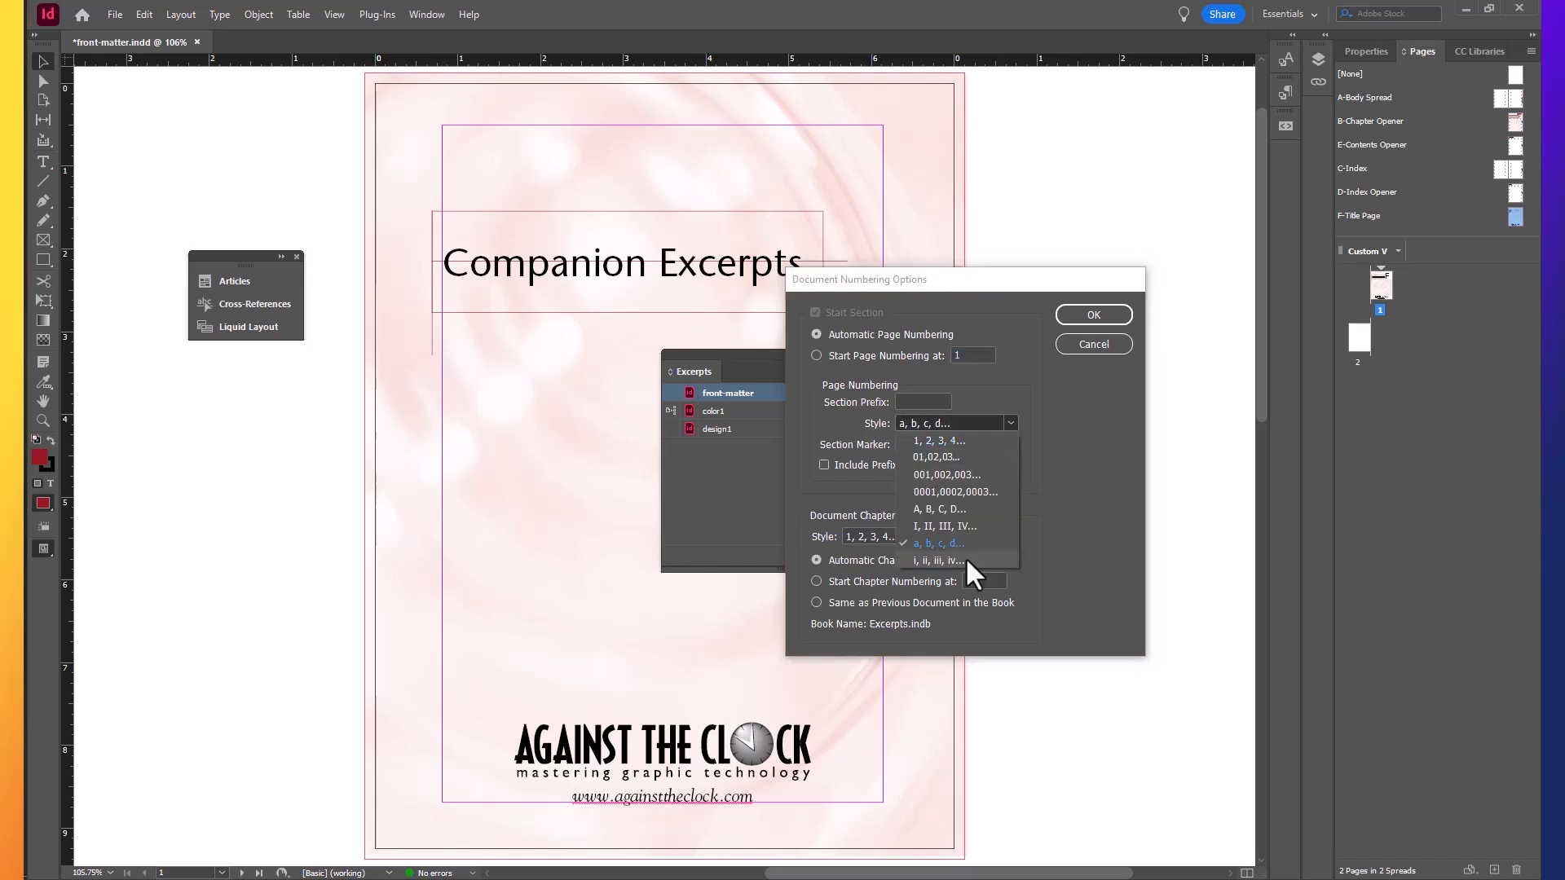
pyautogui.click(936, 560)
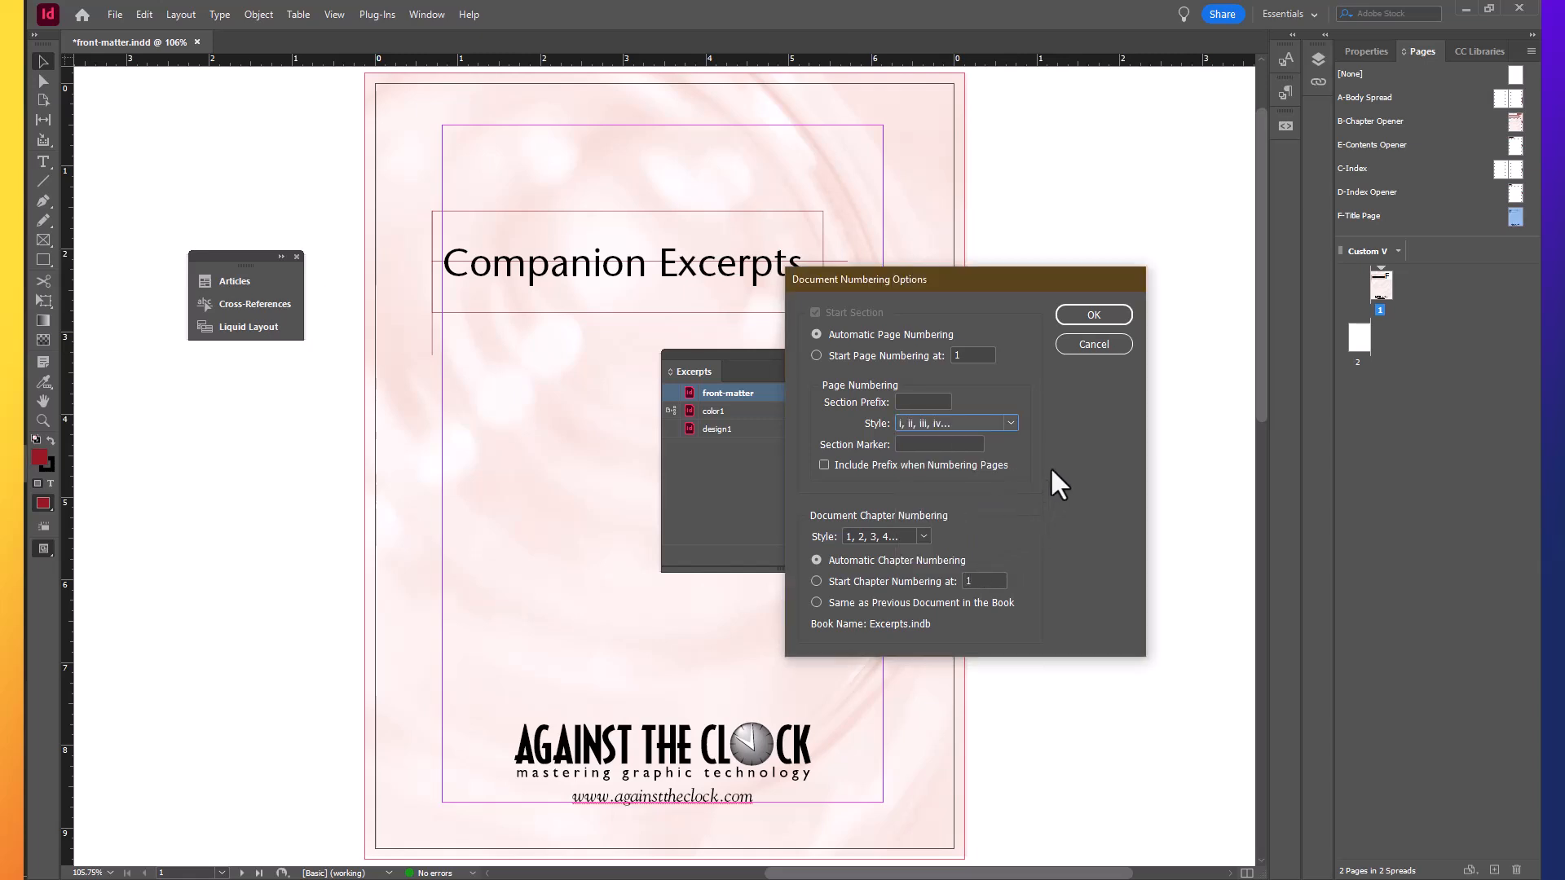
pyautogui.click(1093, 314)
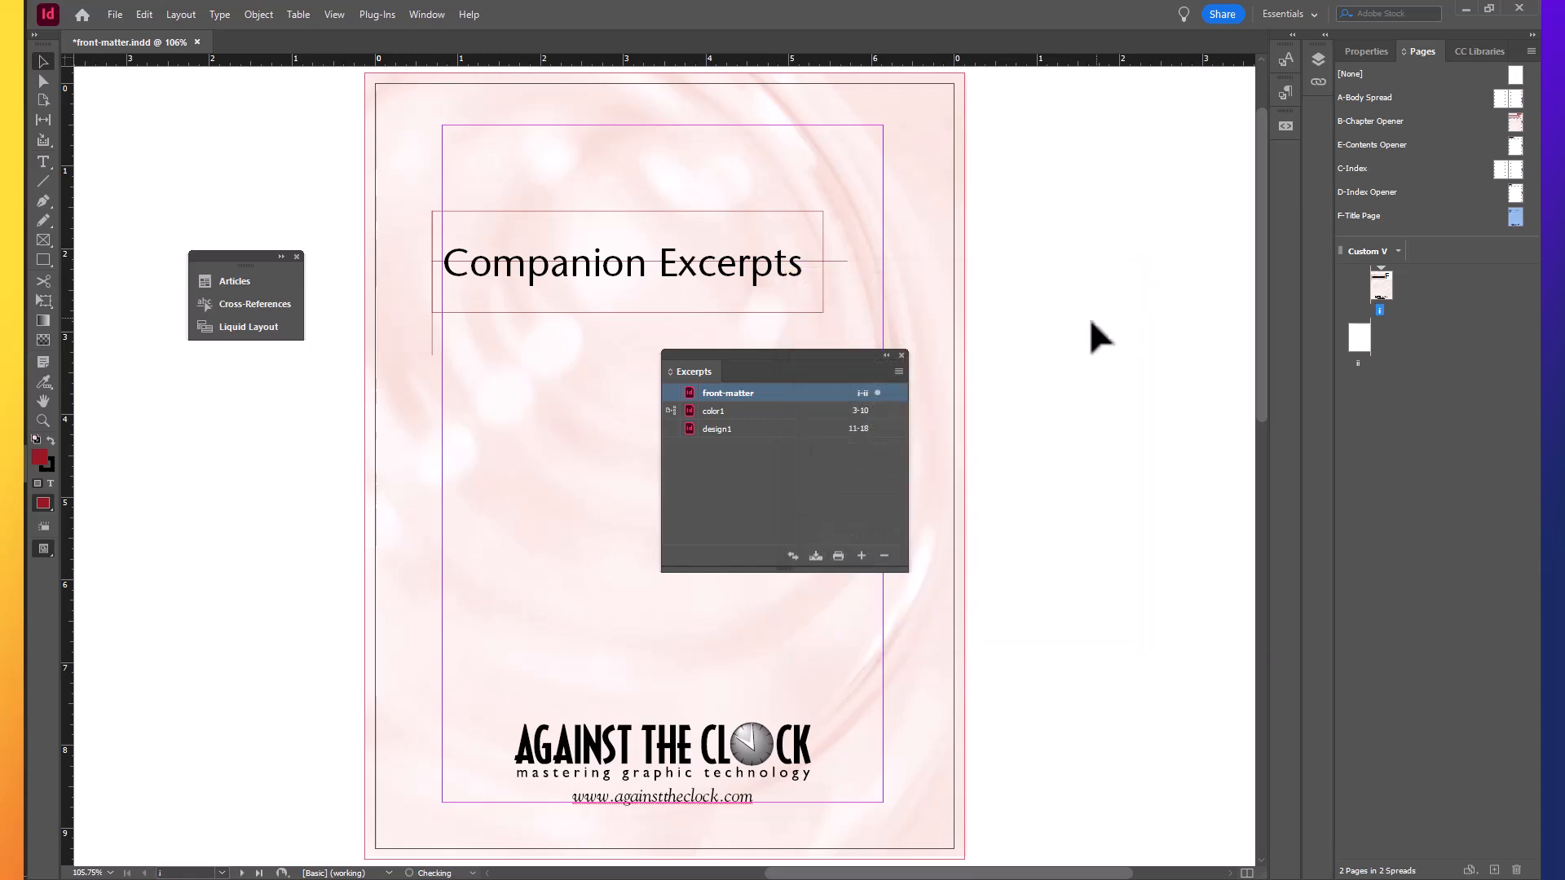
pyautogui.moveTo(833, 418)
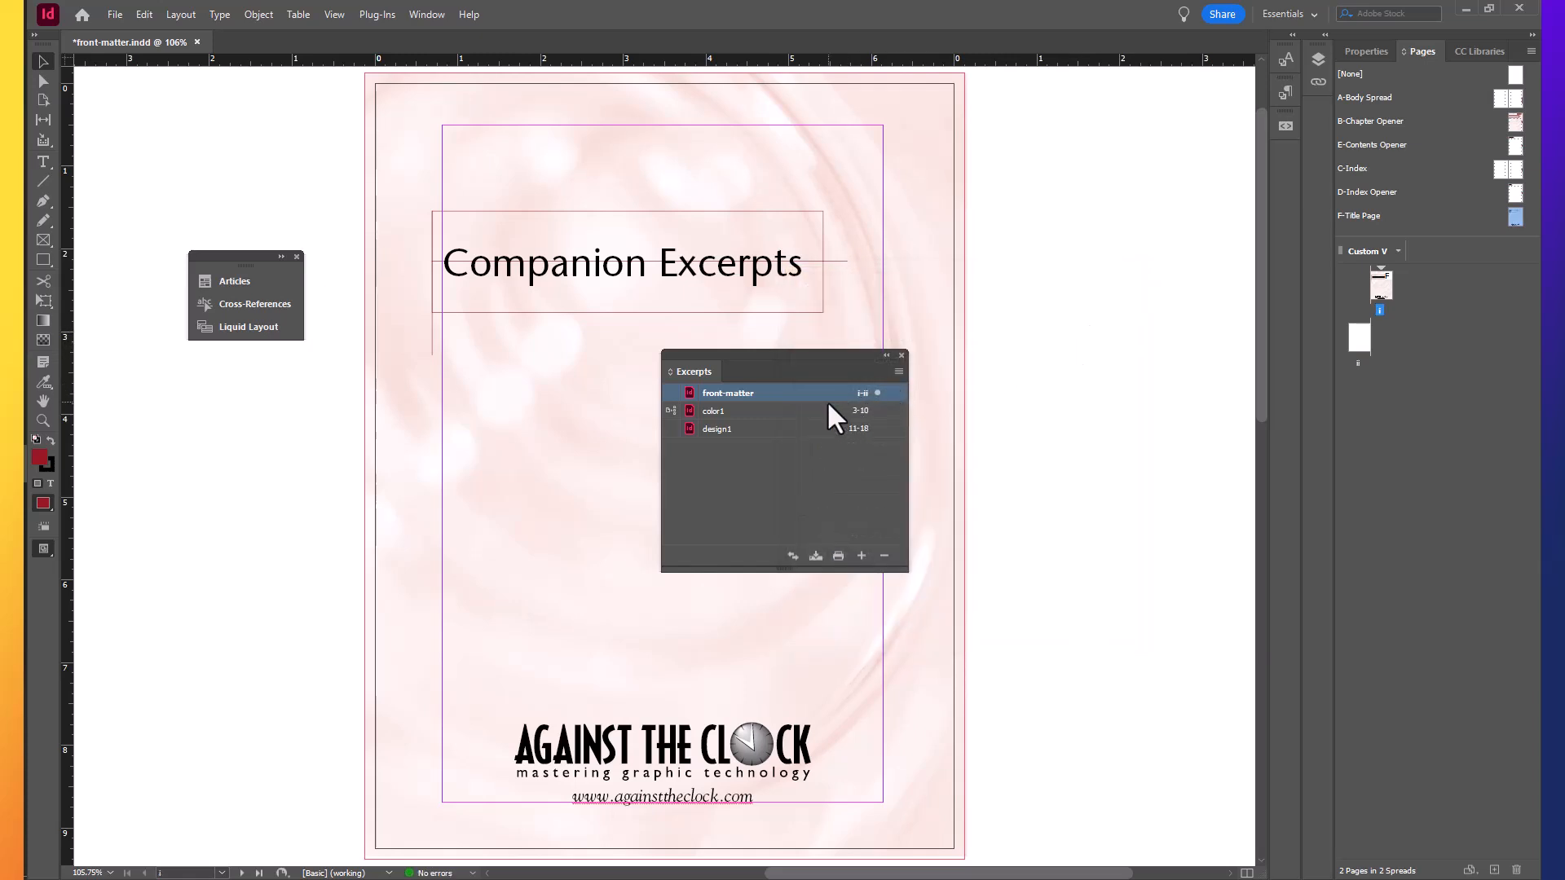
pyautogui.moveTo(874, 409)
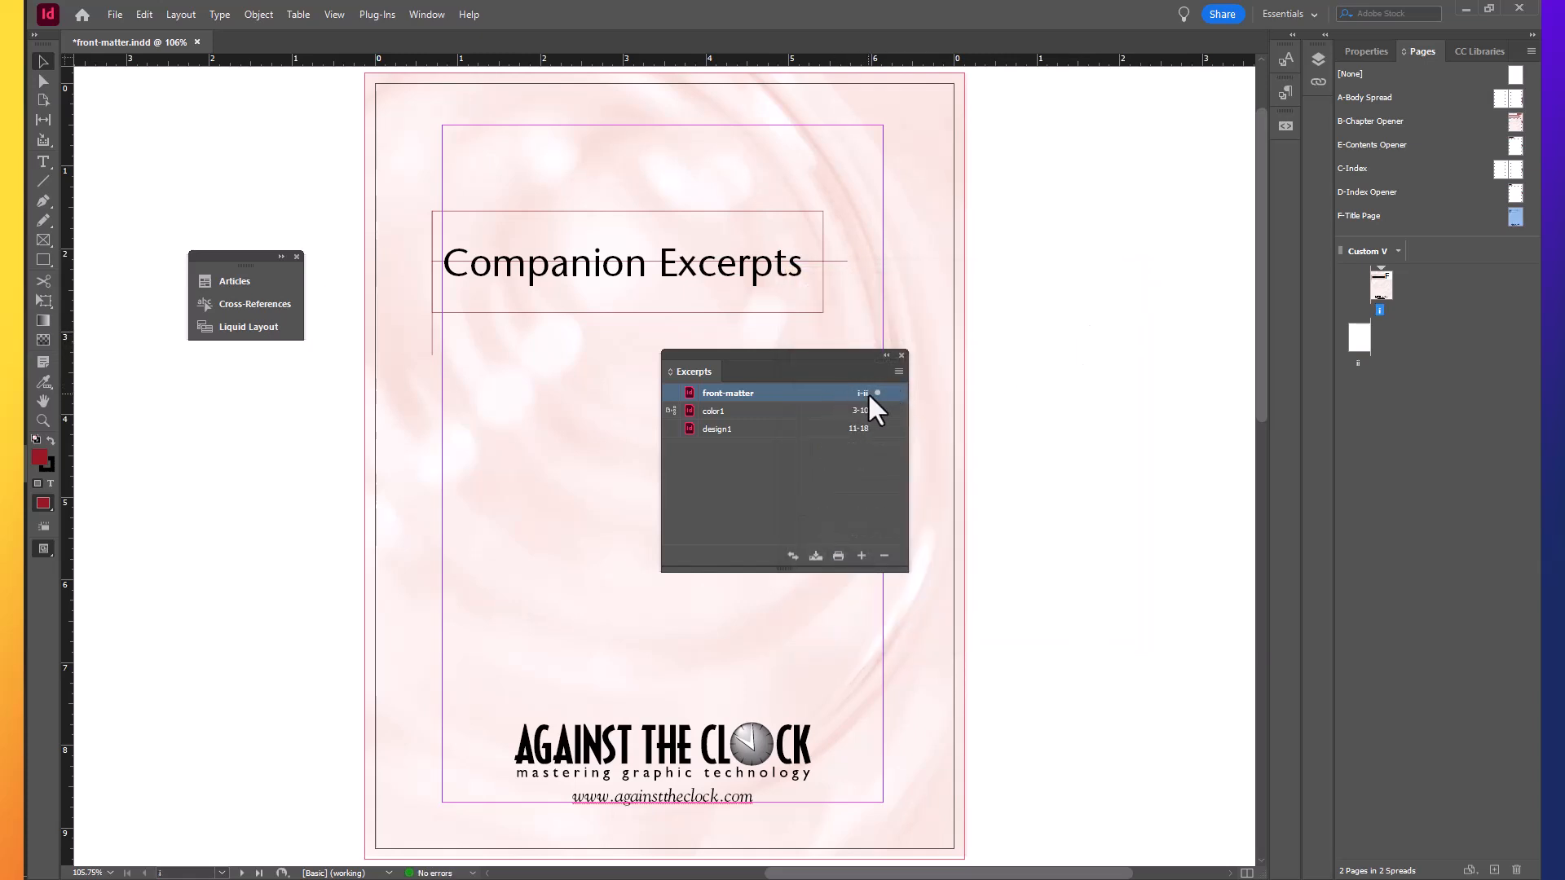
pyautogui.moveTo(877, 427)
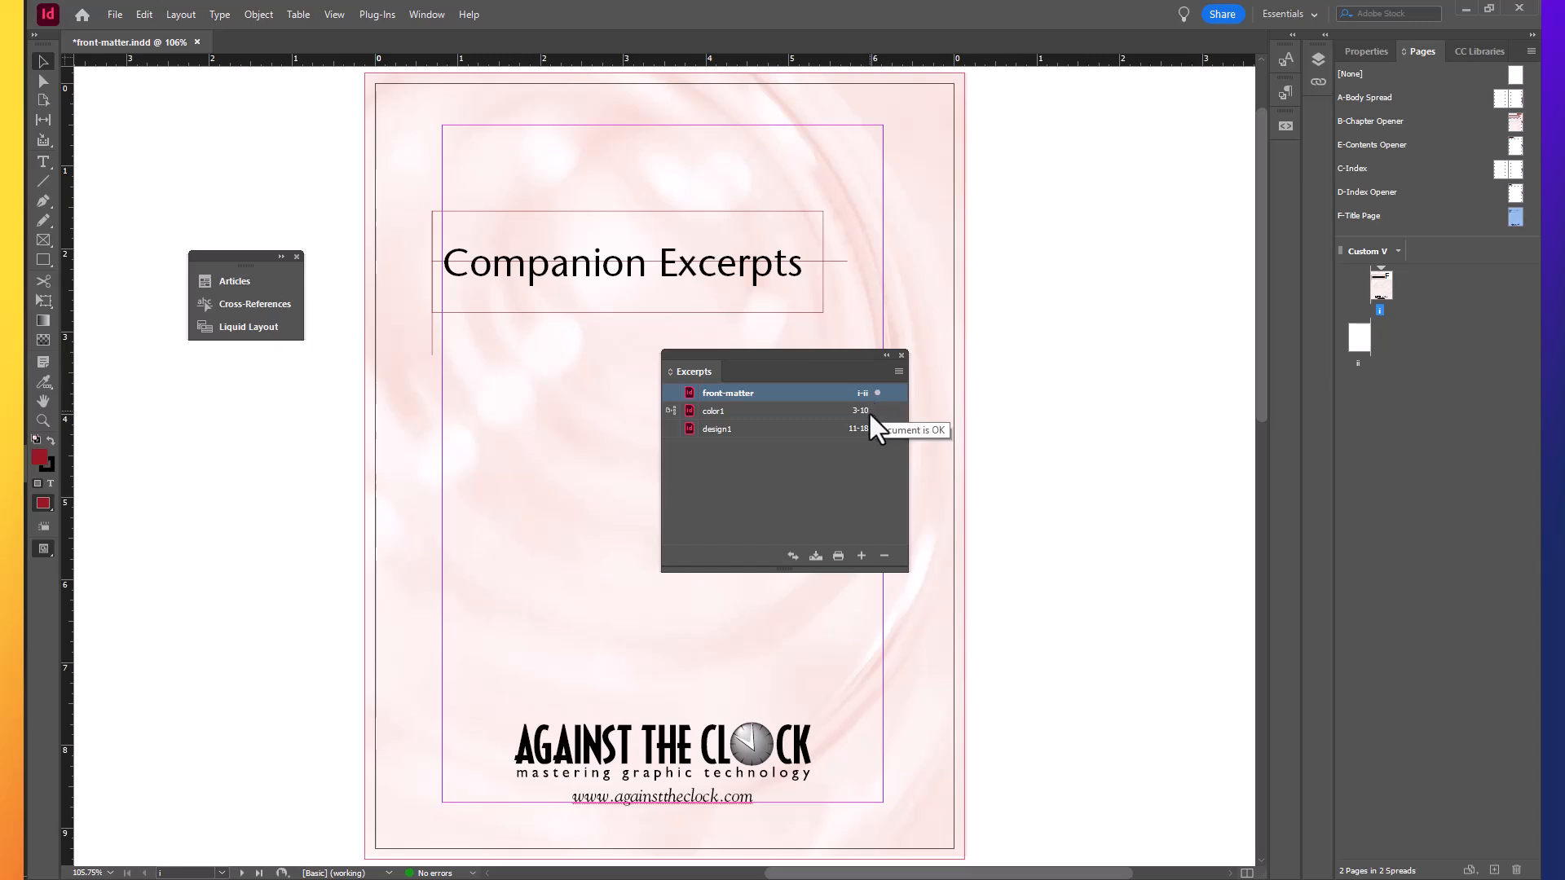
pyautogui.moveTo(1011, 457)
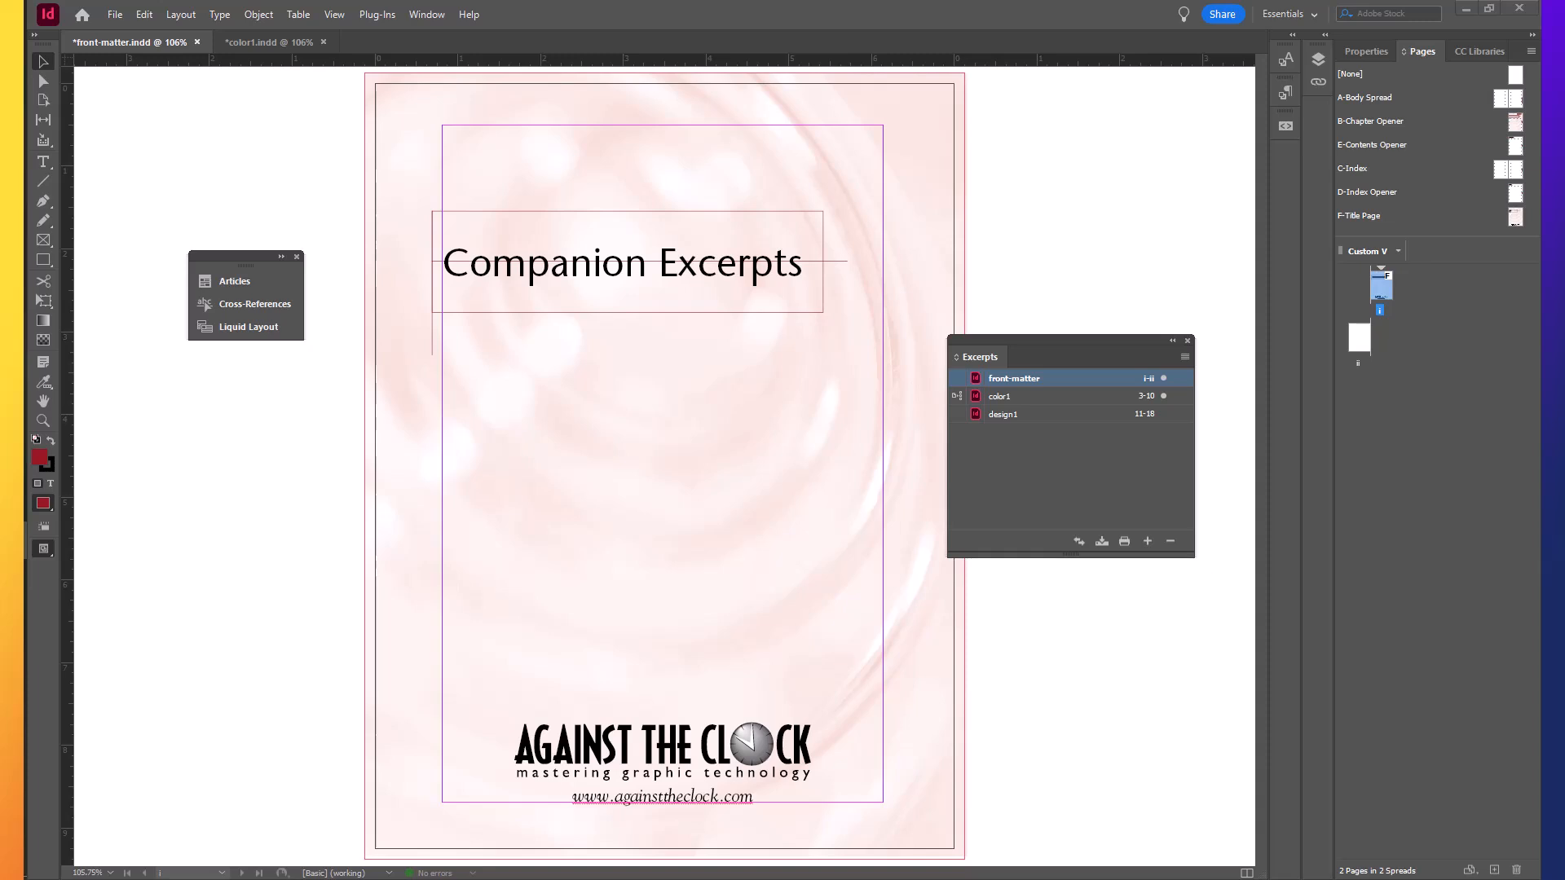
pyautogui.moveTo(1113, 320)
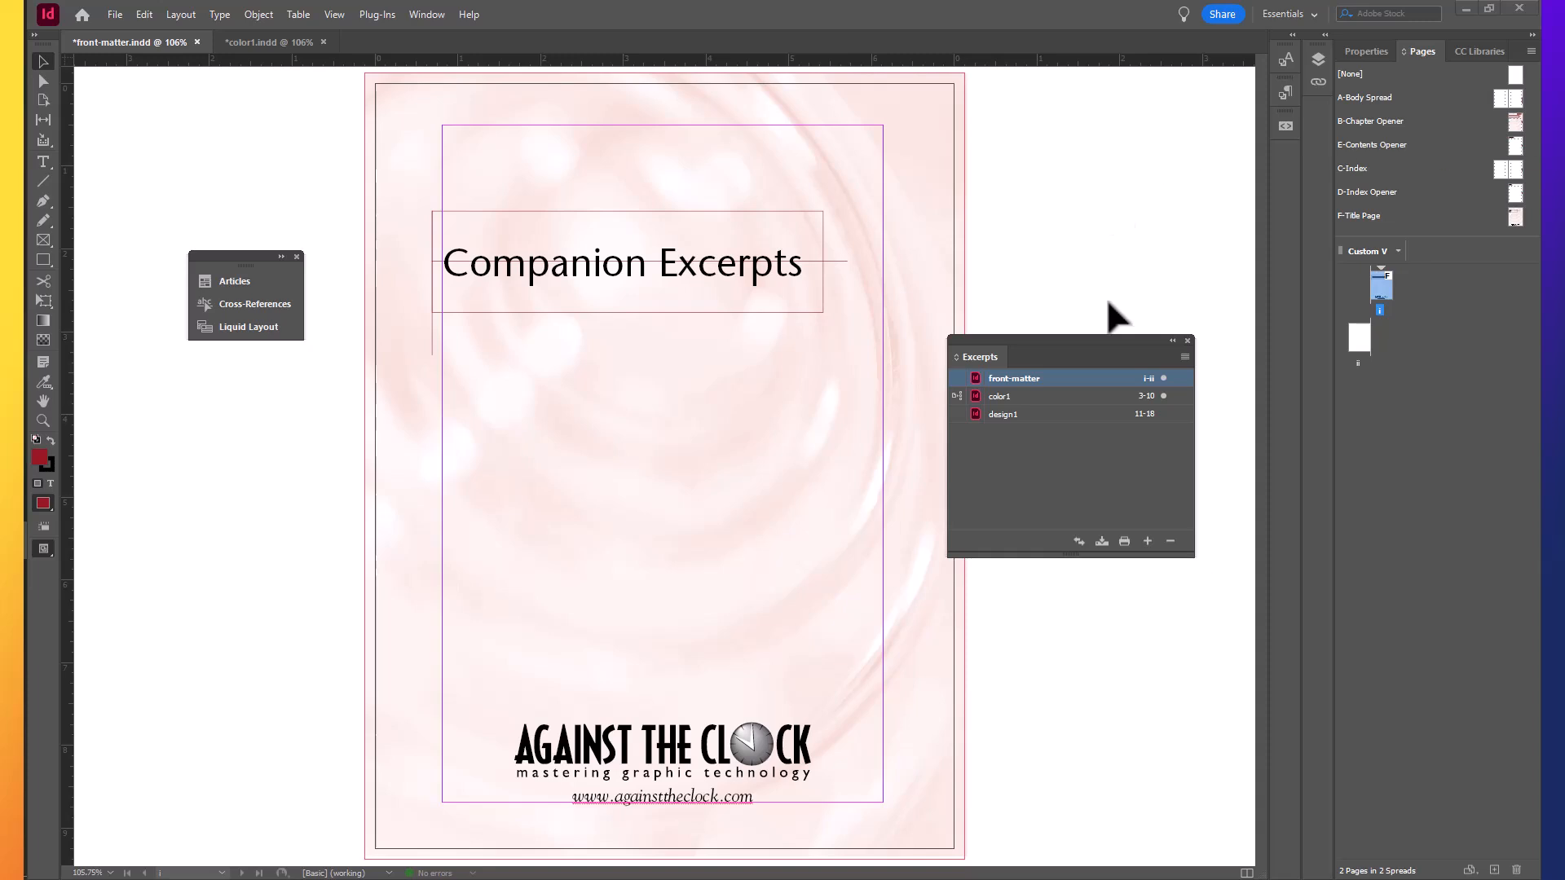
pyautogui.moveTo(1133, 414)
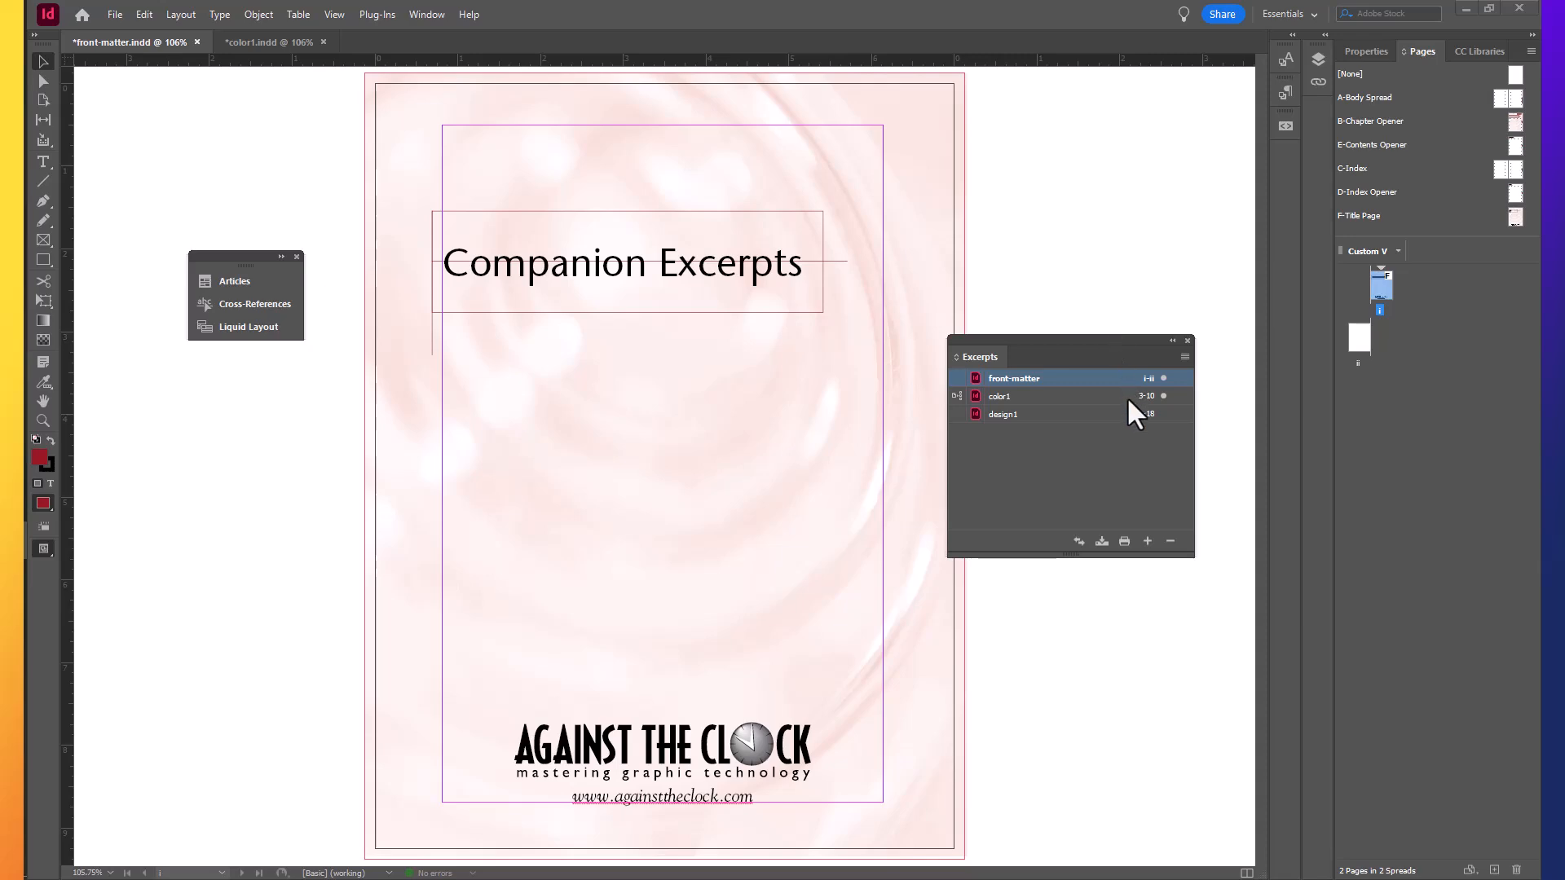
# Make color1.indd the active document.
pyautogui.click(997, 394)
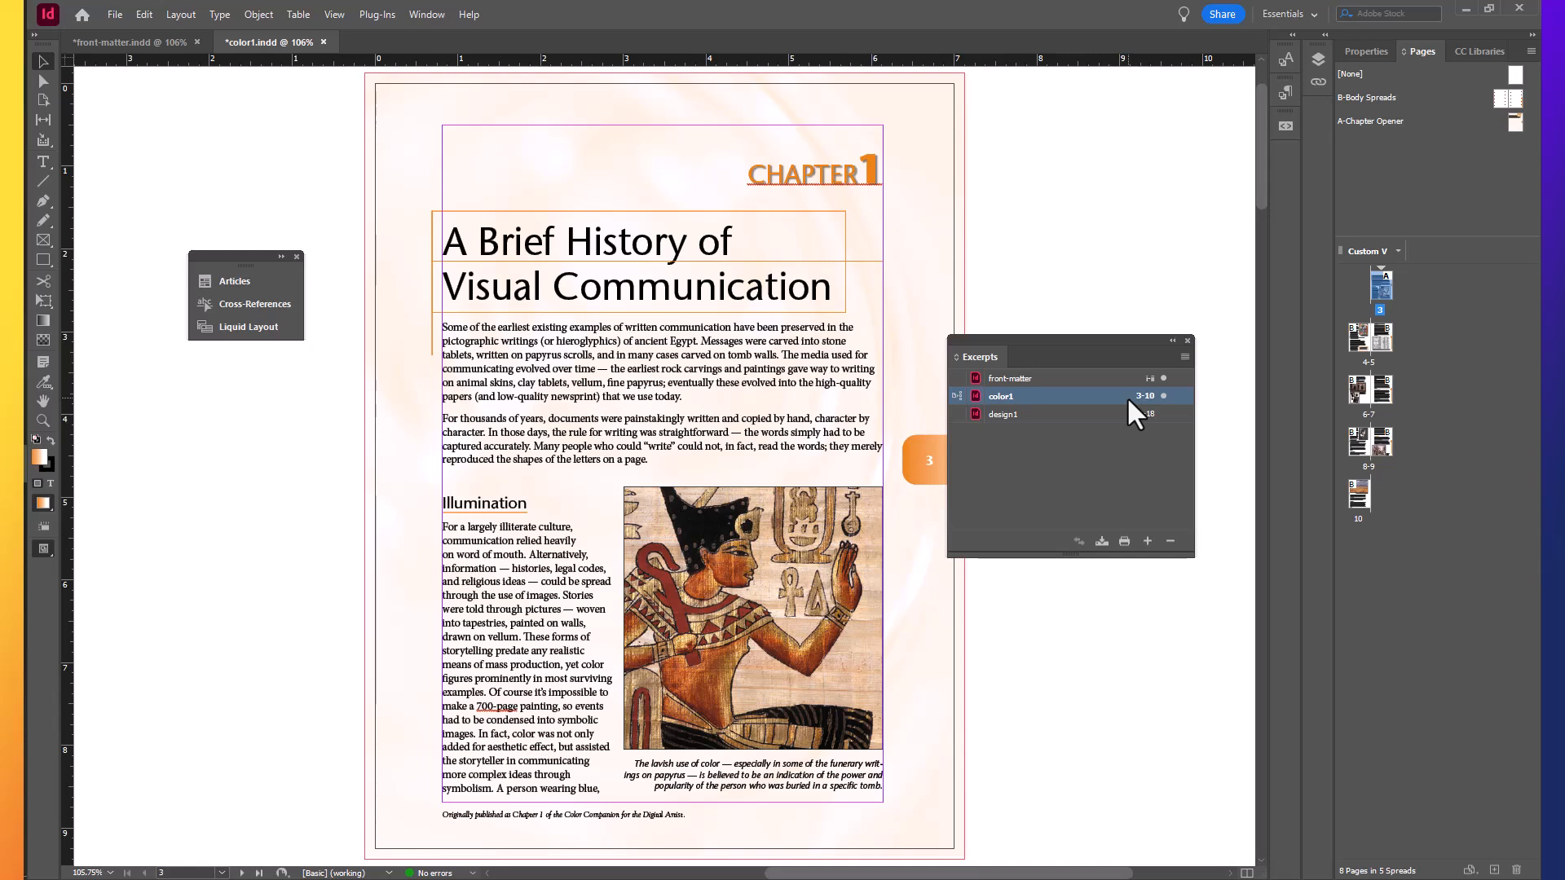
pyautogui.moveTo(1138, 414)
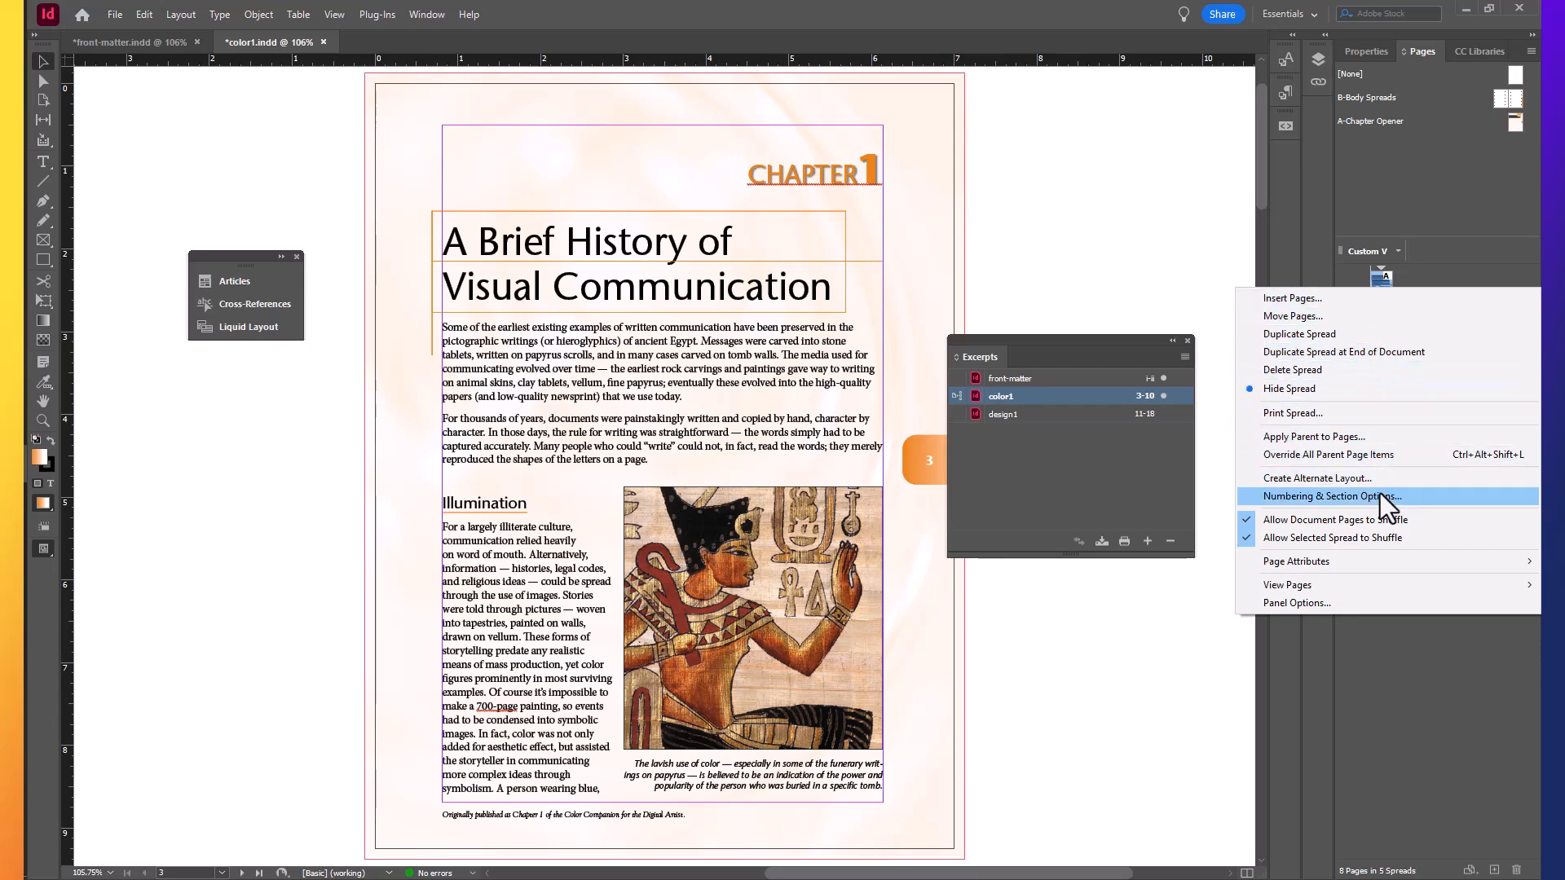
# In Numbering & Section Options, start color1's page numbering at 1.
pyautogui.click(1332, 495)
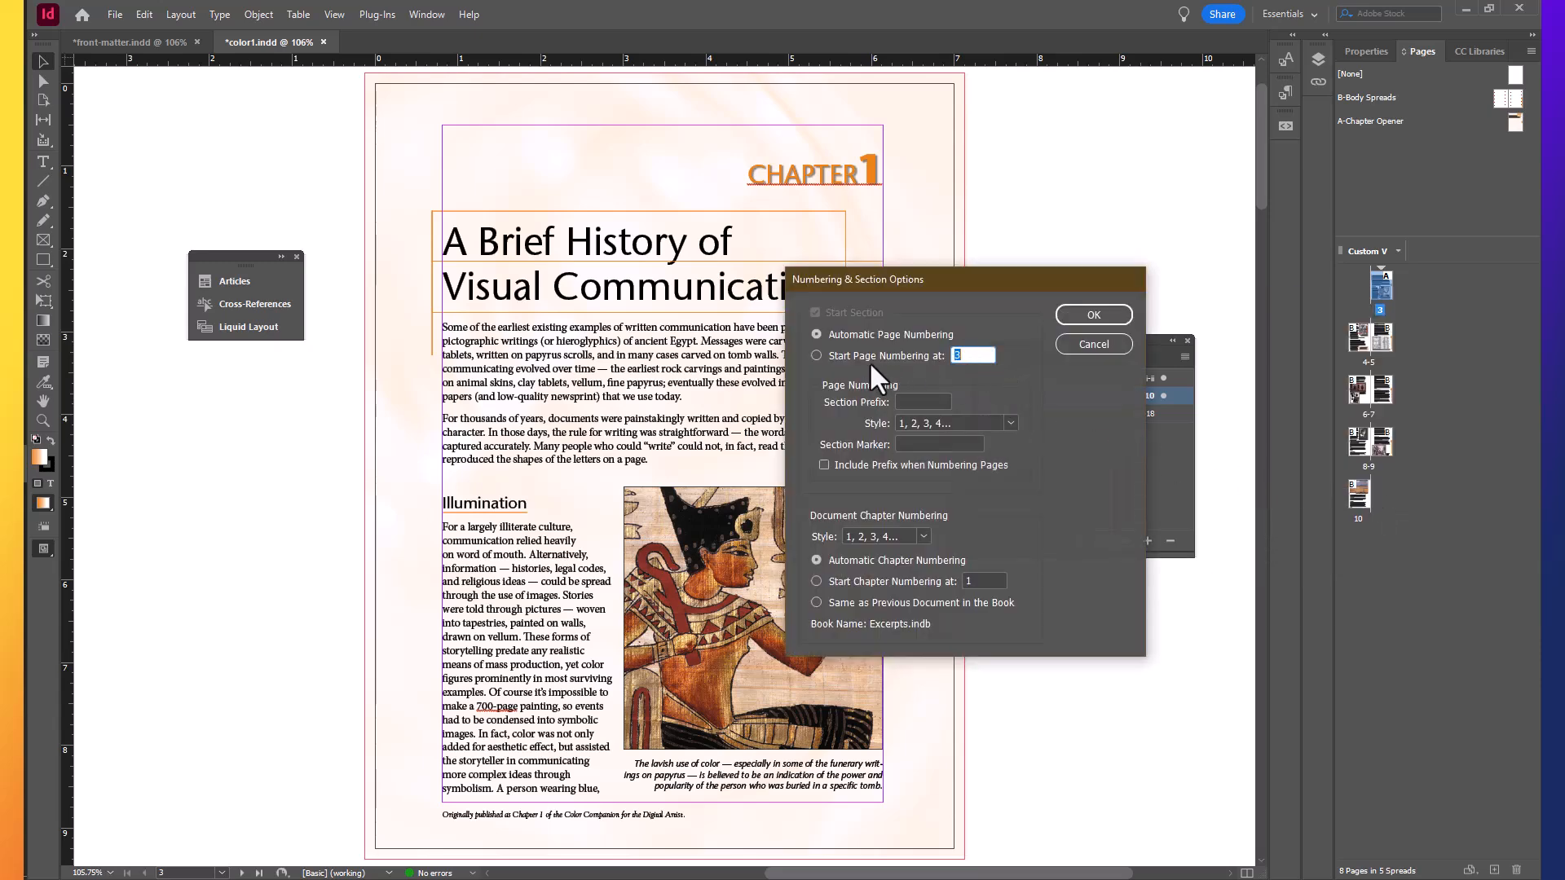
pyautogui.moveTo(968, 364)
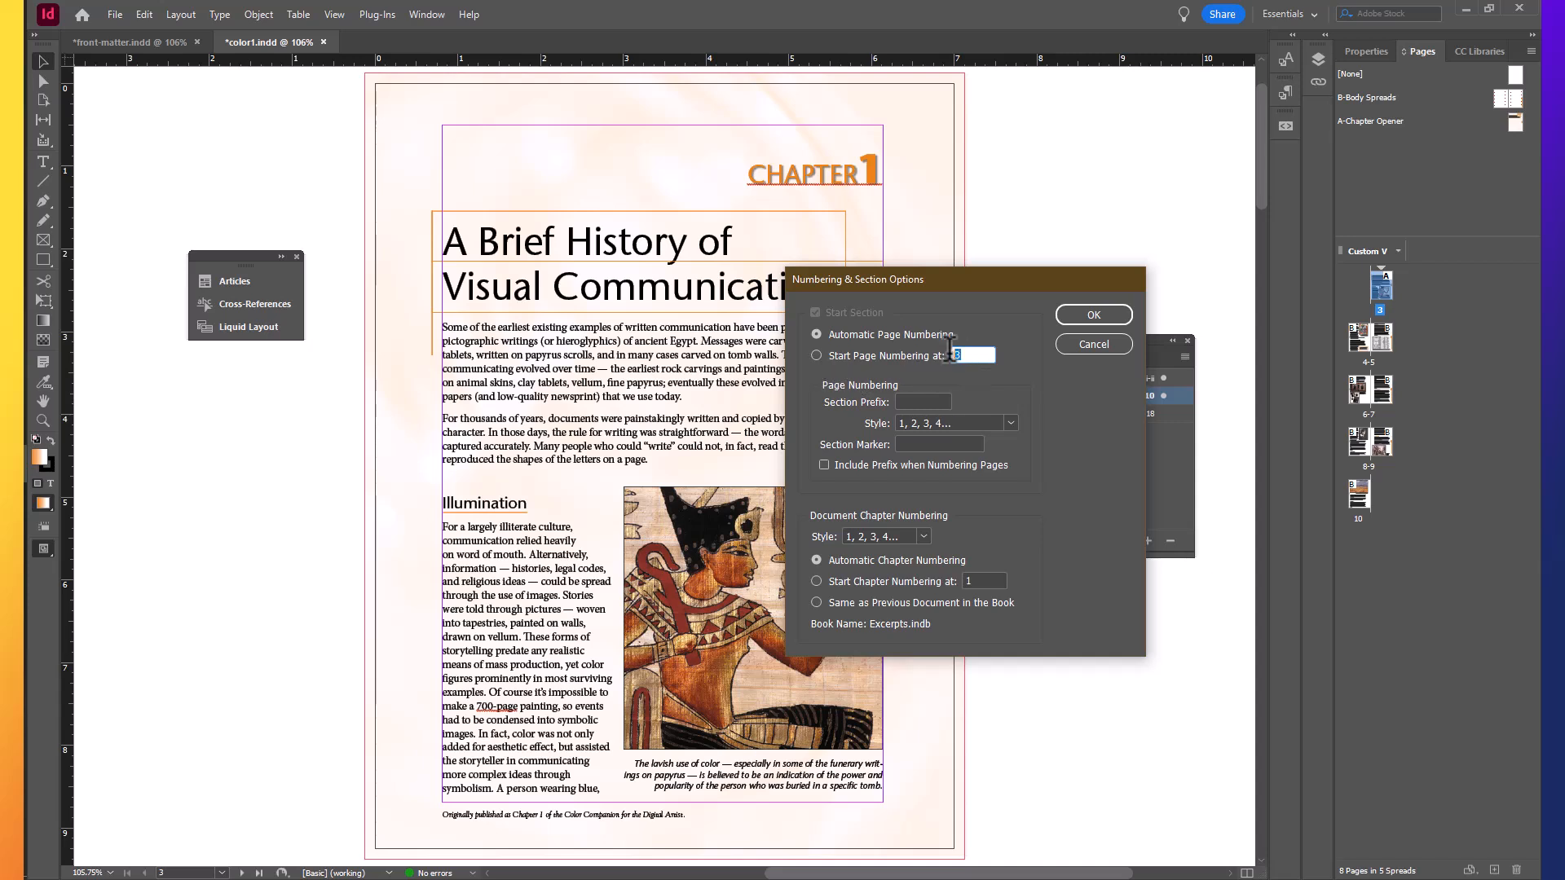
pyautogui.click(817, 355)
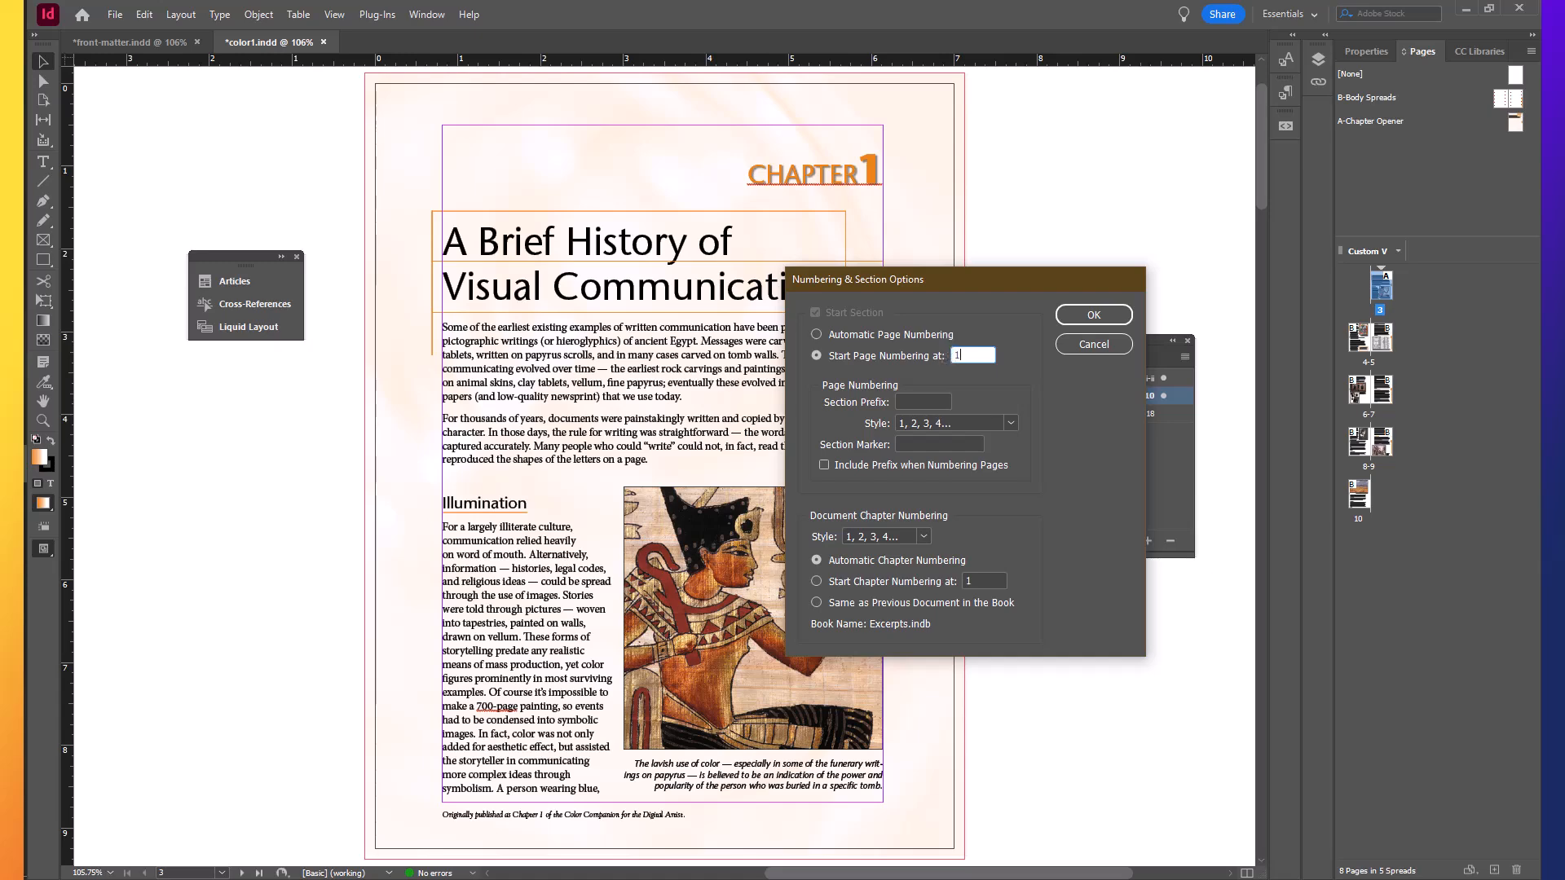
pyautogui.click(1092, 315)
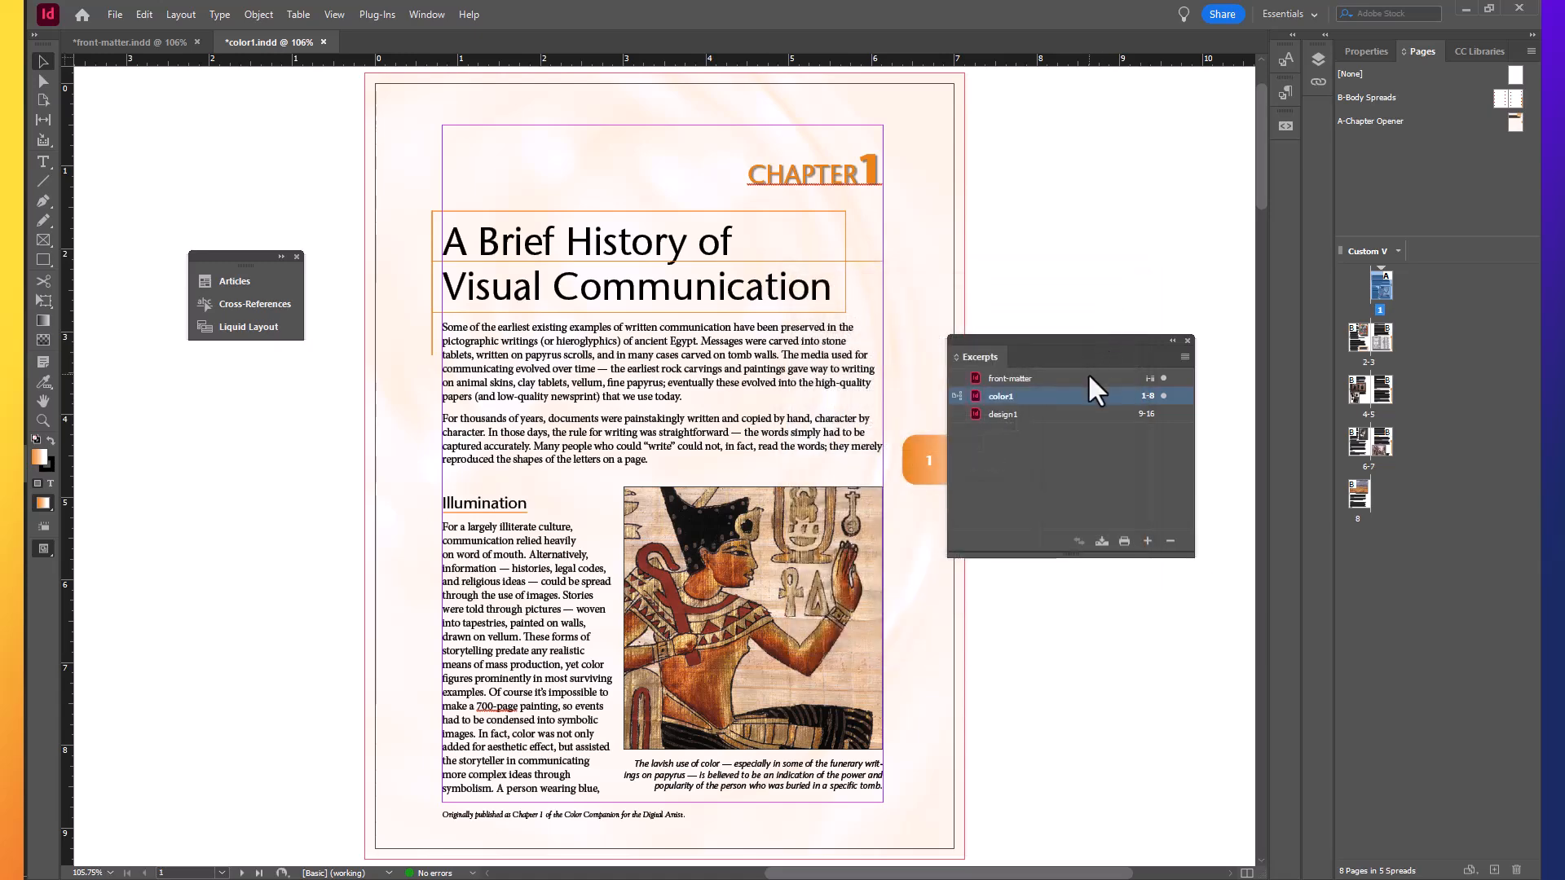
pyautogui.moveTo(1141, 399)
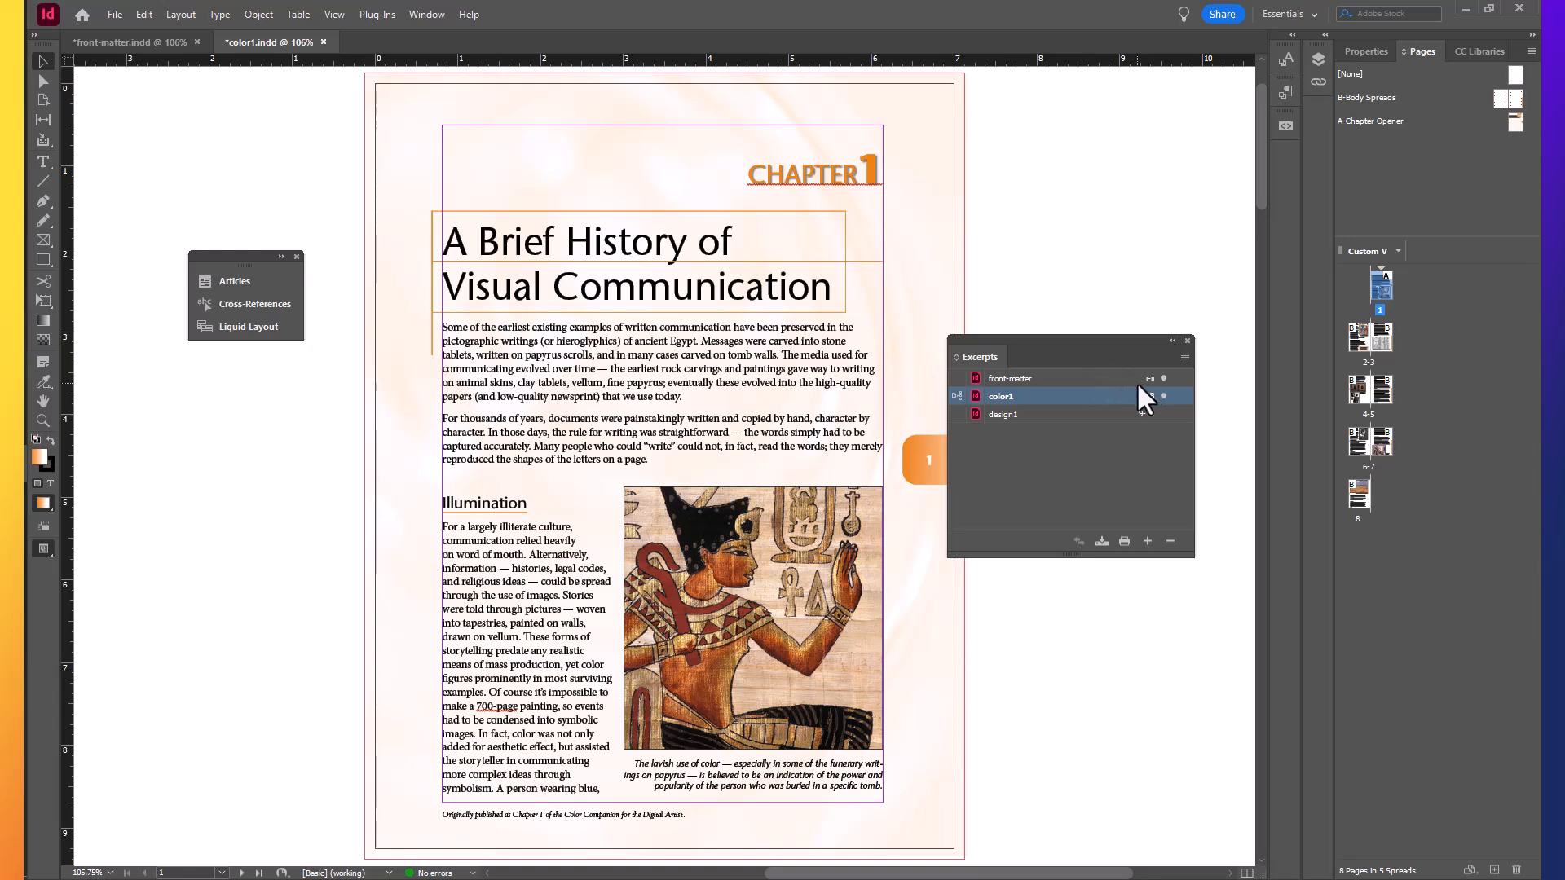
pyautogui.moveTo(1141, 398)
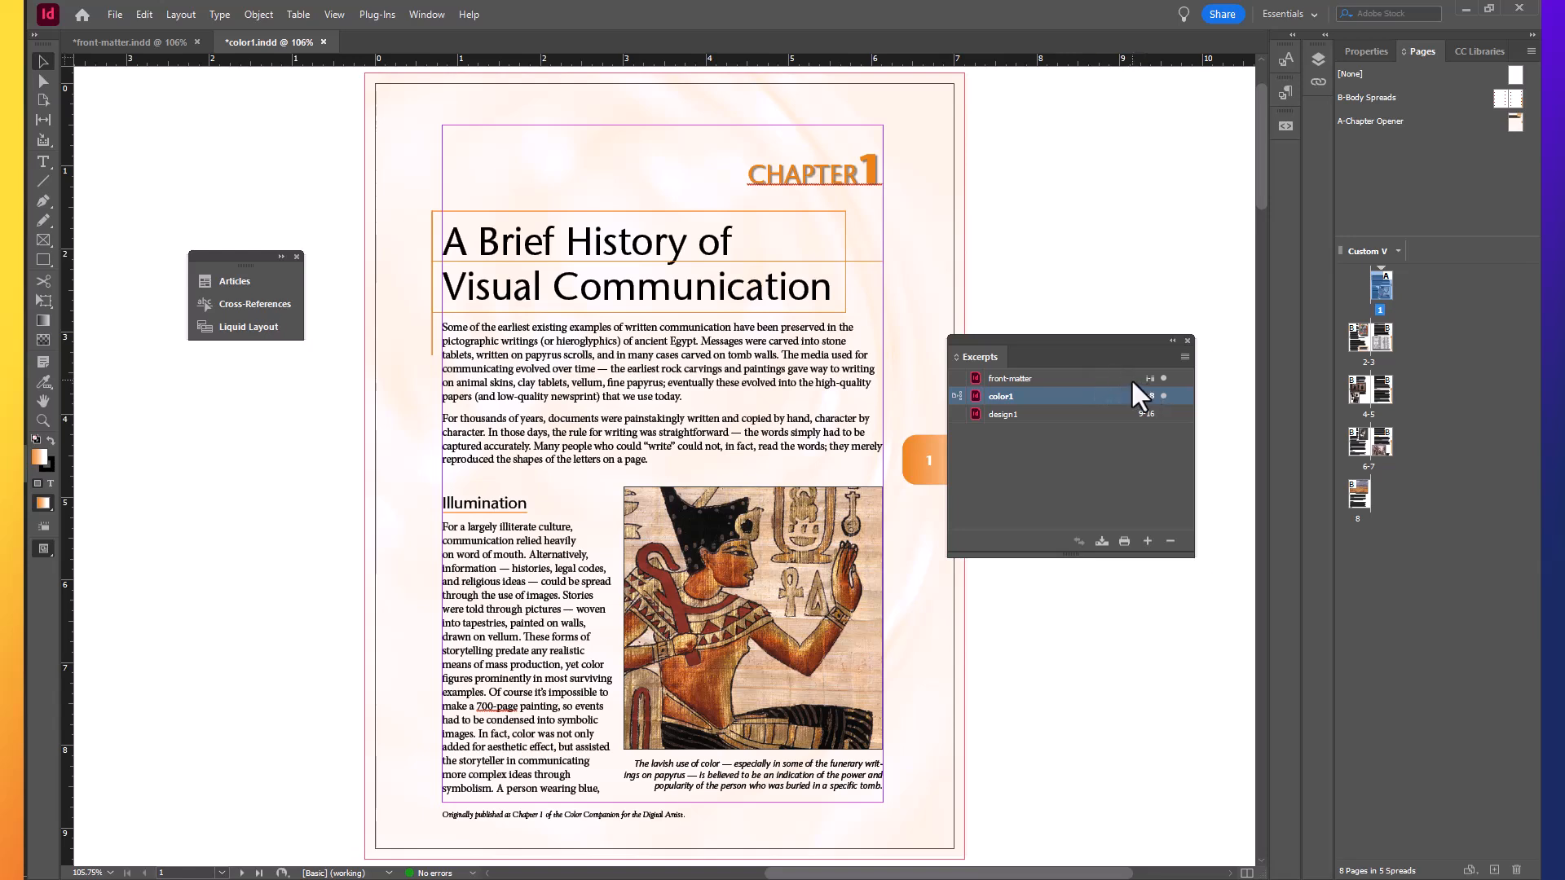
pyautogui.moveTo(1138, 404)
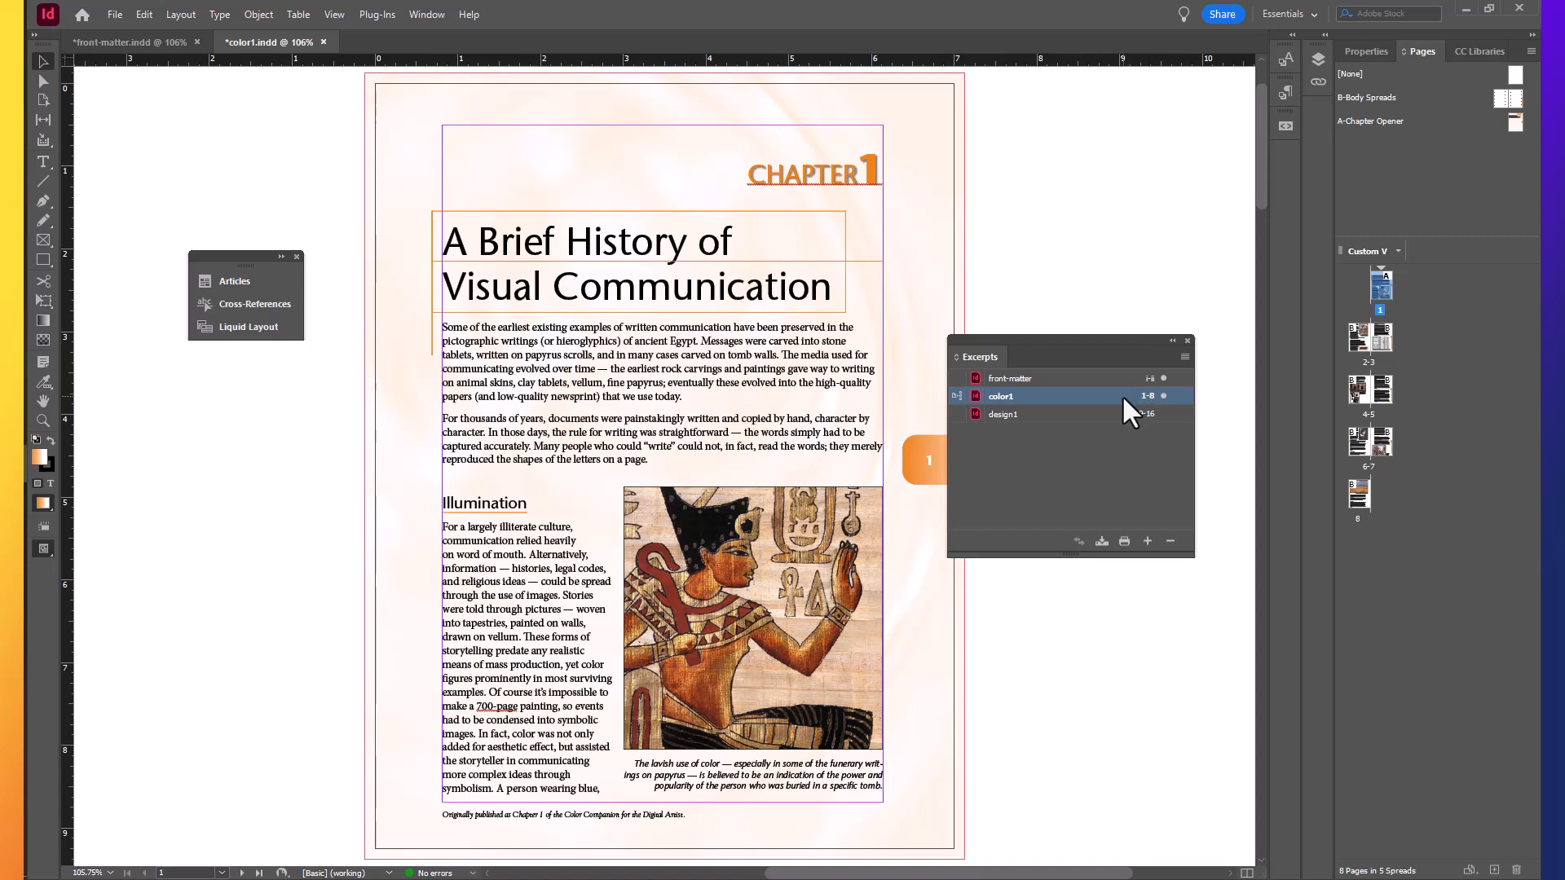
pyautogui.moveTo(1143, 424)
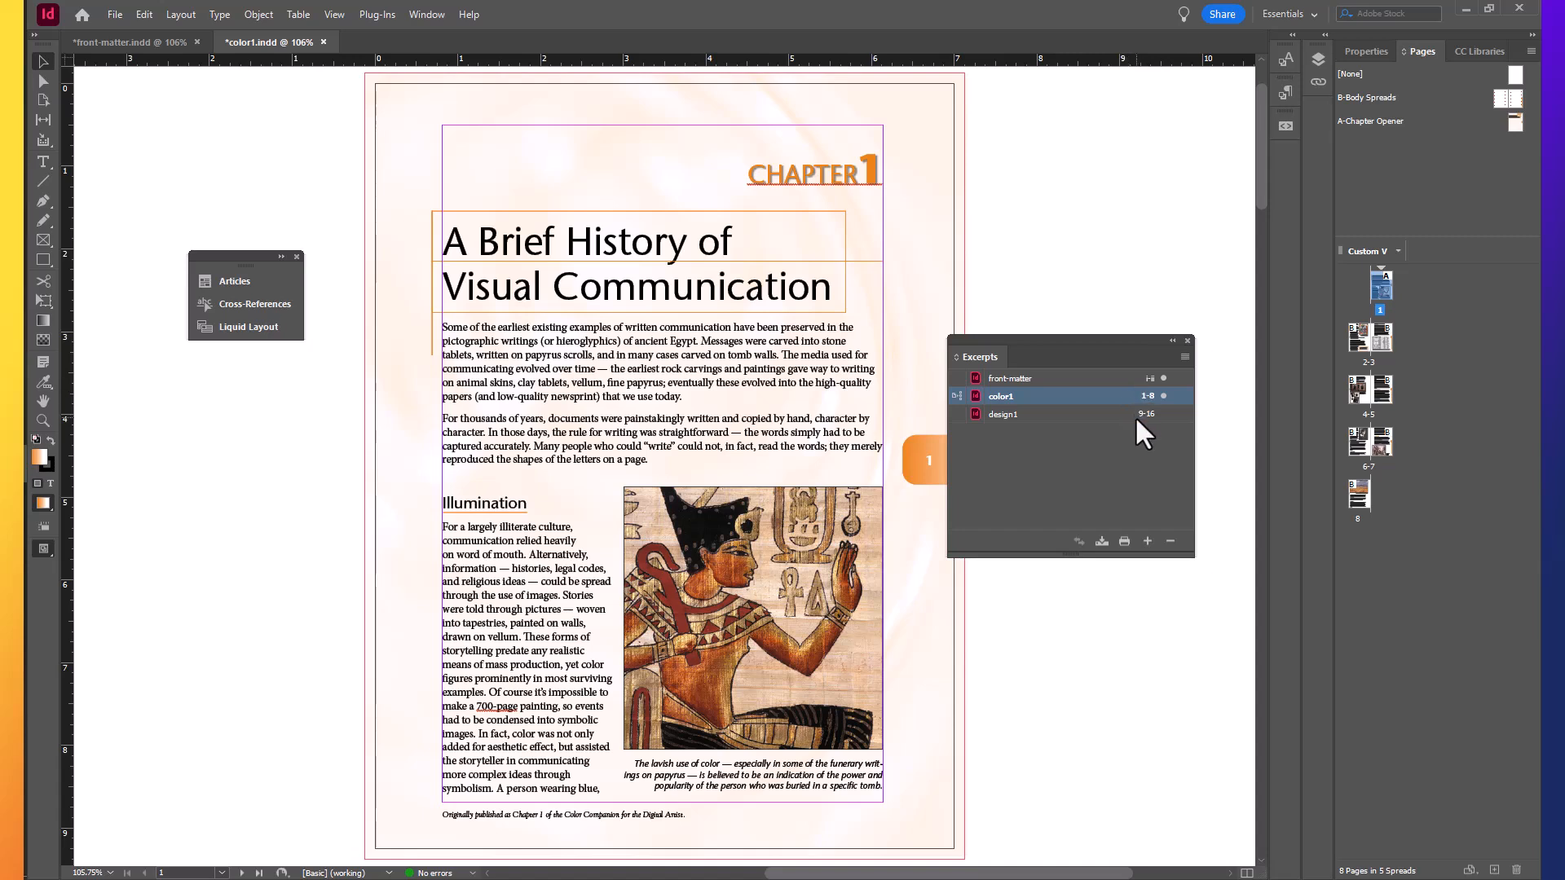
pyautogui.moveTo(1141, 451)
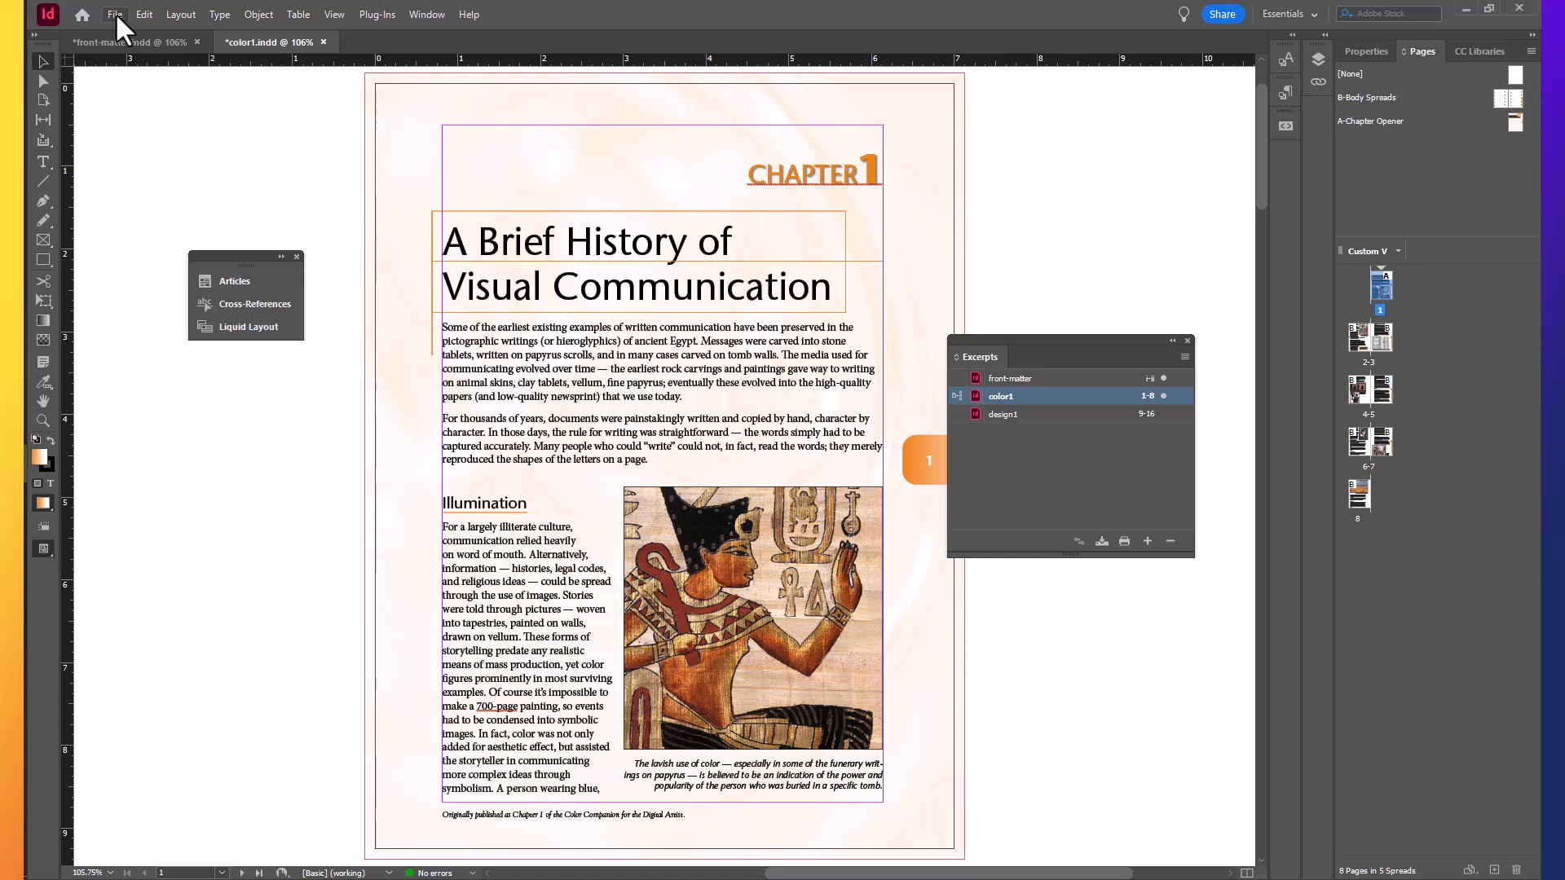
# Close the color1.indd chapter, leaving front-matter.indd as the only open document.
pyautogui.click(115, 14)
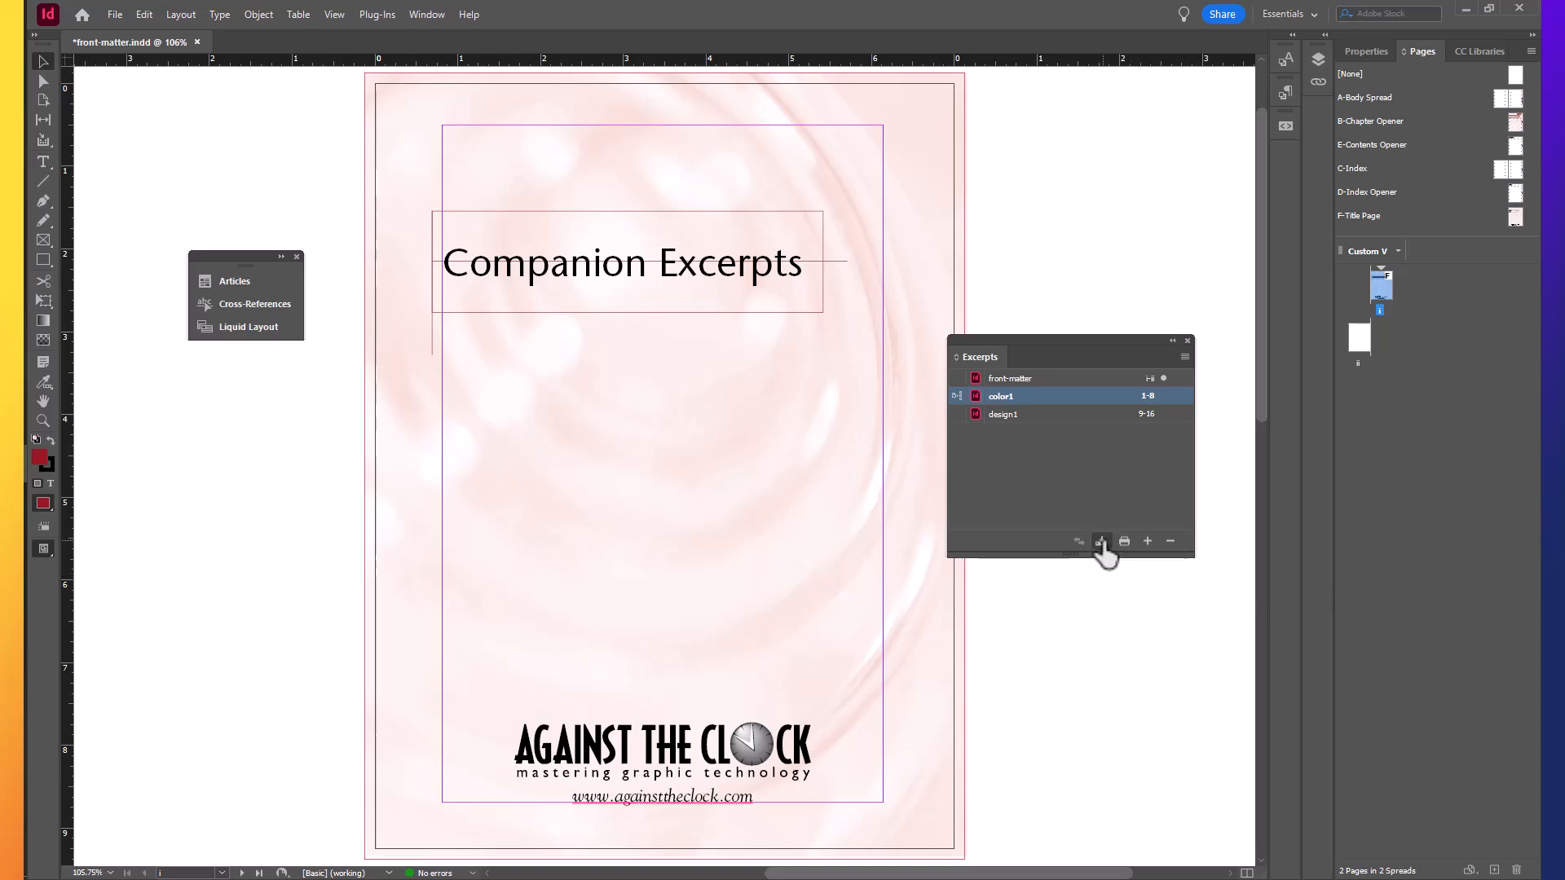
pyautogui.moveTo(1101, 541)
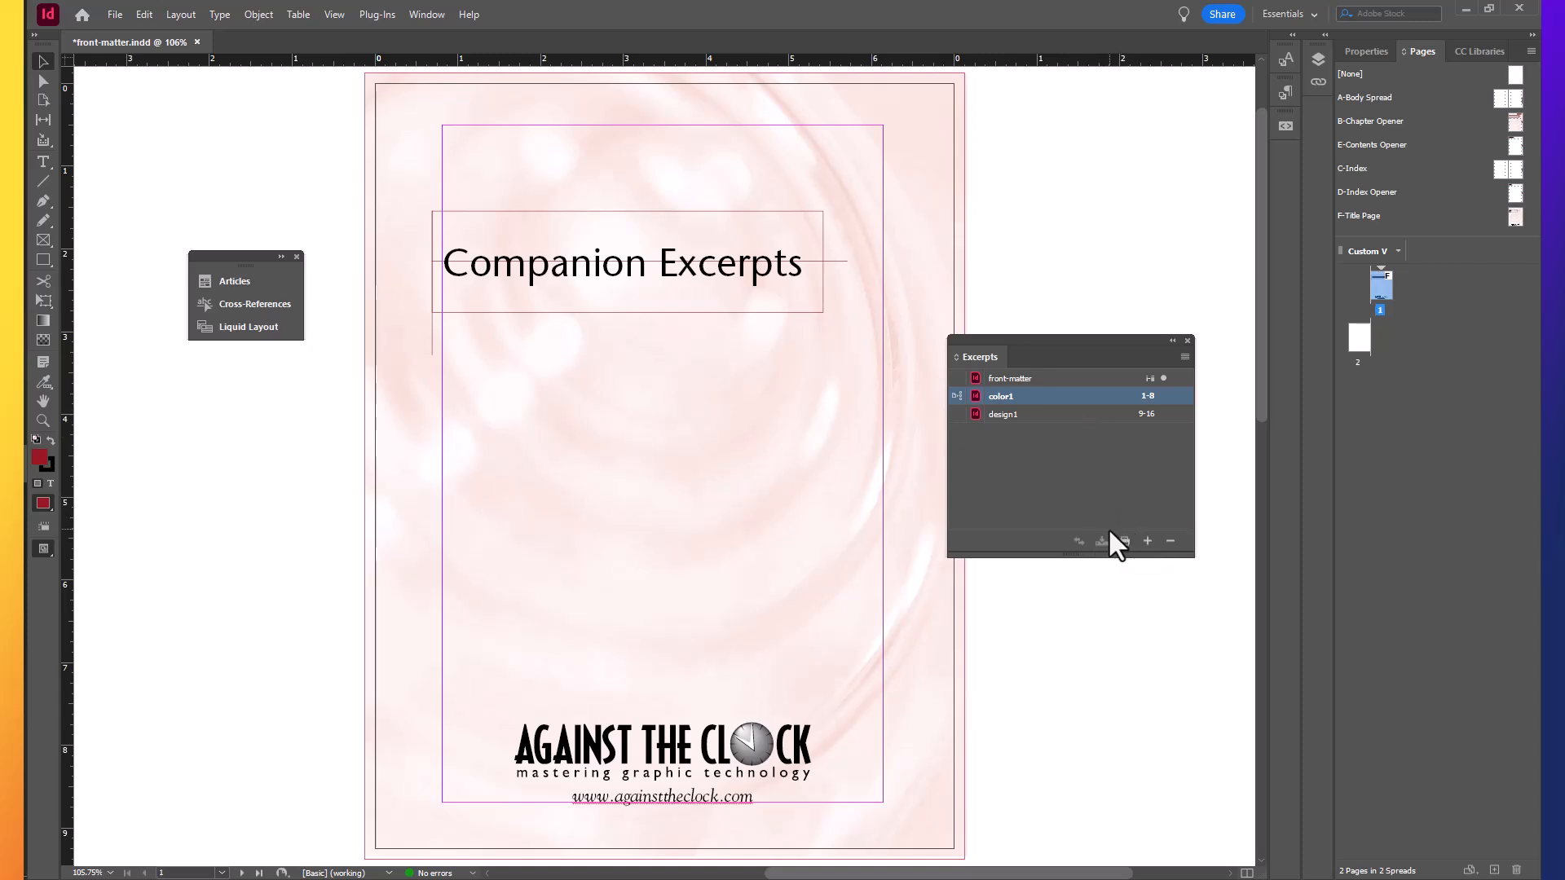
pyautogui.moveTo(1103, 536)
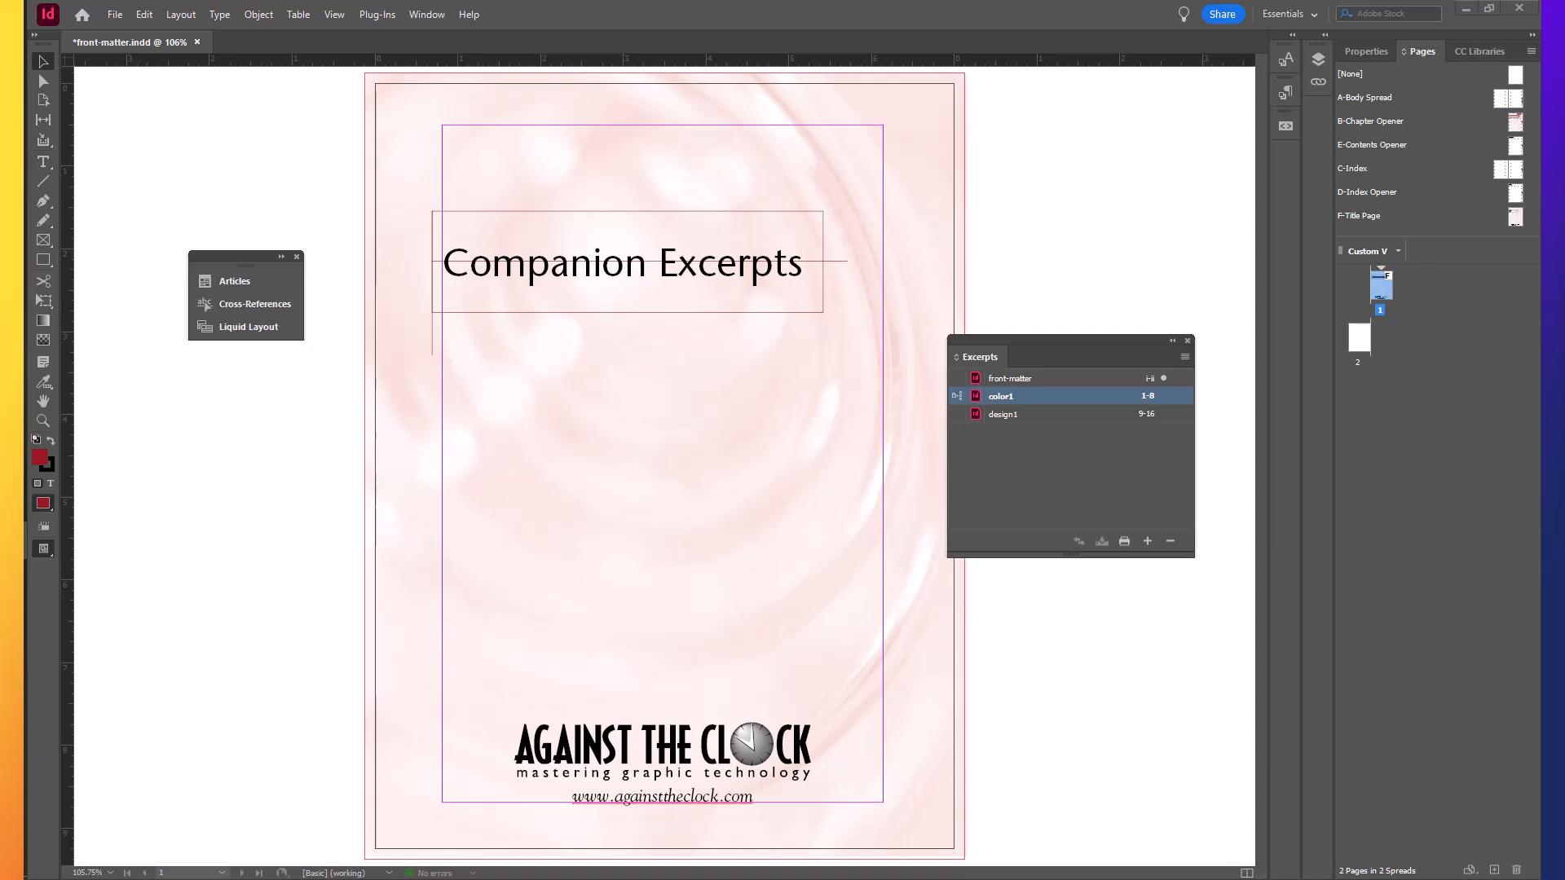
# Select the front-matter entry in the Excerpts Book panel and show the window commands.
pyautogui.click(1011, 376)
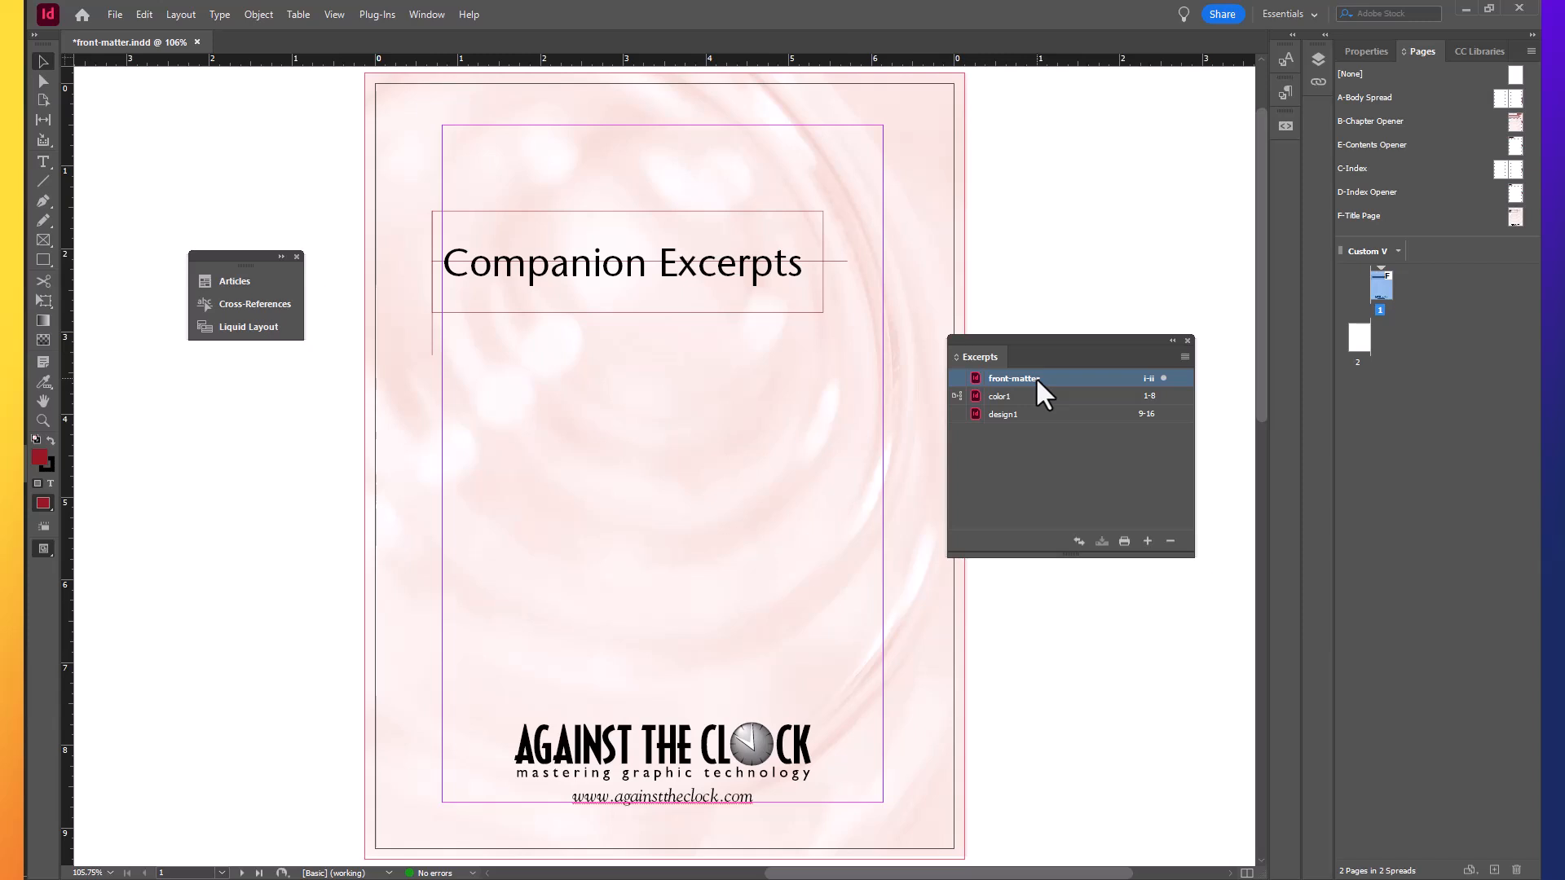
pyautogui.click(426, 15)
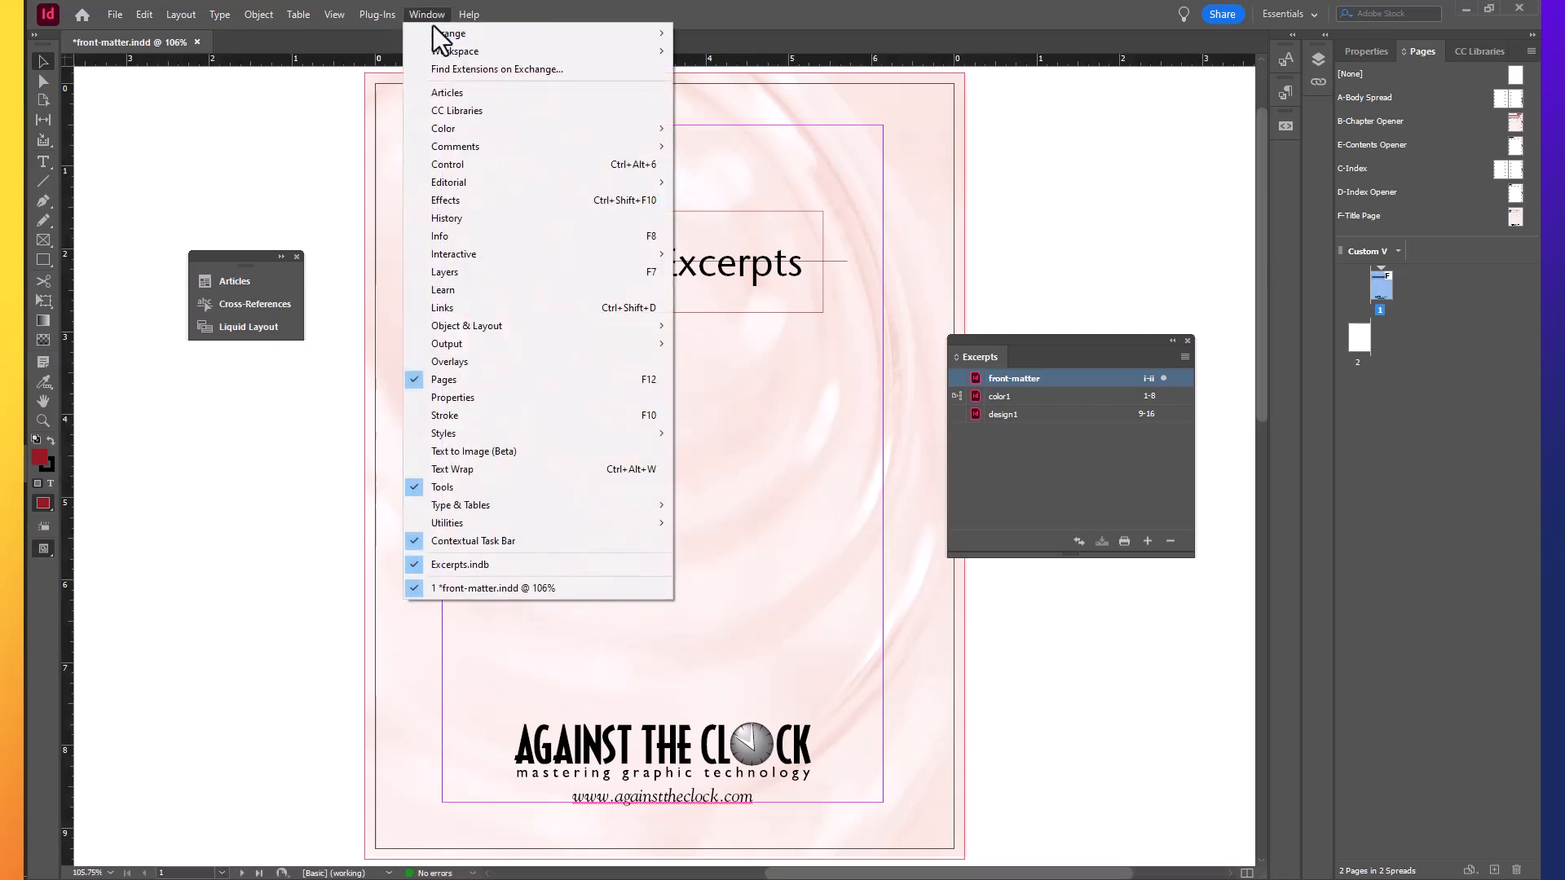
pyautogui.moveTo(444, 127)
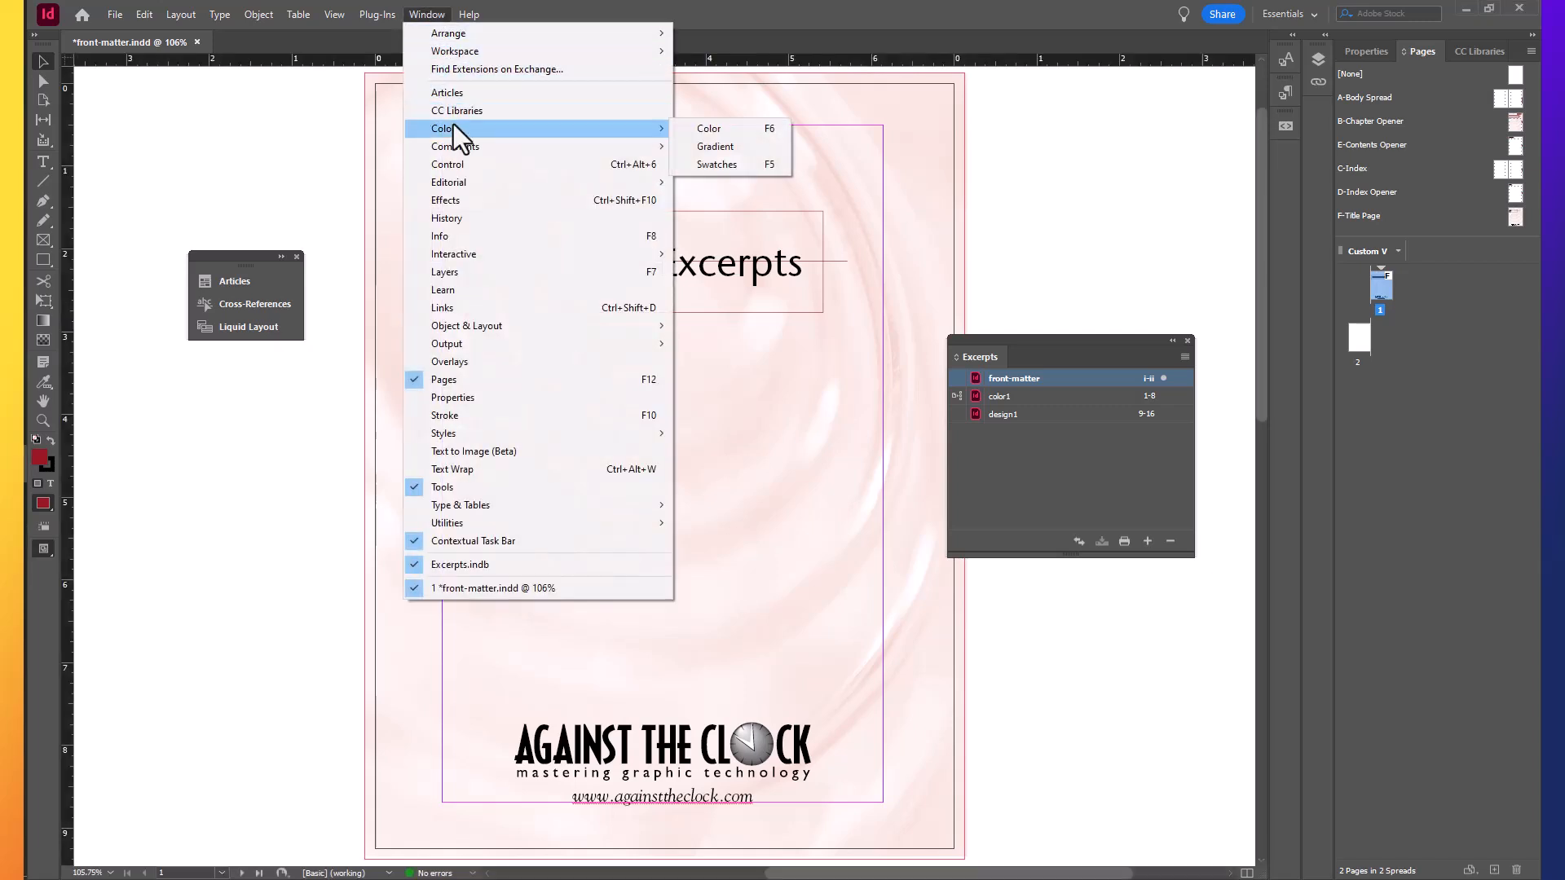
# Show the Swatches panel and bring up Companion Color's options (C0 M100 Y80 K35).
pyautogui.click(716, 163)
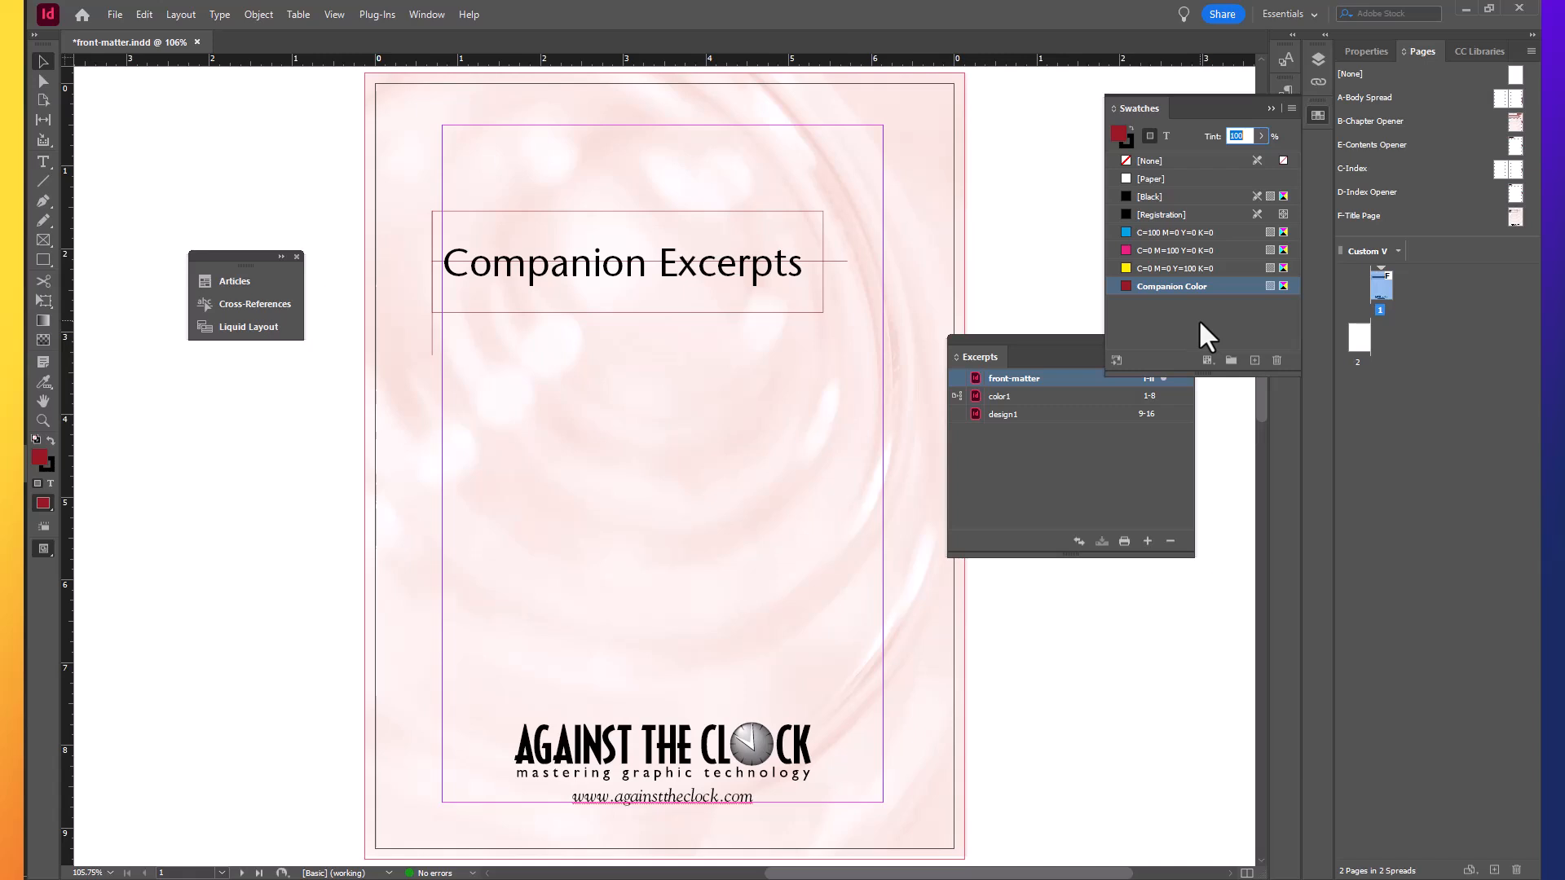
pyautogui.moveTo(1214, 323)
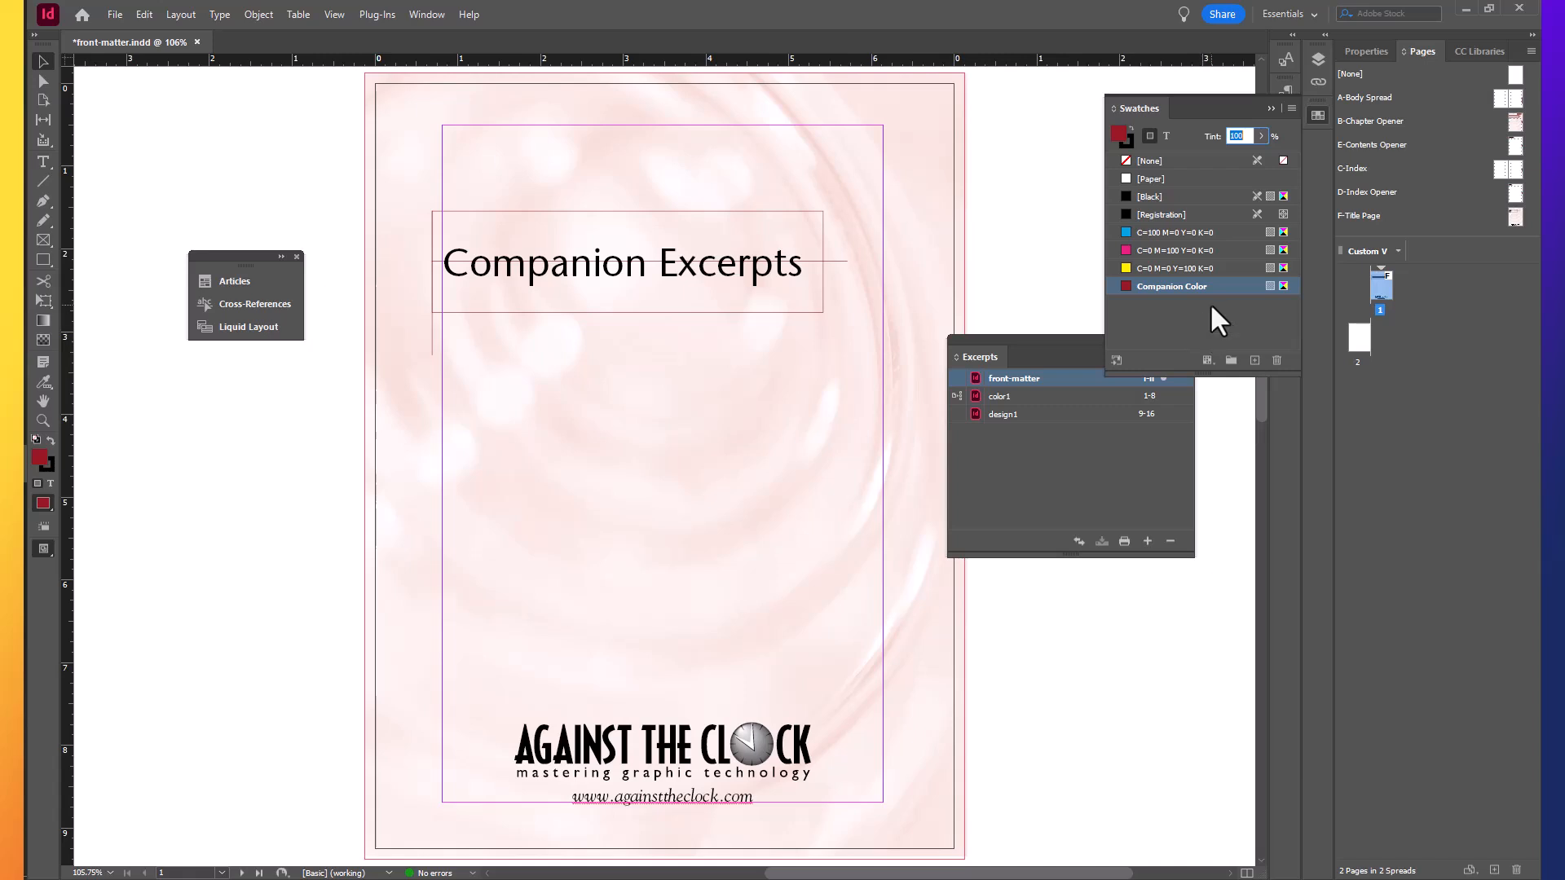
pyautogui.moveTo(1214, 305)
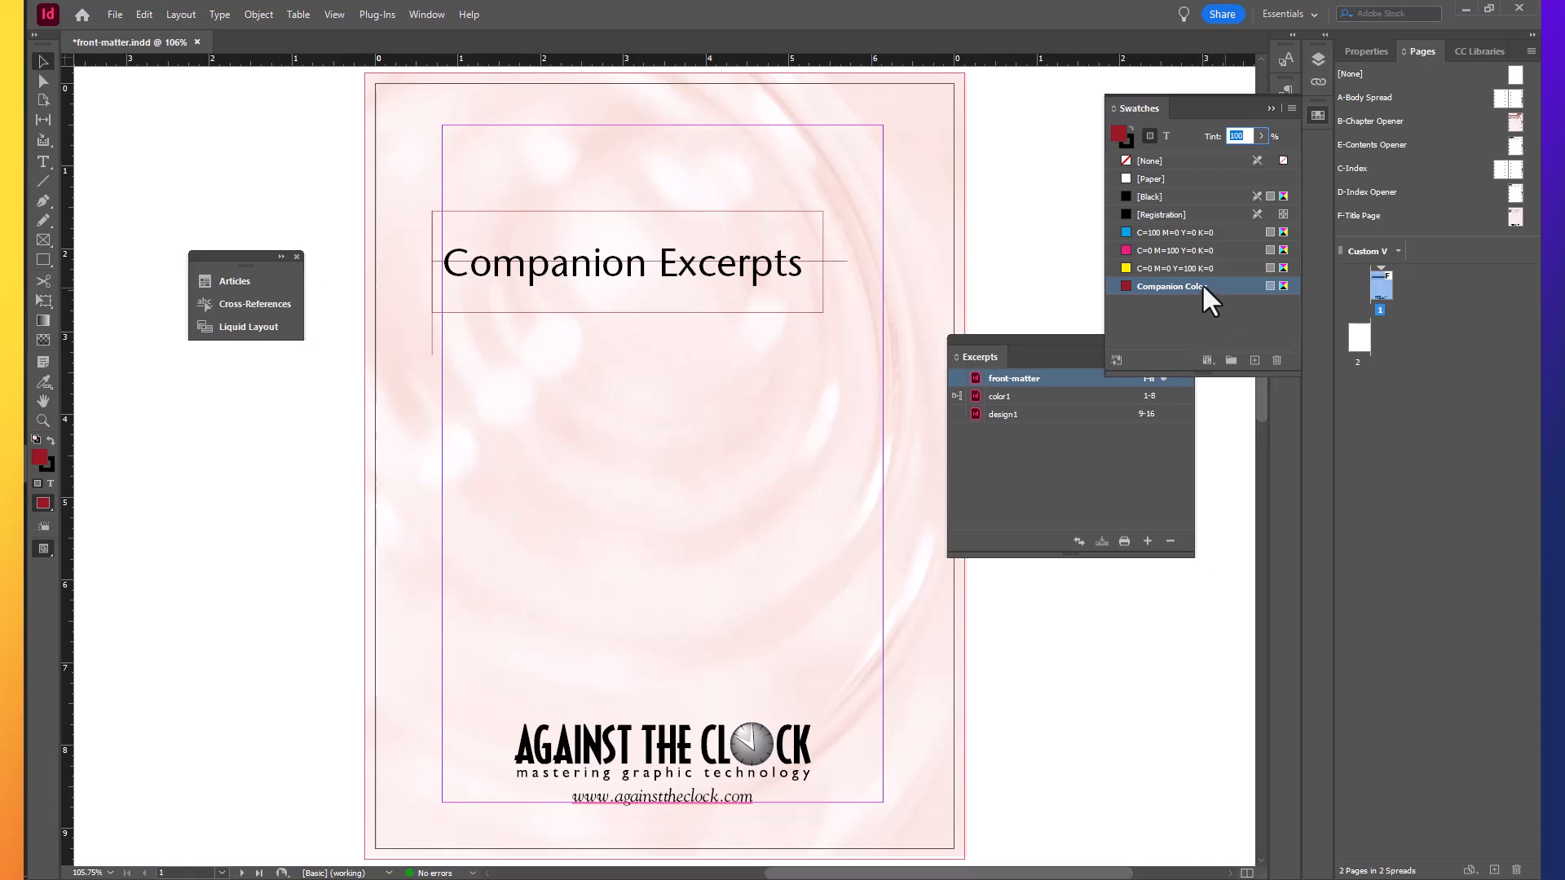
pyautogui.doubleClick(1168, 287)
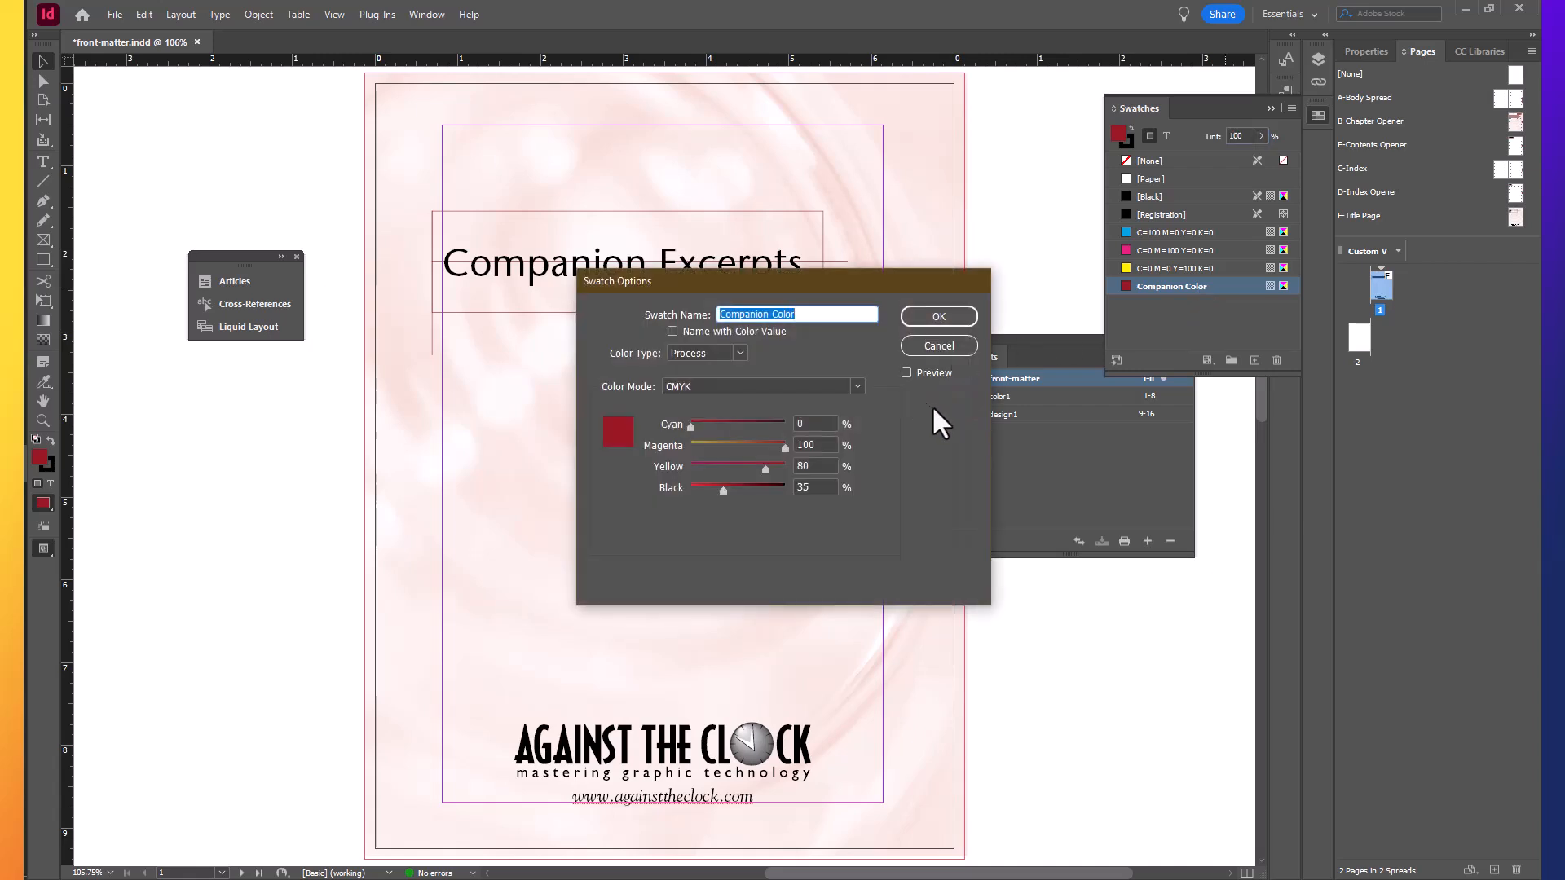
pyautogui.moveTo(923, 419)
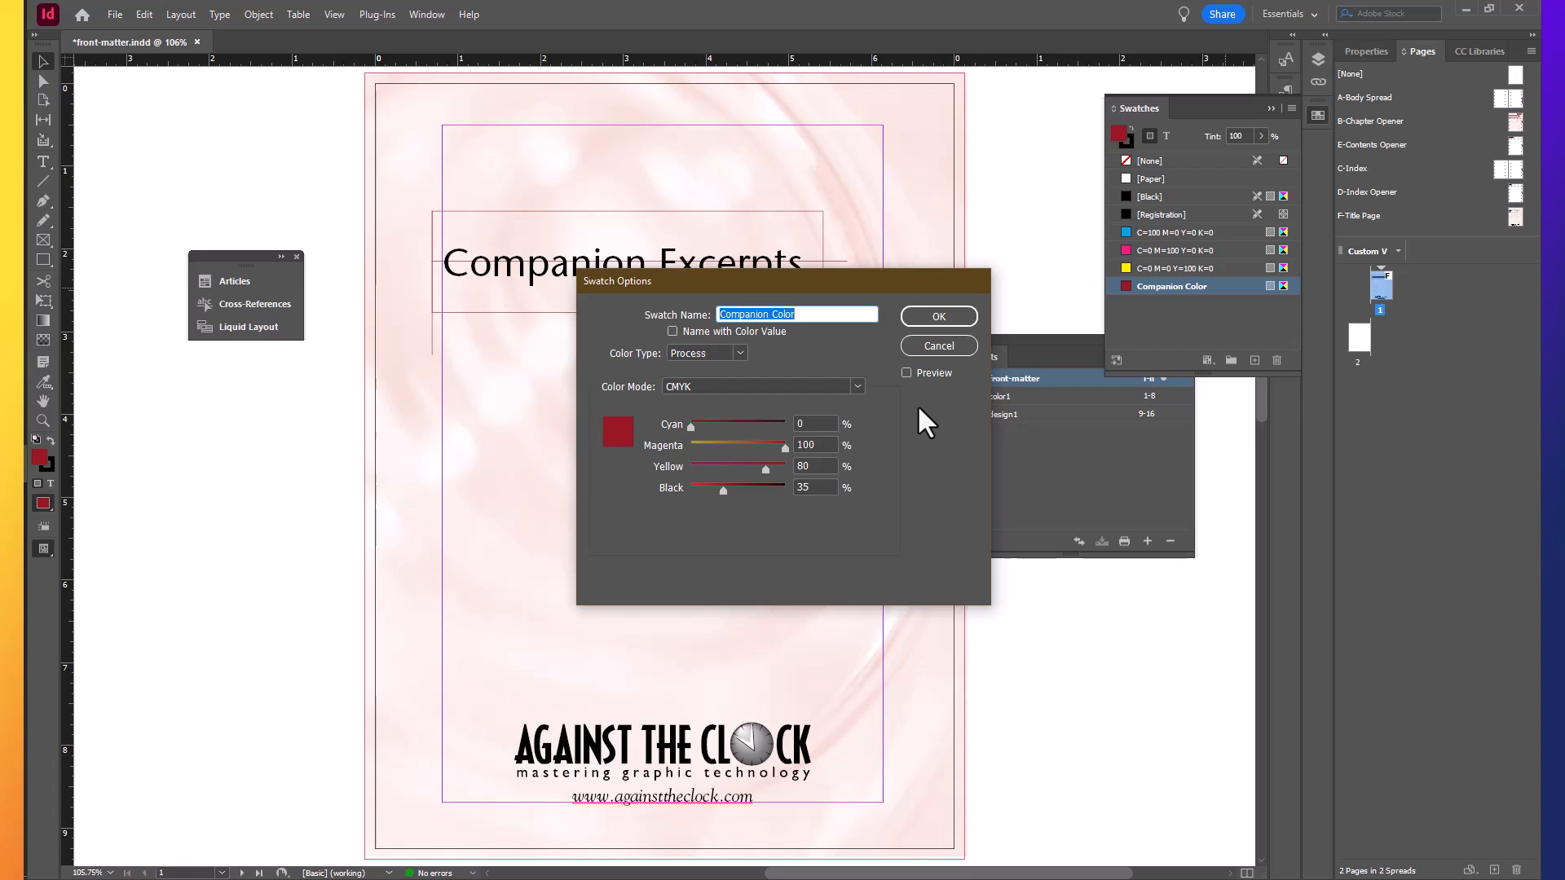
# Redefine Companion Color as purple with Cyan 70, Yellow 0 and adjusted Black.
pyautogui.click(814, 424)
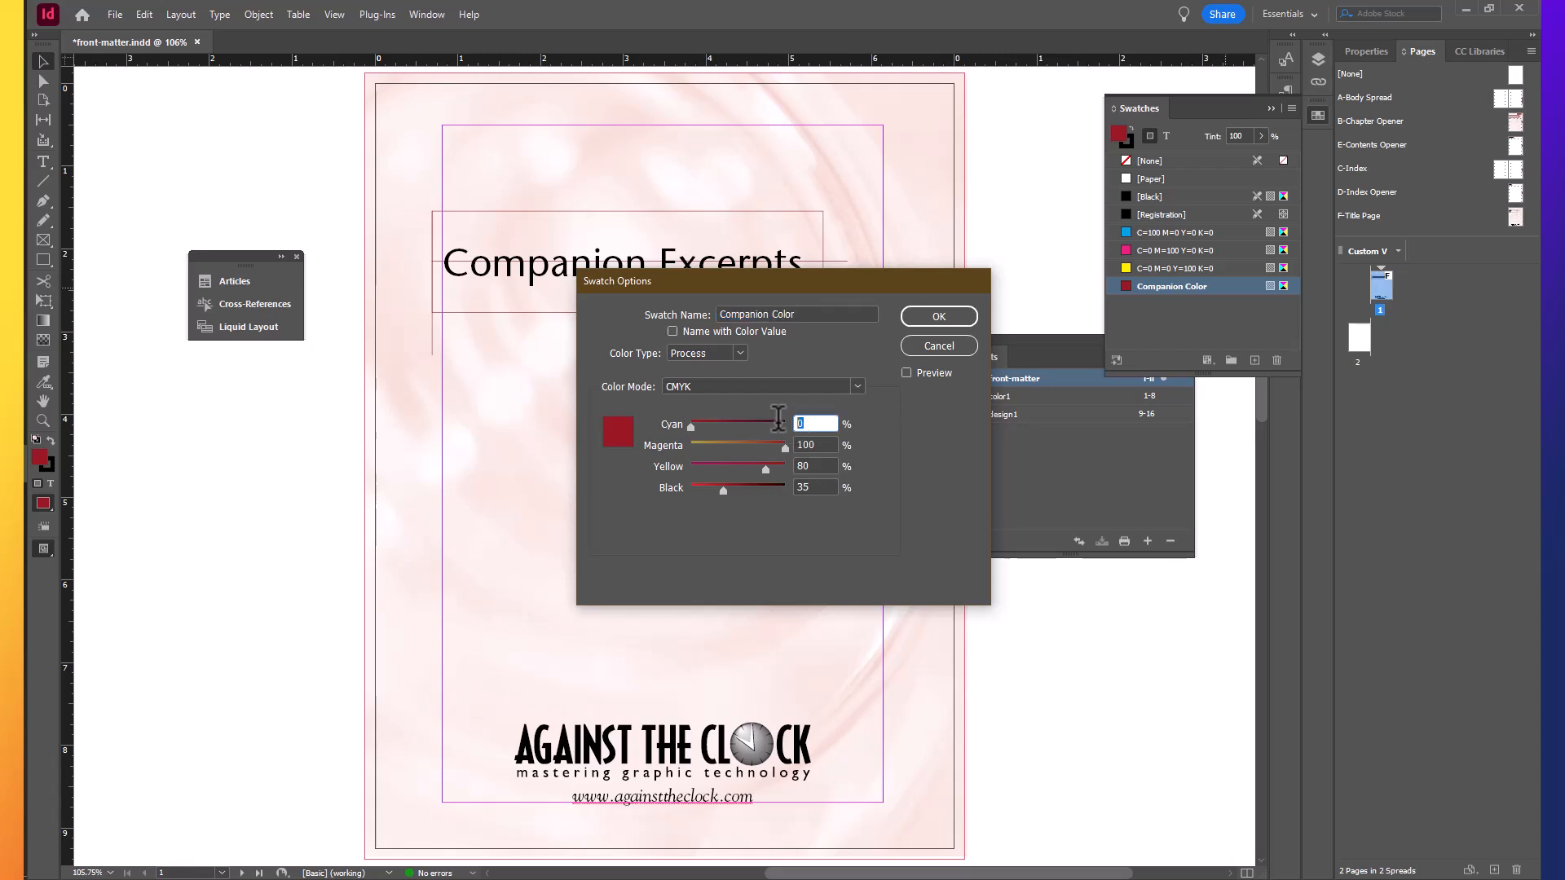
pyautogui.write('70')
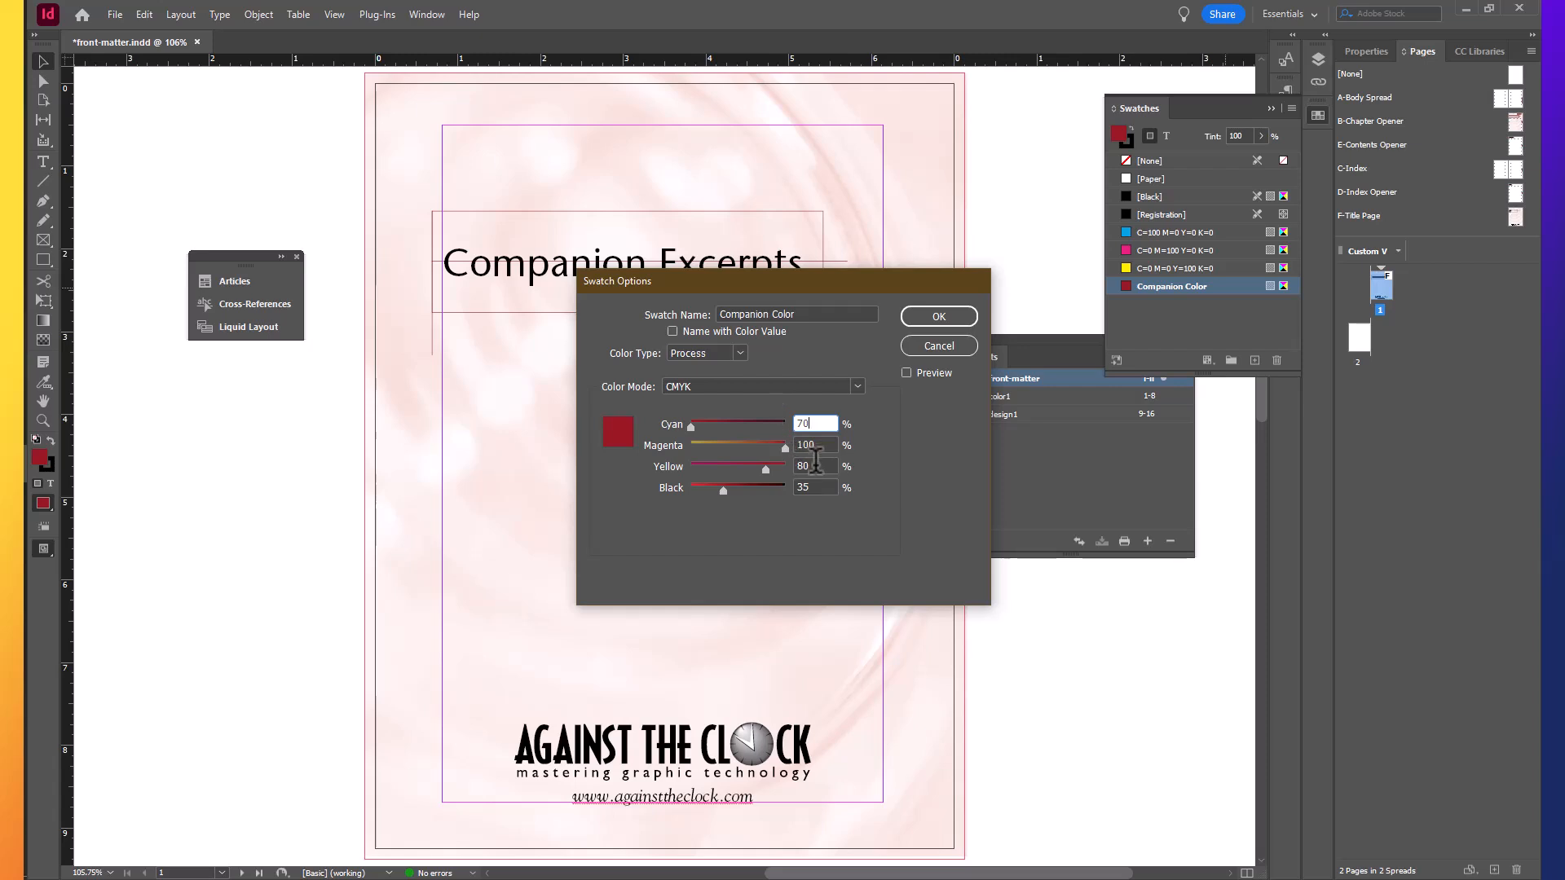
pyautogui.tripleClick(813, 466)
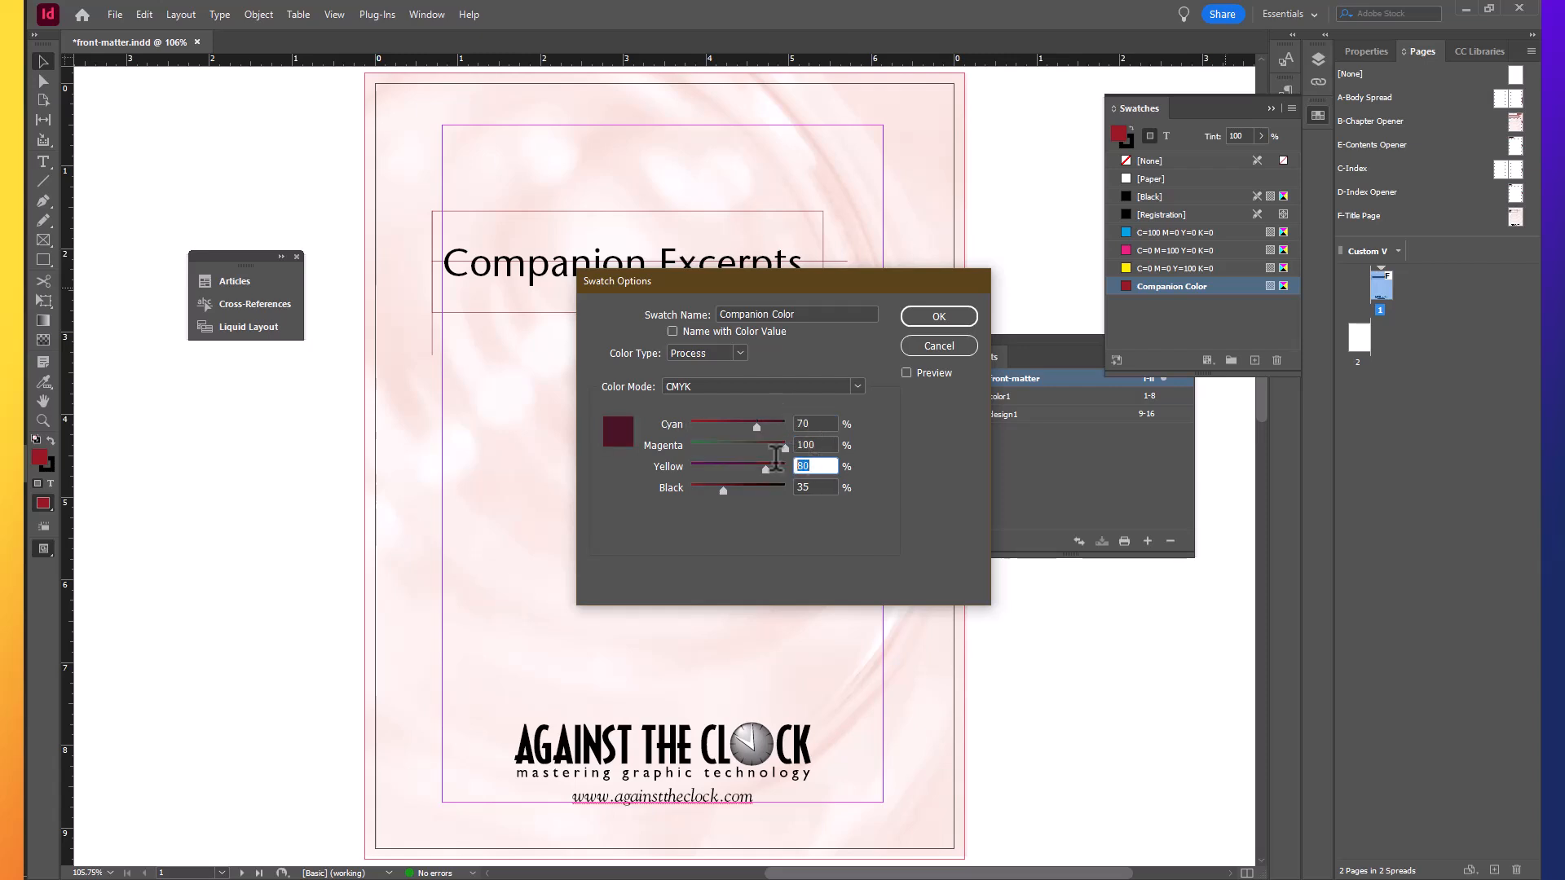
pyautogui.write('0')
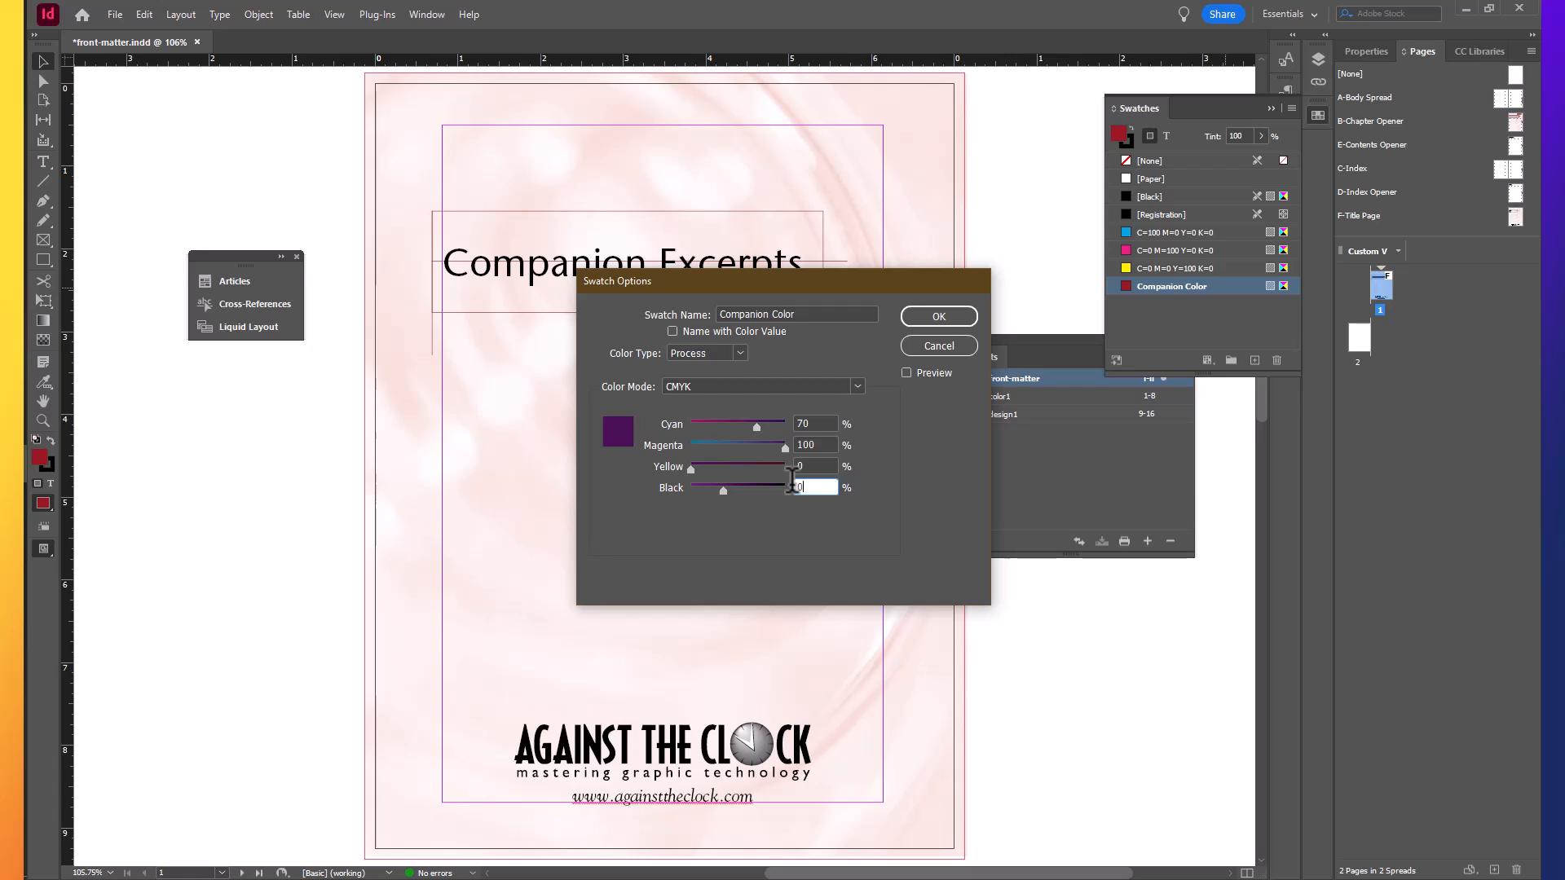
pyautogui.click(936, 316)
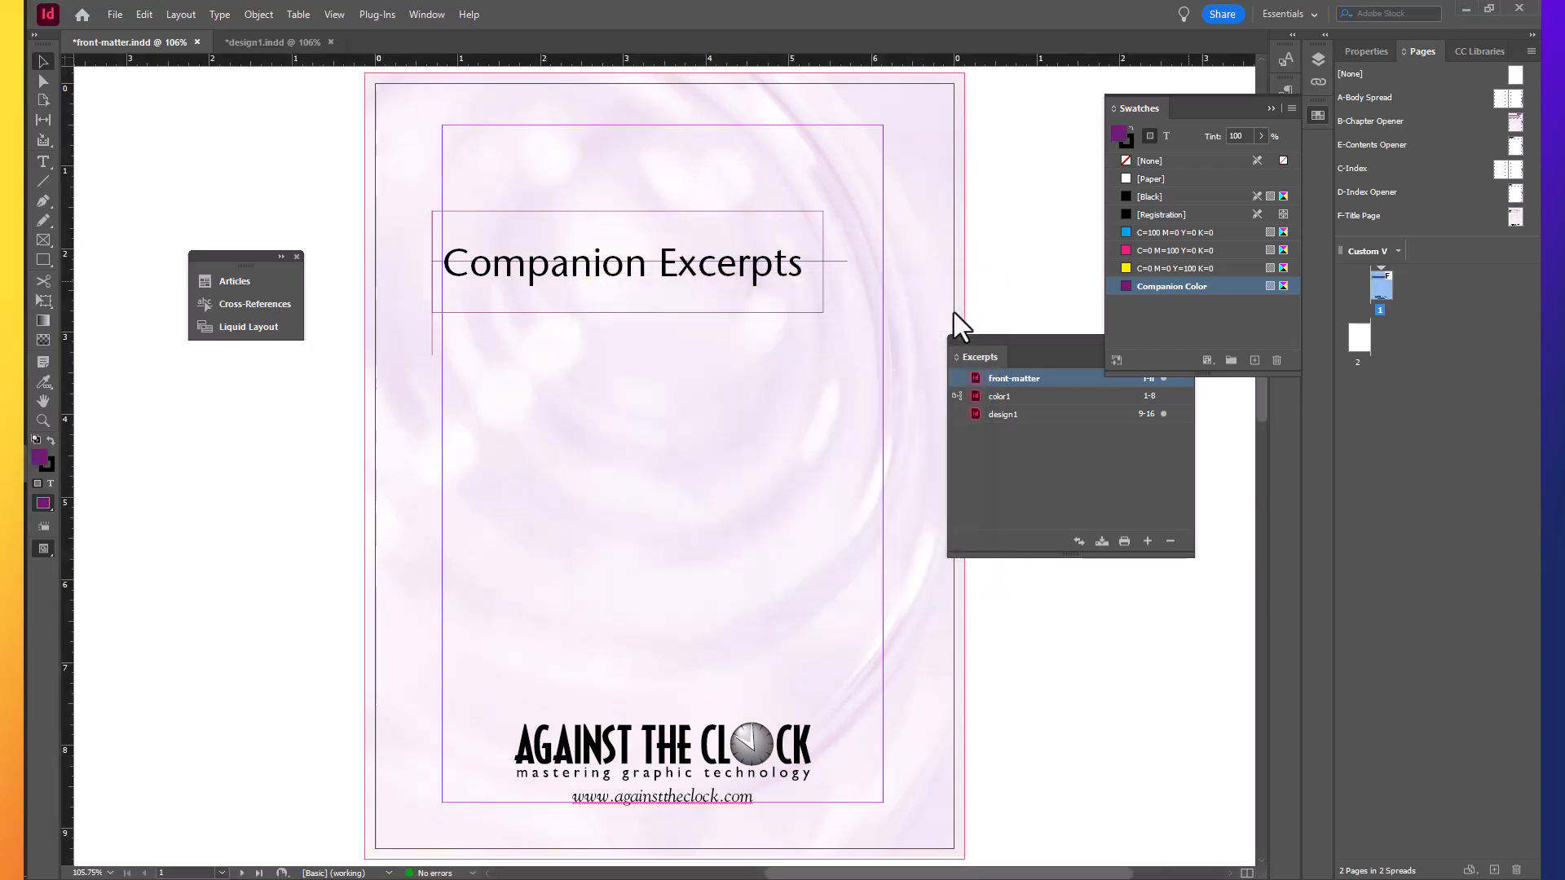
# Close front-matter.indd, leaving only the Excerpts book open on the Home screen.
pyautogui.click(331, 43)
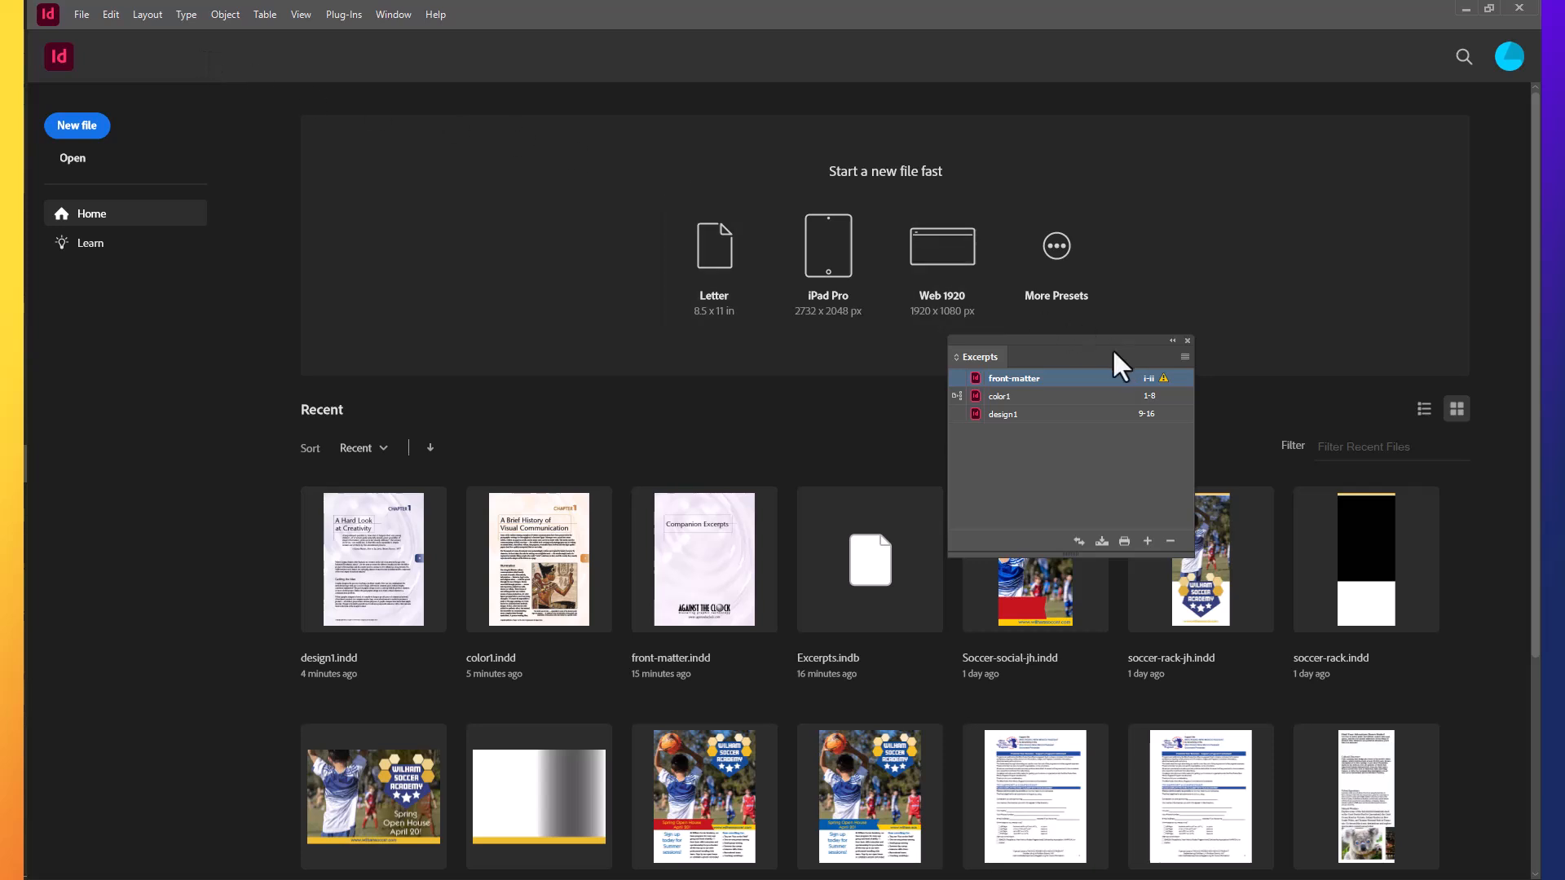
pyautogui.moveTo(1125, 364)
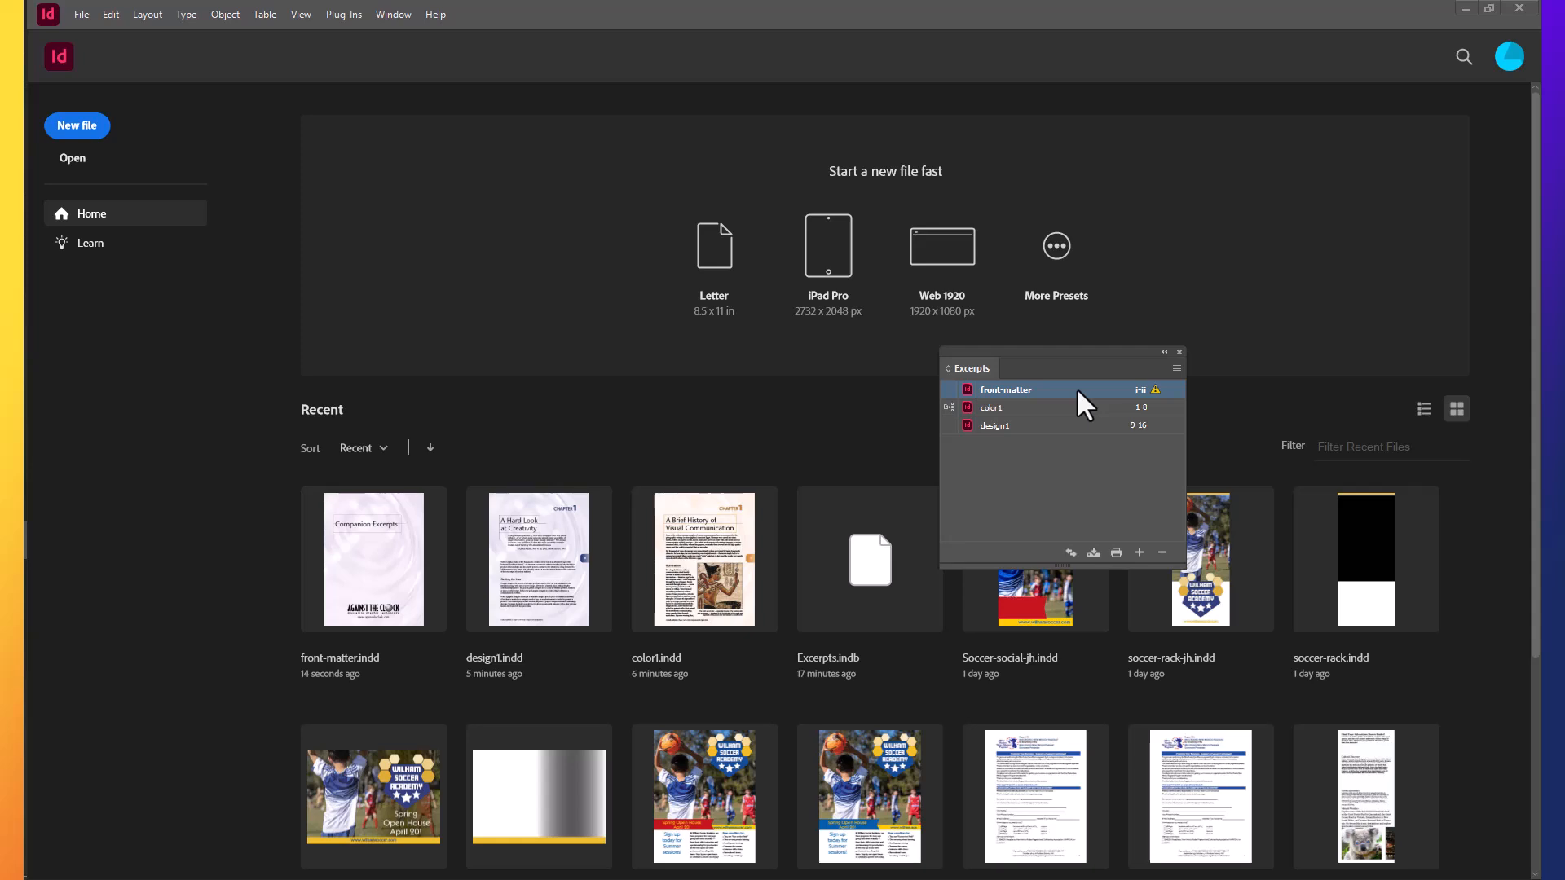
pyautogui.moveTo(1158, 402)
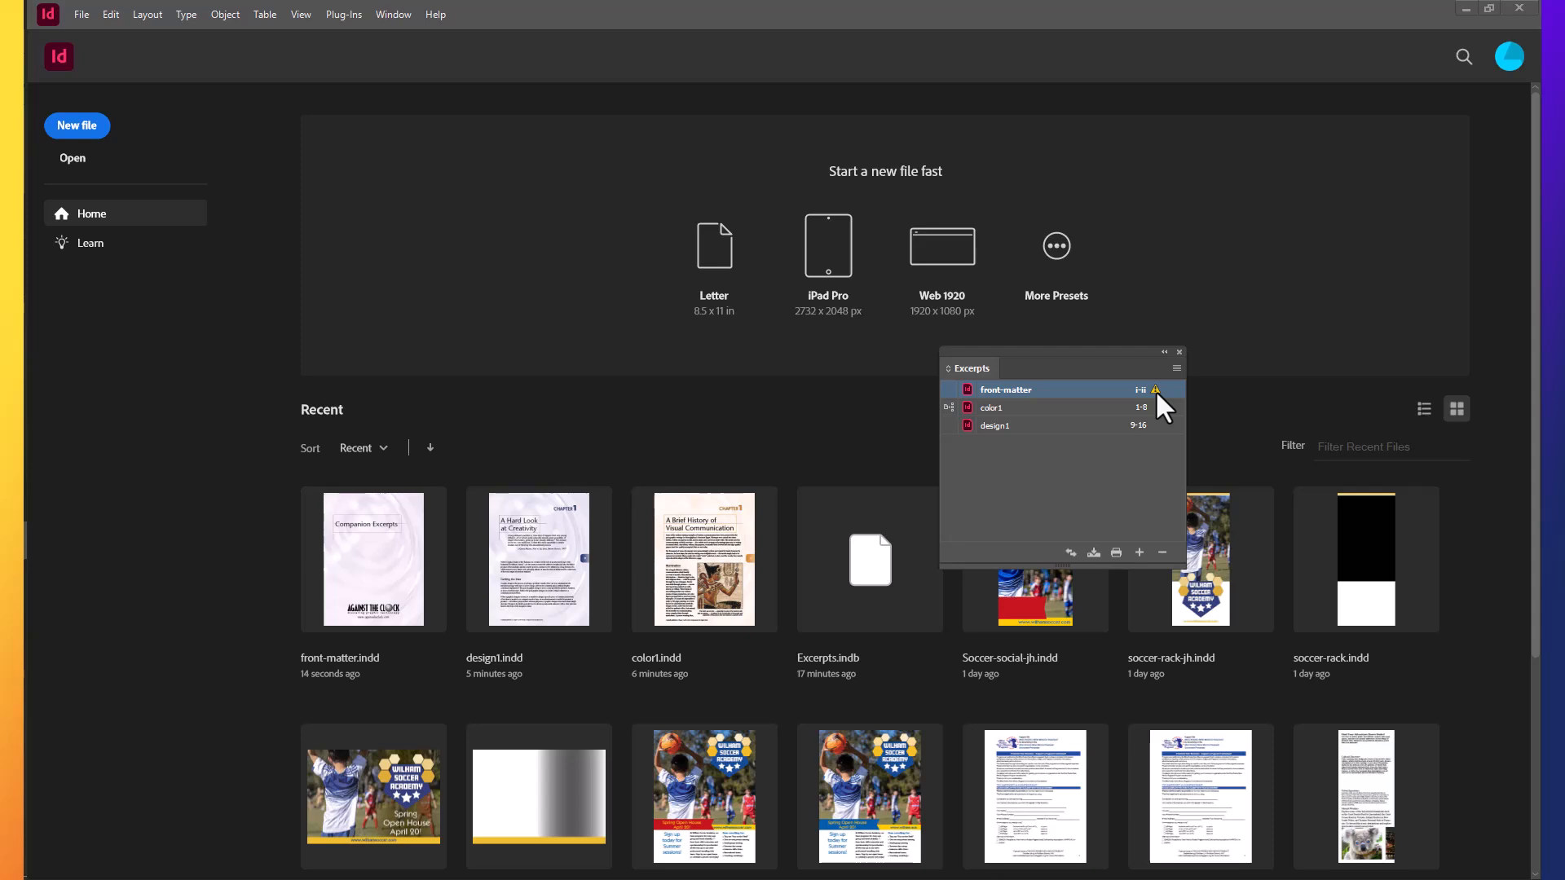
pyautogui.moveTo(962, 406)
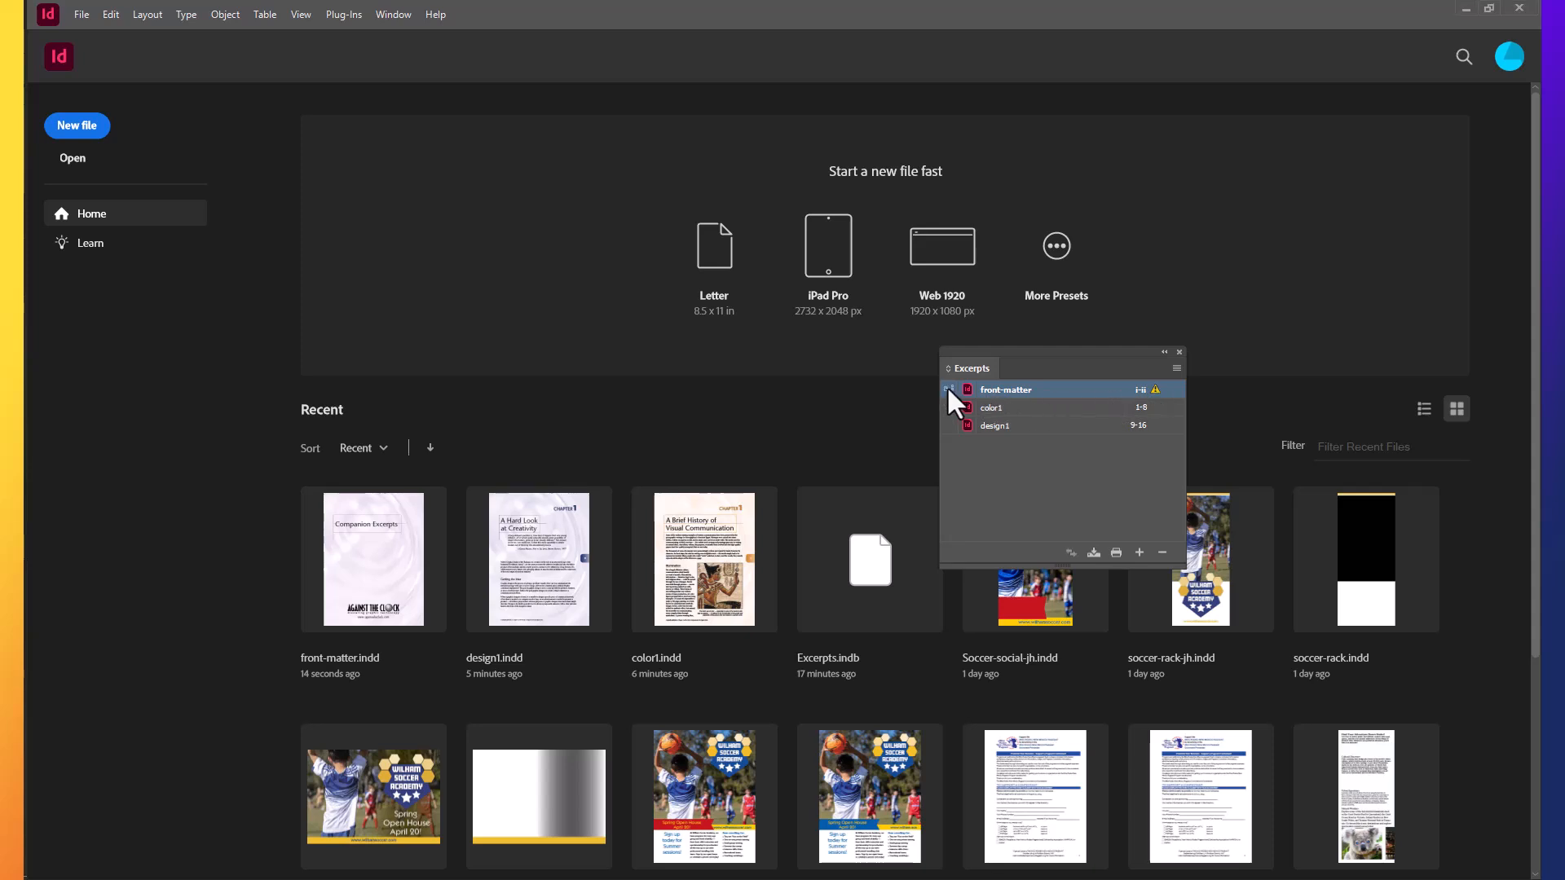
pyautogui.moveTo(1006, 389)
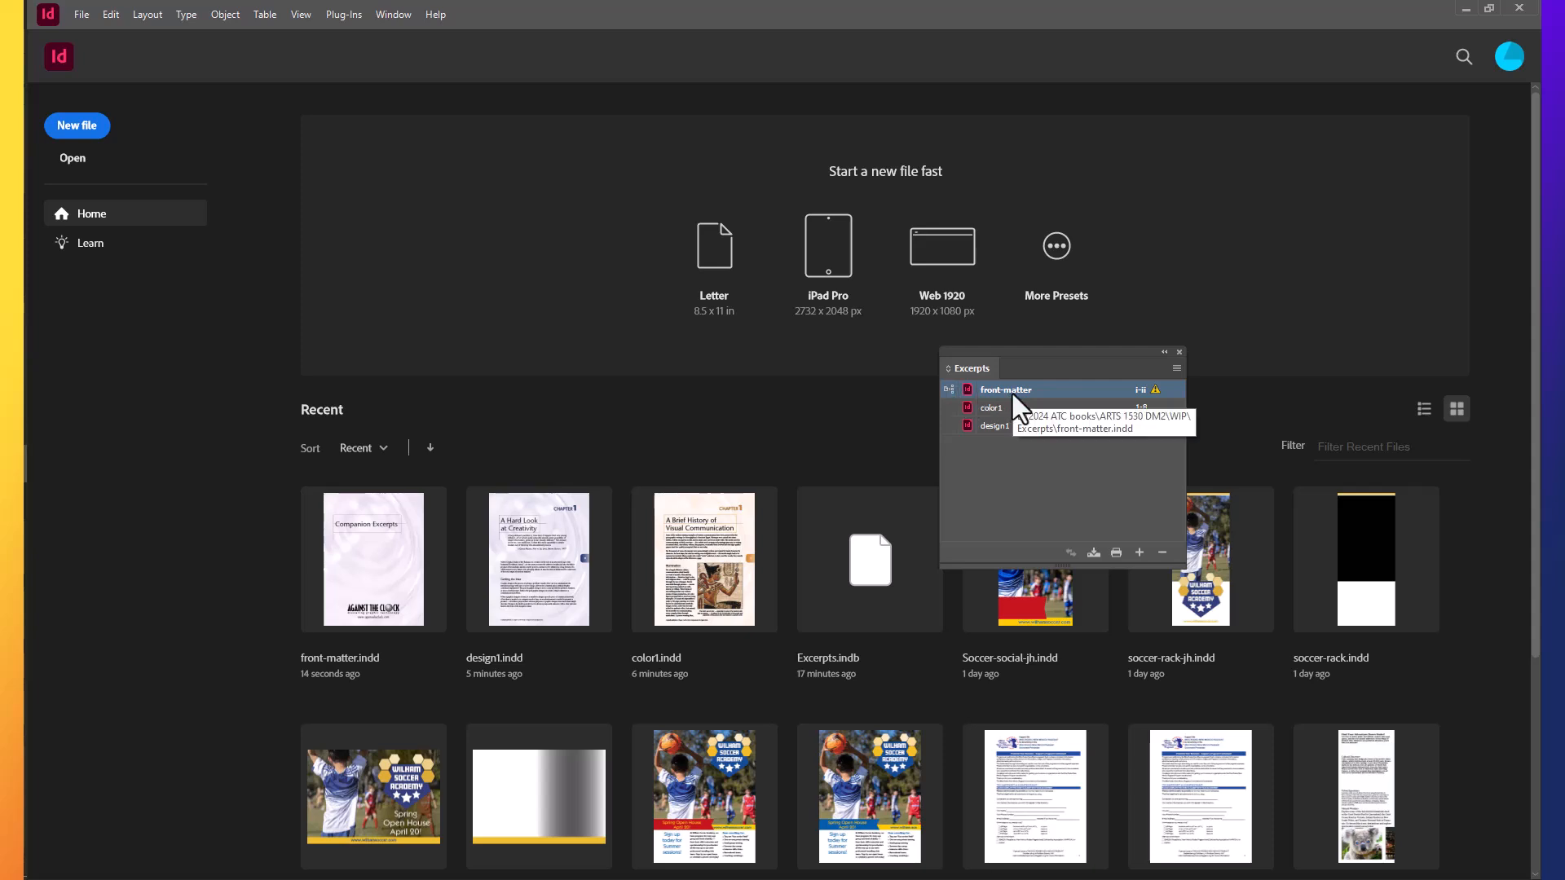
pyautogui.moveTo(951, 390)
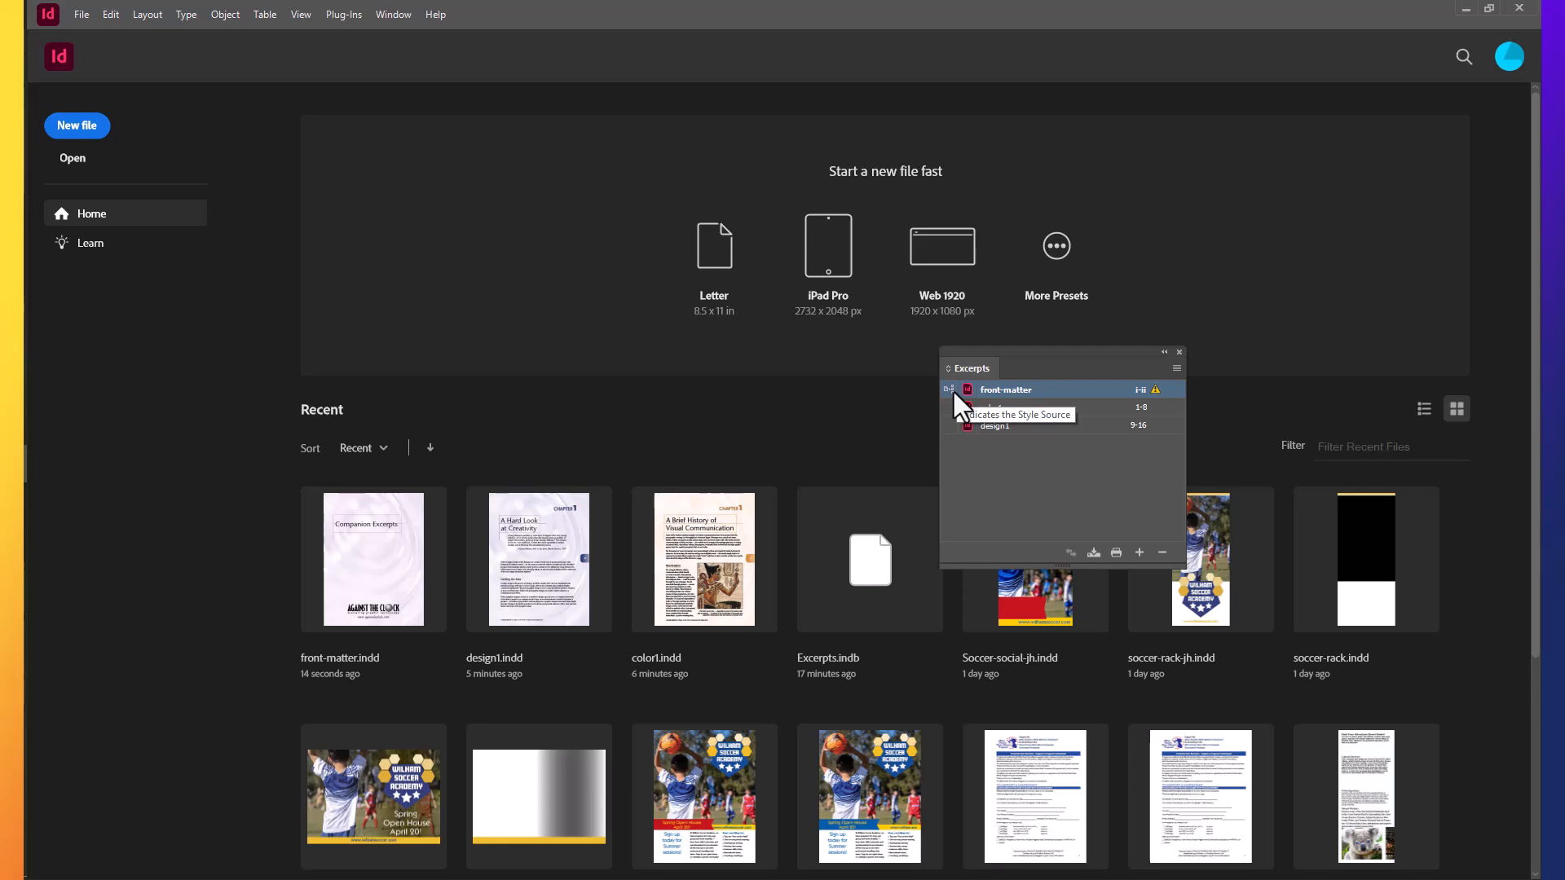
pyautogui.moveTo(1114, 478)
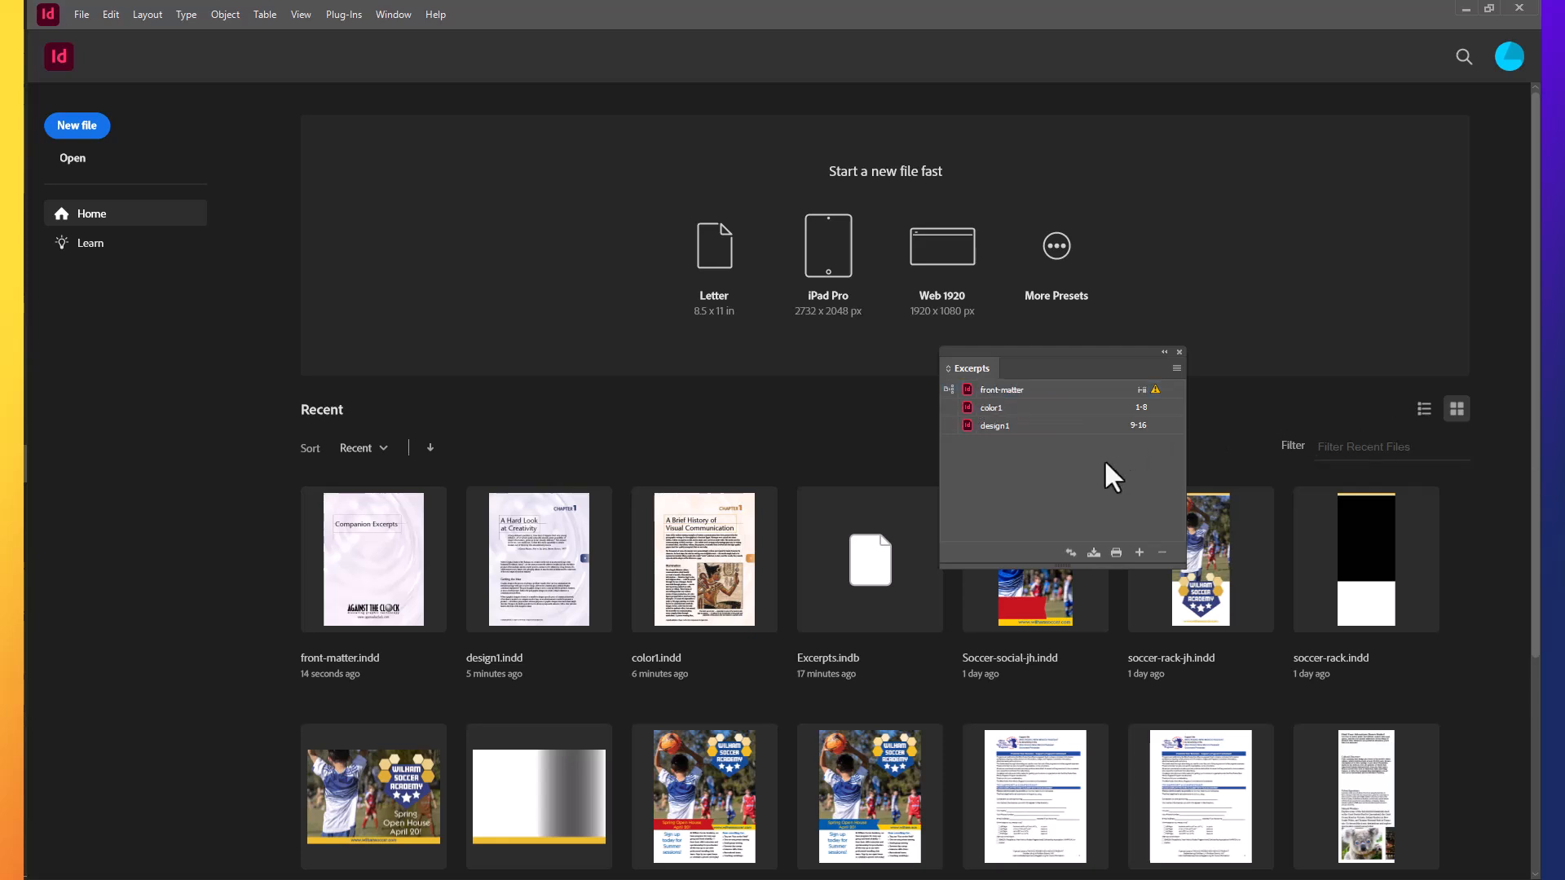
pyautogui.click(1175, 369)
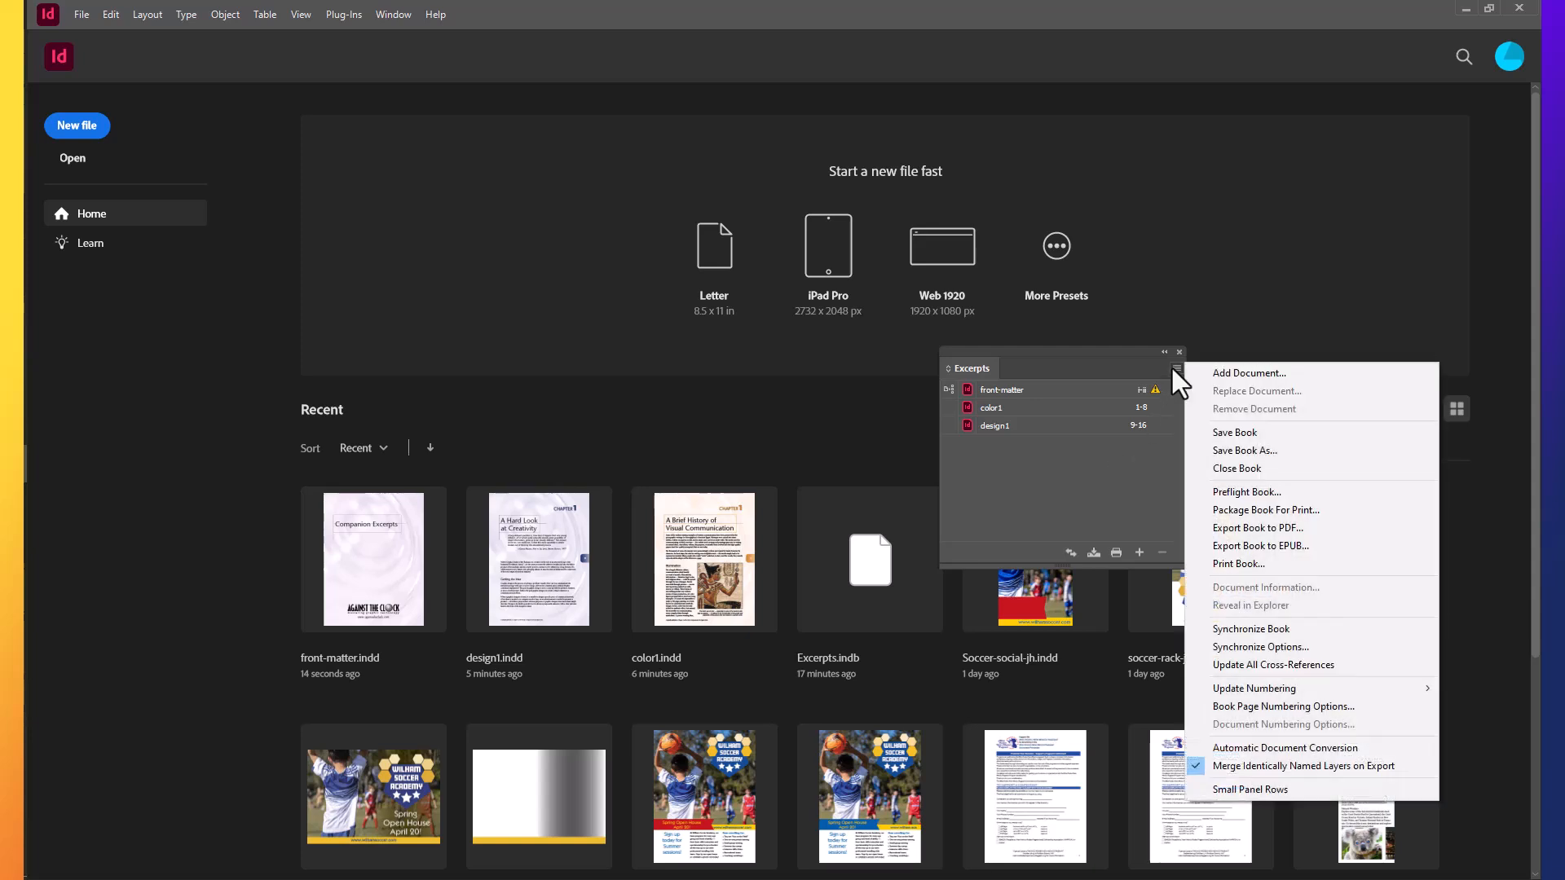
pyautogui.moveTo(1252, 629)
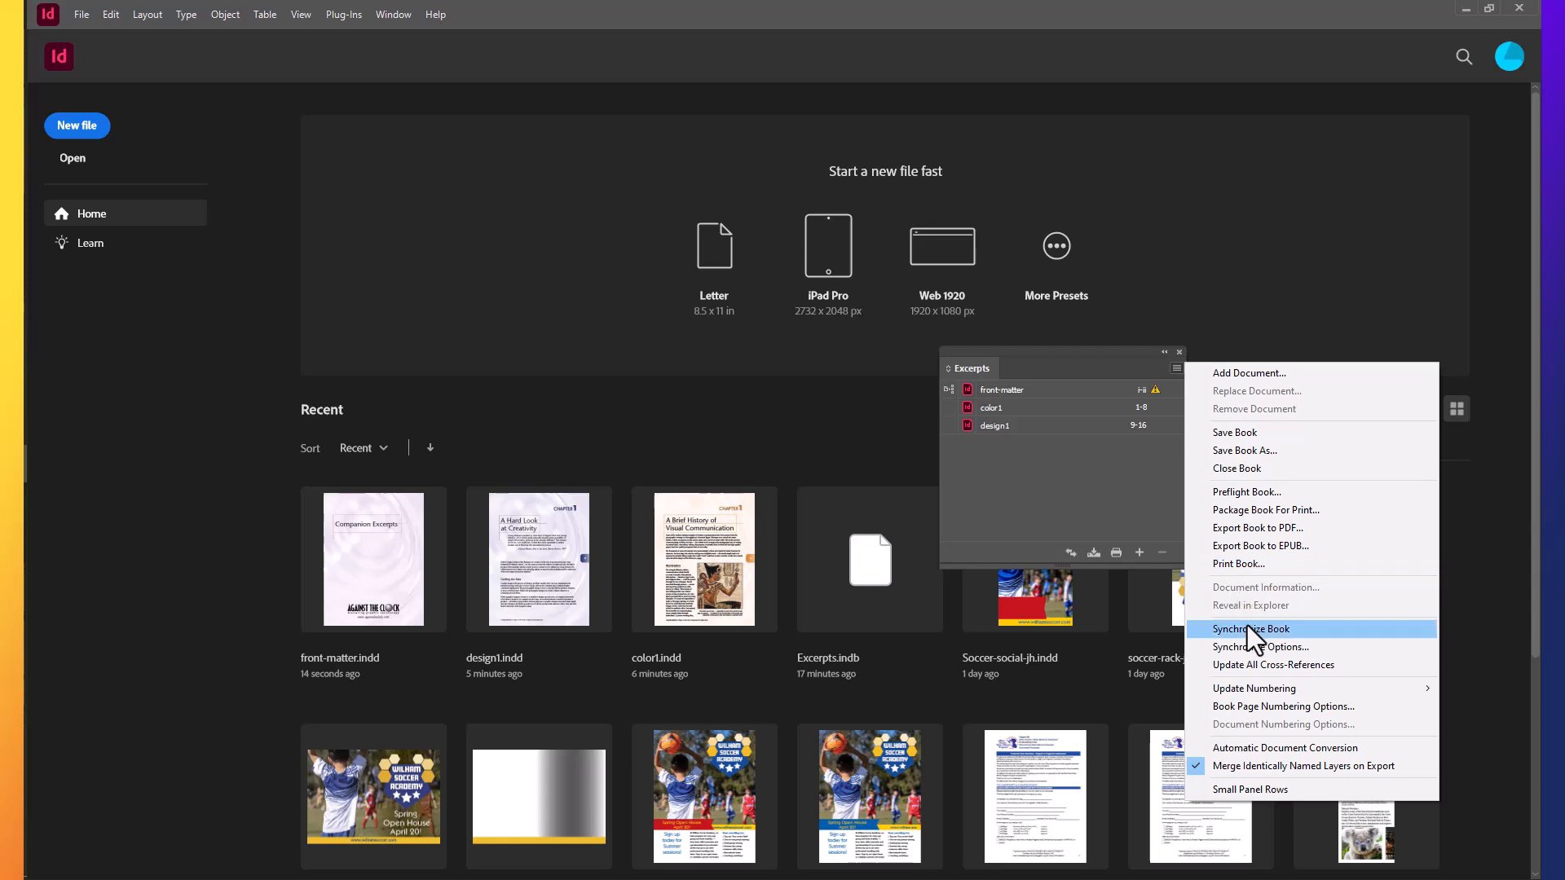
pyautogui.click(1260, 647)
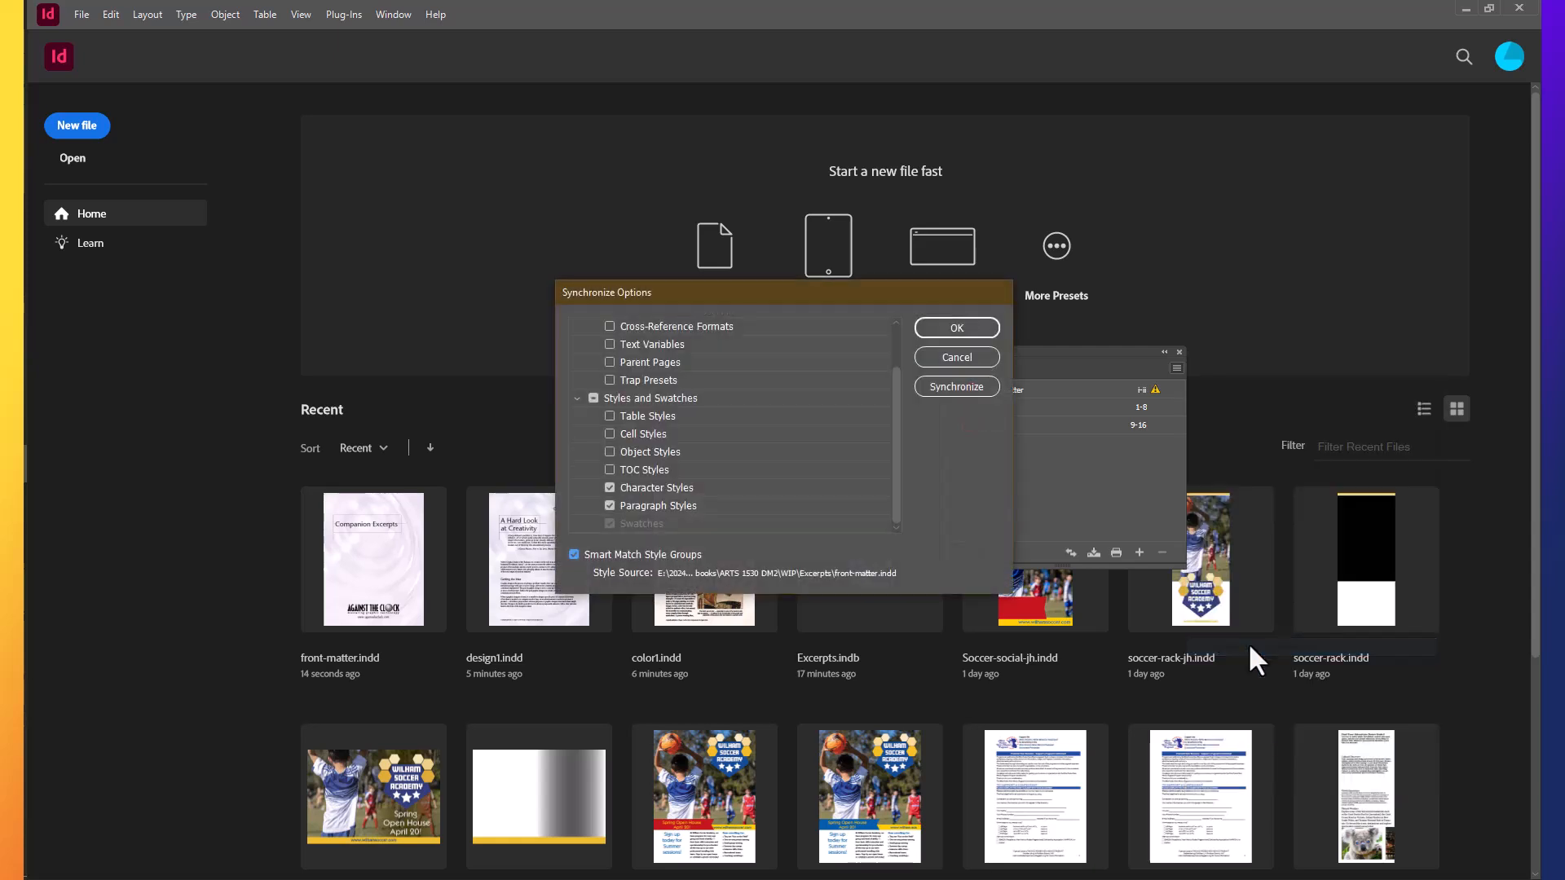
pyautogui.moveTo(696, 363)
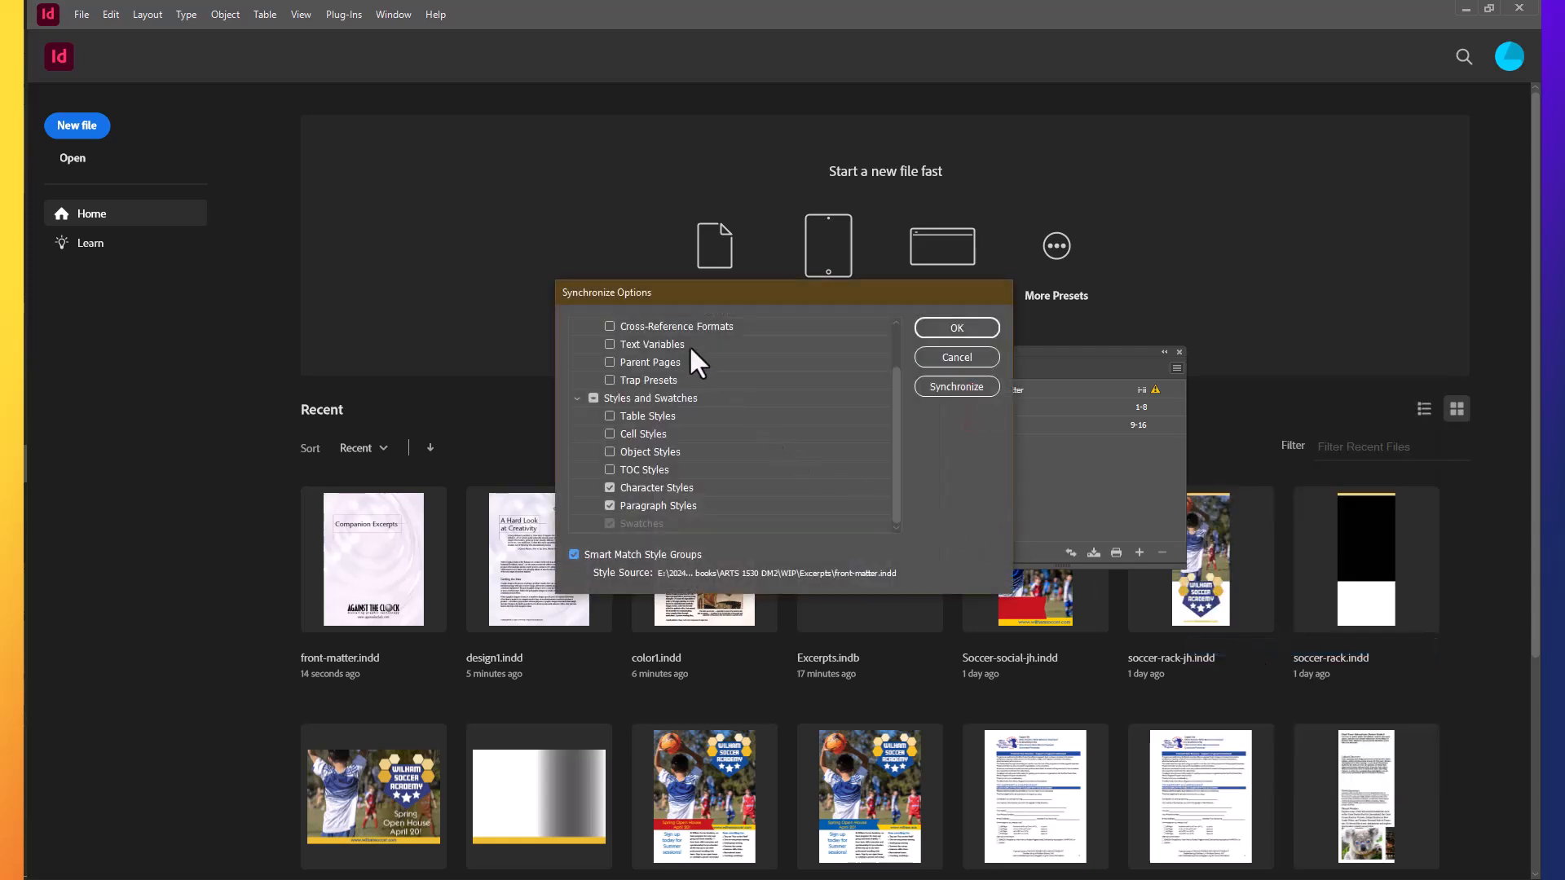
pyautogui.moveTo(717, 490)
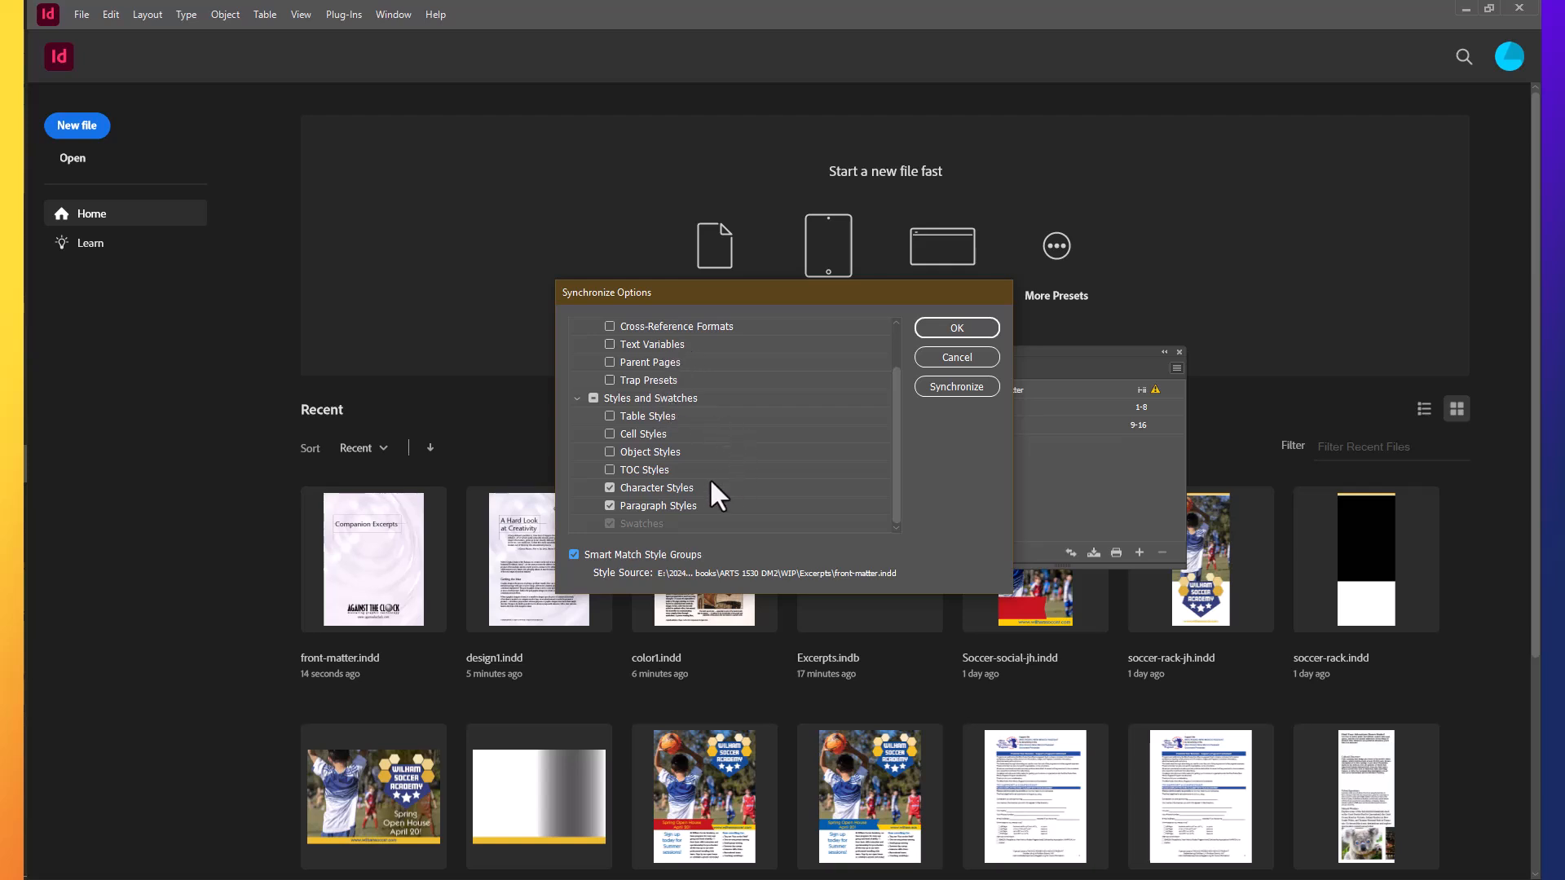
pyautogui.moveTo(629, 540)
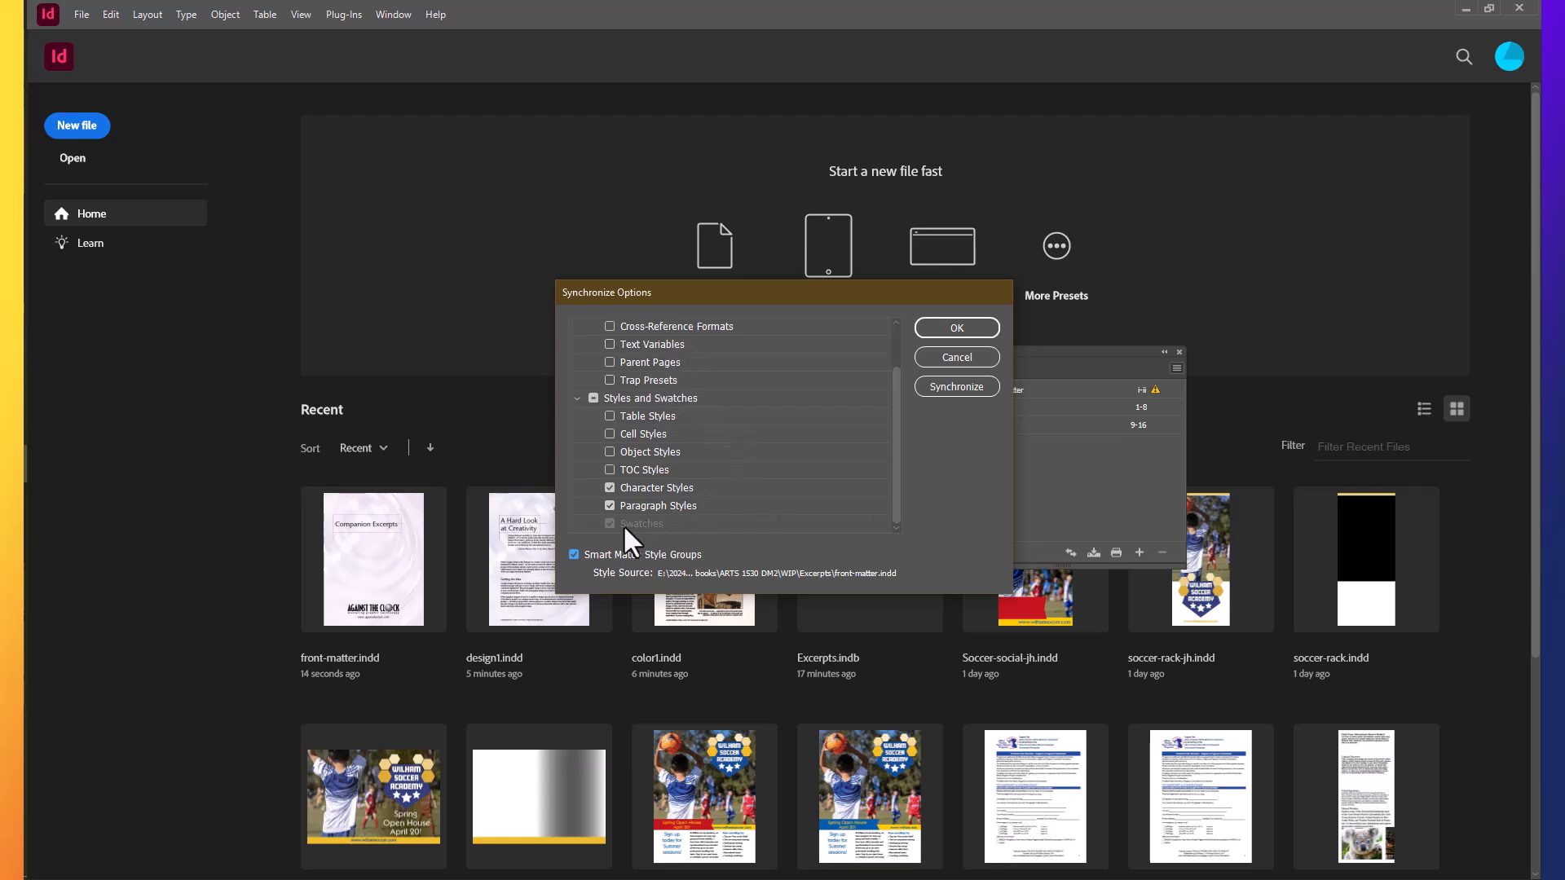
pyautogui.moveTo(664, 545)
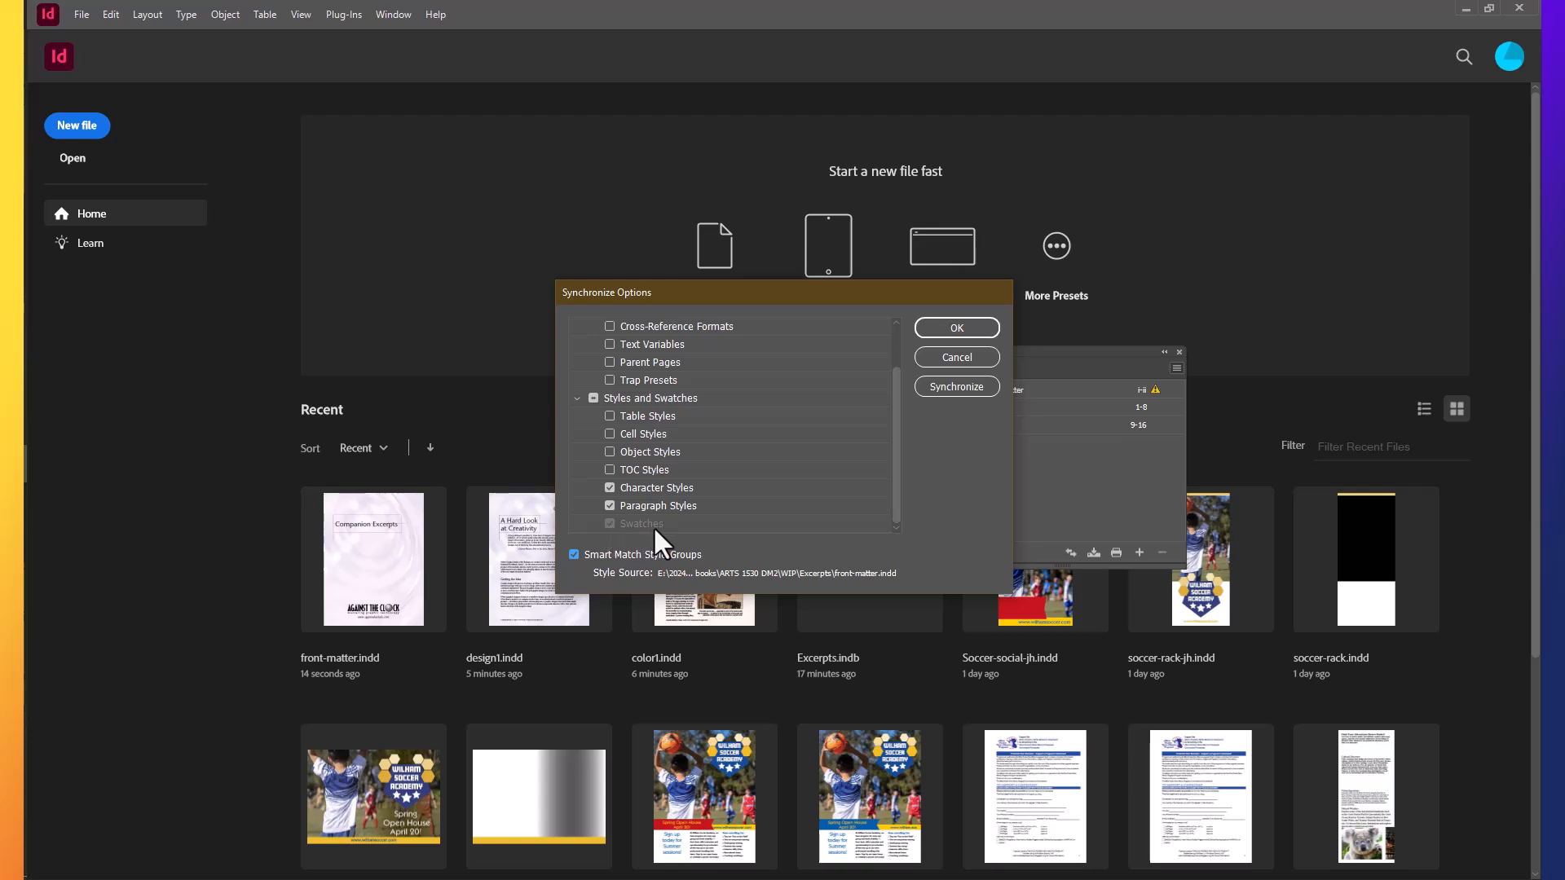
pyautogui.moveTo(866, 482)
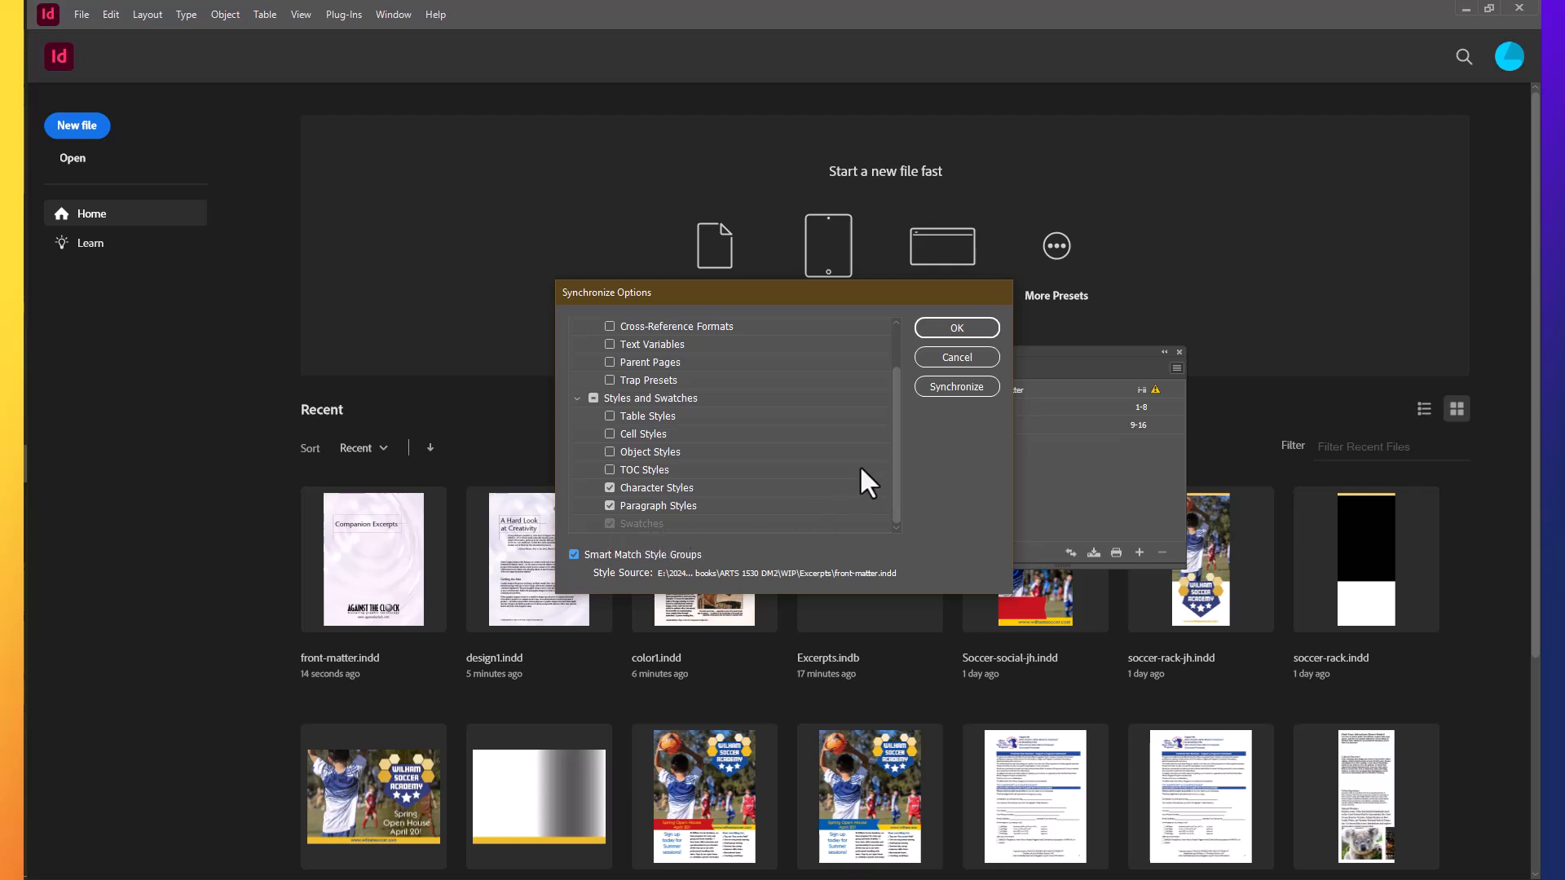
pyautogui.moveTo(957, 407)
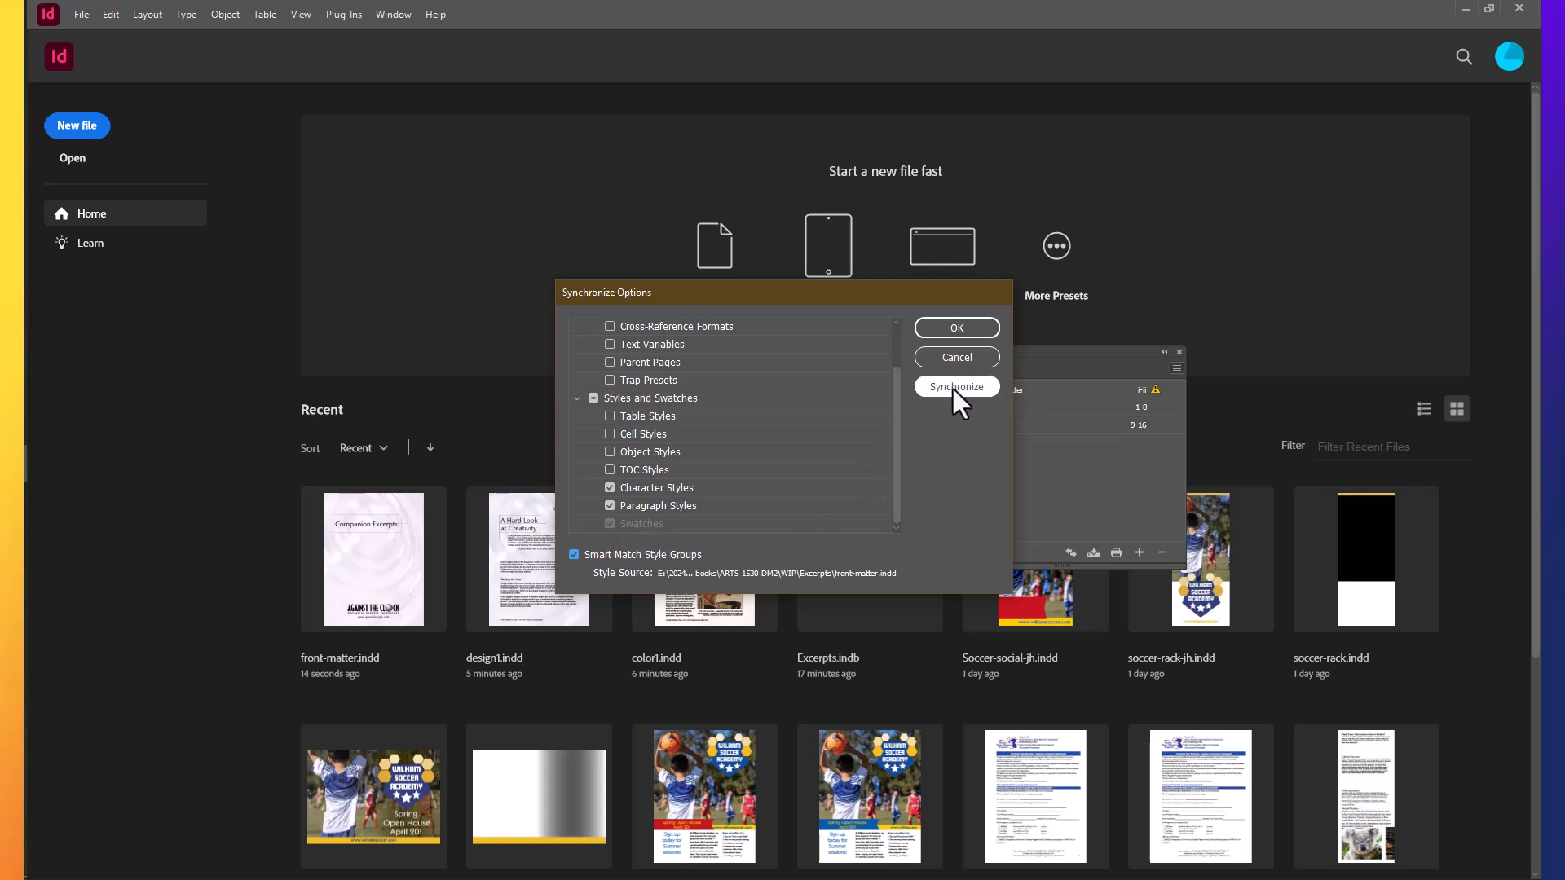
# Synchronize the book, accept the overset-text warning and completion notice, then select color1.
pyautogui.click(955, 388)
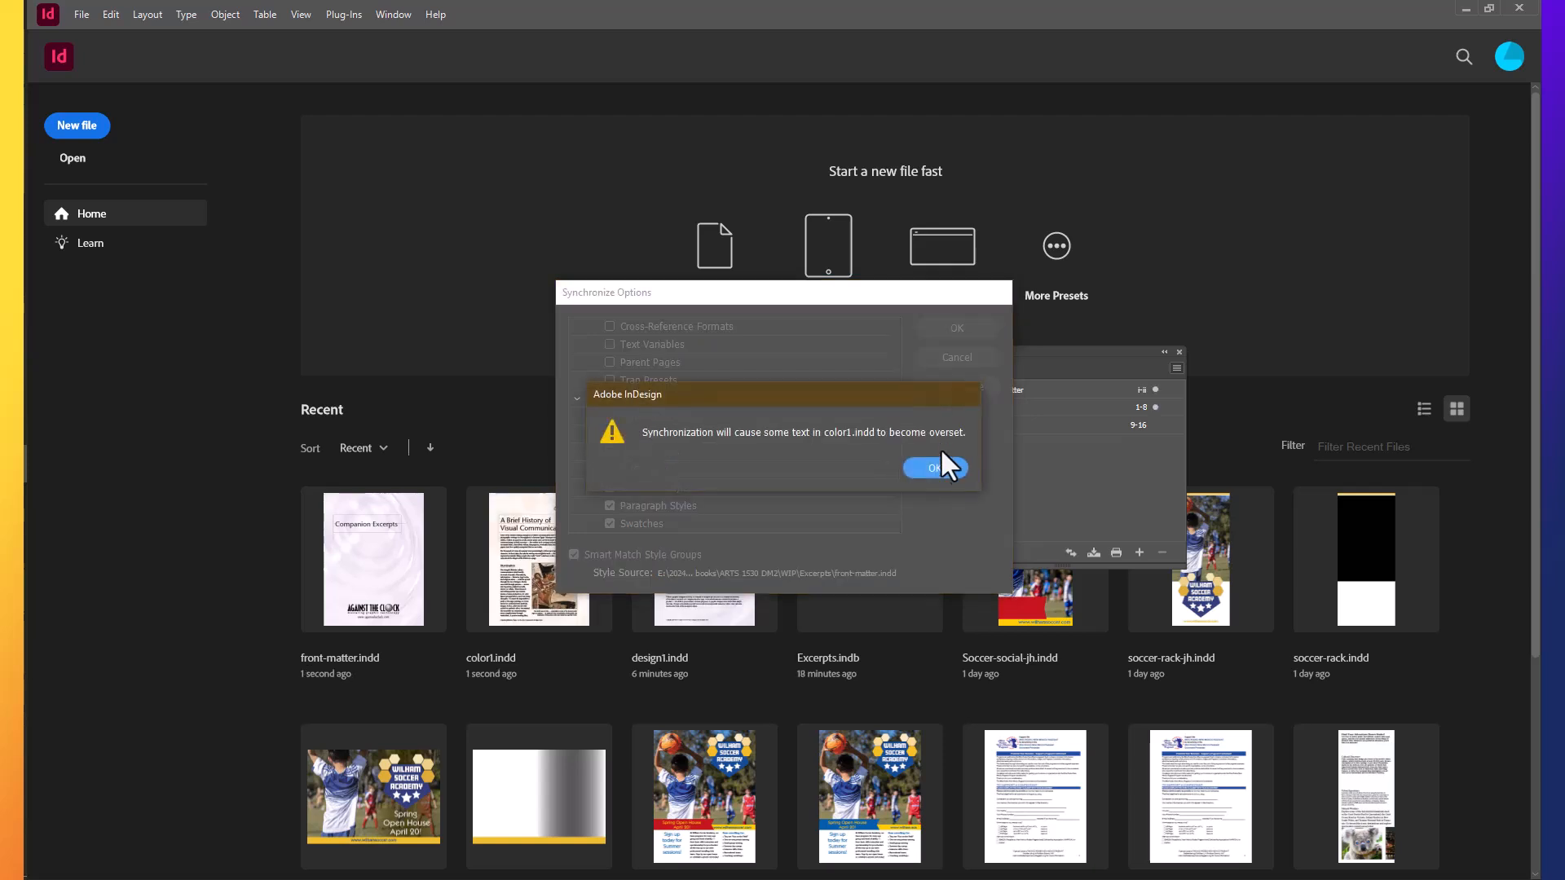
pyautogui.moveTo(808, 470)
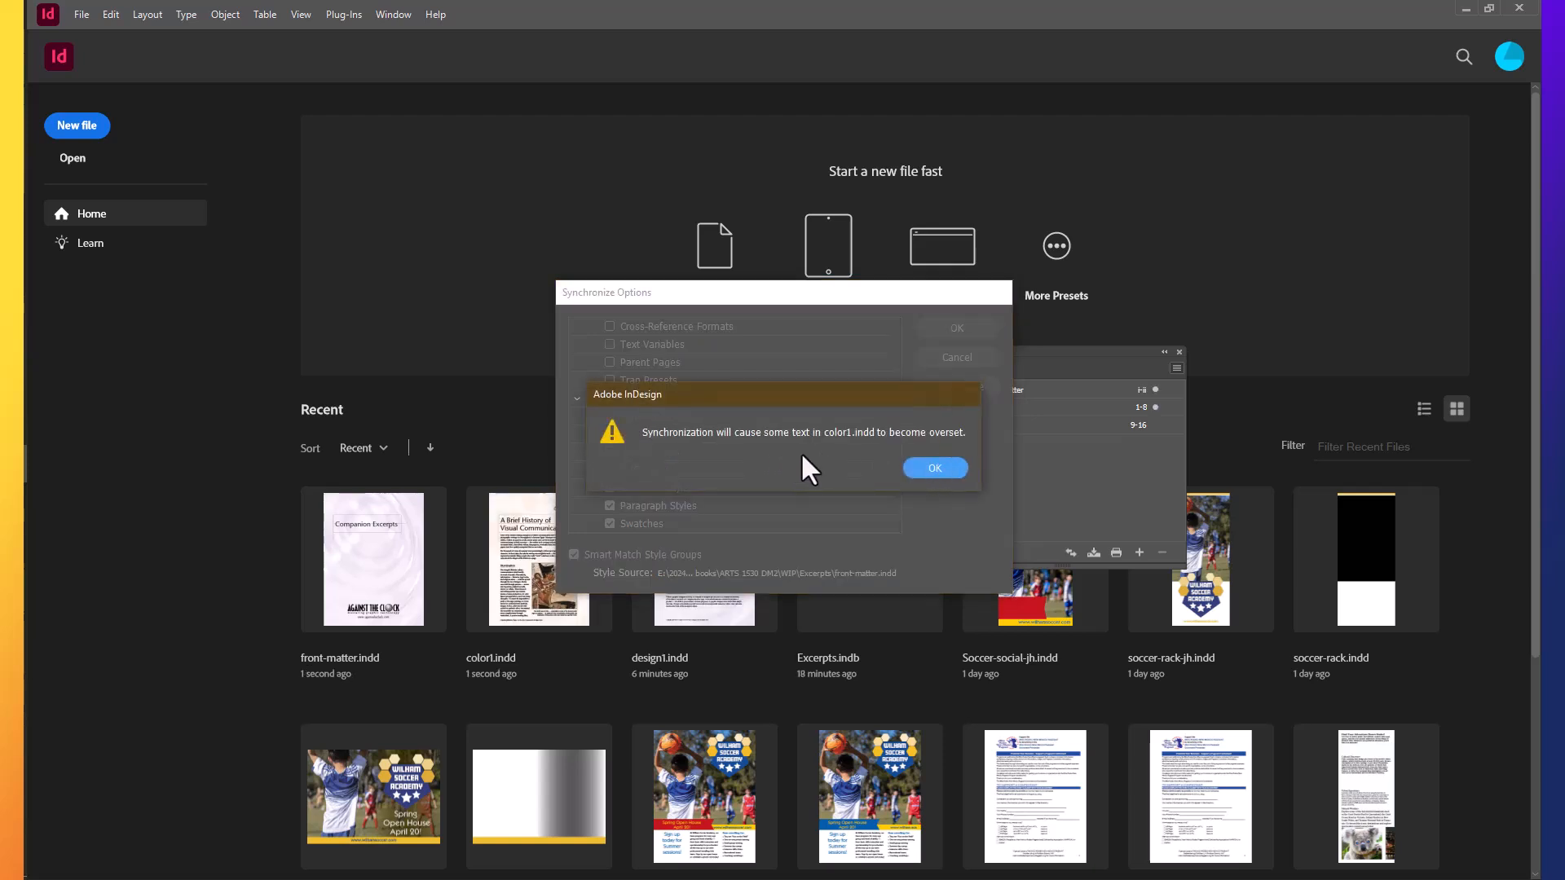
pyautogui.moveTo(879, 465)
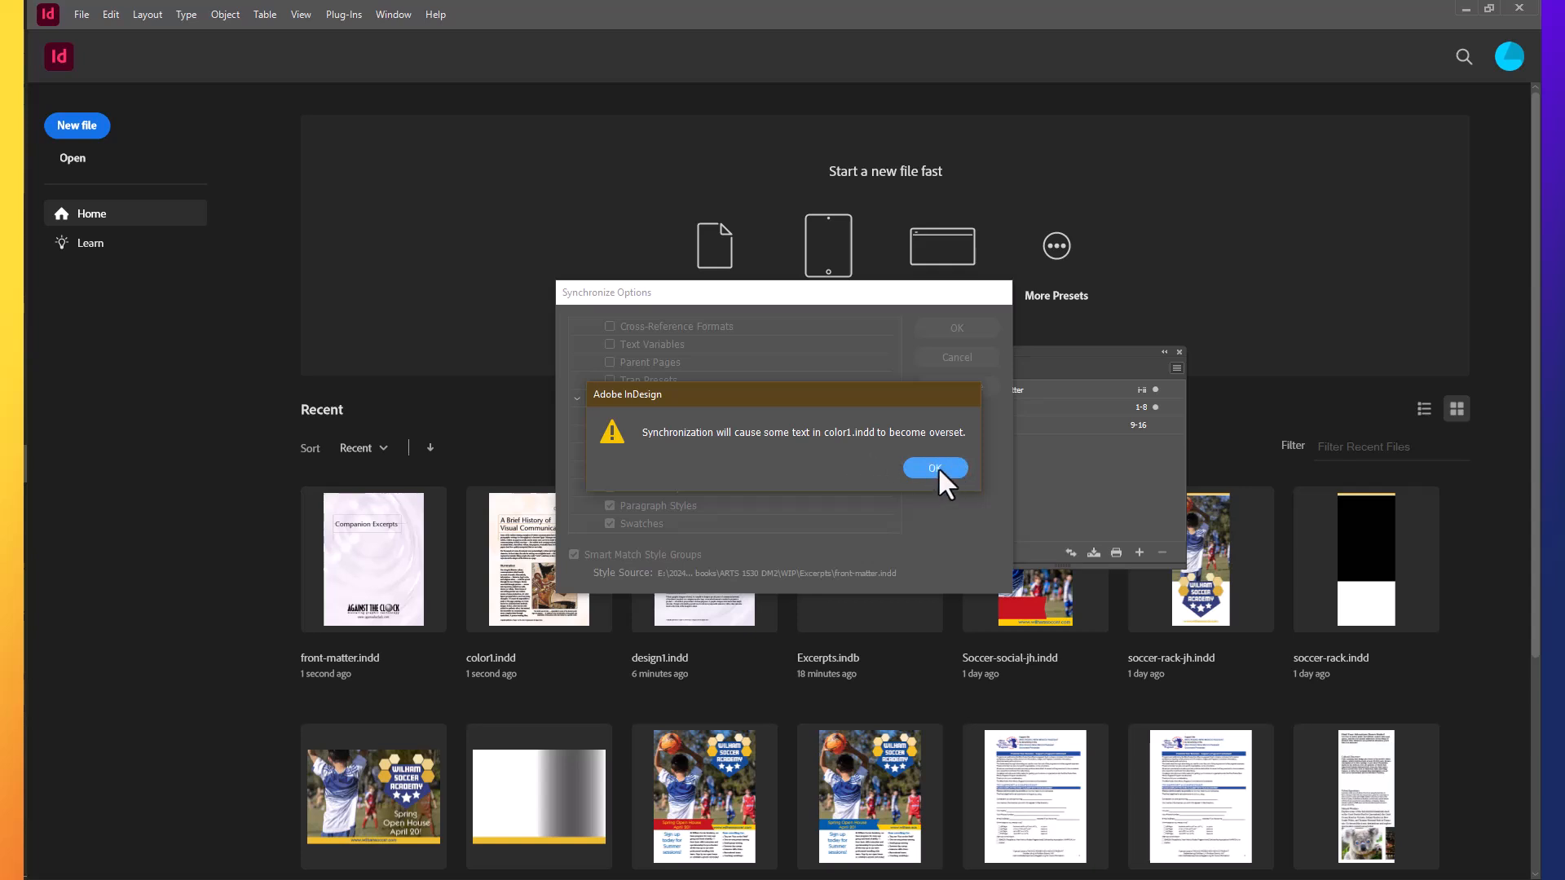
pyautogui.click(934, 468)
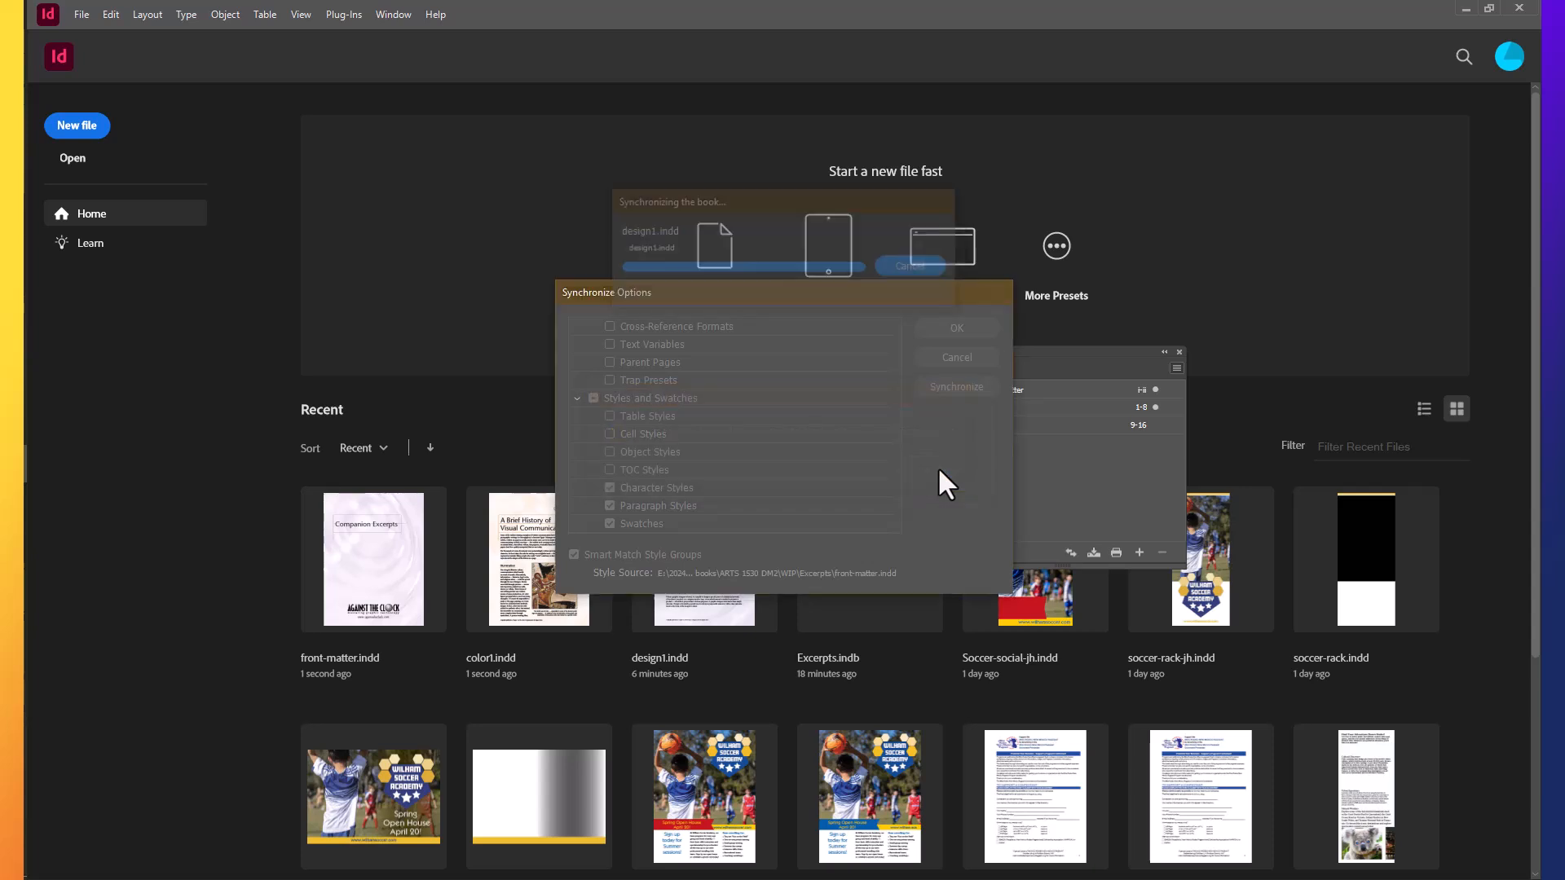
pyautogui.click(954, 388)
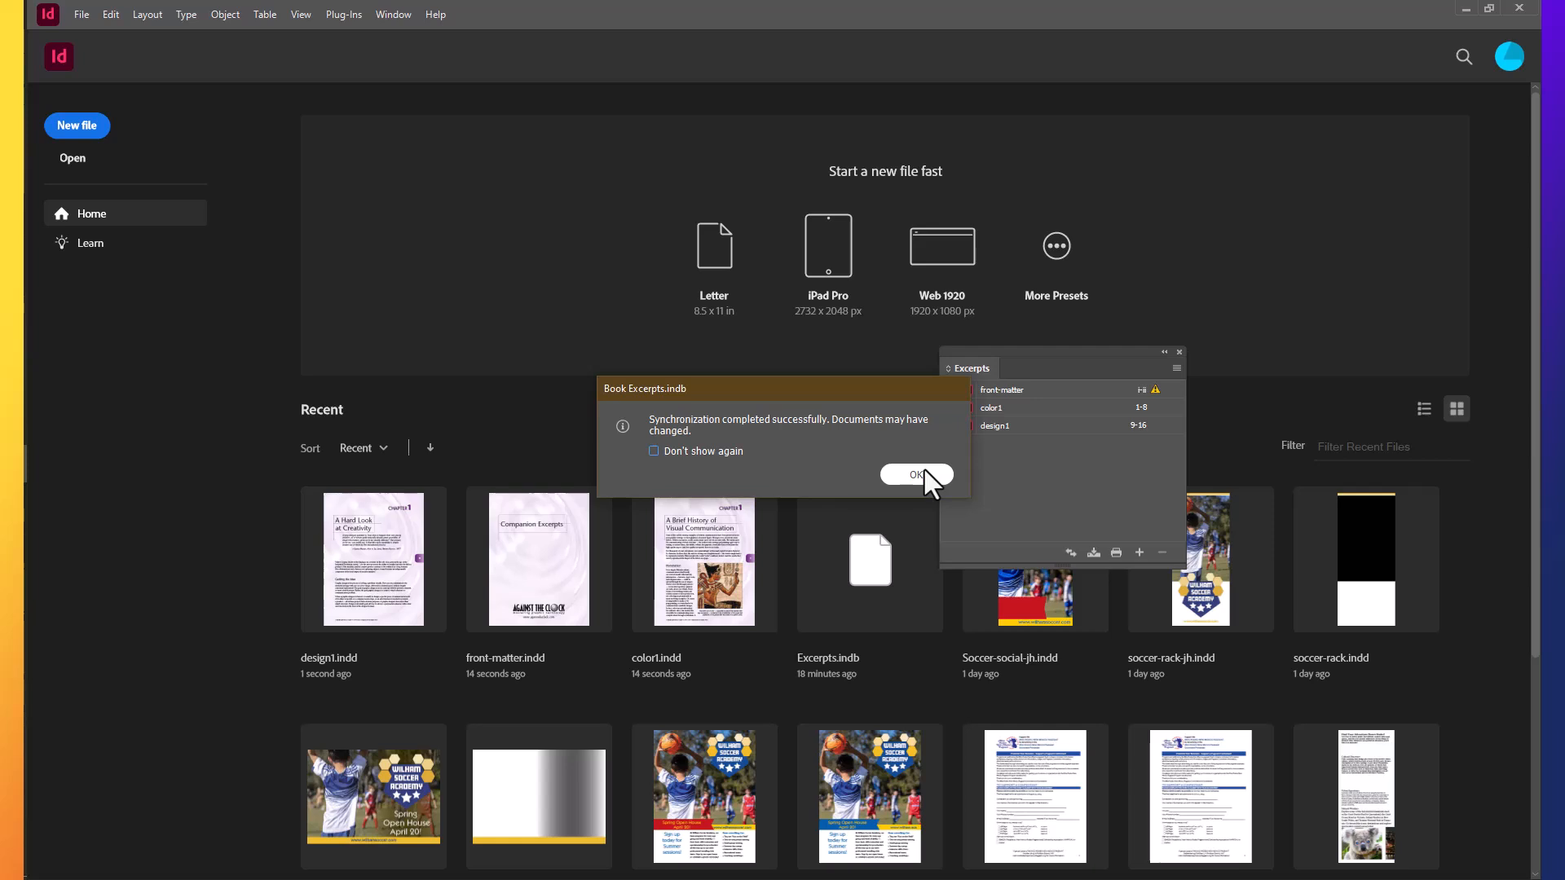
pyautogui.click(915, 475)
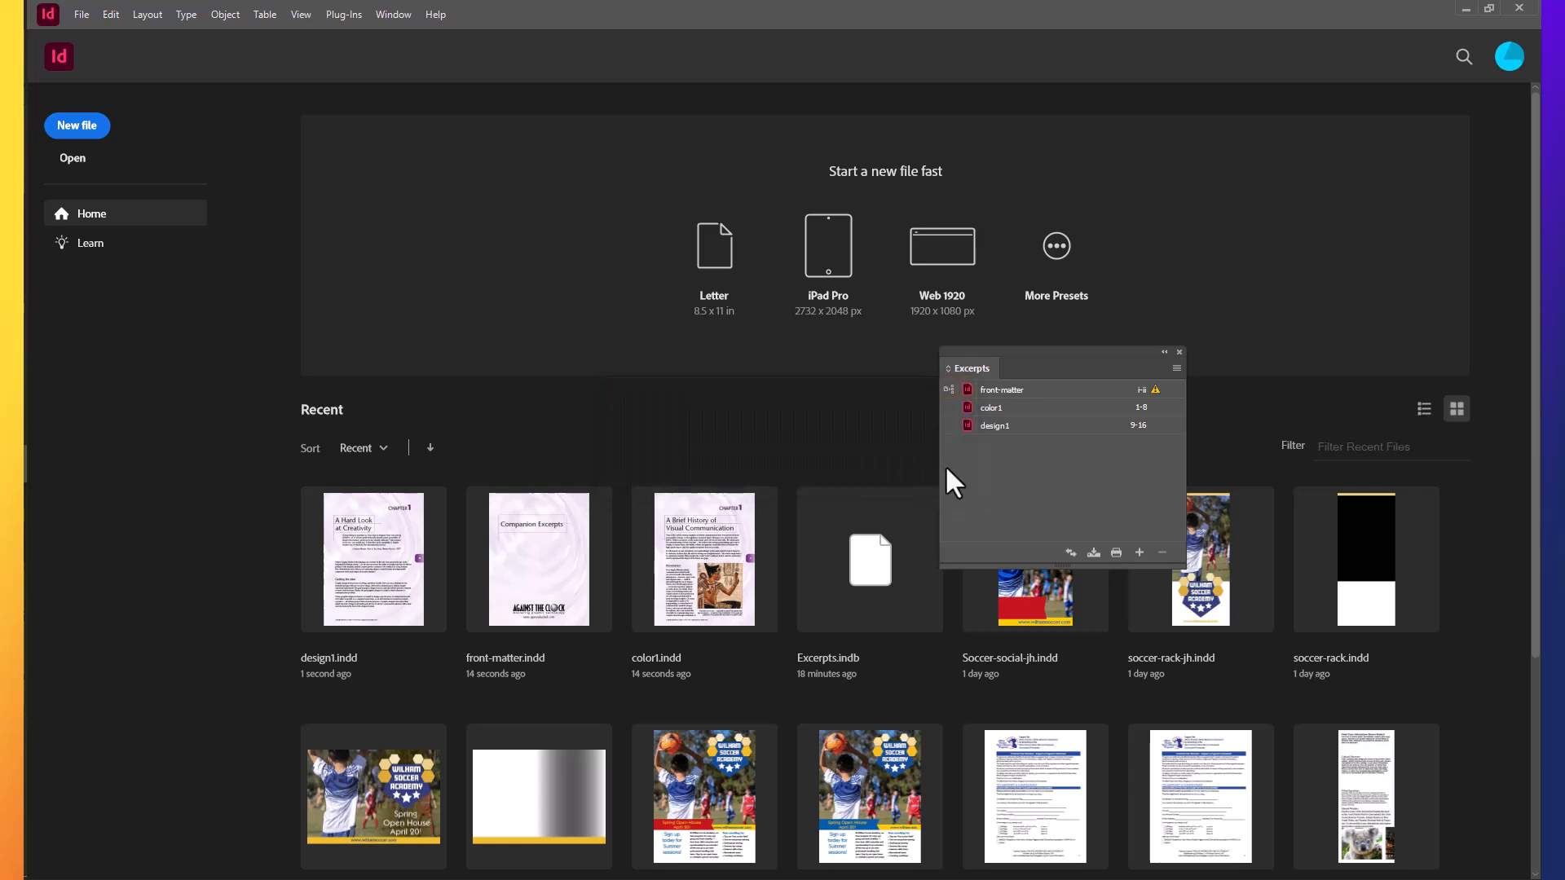
pyautogui.moveTo(993, 489)
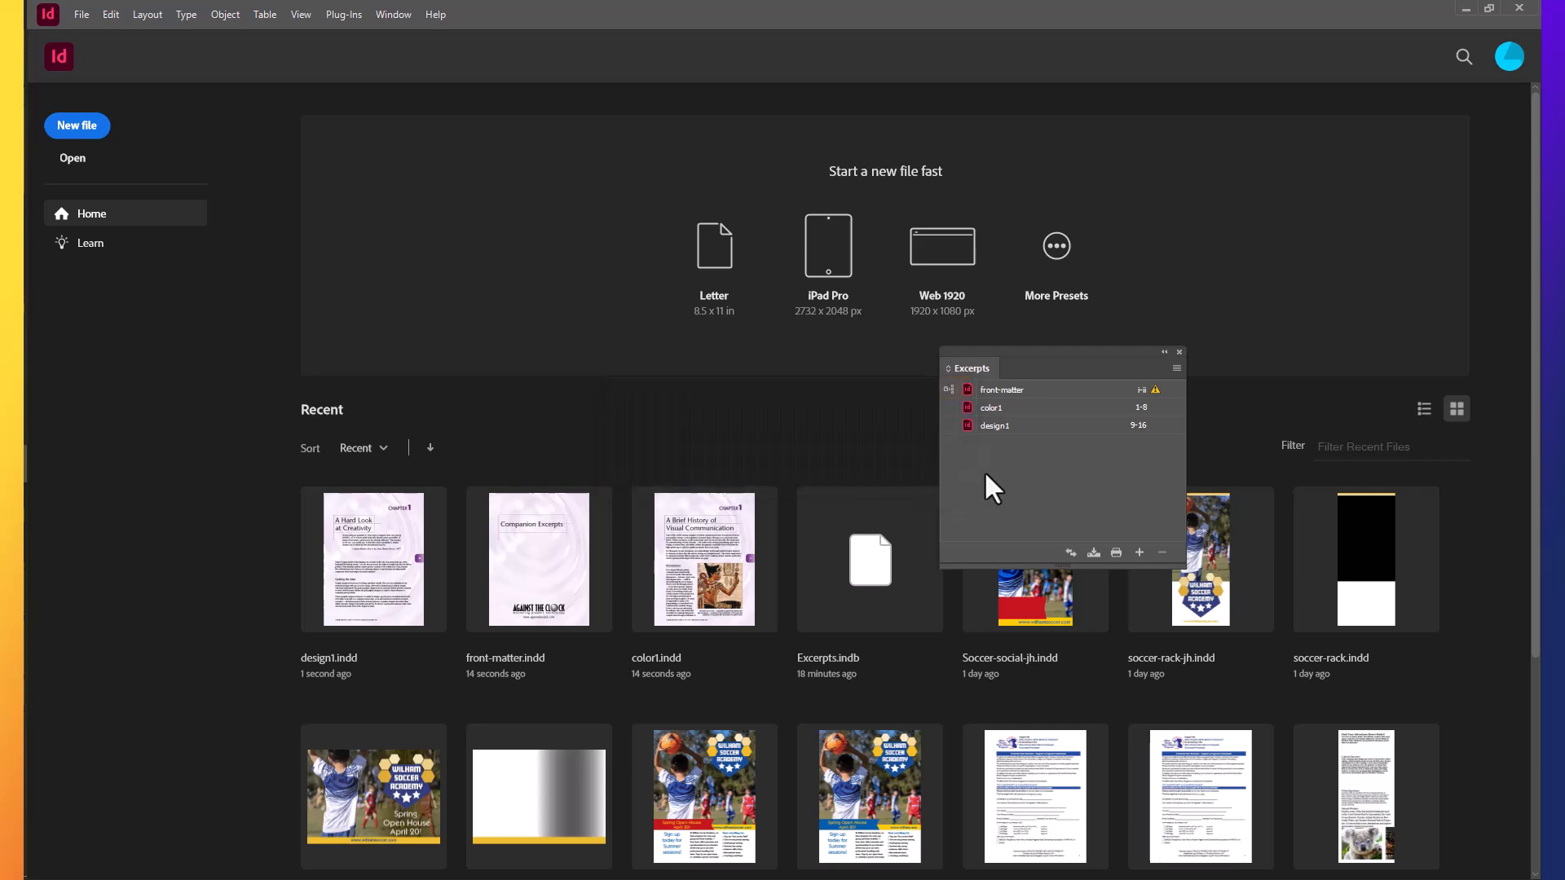
pyautogui.click(998, 408)
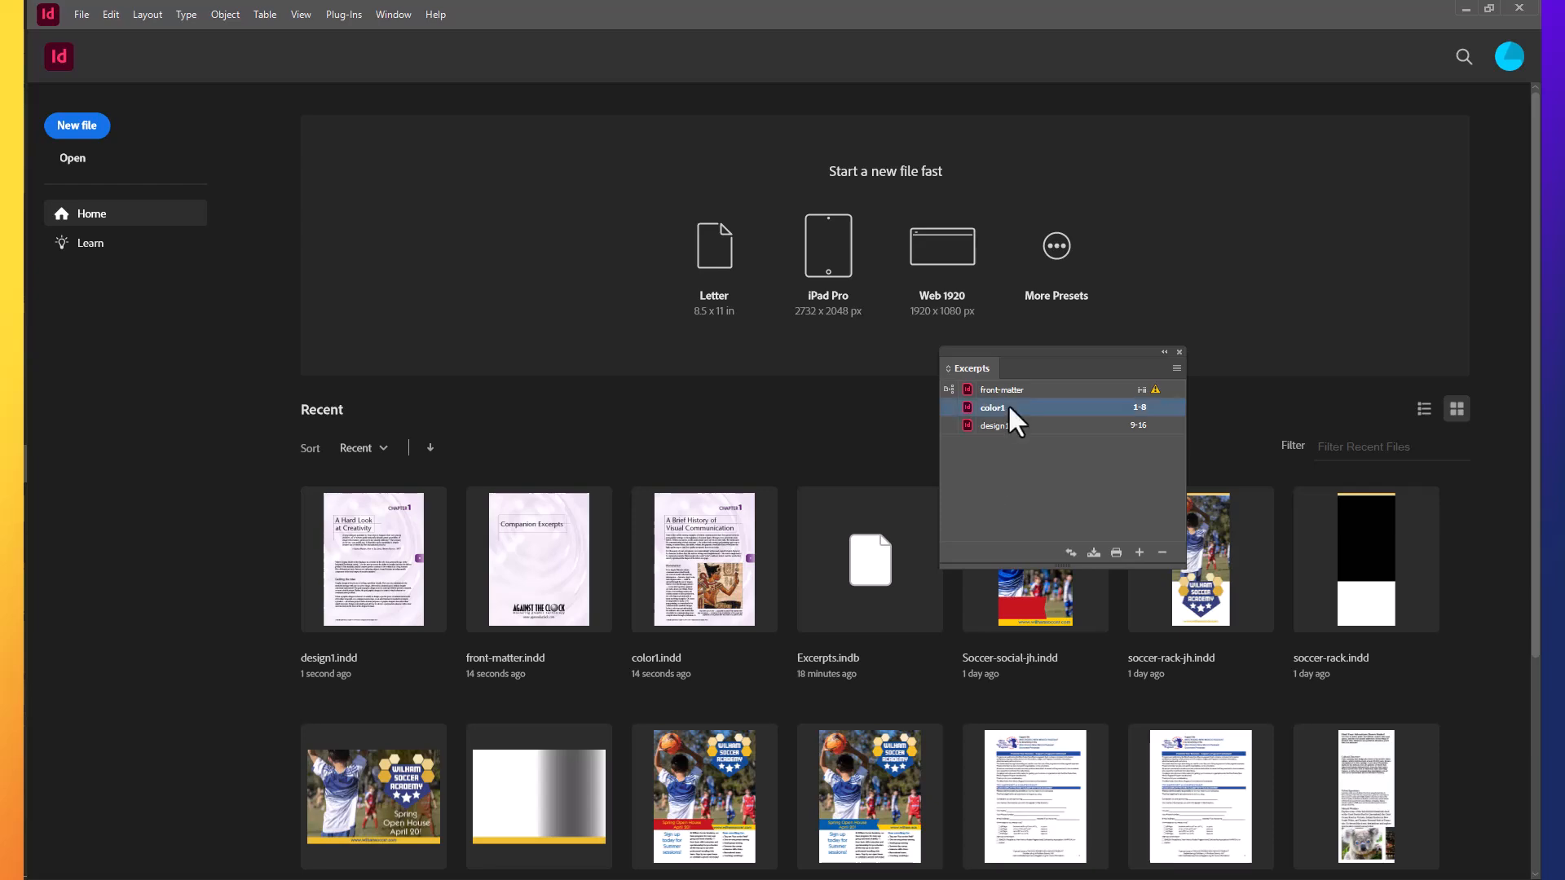
# Open color1 from the Book panel, now carrying the purple Companion Color.
pyautogui.doubleClick(993, 407)
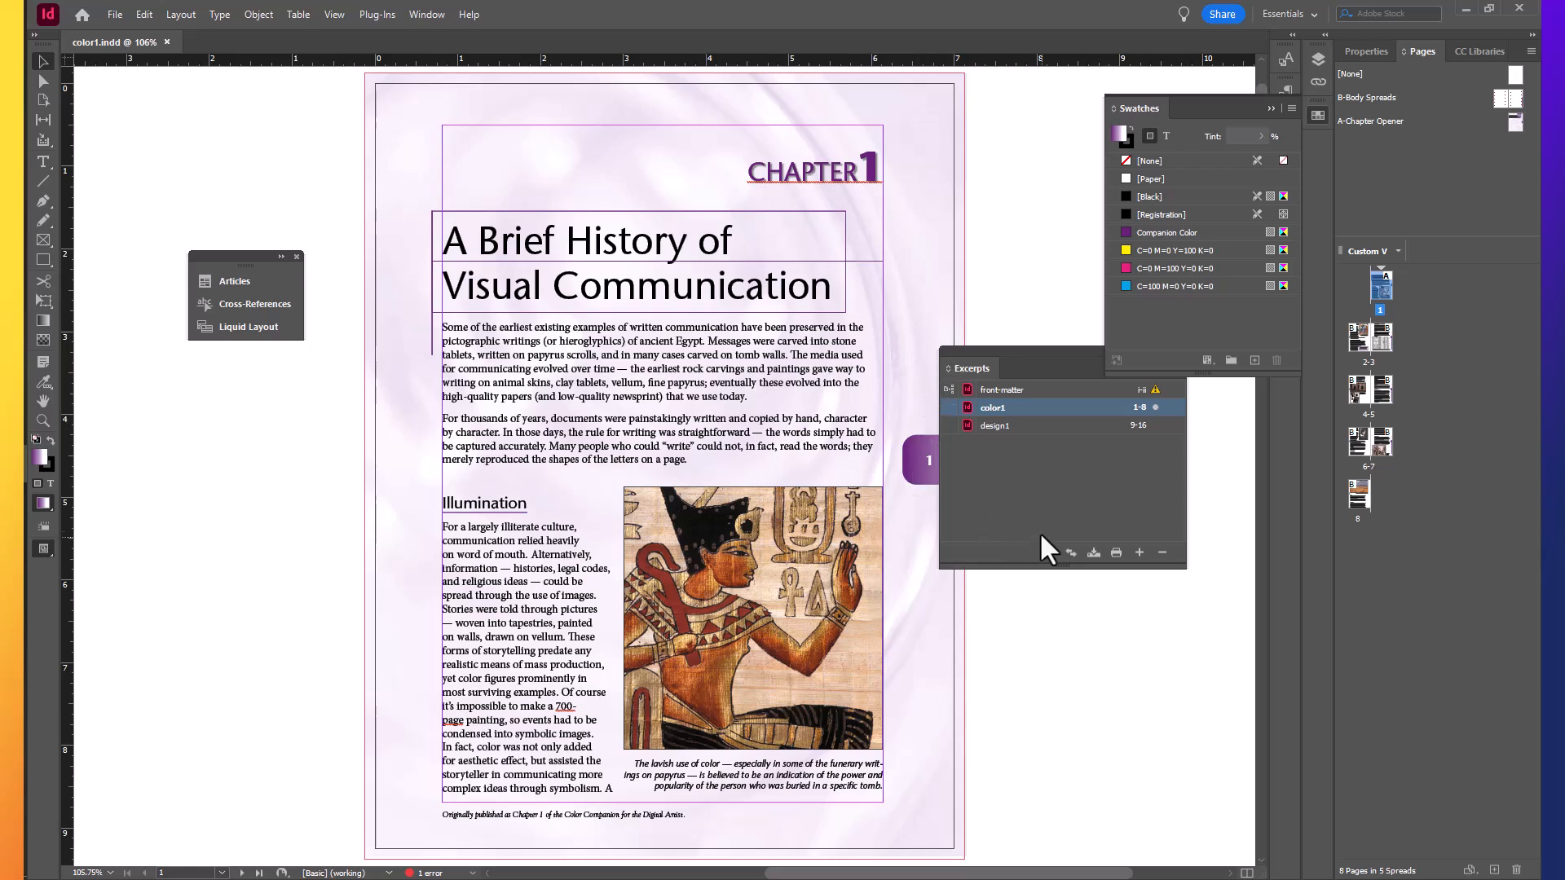
pyautogui.moveTo(1067, 499)
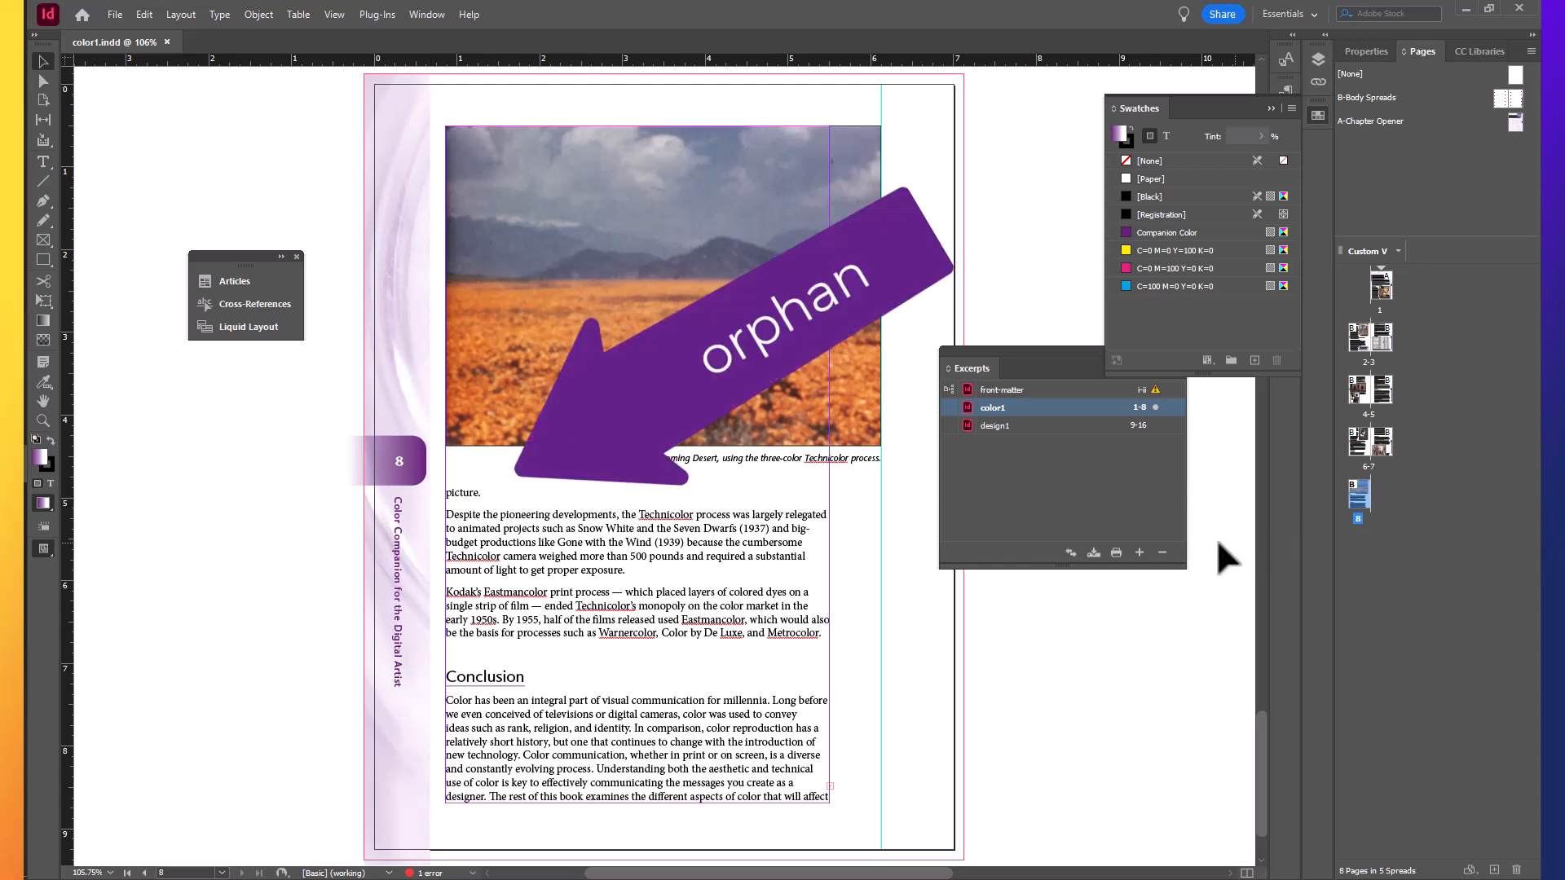
pyautogui.moveTo(963, 596)
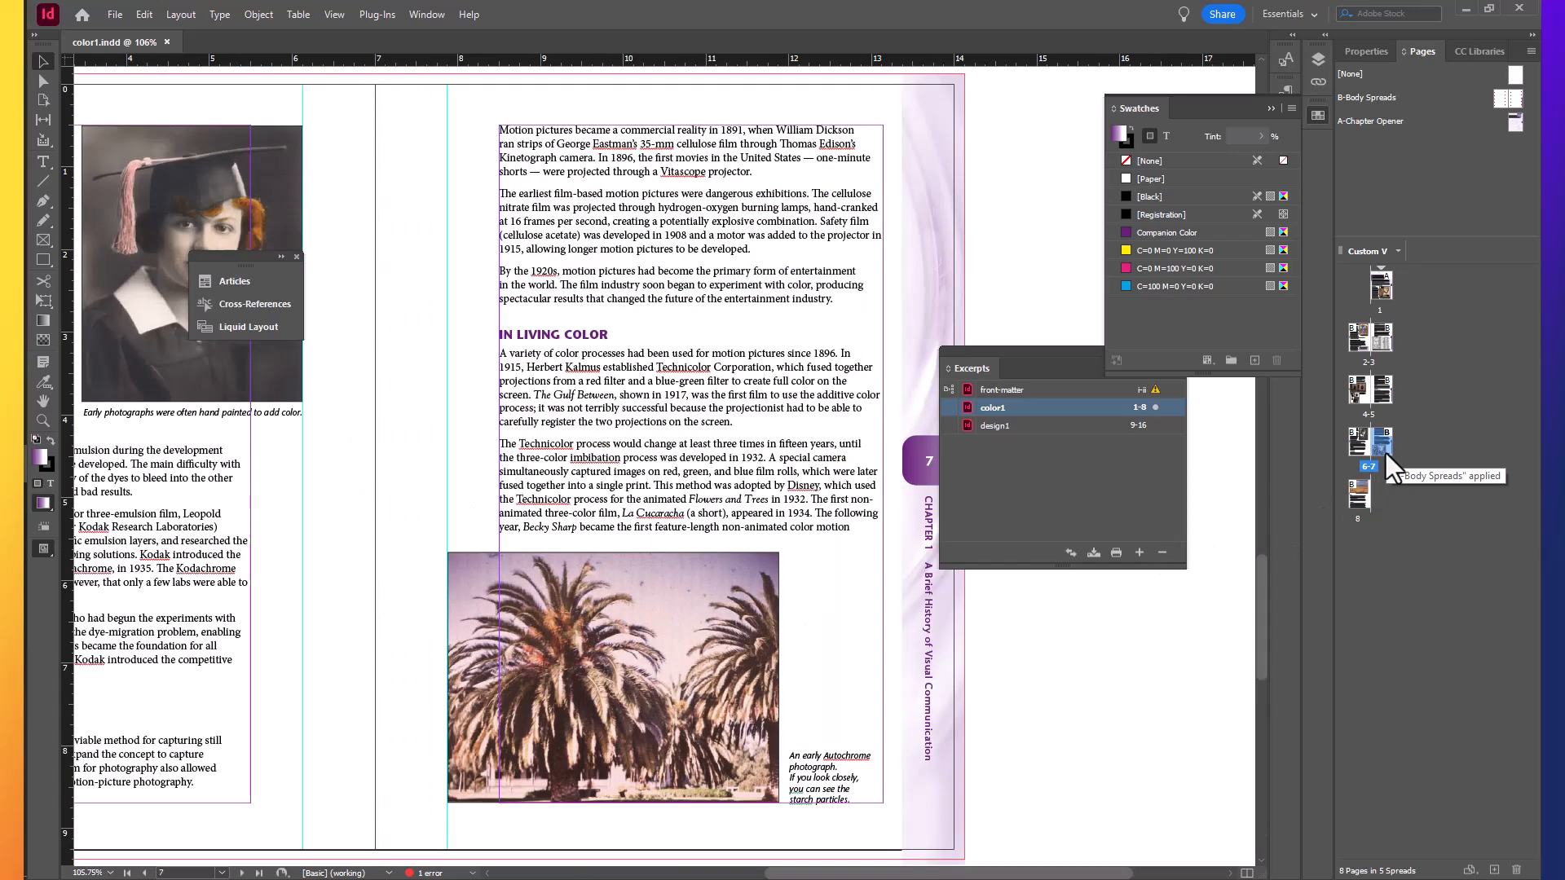
pyautogui.moveTo(892, 563)
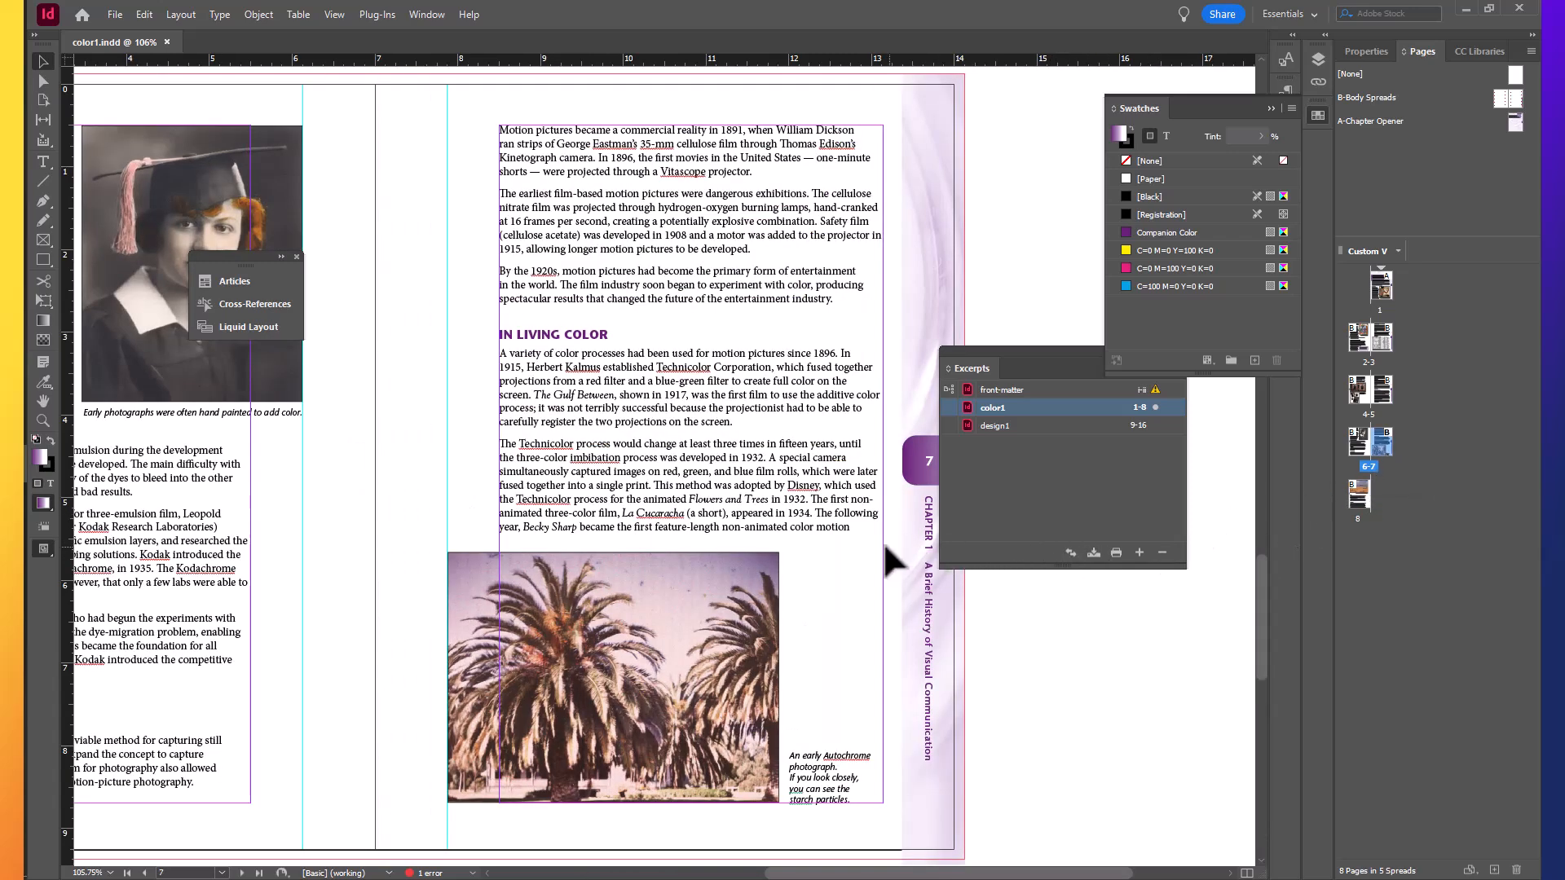
pyautogui.moveTo(663, 484)
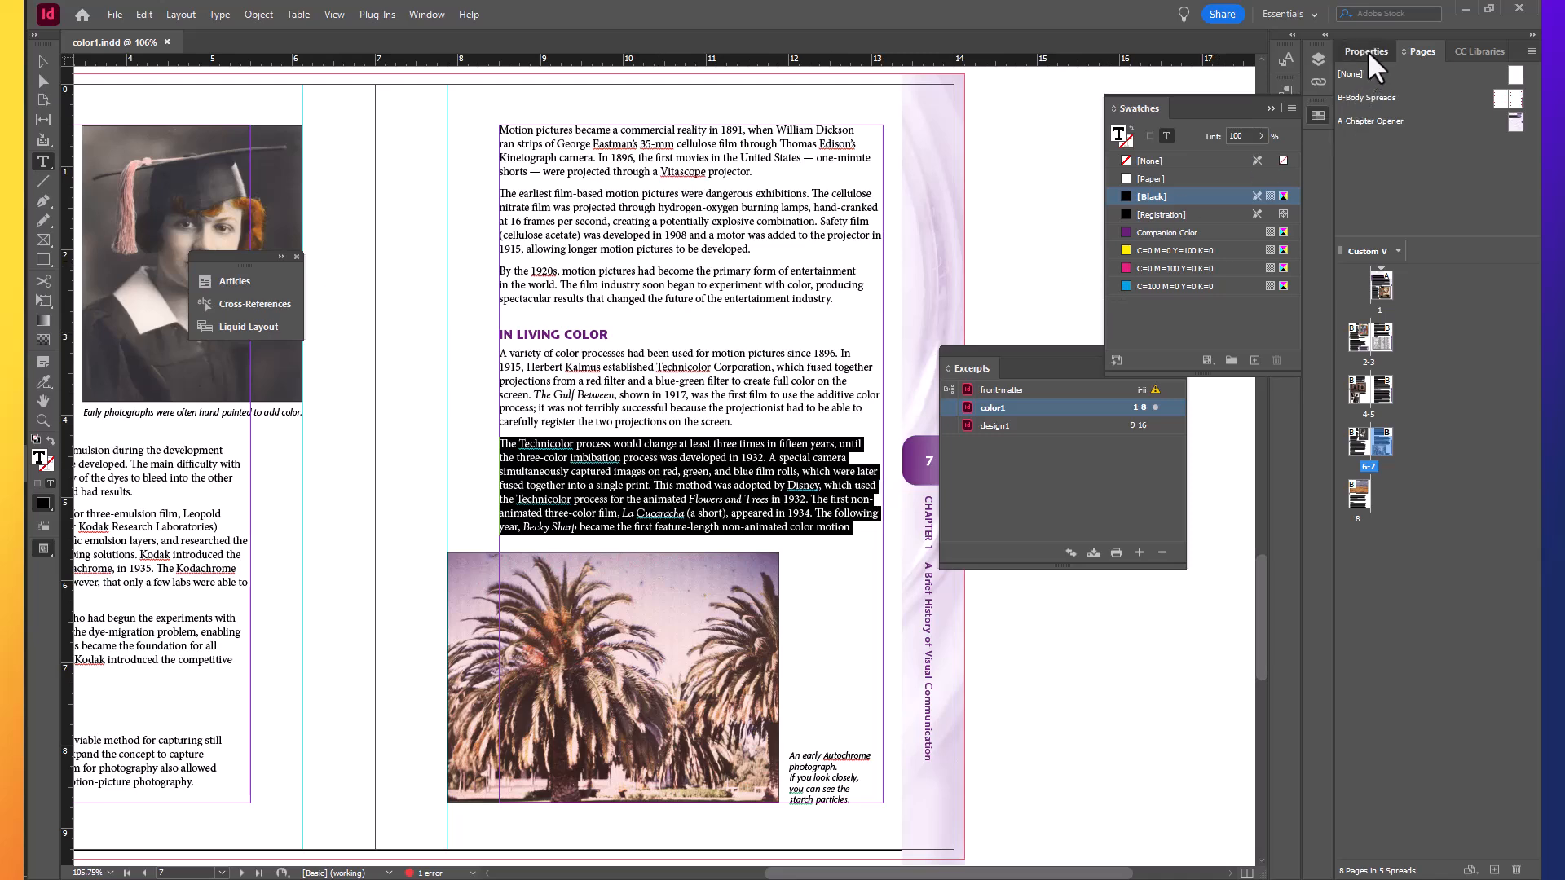
# Set the Technicolor paragraph's tracking to -10 in Properties and return to the Pages overview.
pyautogui.click(1367, 51)
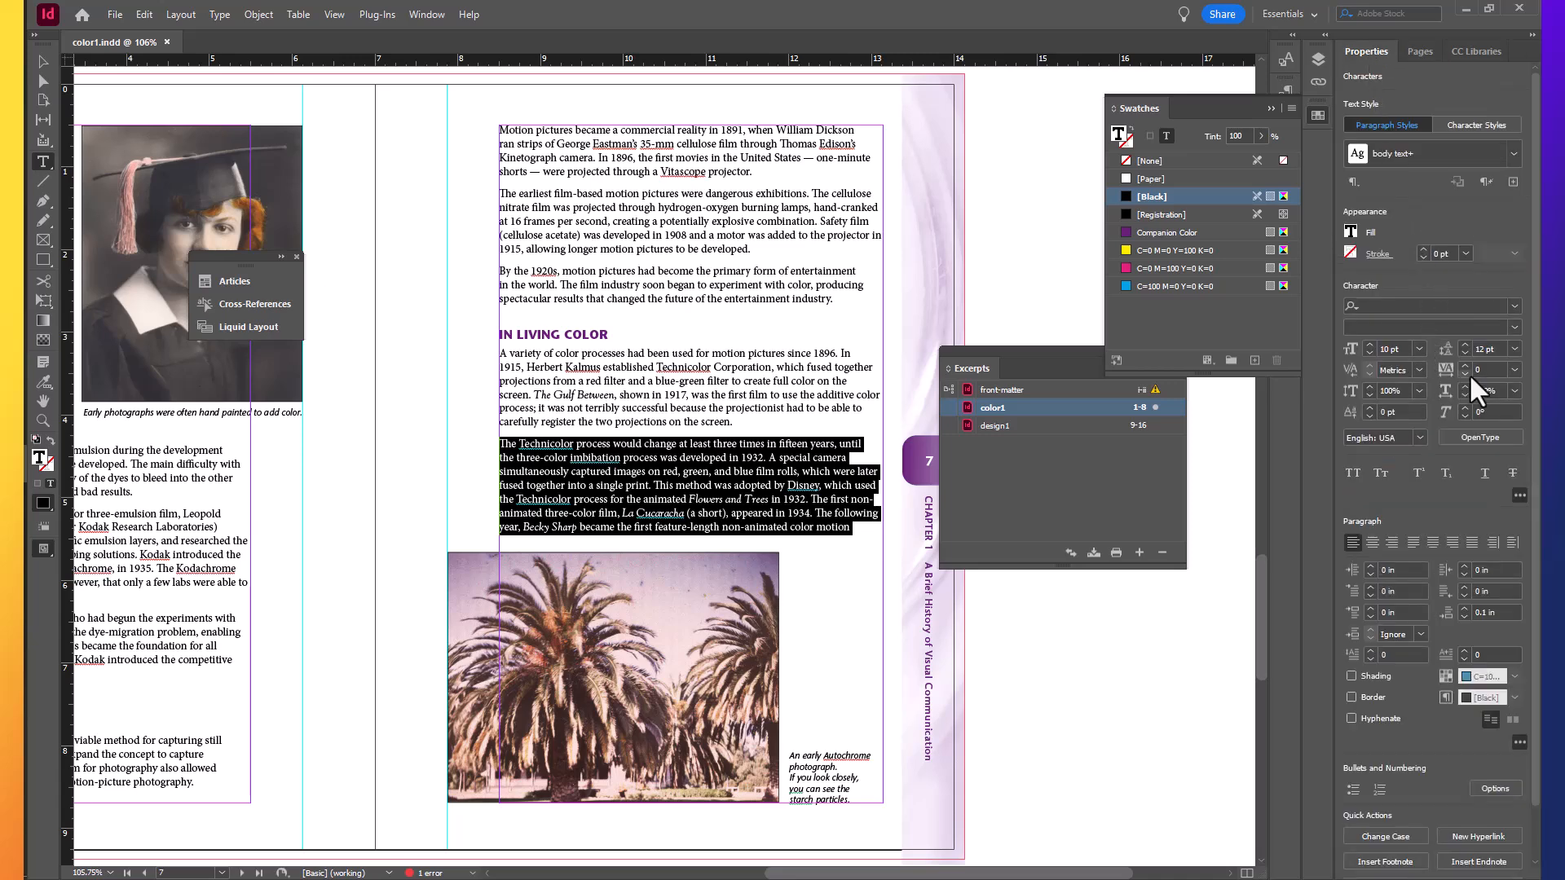
pyautogui.click(1517, 390)
pyautogui.write('-10')
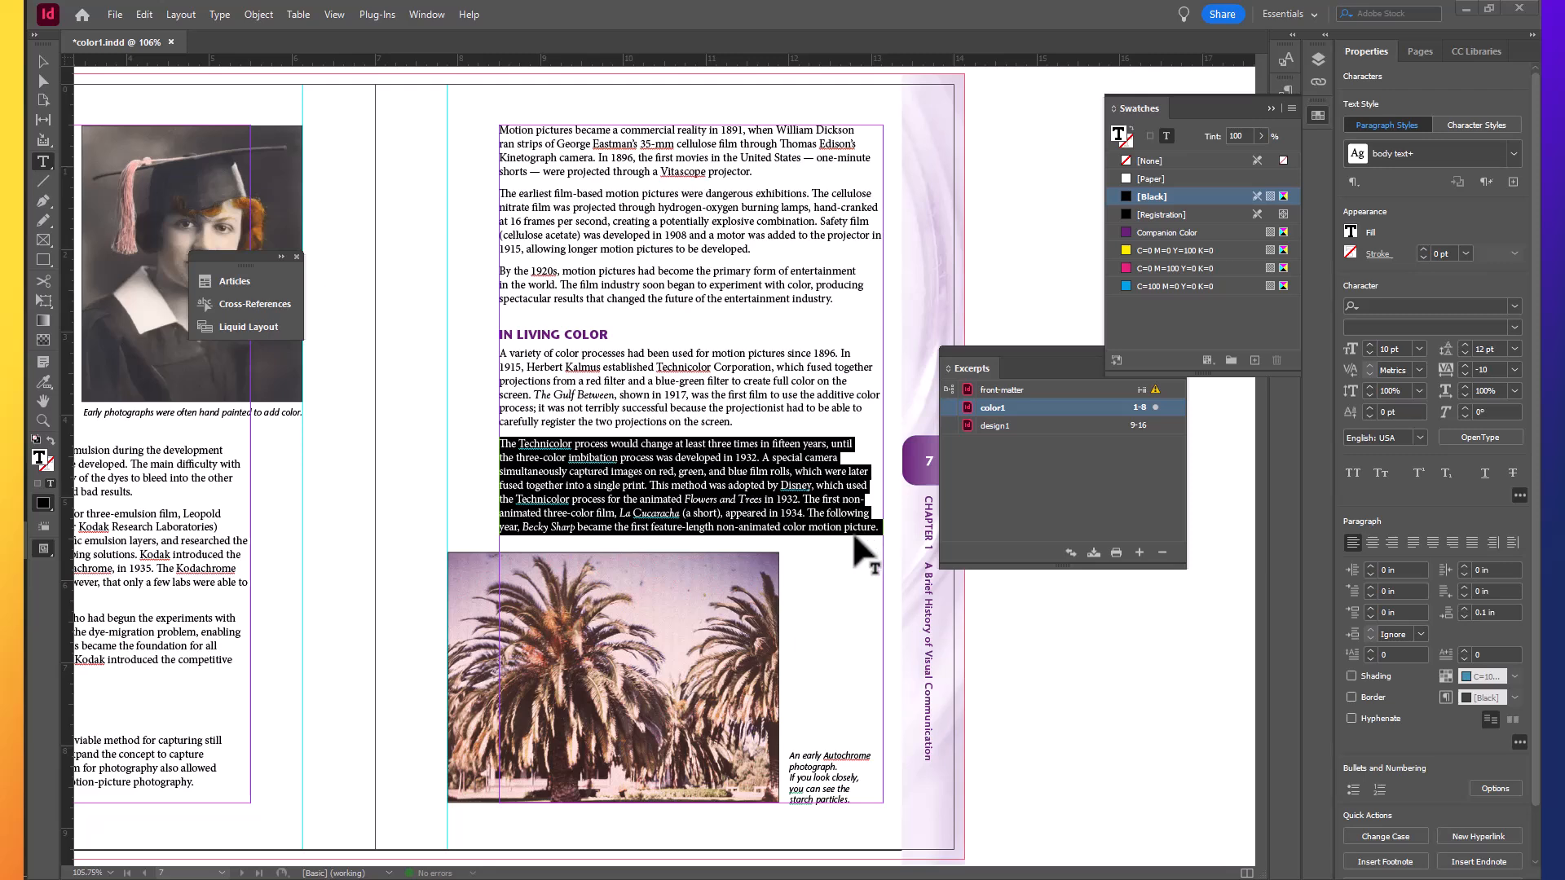
pyautogui.moveTo(861, 554)
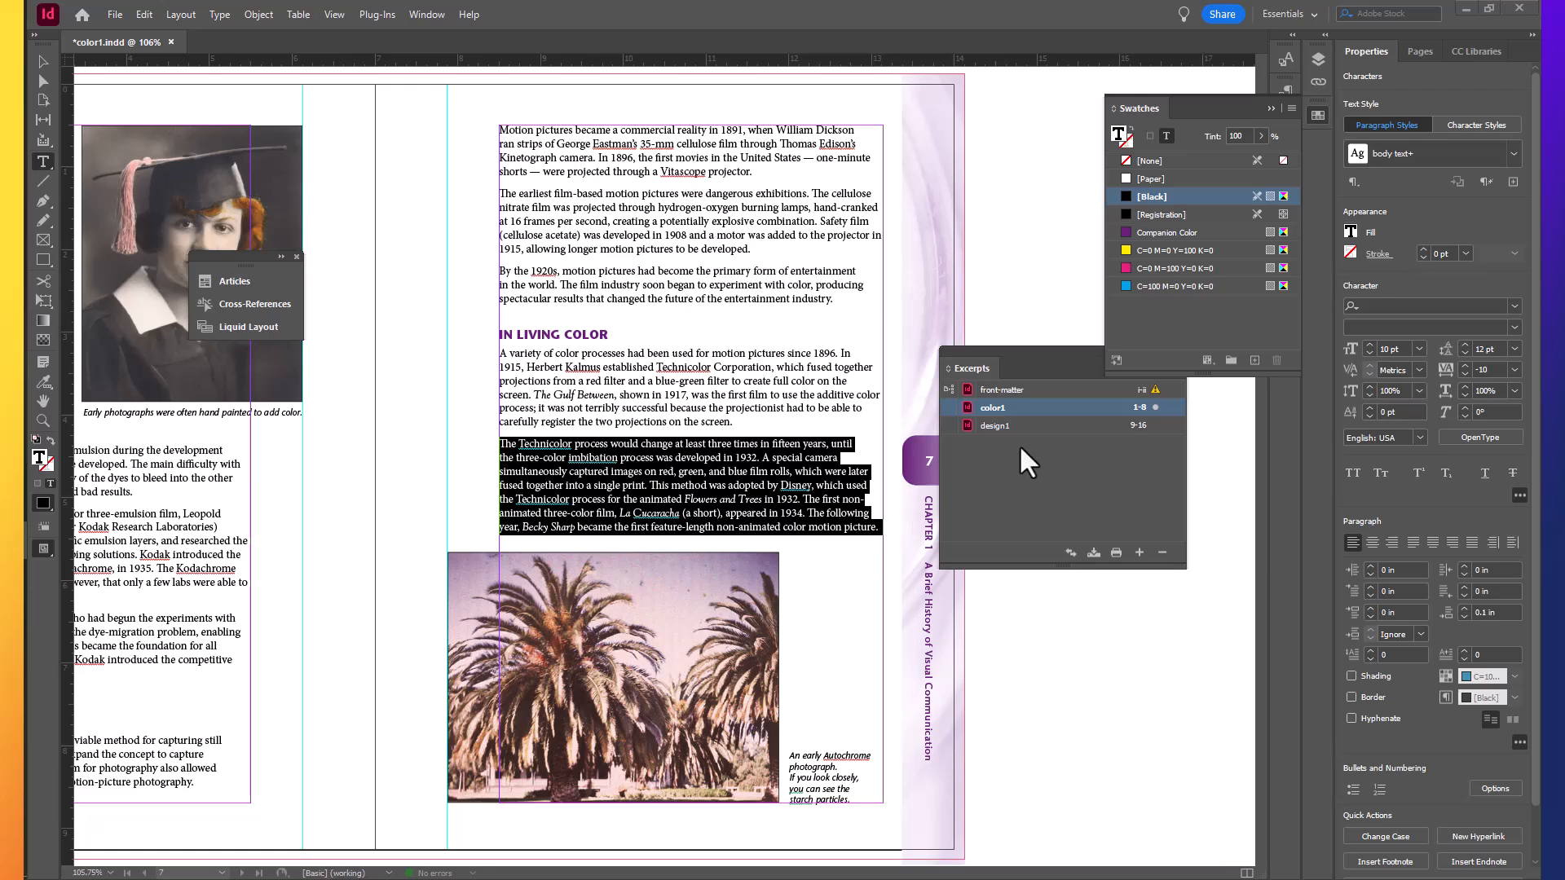
pyautogui.moveTo(1314, 370)
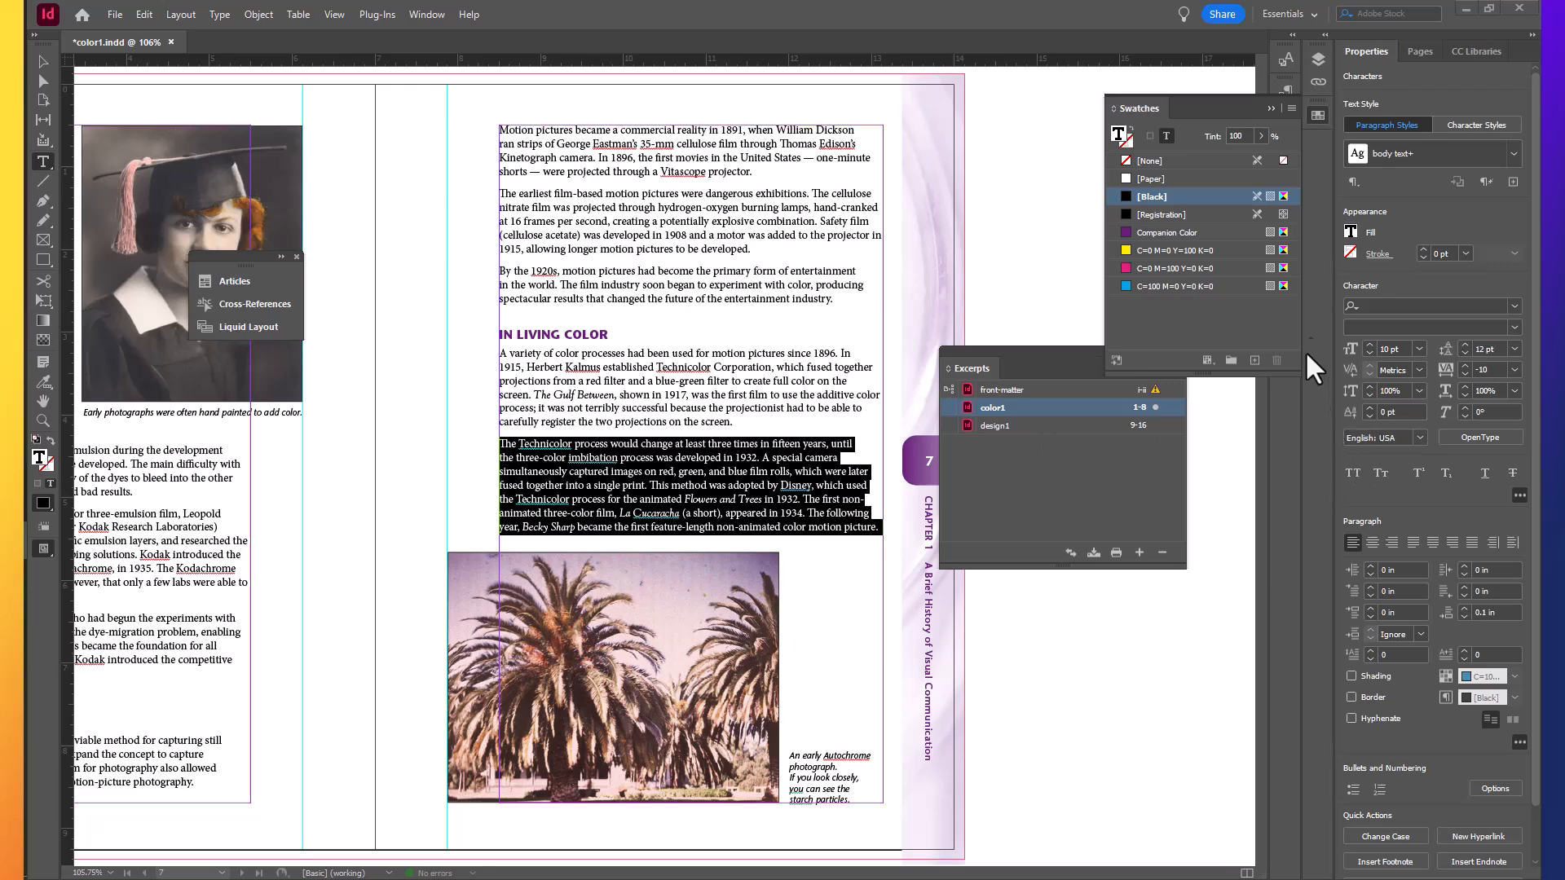
pyautogui.moveTo(1404, 56)
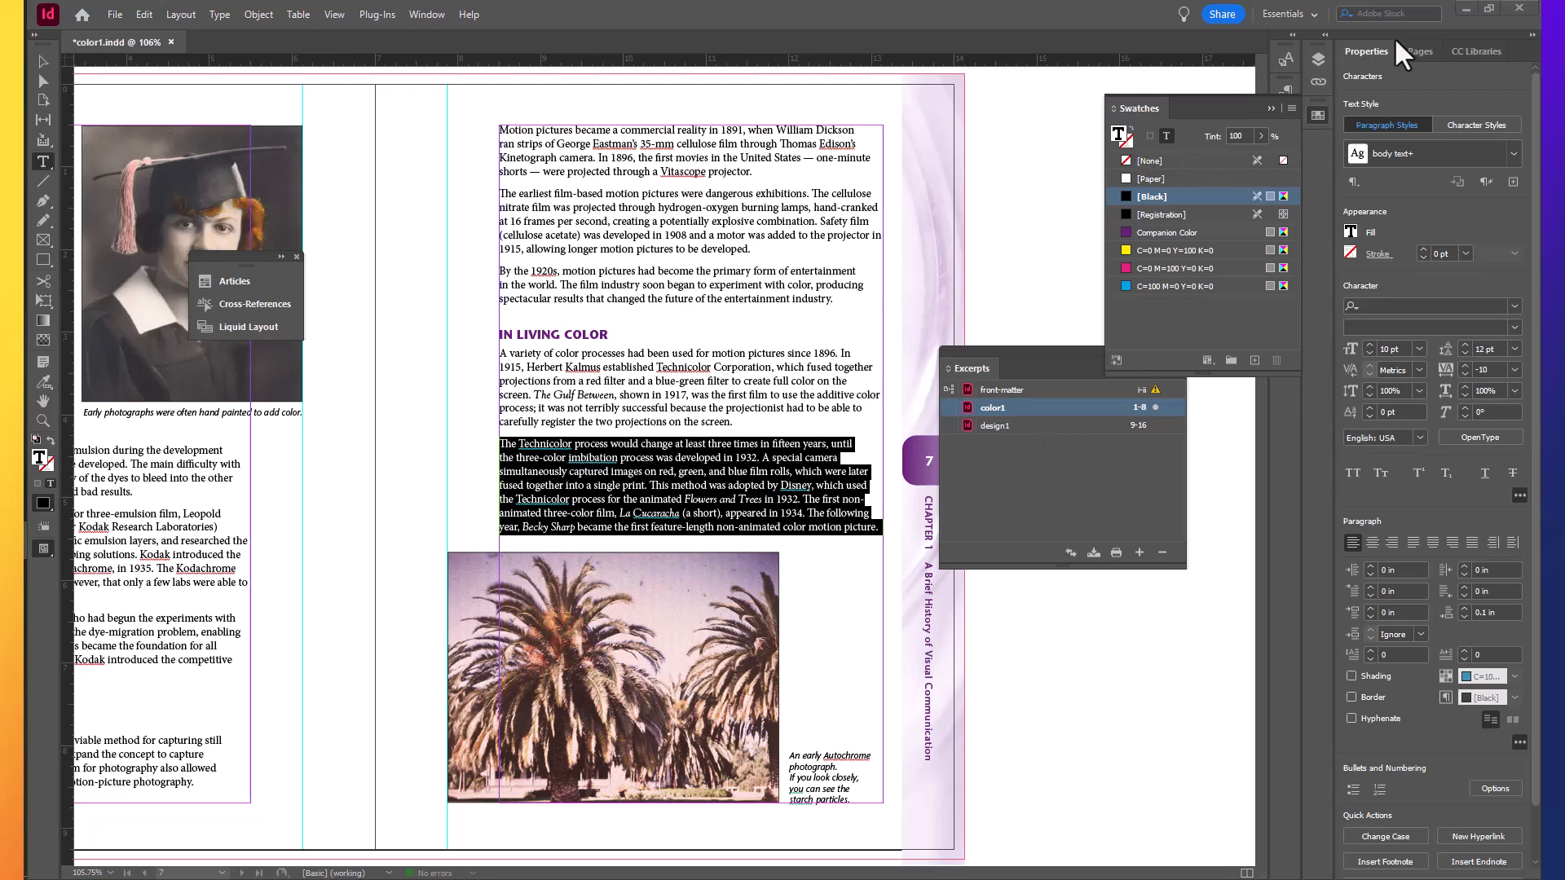
pyautogui.click(1420, 51)
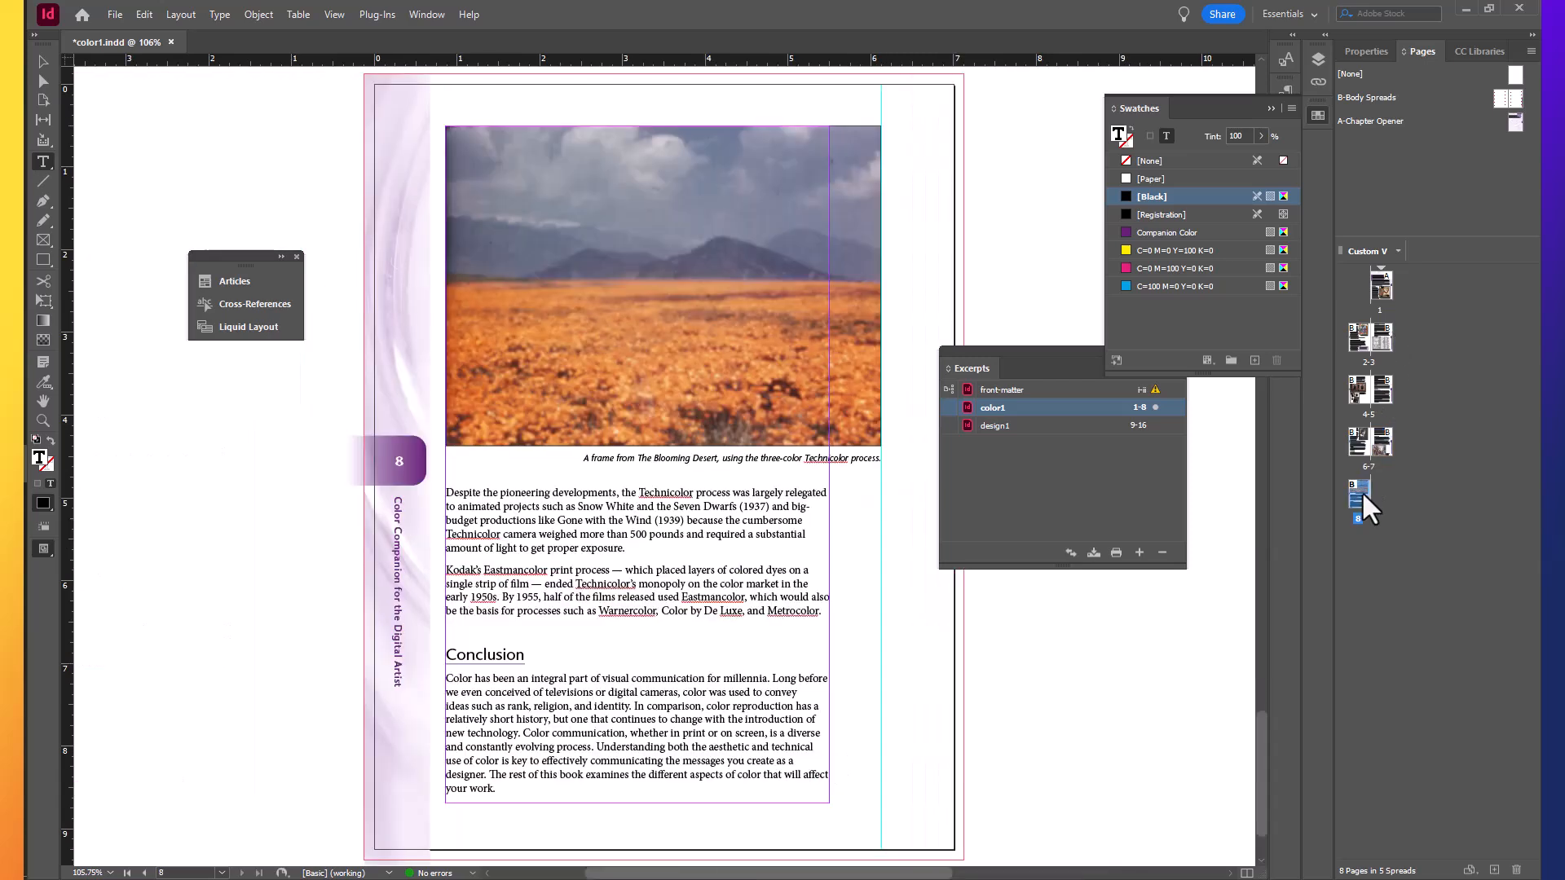